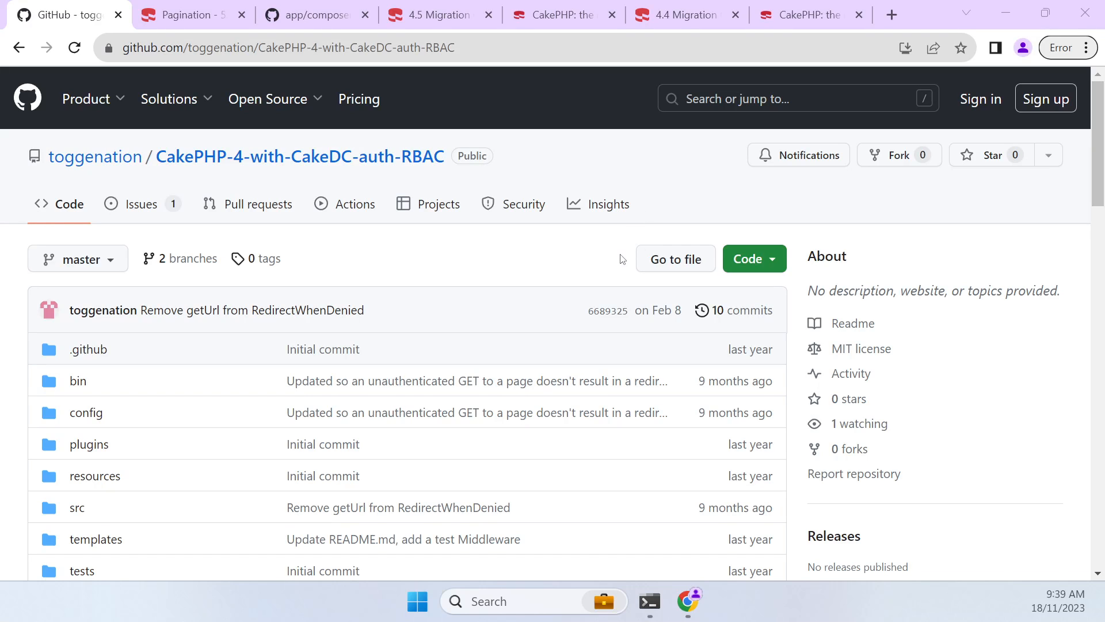
mouse_move(465, 190)
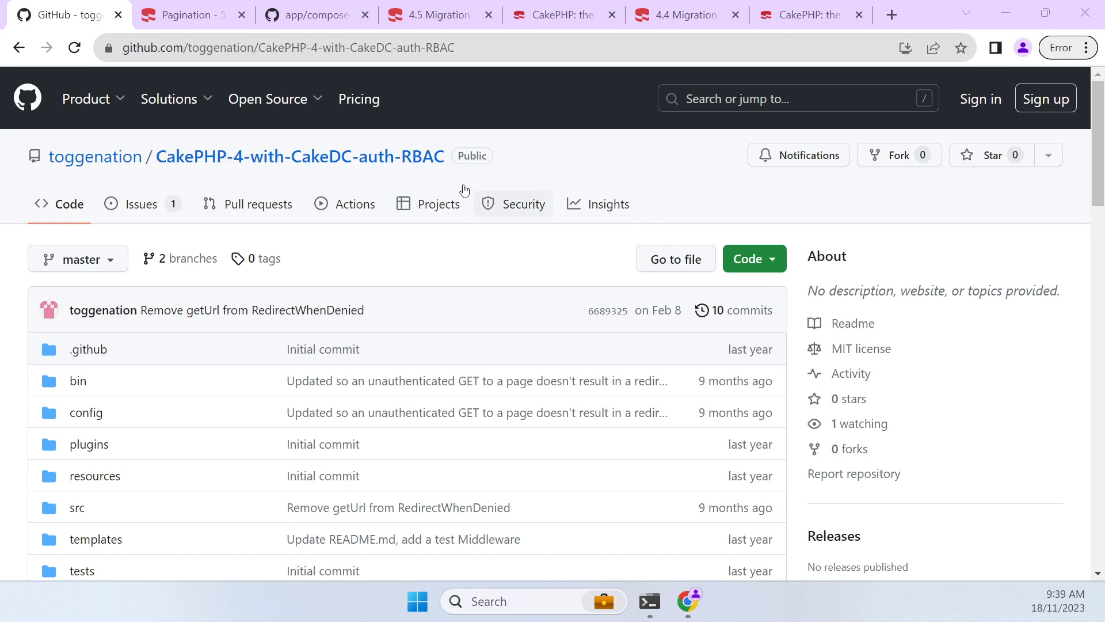
mouse_move(375, 166)
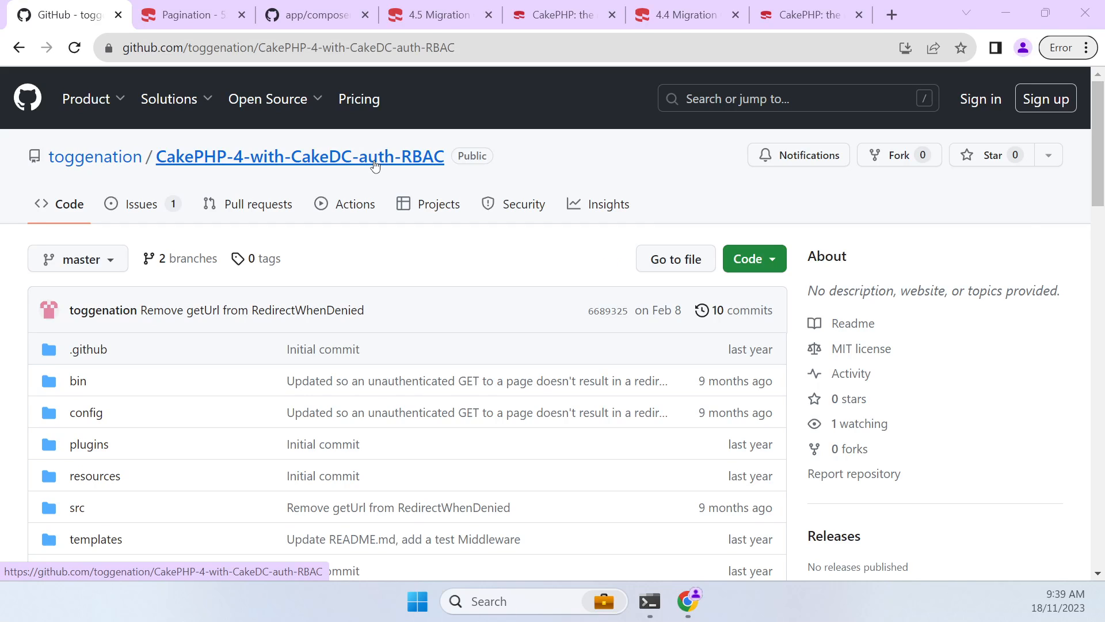
mouse_move(426, 302)
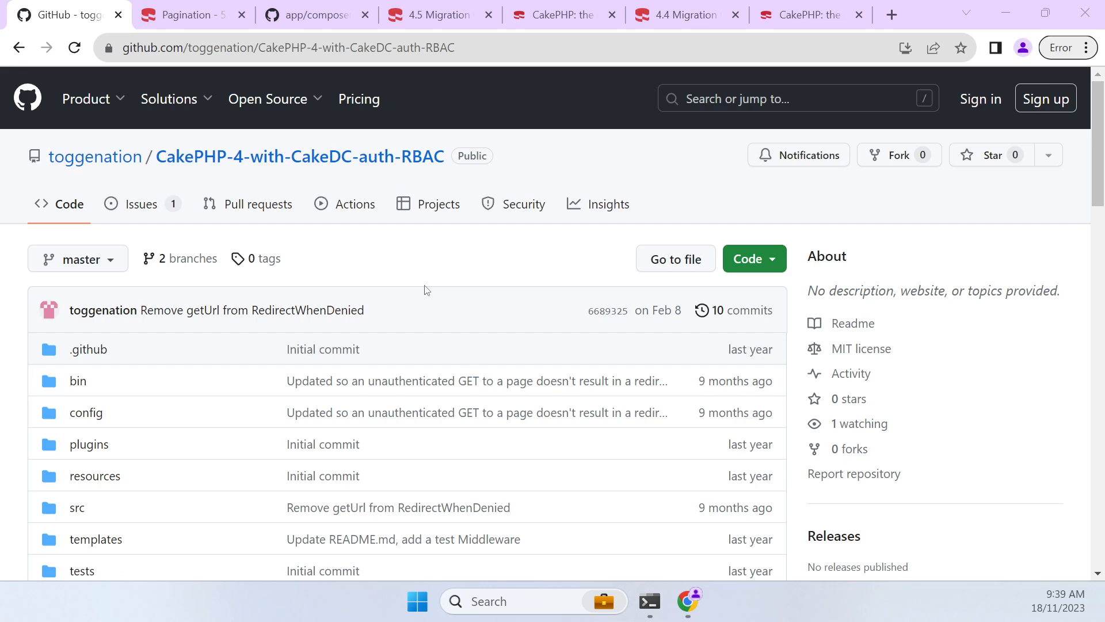
mouse_move(437, 274)
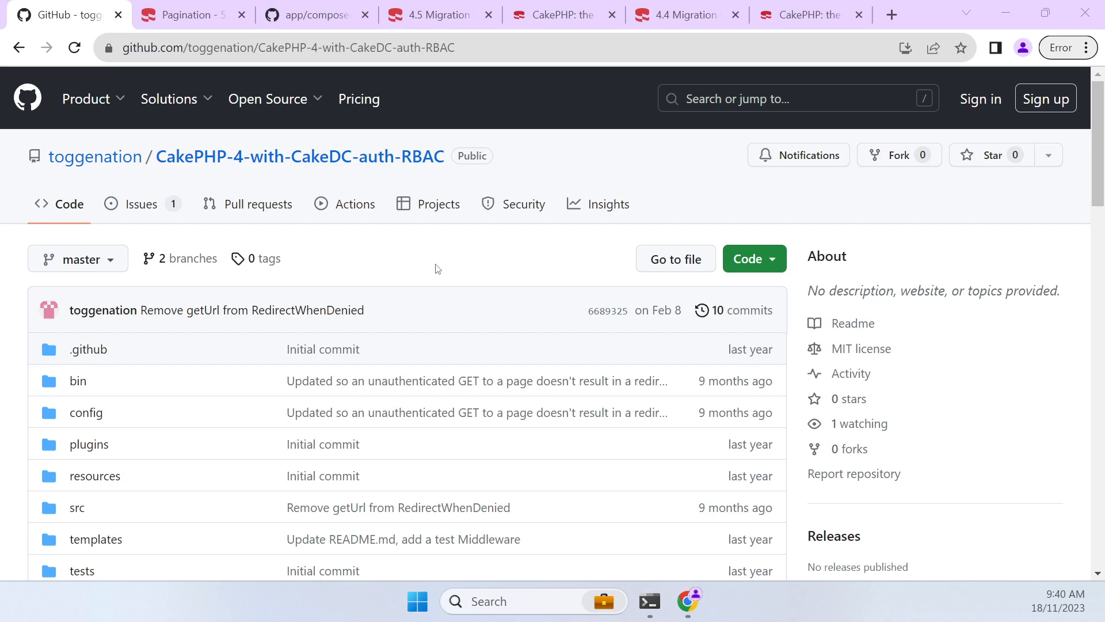
mouse_move(937, 276)
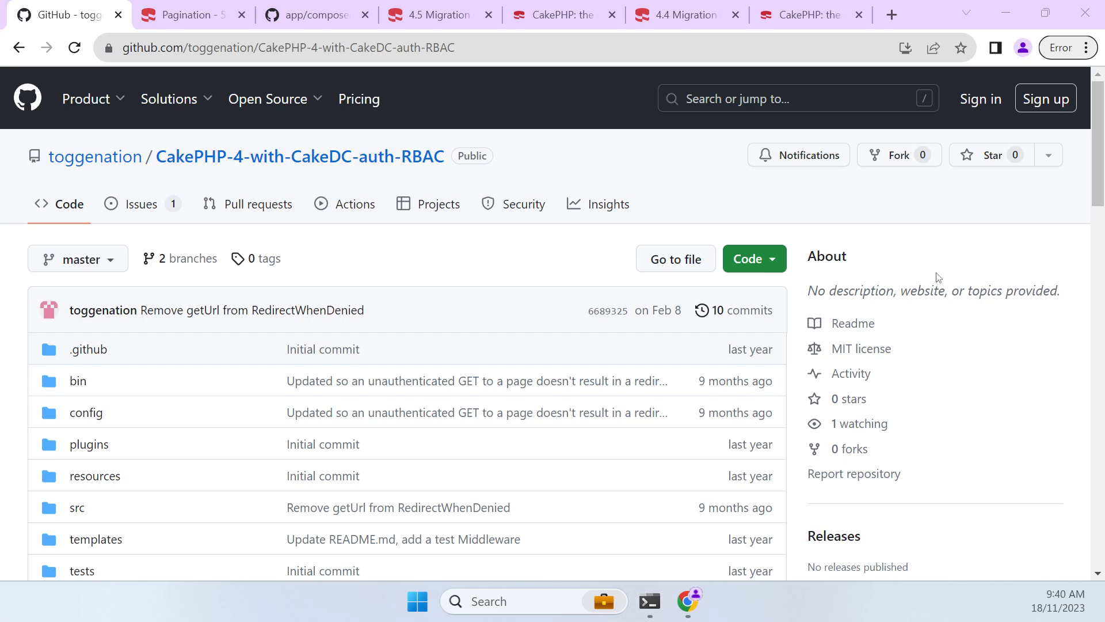
Copy the repository's HTTPS clone address from the Code dropdown
click(754, 258)
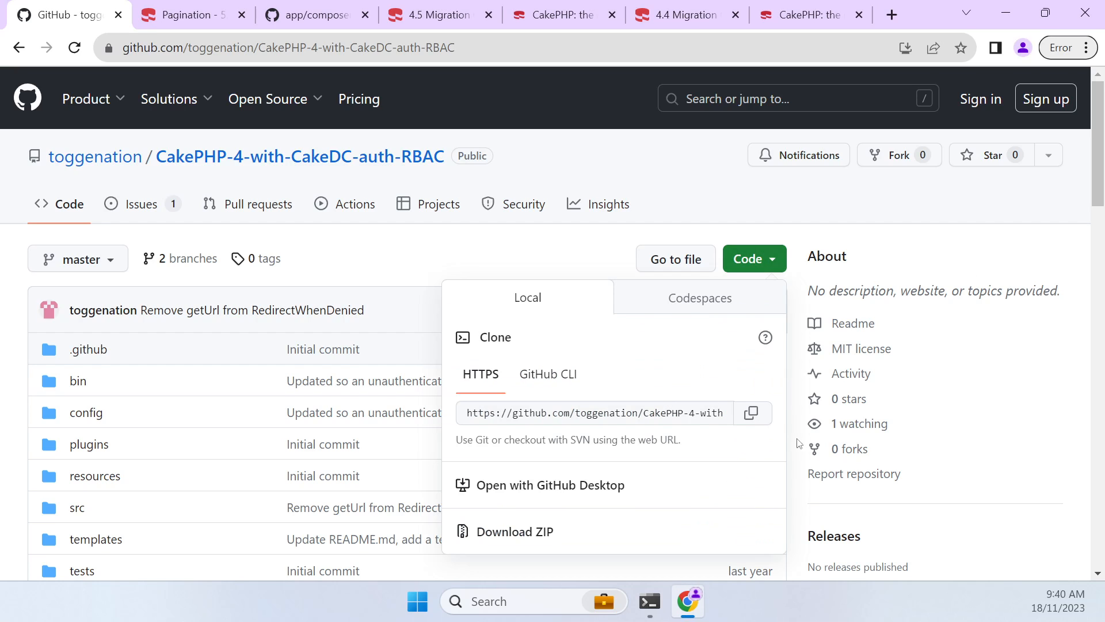
click(753, 412)
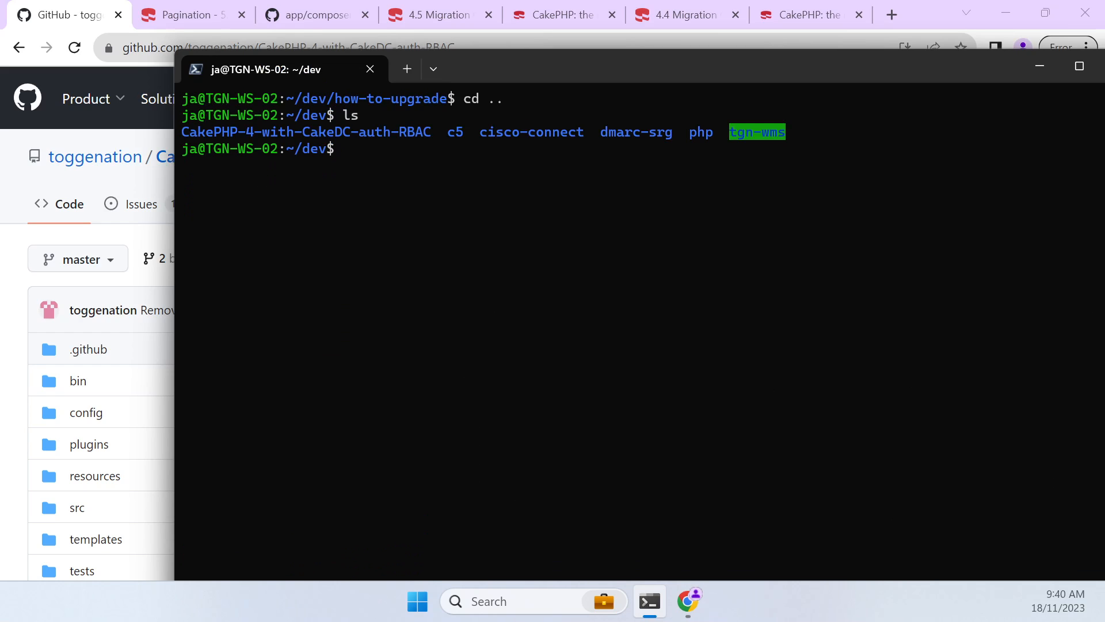
Clone CakePHP-4-with-CakeDC-auth-RBAC into a how-to-upgrade folder
text(git clone)
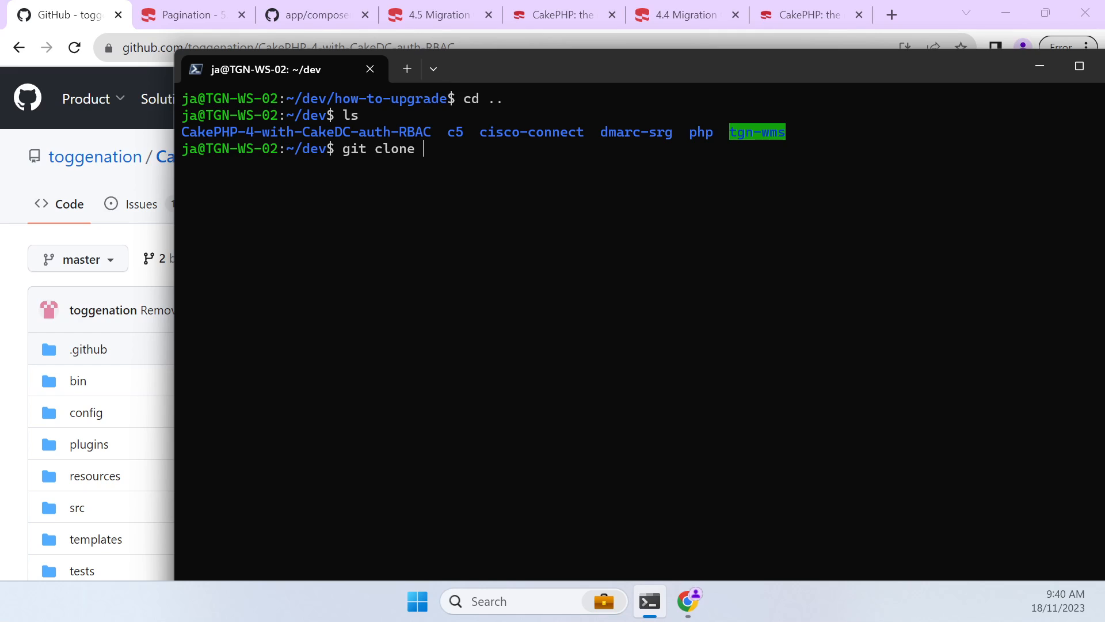
text(https://github.com/toggenation/CakePHP-4-with-CakeDC-auth-RBAC.git how-)
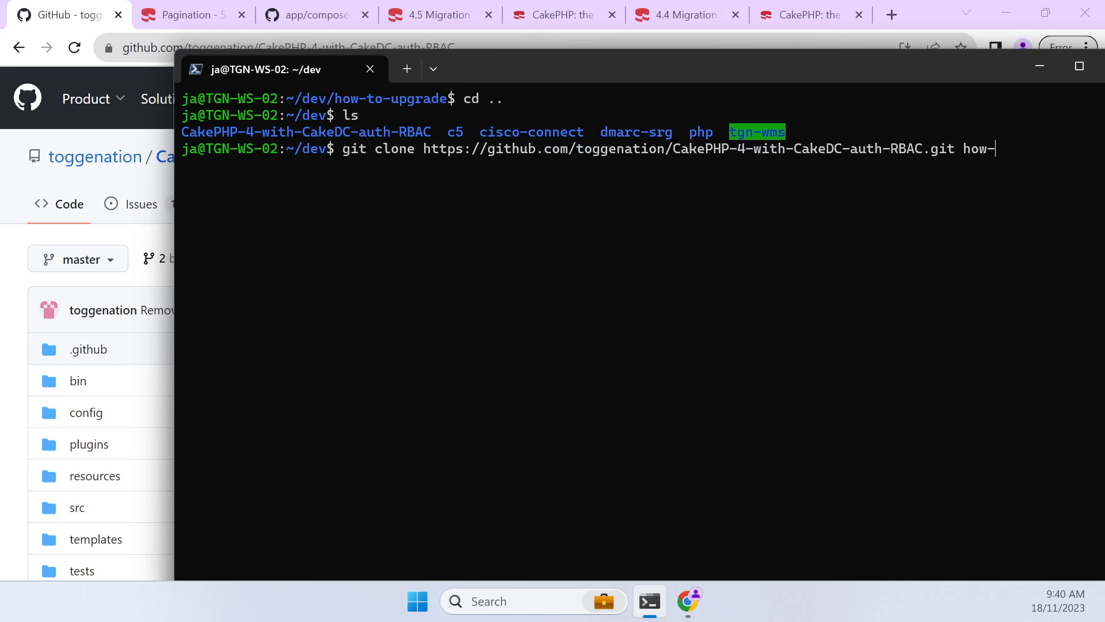
text(to-upgrade)
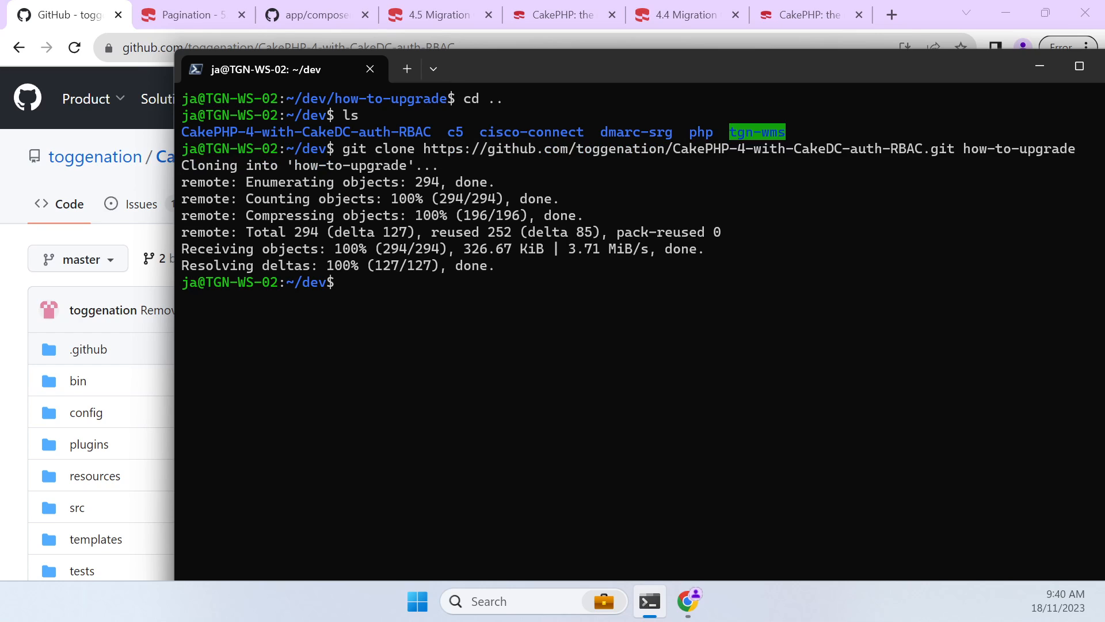
Enter how-to-upgrade, run composer i and answer Y to set folder permissions
text(cd how-to-upgrade/)
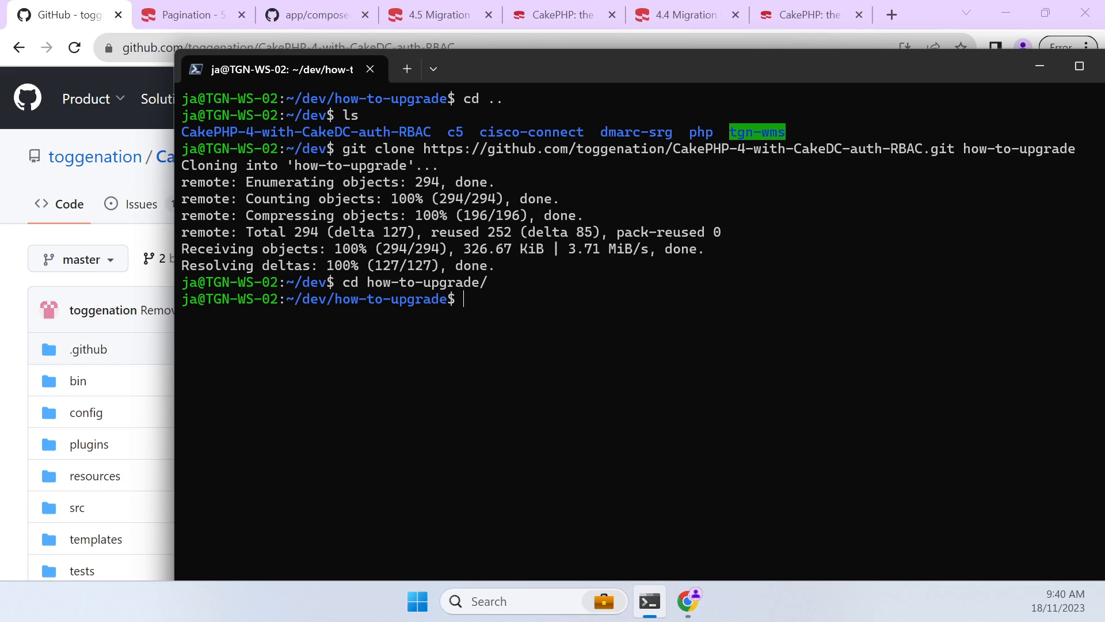
text(composer i)
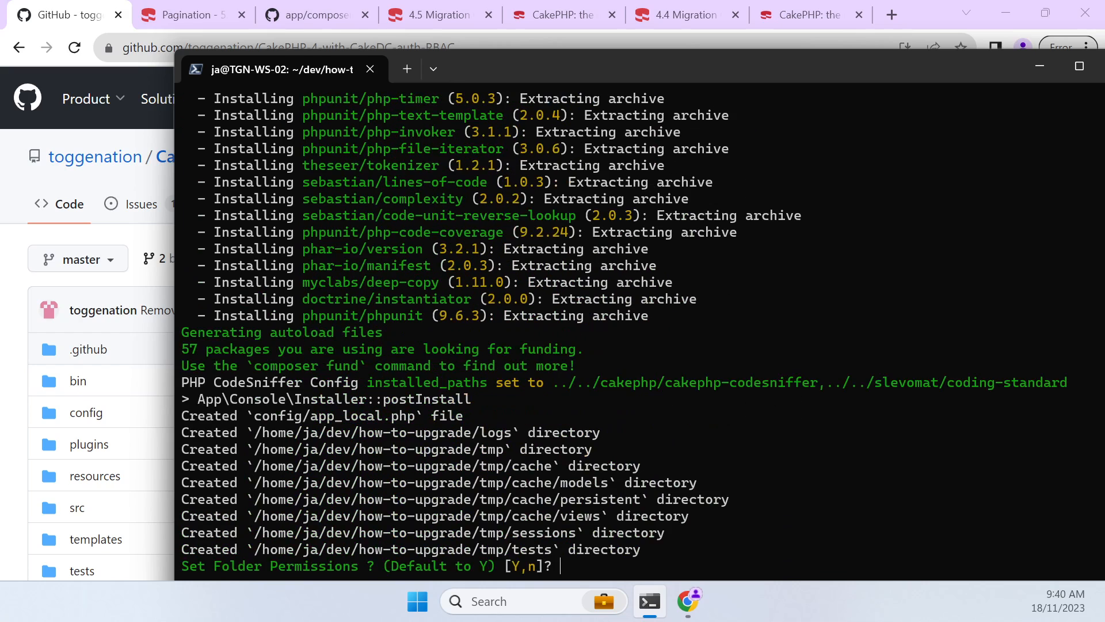
text(Y)
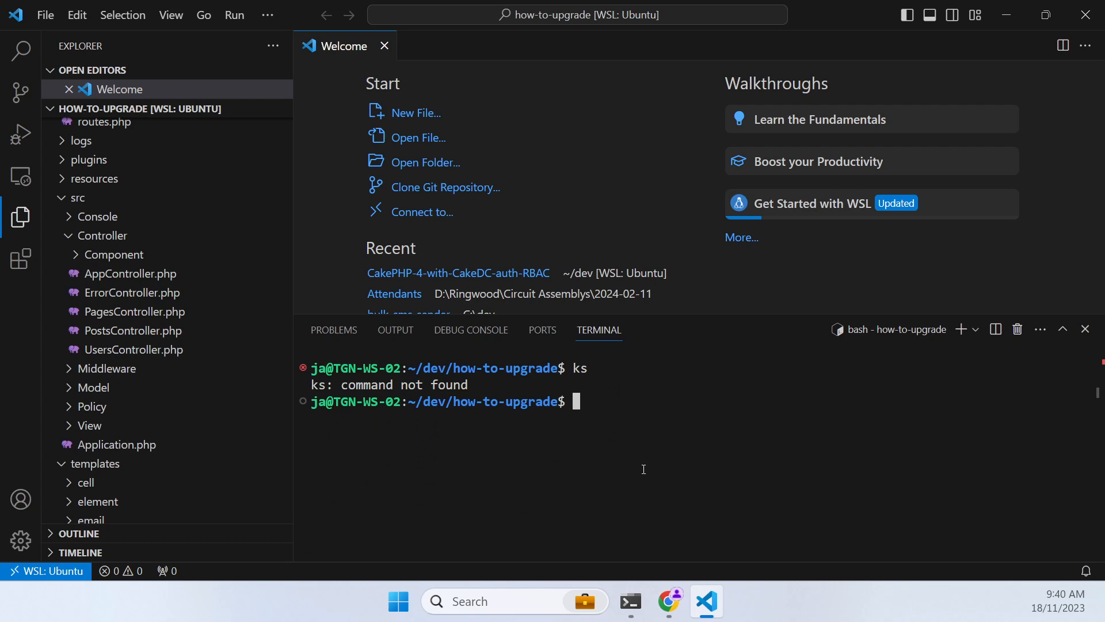
Run bin/cake version, then follow the migration-guide link from the deprecation warning
text(ls)
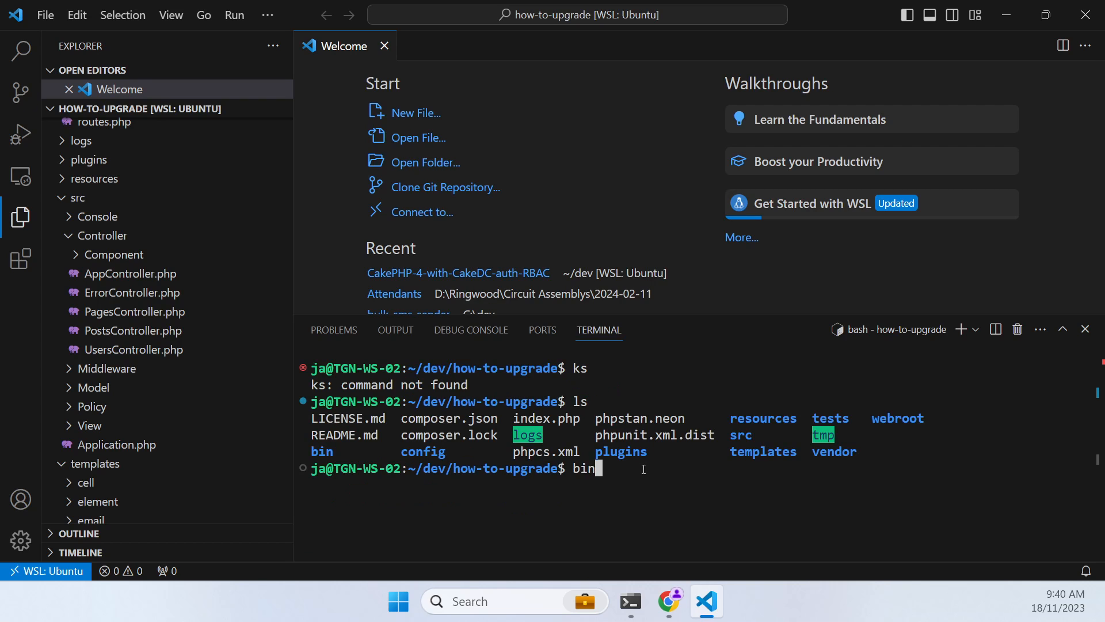
text(/cake version)
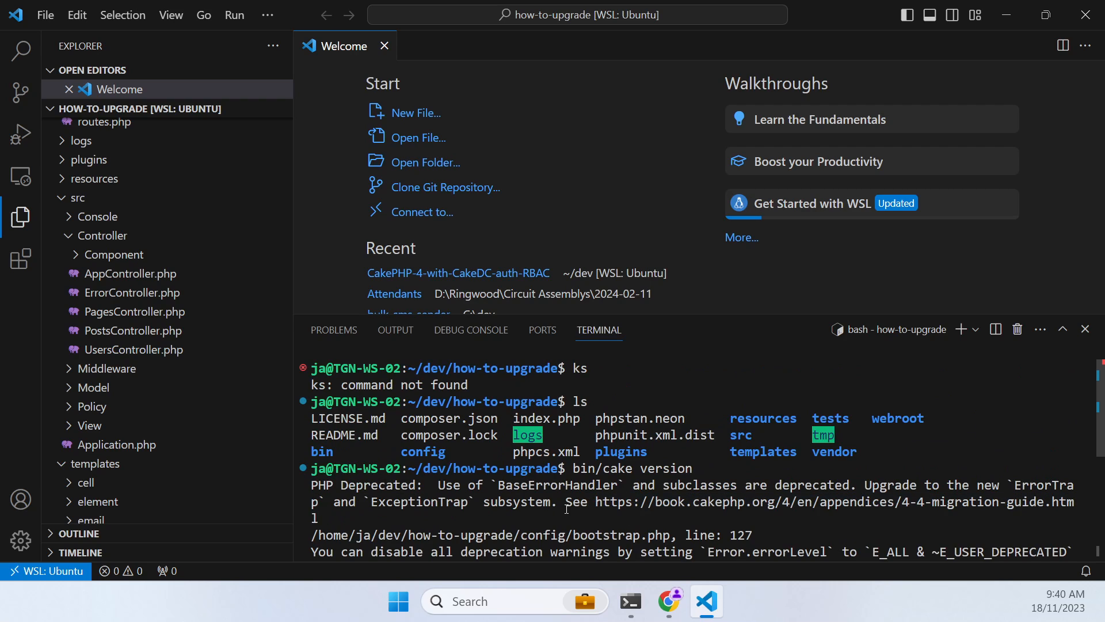
mouse_move(649, 502)
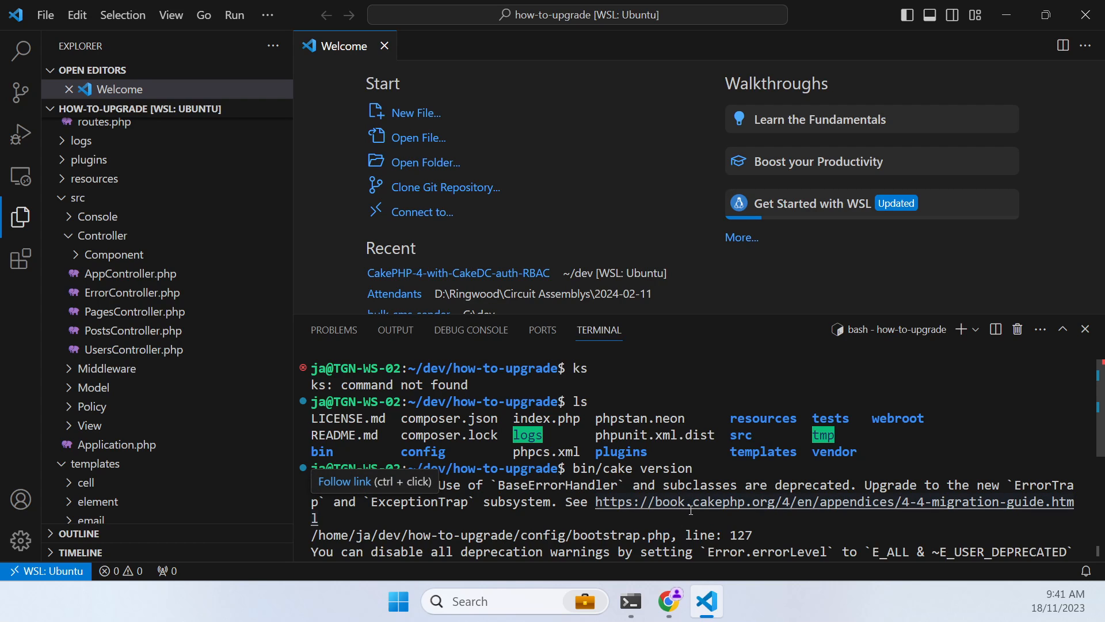
click(690, 502)
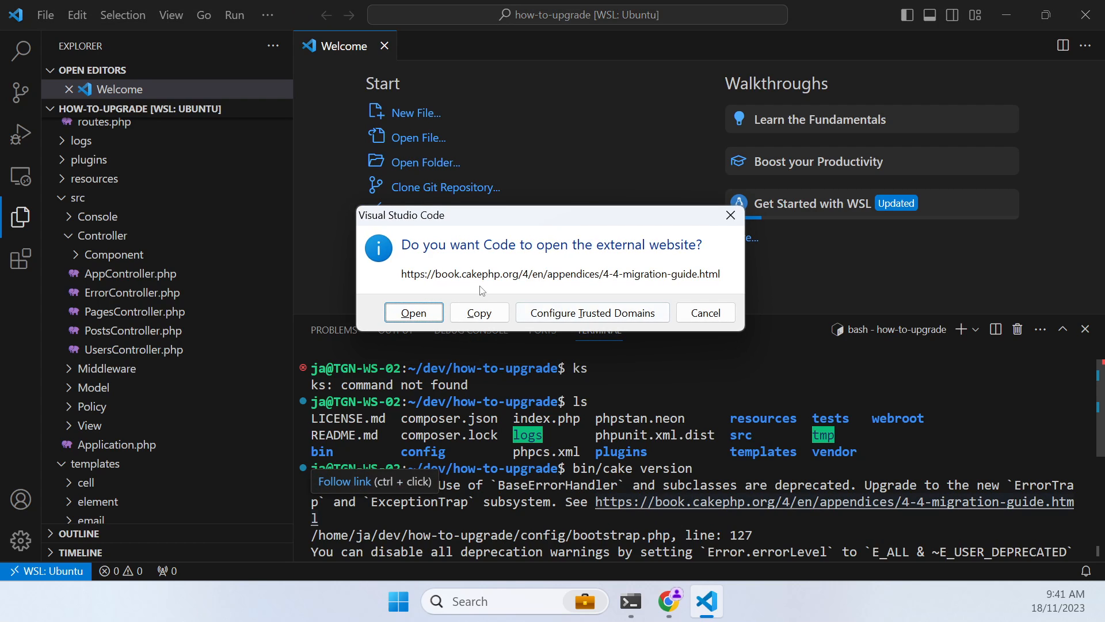
Copy the ErrorTrap/ExceptionTrap sample from the 4.4 guide's ErrorHandler & ConsoleErrorHandler section
click(413, 313)
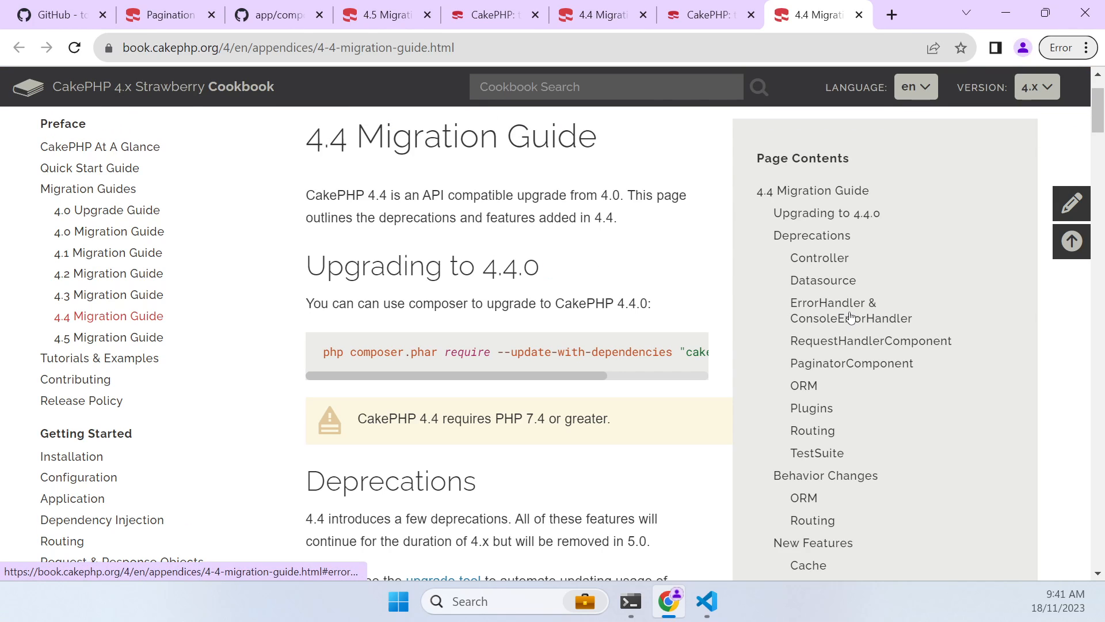
mouse_move(837, 320)
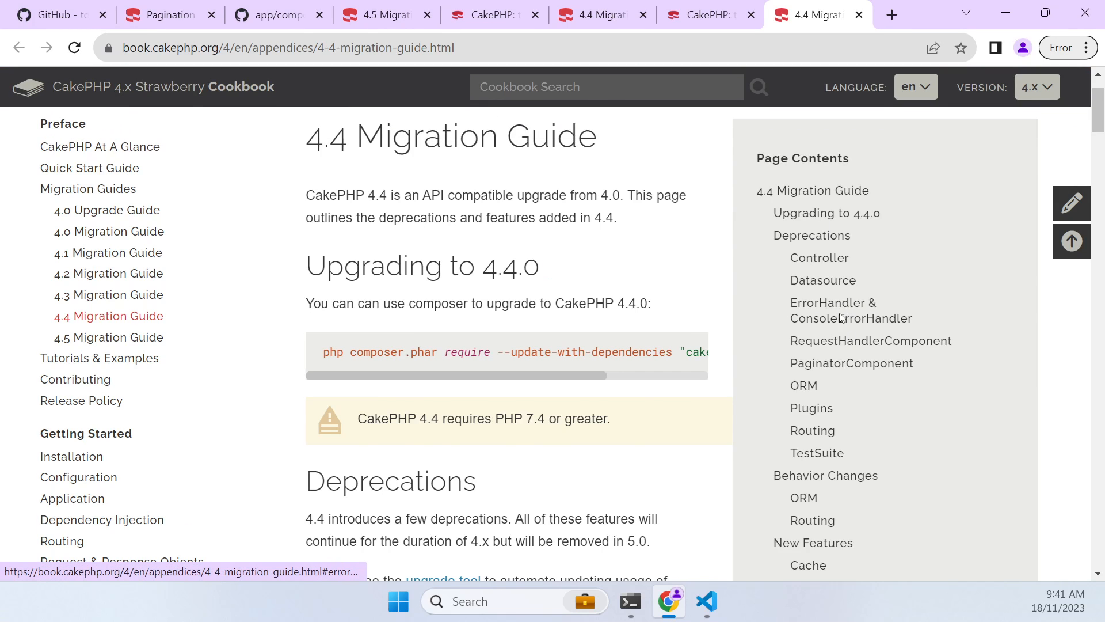
click(834, 311)
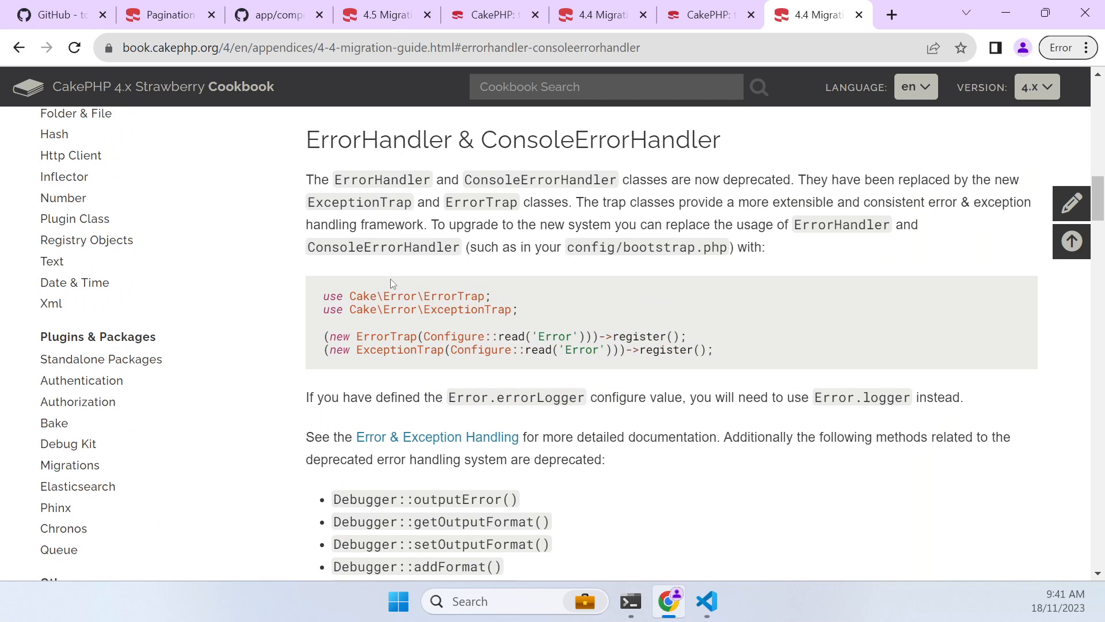
mouse_move(614, 223)
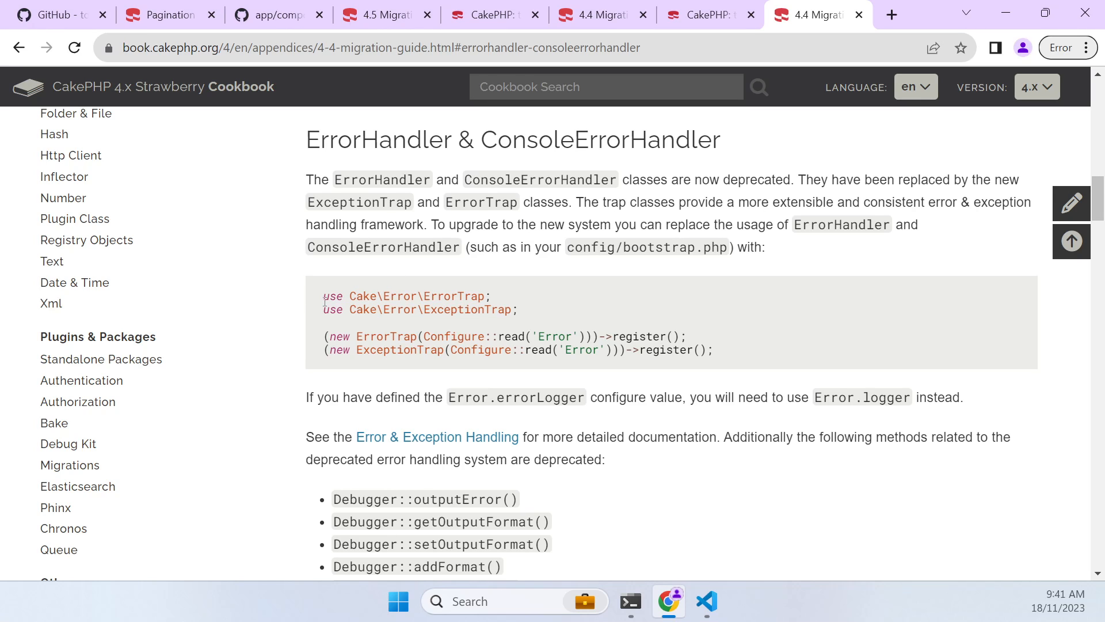
drag(323, 296, 712, 350)
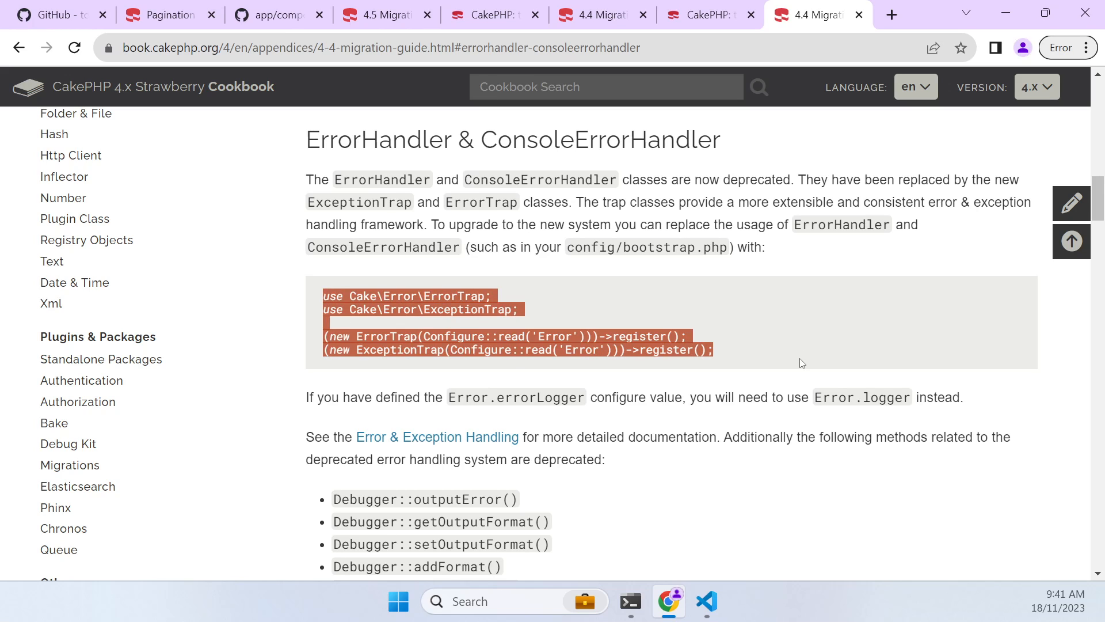
mouse_move(725, 599)
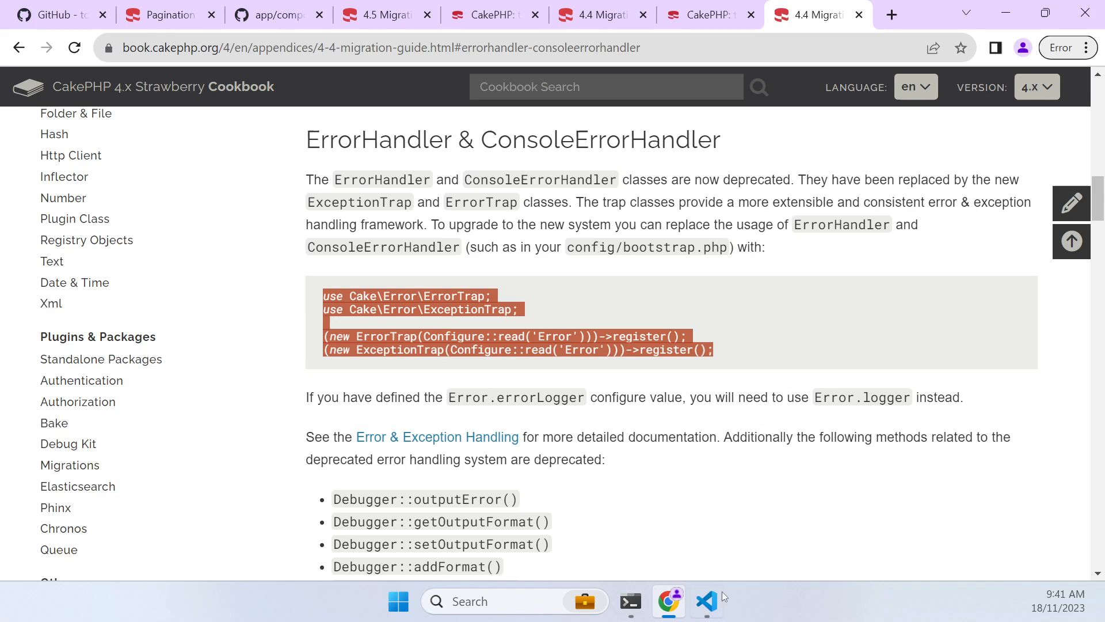
Locate the ConsoleErrorHandler registration in config/bootstrap.php
click(706, 601)
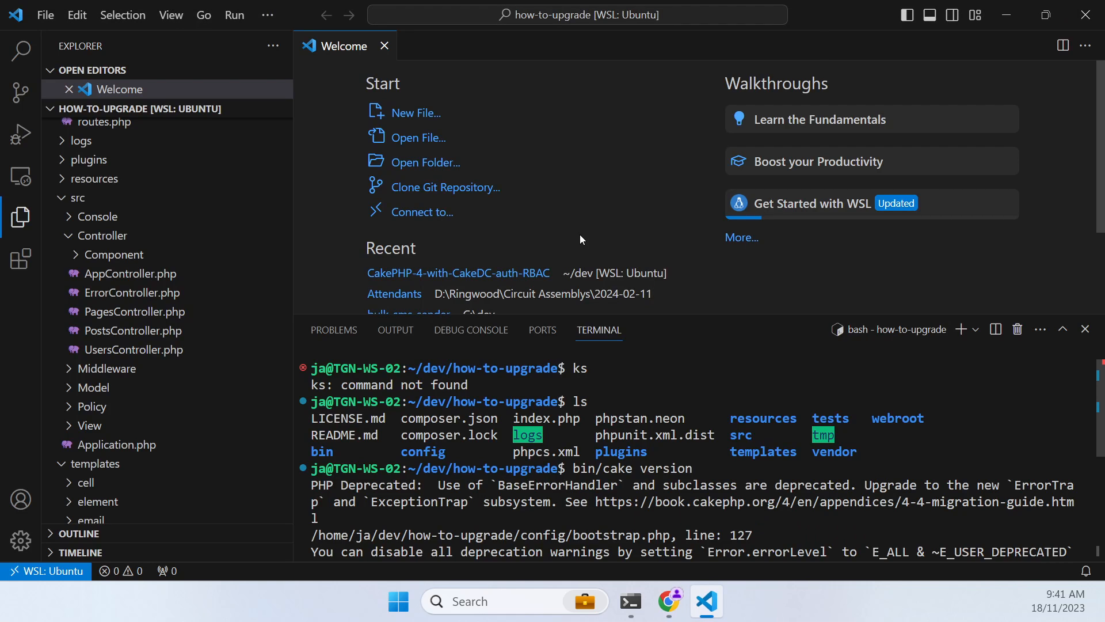
text(config/)
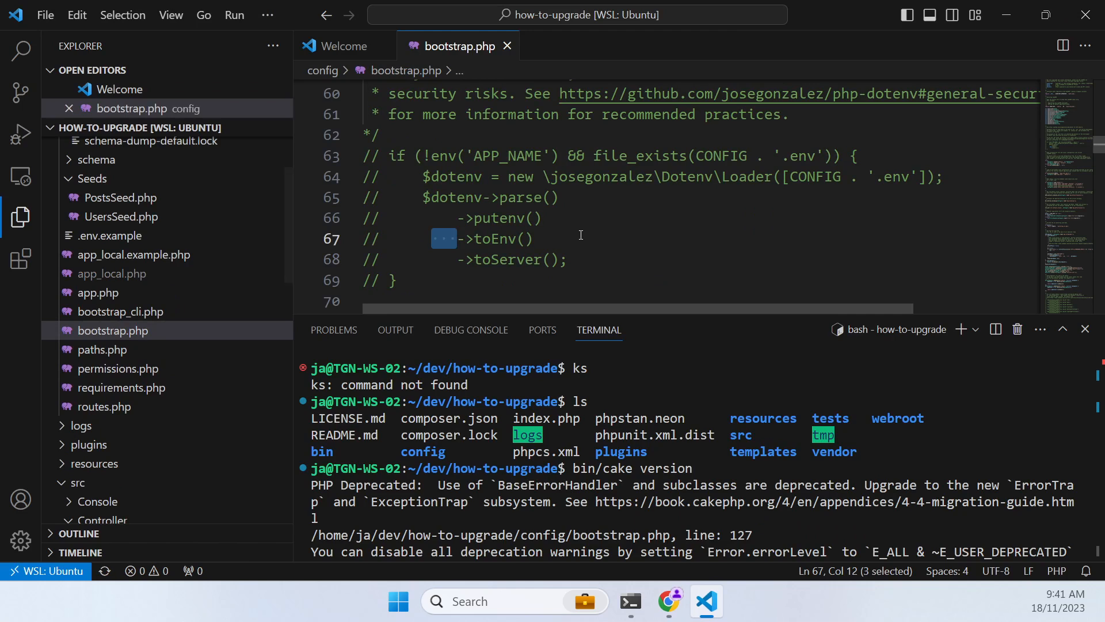
key(Ctrl+f)
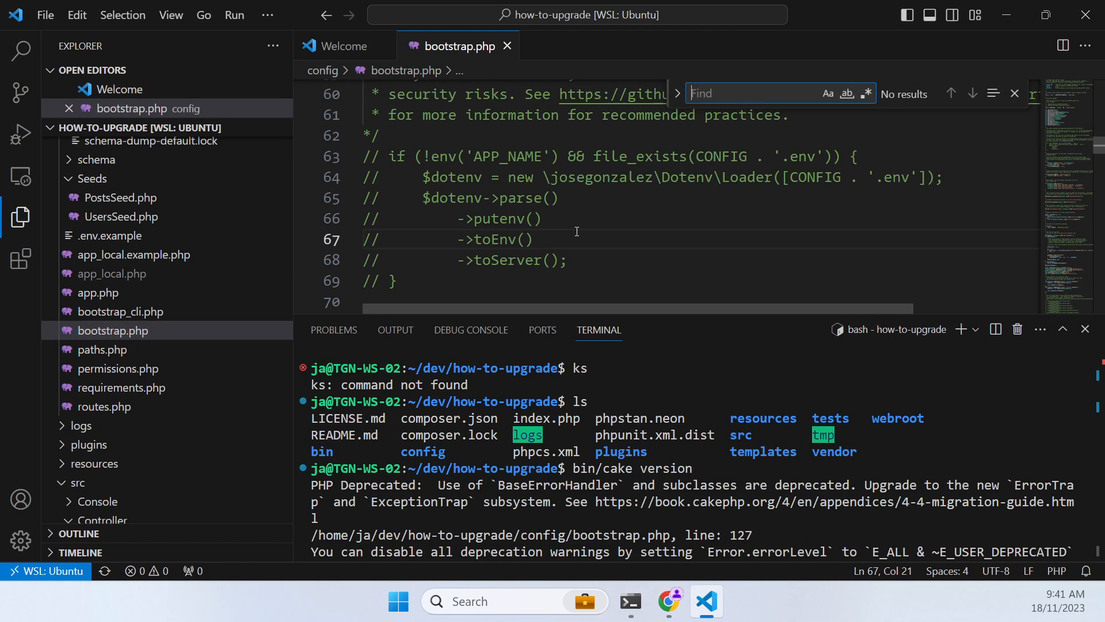
text(ConsoleErrorHandler(Configure::read('Error')))->register();)
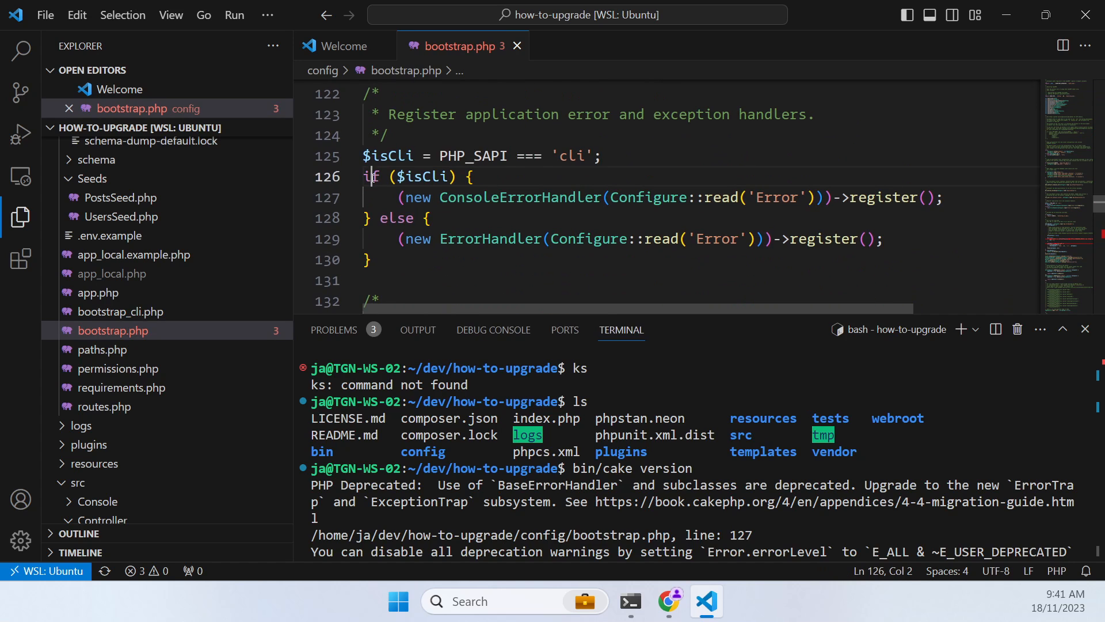
Comment out the old handler block and add use Cake\Error\ErrorTrap; with the new trap registration
drag(372, 177, 365, 259)
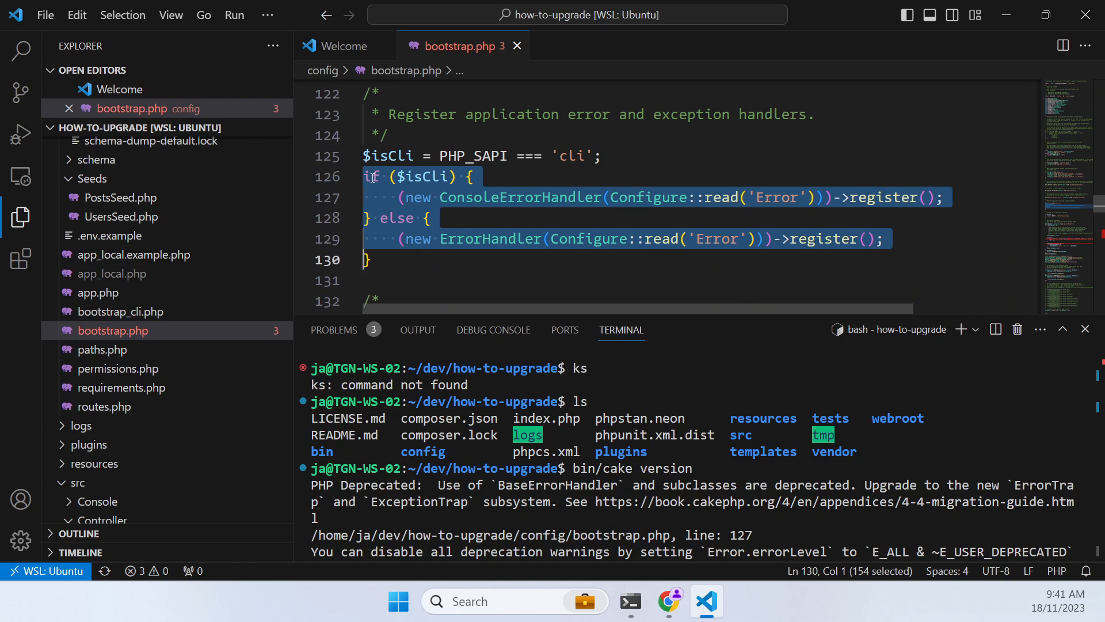
key(Ctrl+/)
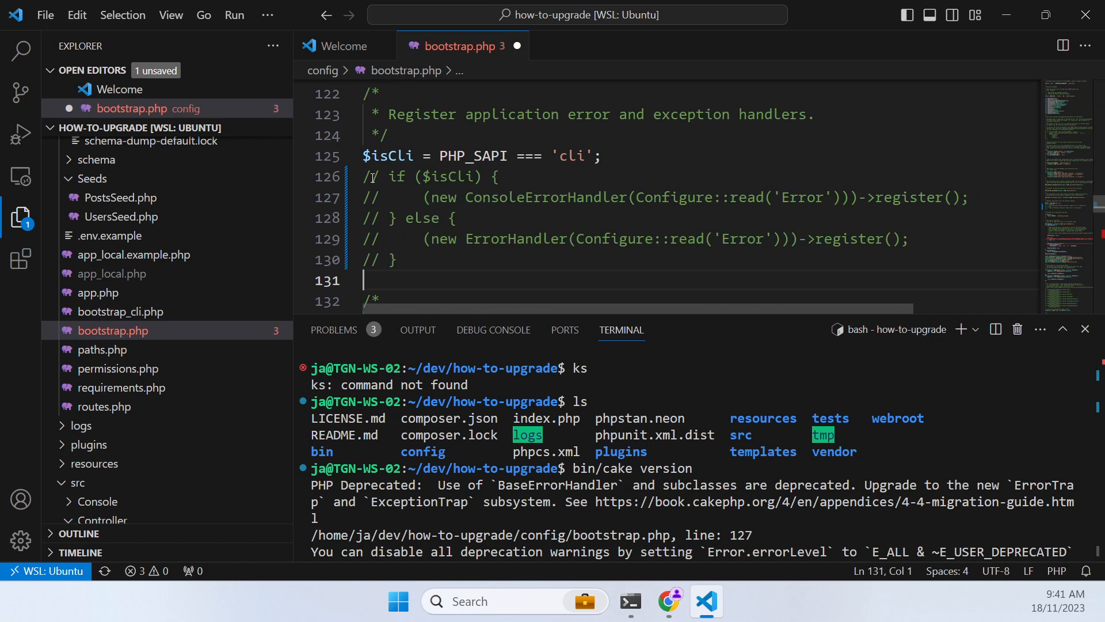
text(use Cake\Error\ErrorTrap;)
text(use Cake\Error\ExceptionTrap;)
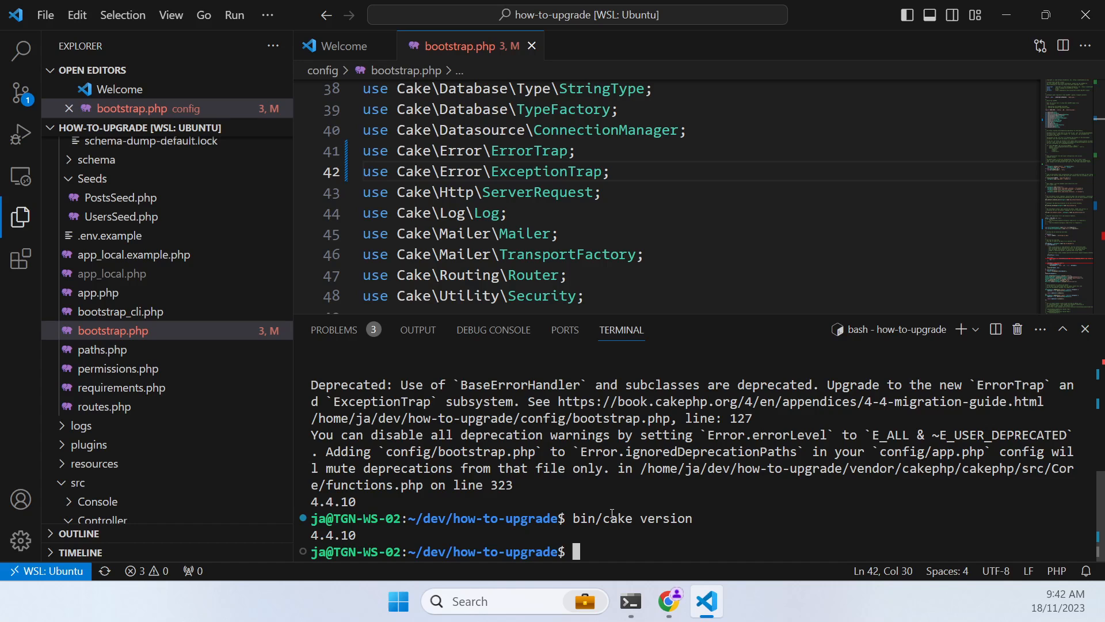
Run composer upgrade to update dependencies and regenerate autoload files
text(composer upg)
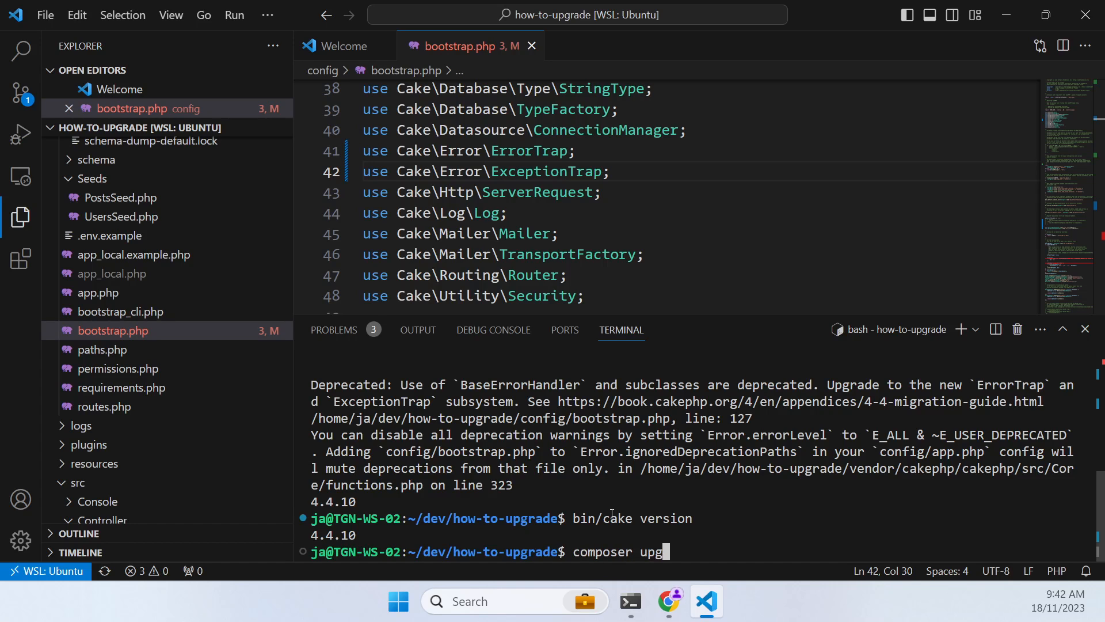
key(Enter)
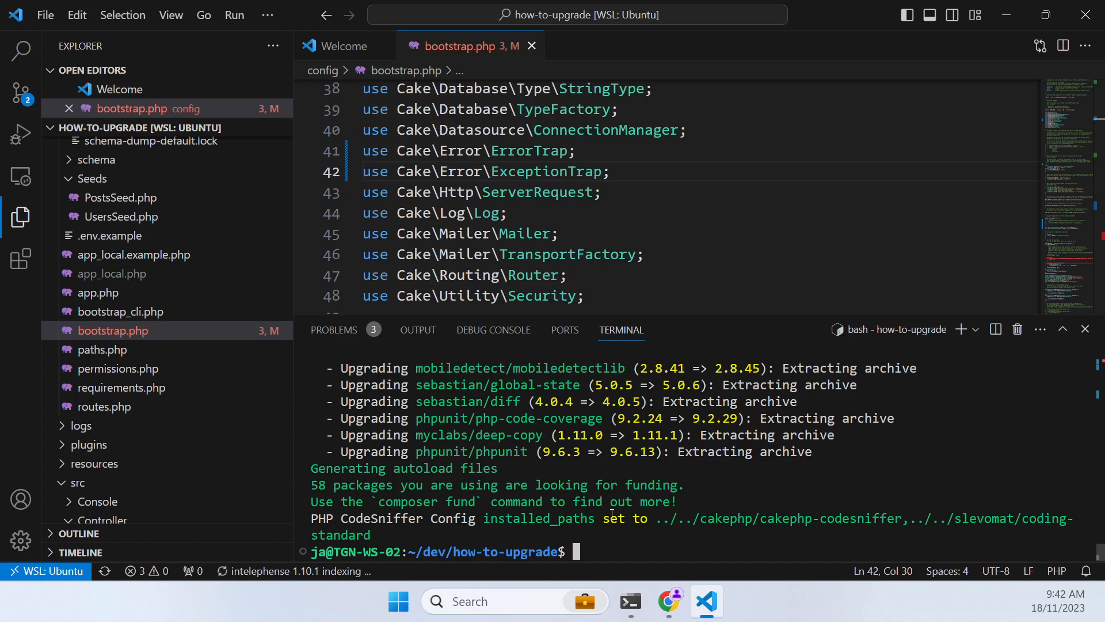
mouse_move(267, 210)
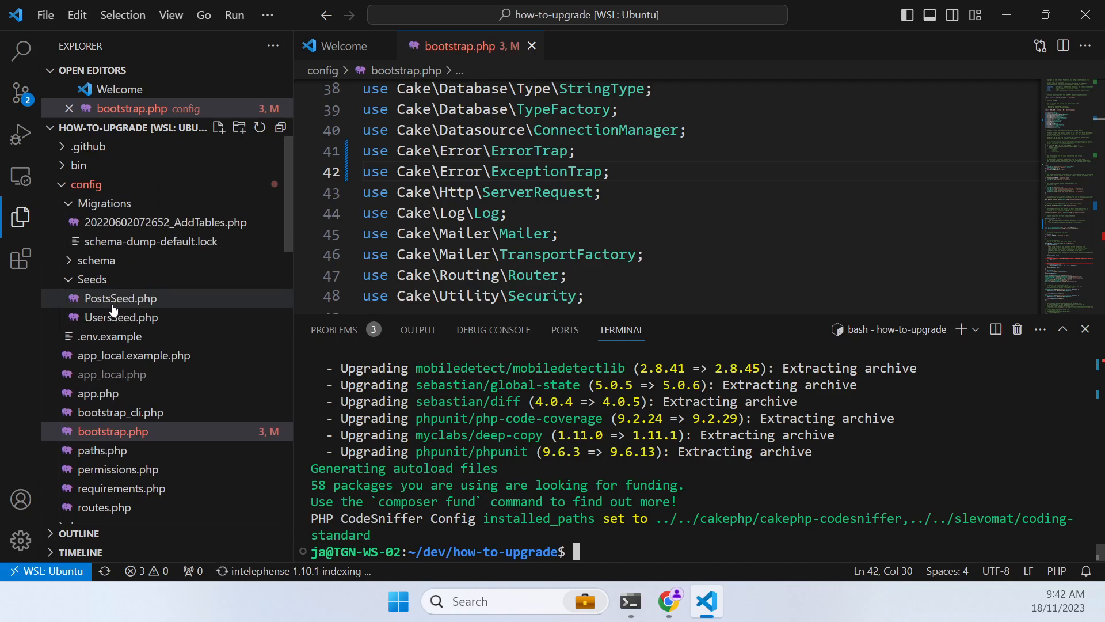
Run bin/cake migrations status and read the MissingExtensionException for the MySQL driver
text(b)
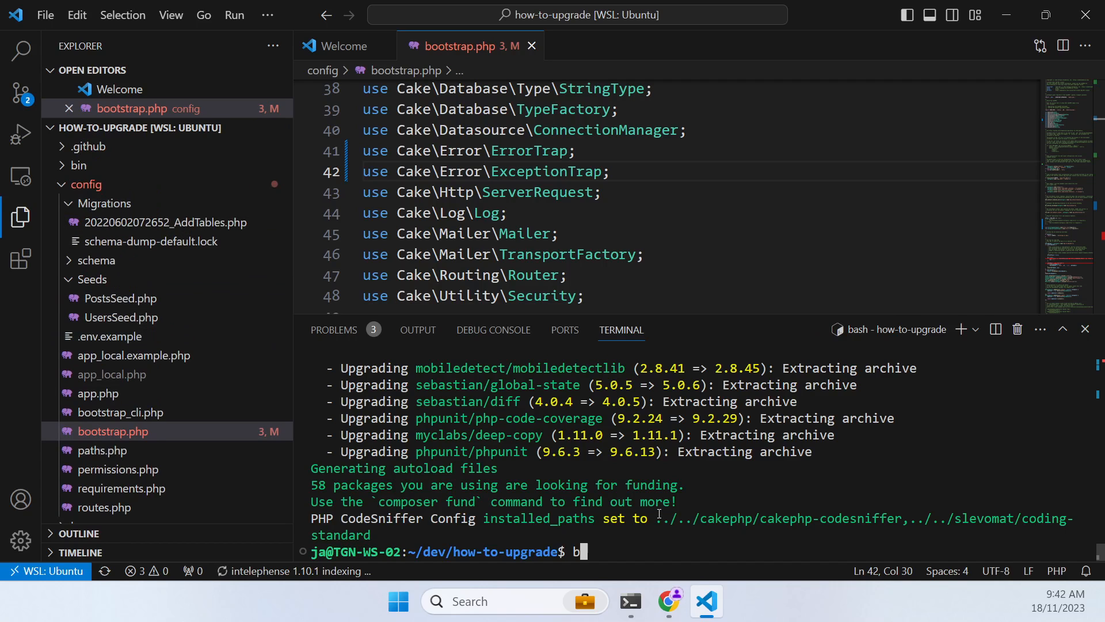
text(in/cake migra)
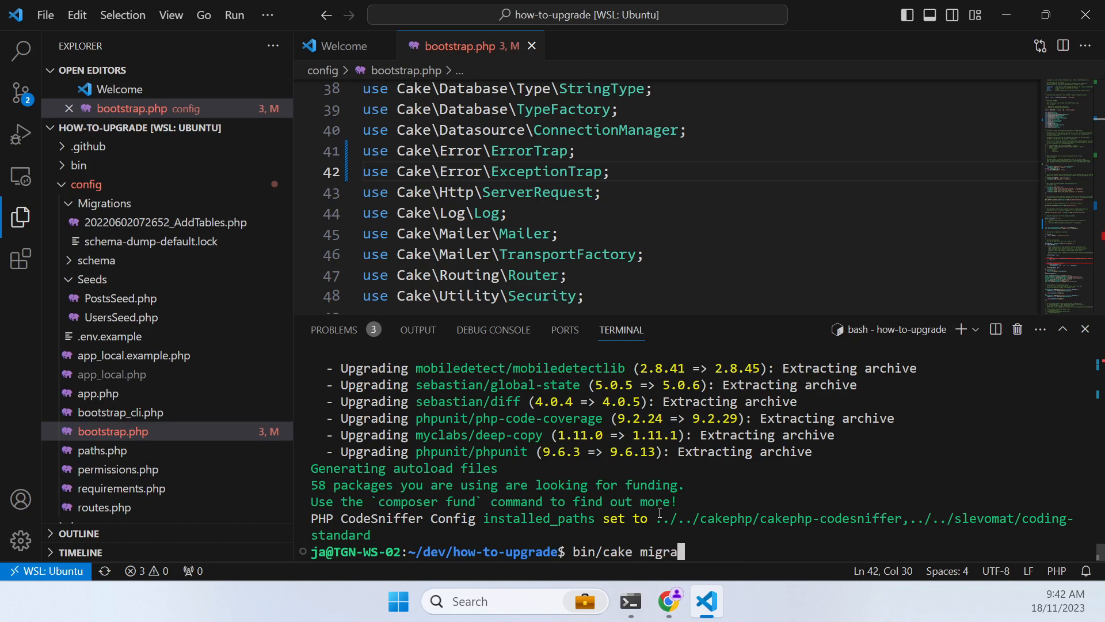
key(Enter)
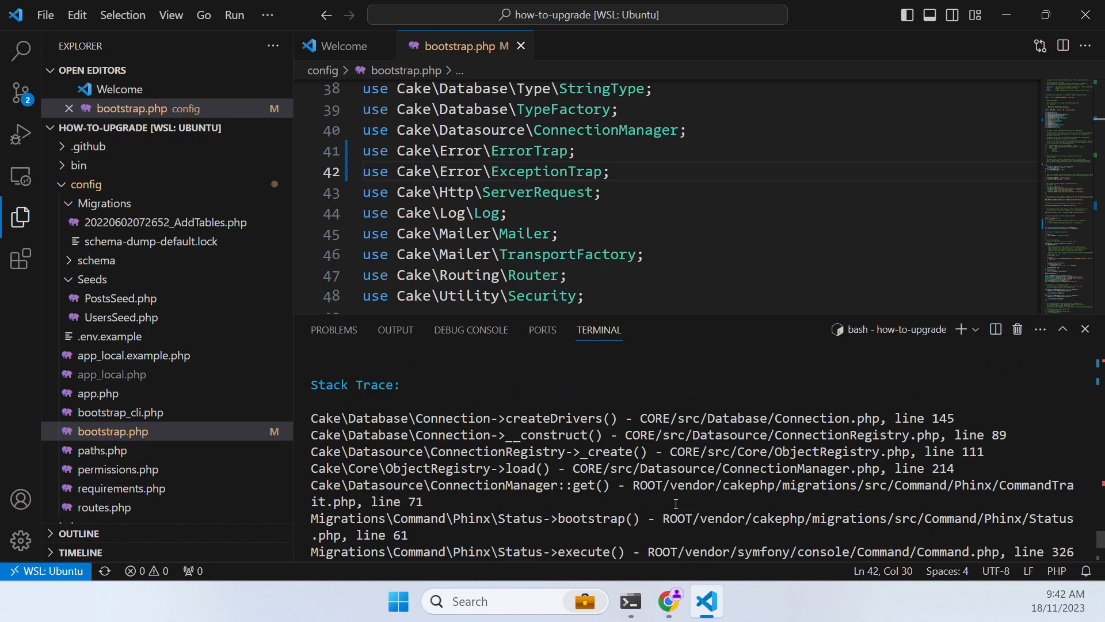
scroll(down, 3)
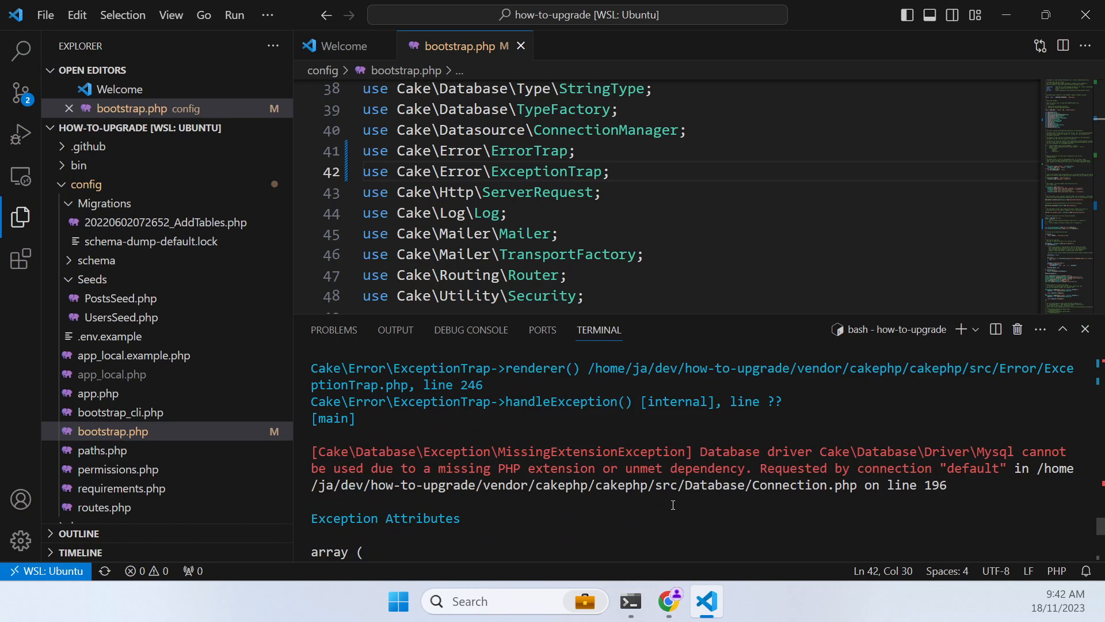
mouse_move(670, 511)
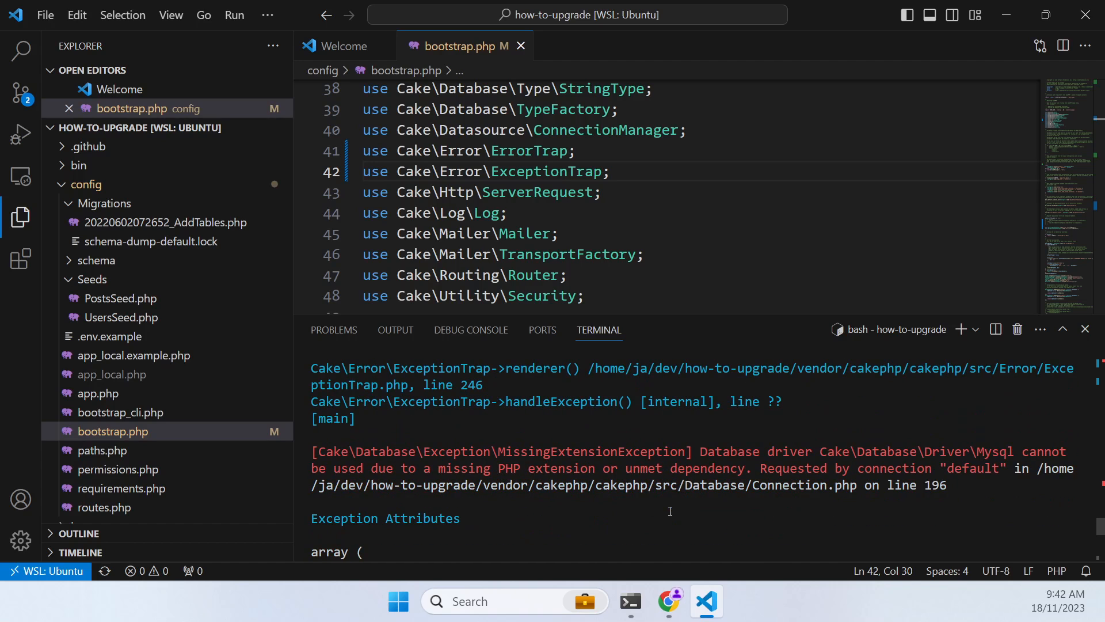
mouse_move(21, 213)
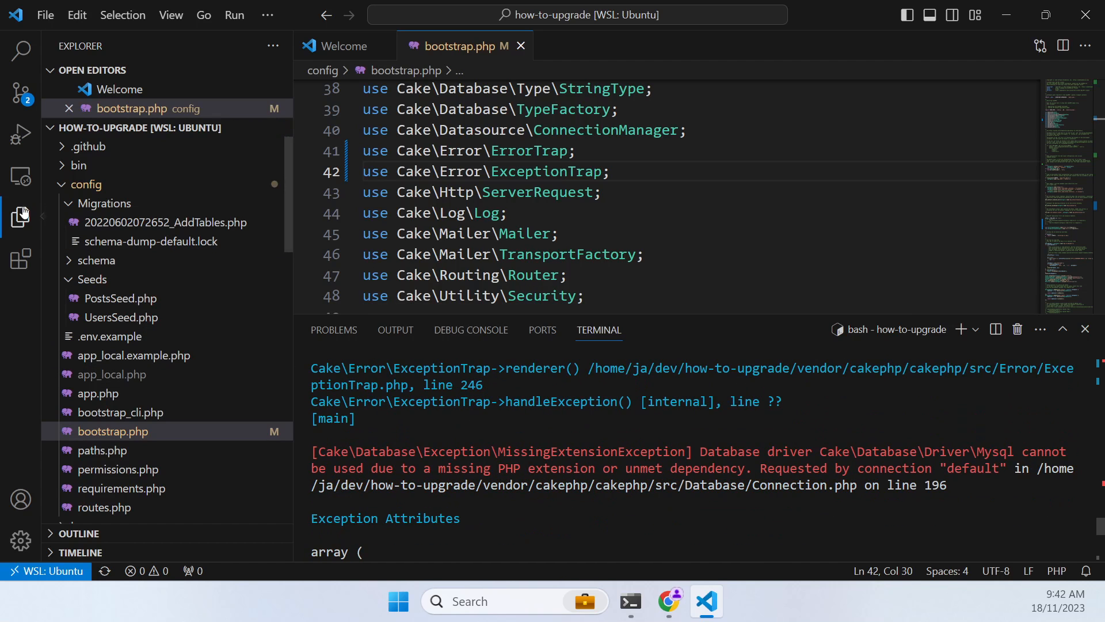
mouse_move(108, 279)
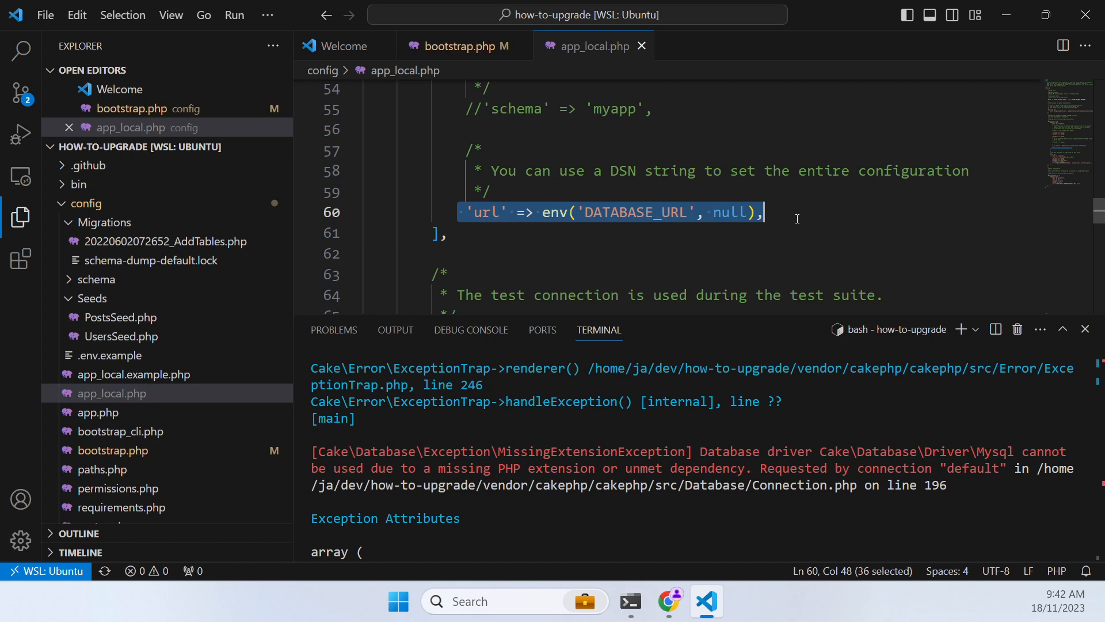
Set app_local.php's default URL to sqlite://127.0.0.1/default.sqlite without the env() wrapper
scroll(down, 3)
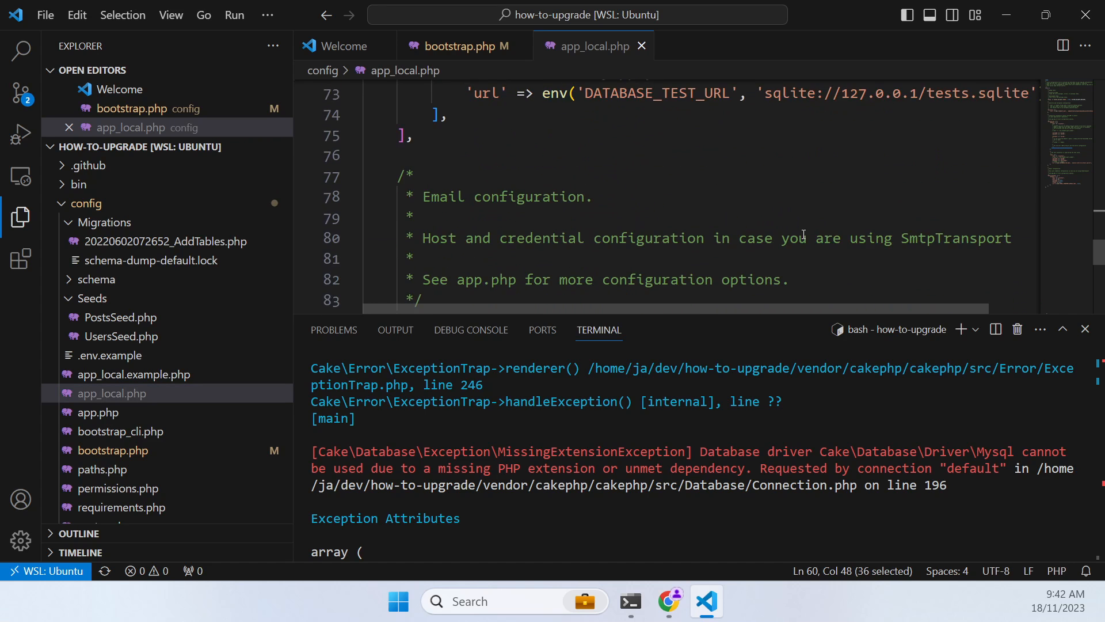
click(465, 92)
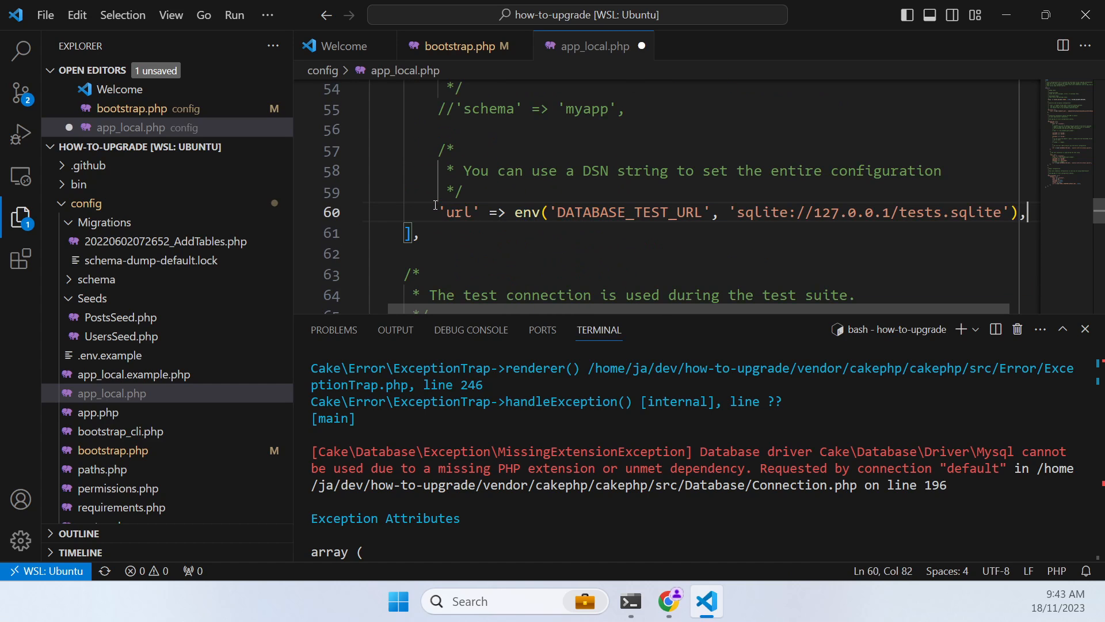
double_click(919, 212)
text(defaul)
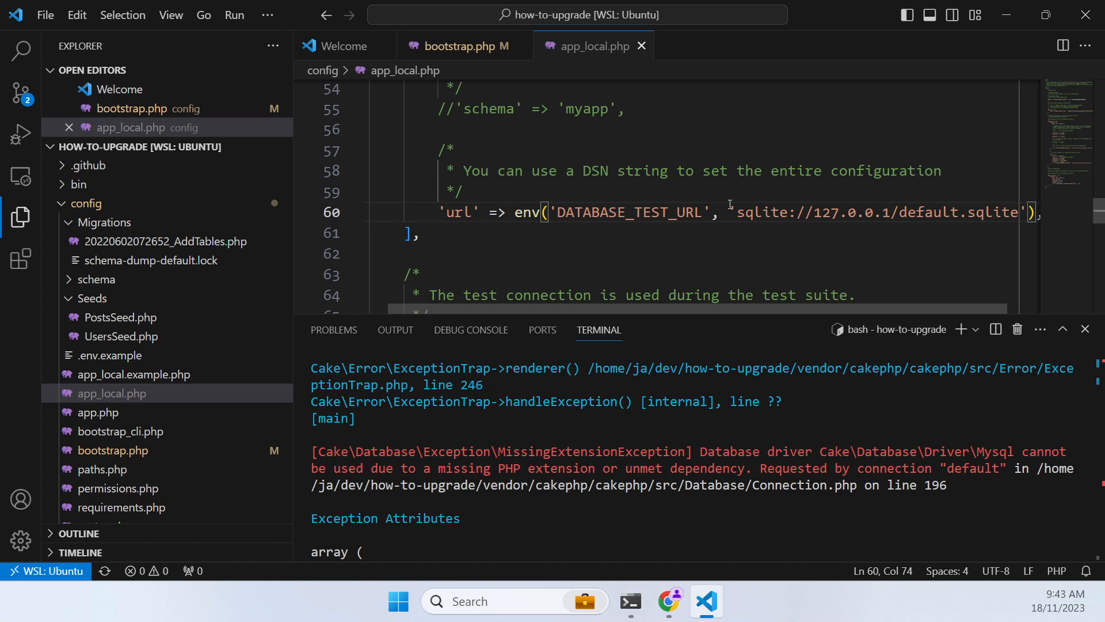
drag(516, 212, 726, 212)
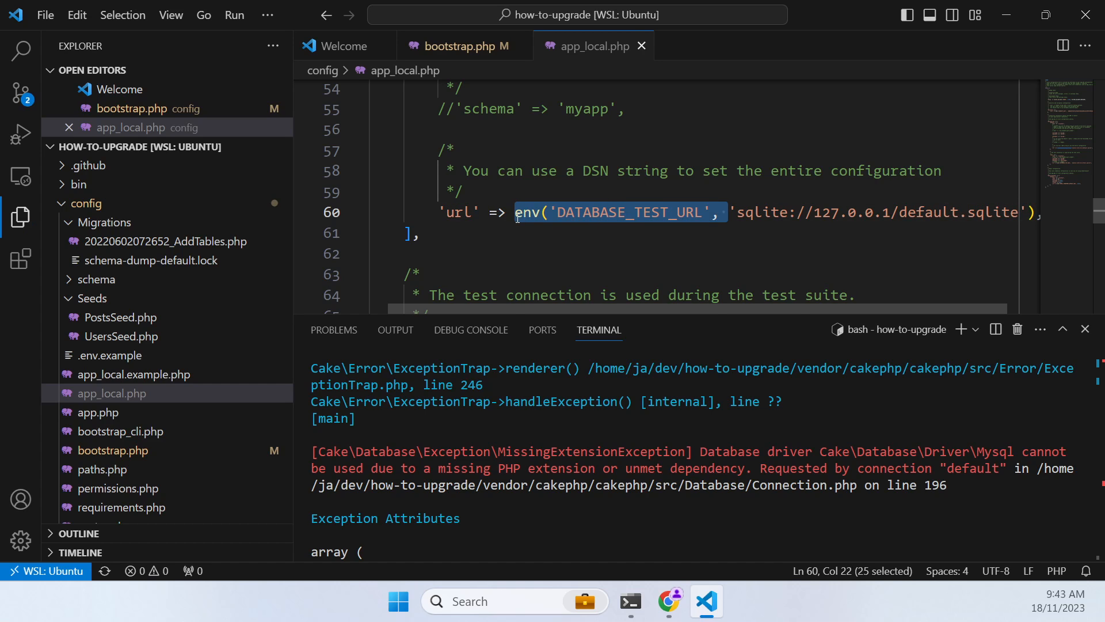
key(Delete)
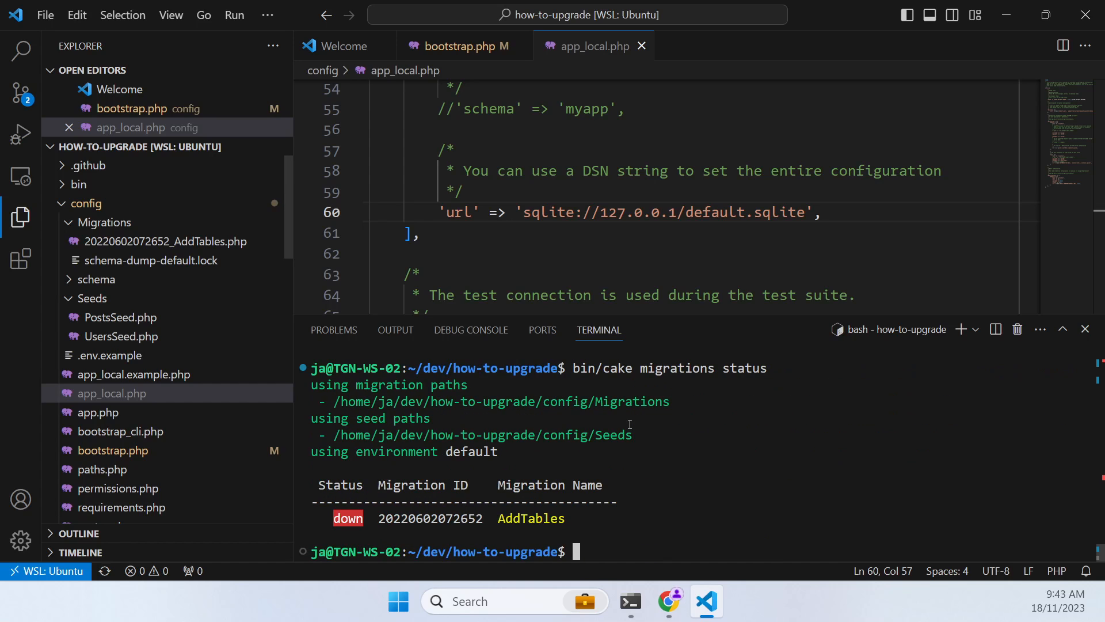
Run bin/cake migrations migrate, then migrations seed, which fails on PostsSeed::run()
text(bin/cake migrations status)
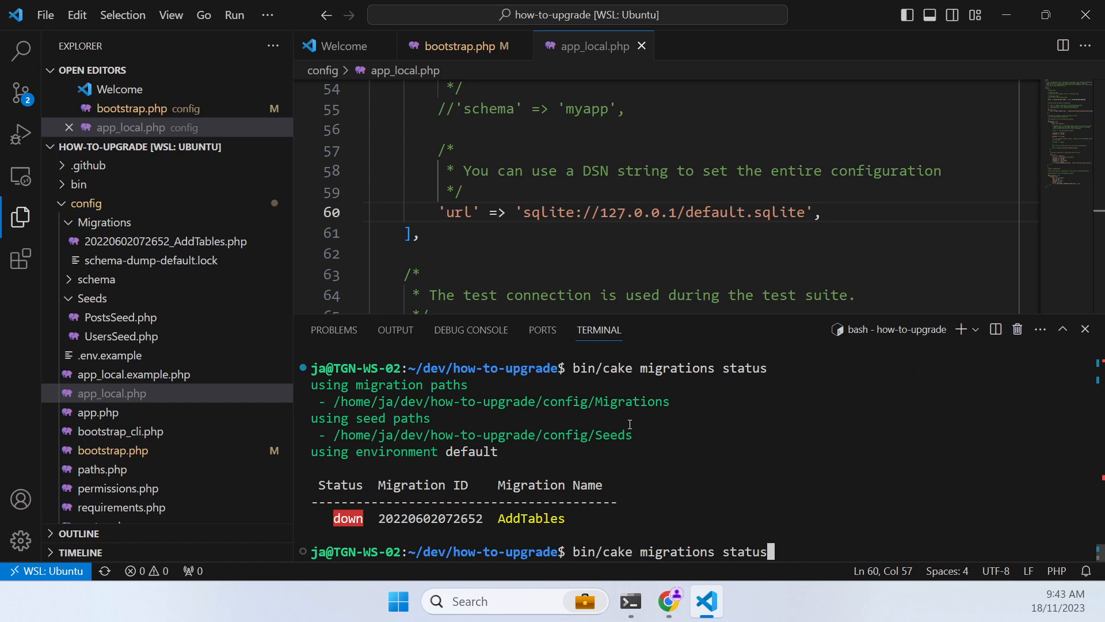
text(im)
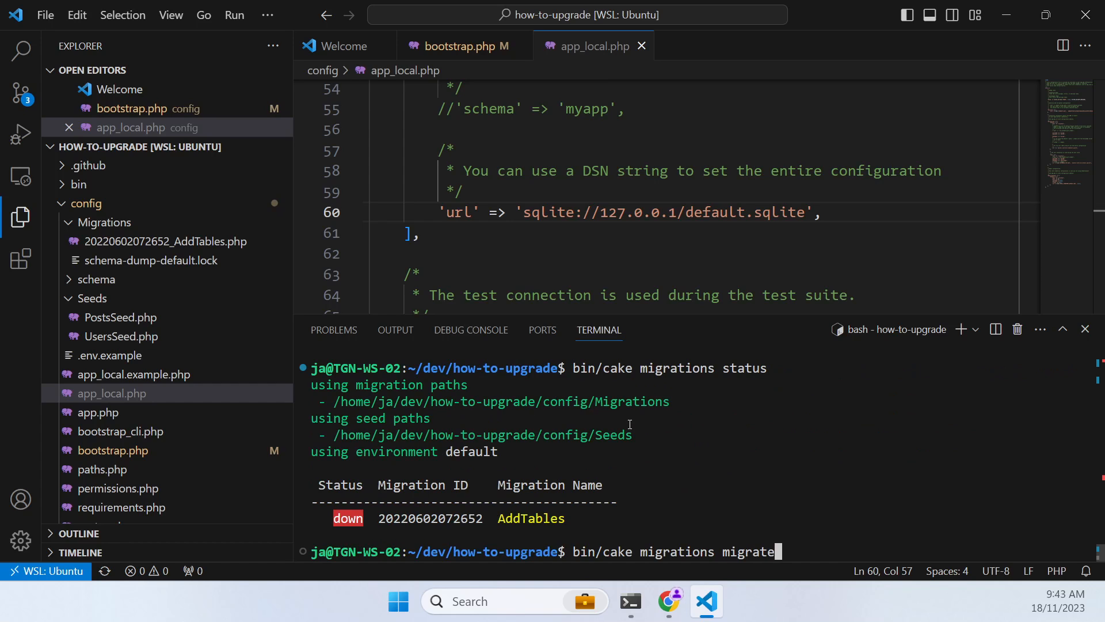
key(Enter)
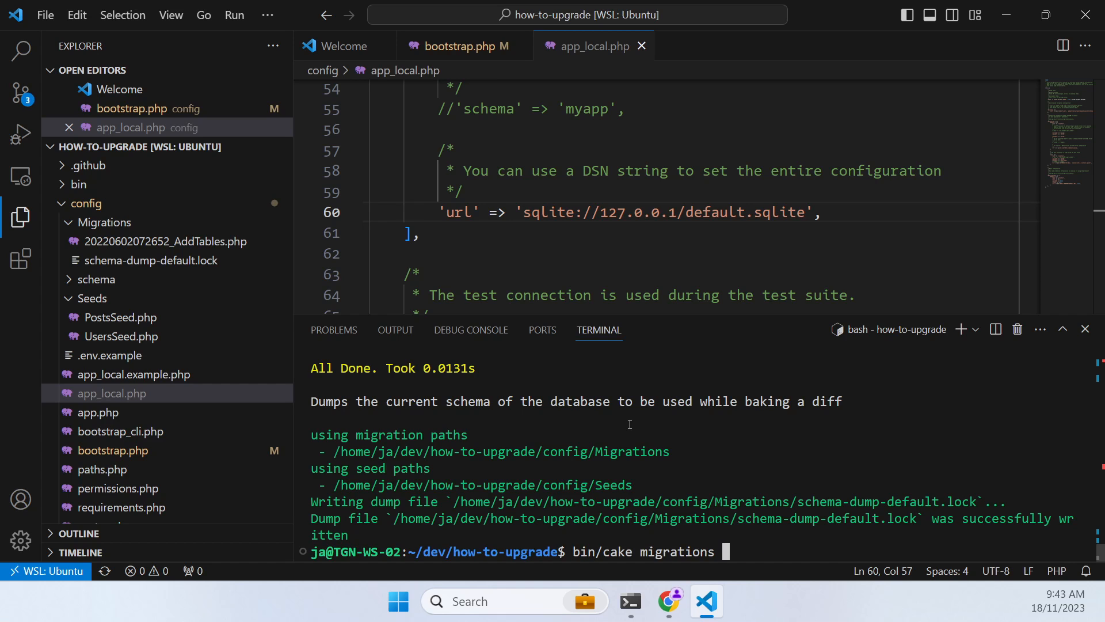
key(Enter)
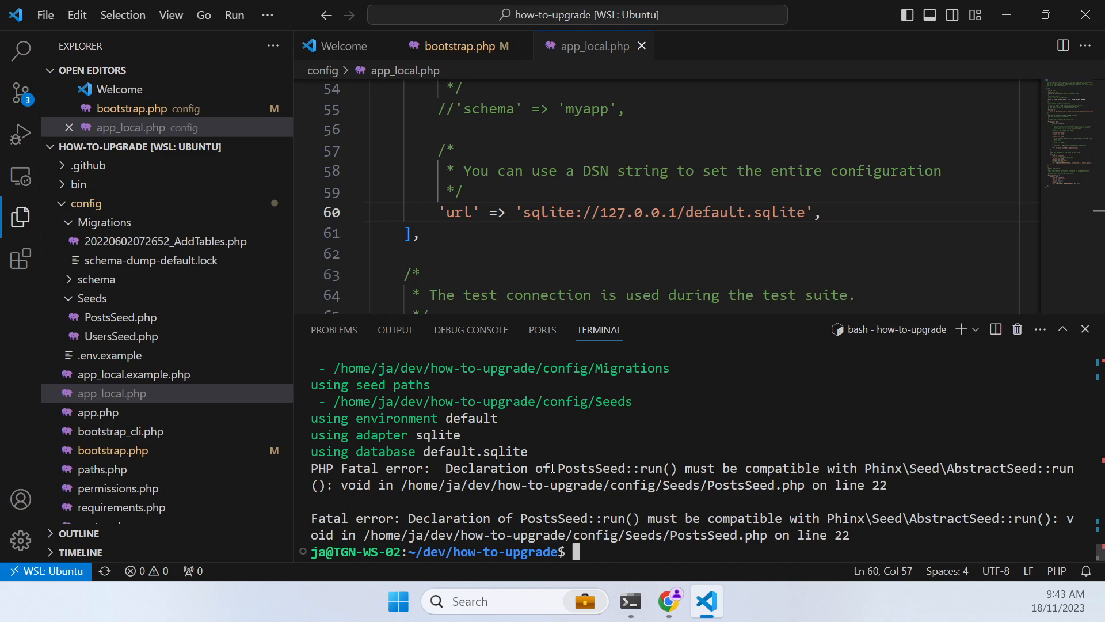
mouse_move(642, 467)
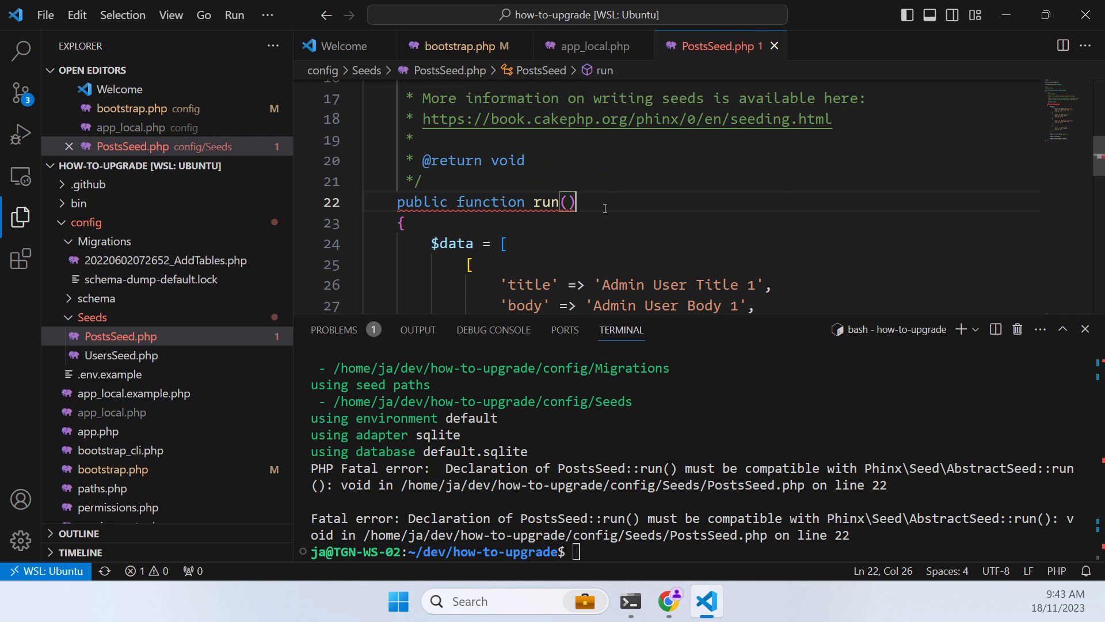
mouse_move(630, 184)
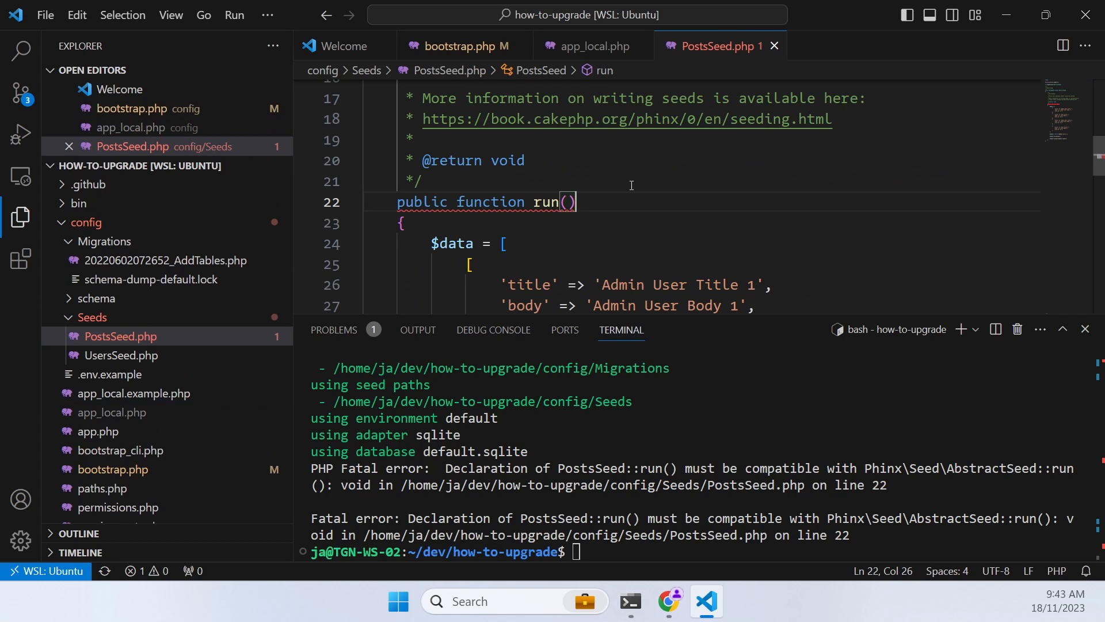
Append : void to run() in PostsSeed and UsersSeed, then rerun bin/cake migrations seed
text(: void)
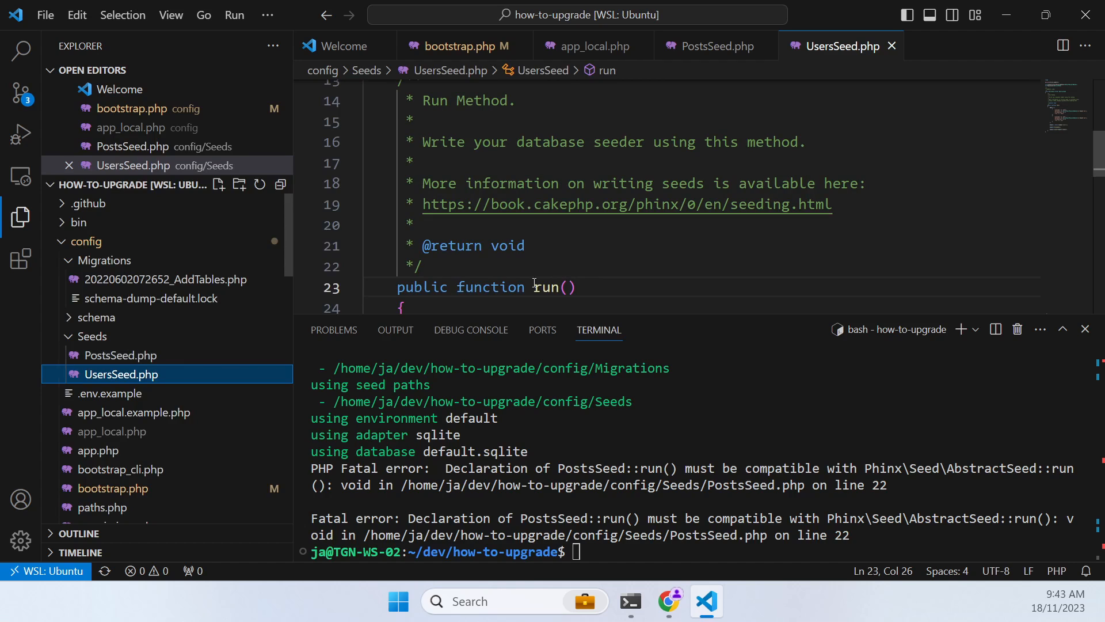
text(: void)
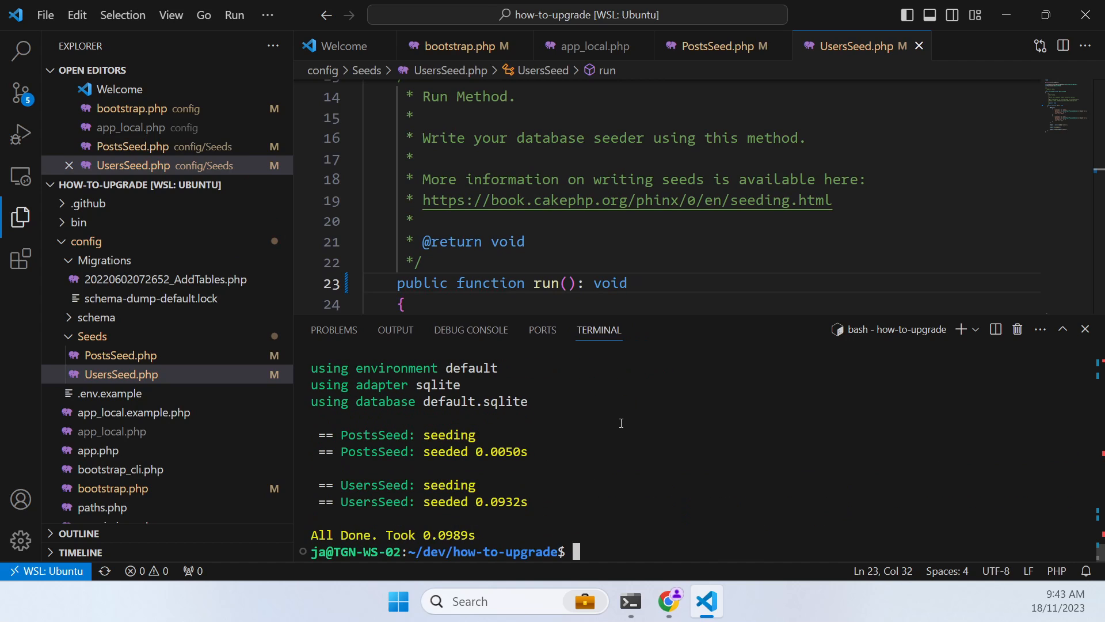
mouse_move(623, 413)
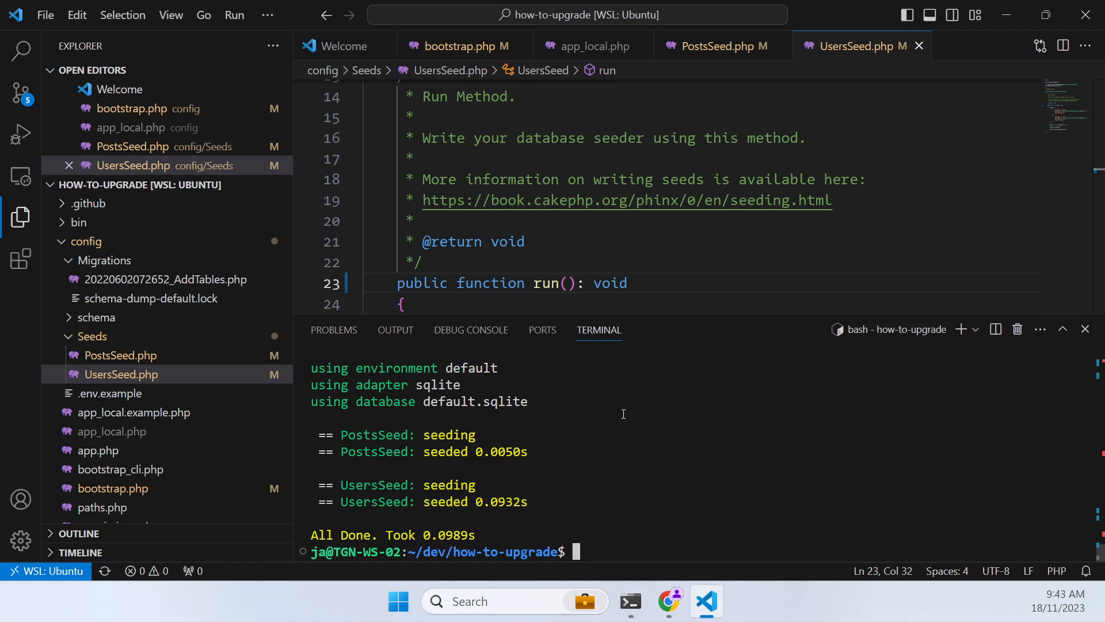
text(bin/cake server)
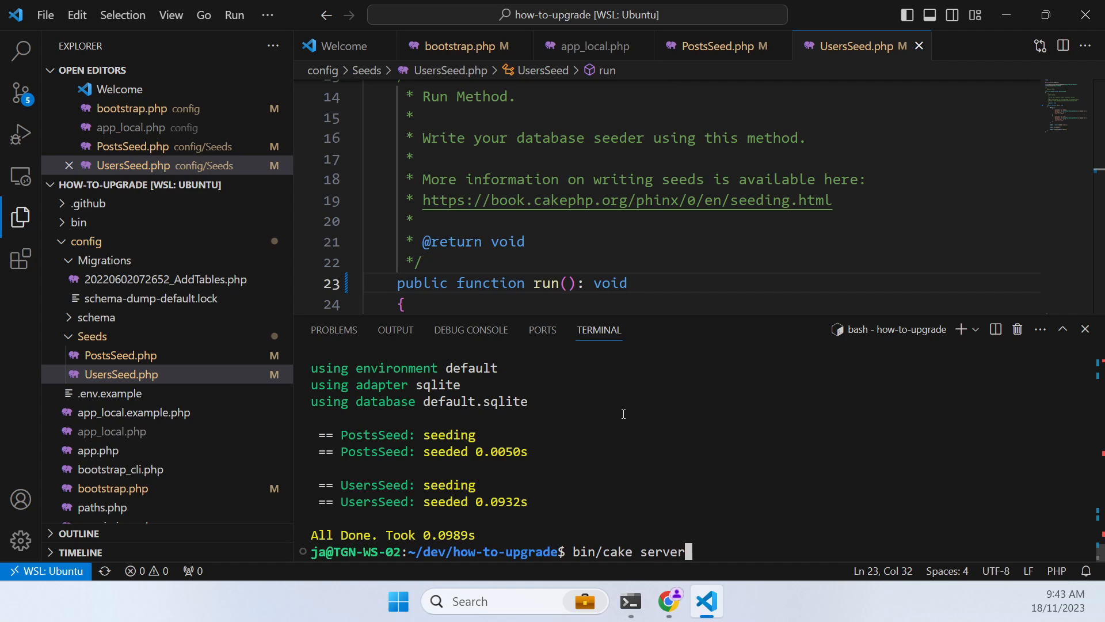
Start the local dev server and log in as admin to reach the Posts index with user names
key(Enter)
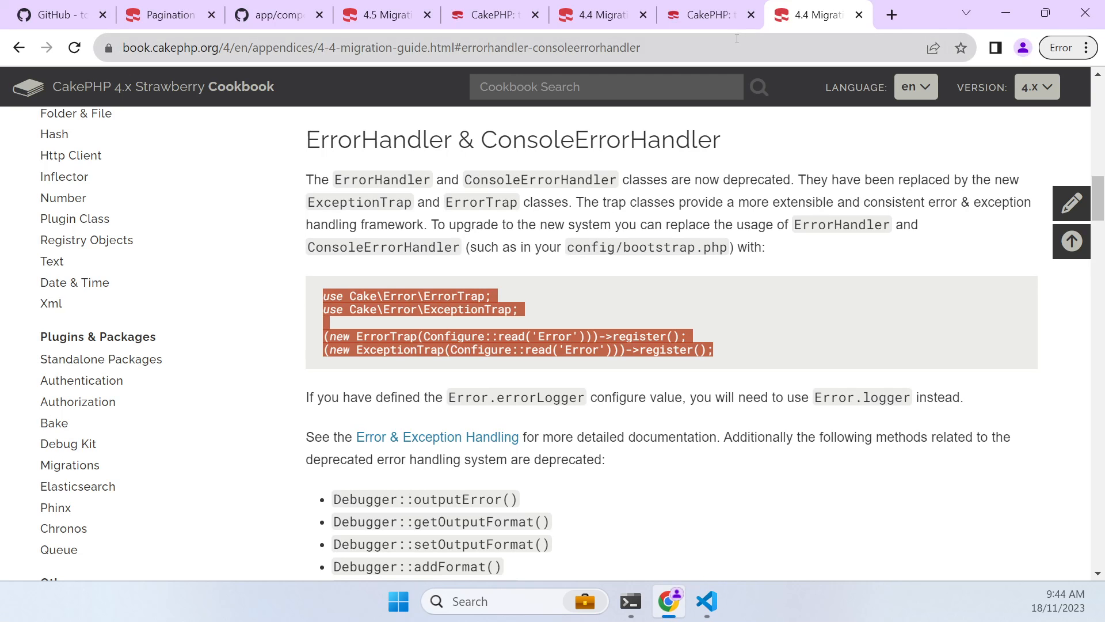
click(708, 15)
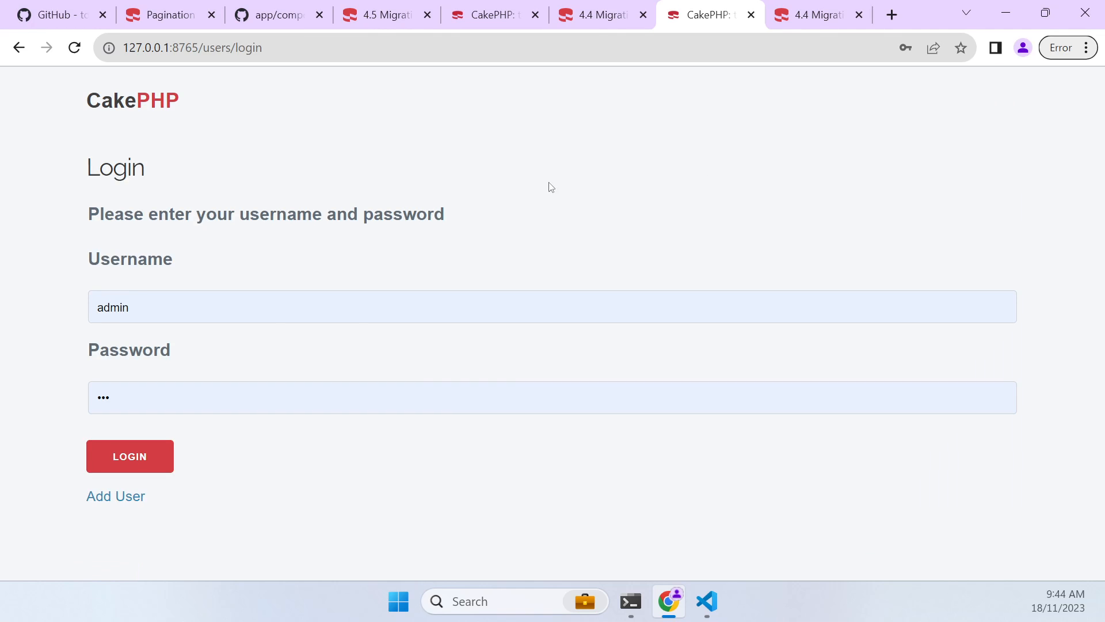
click(129, 456)
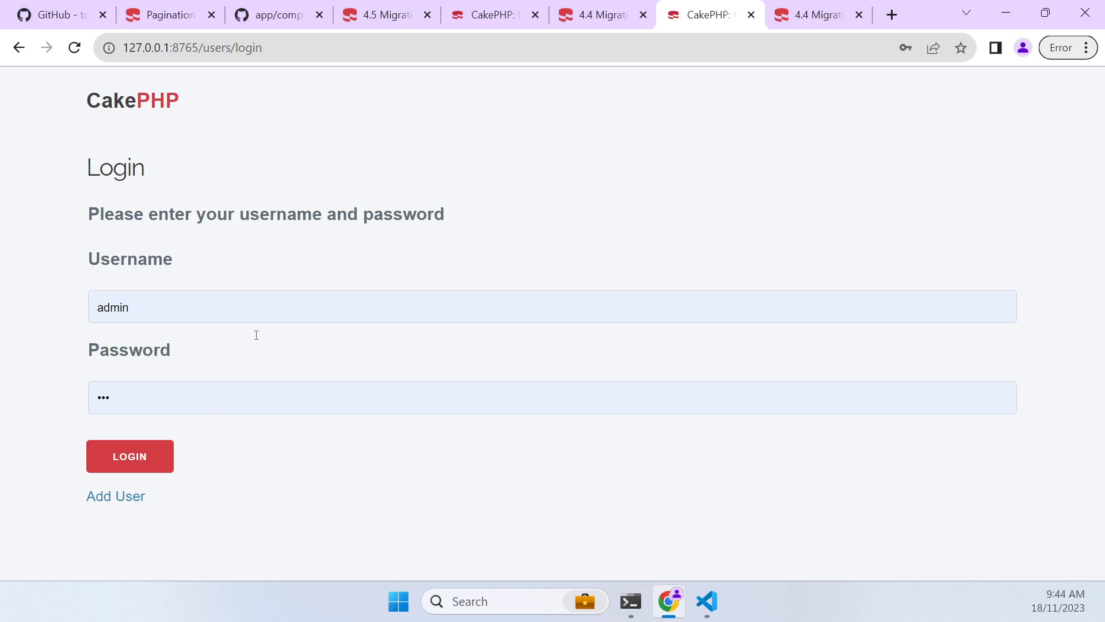
click(129, 456)
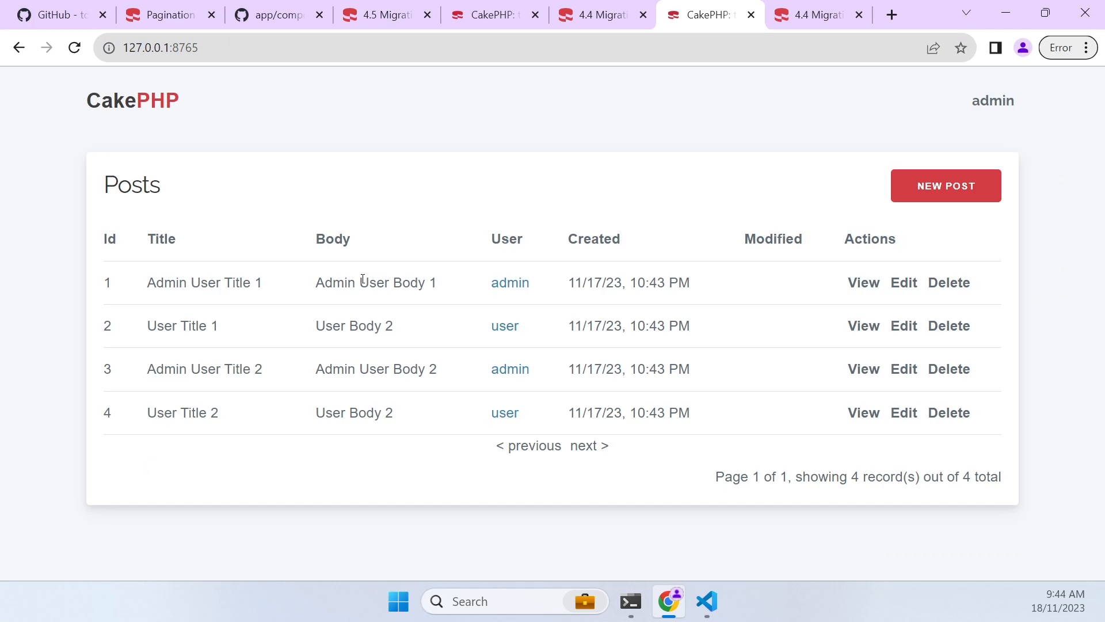
mouse_move(306, 284)
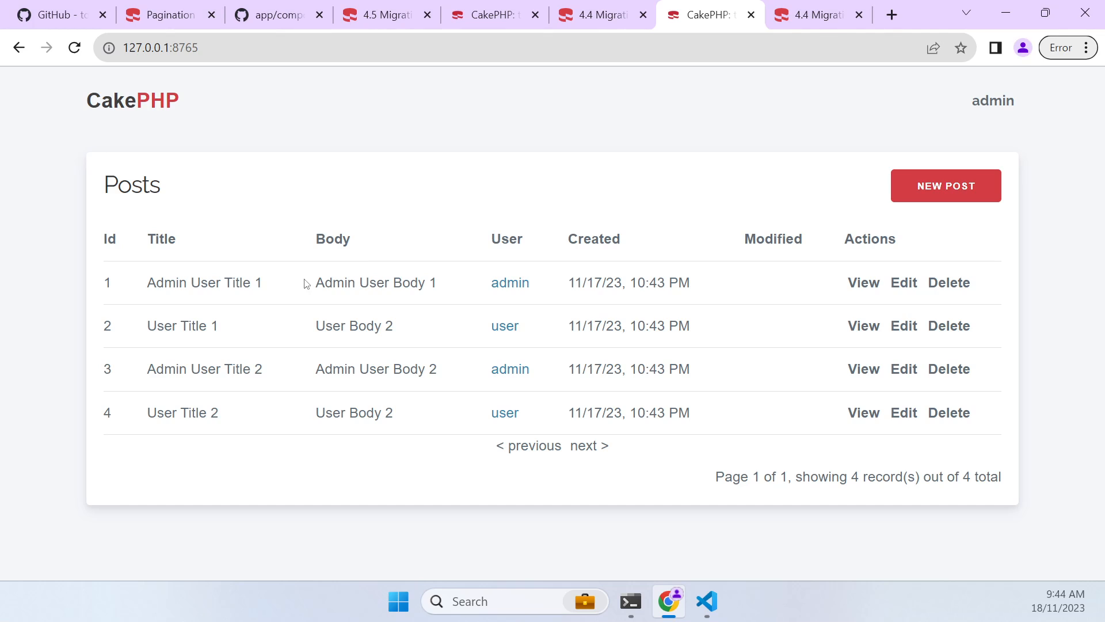
mouse_move(267, 284)
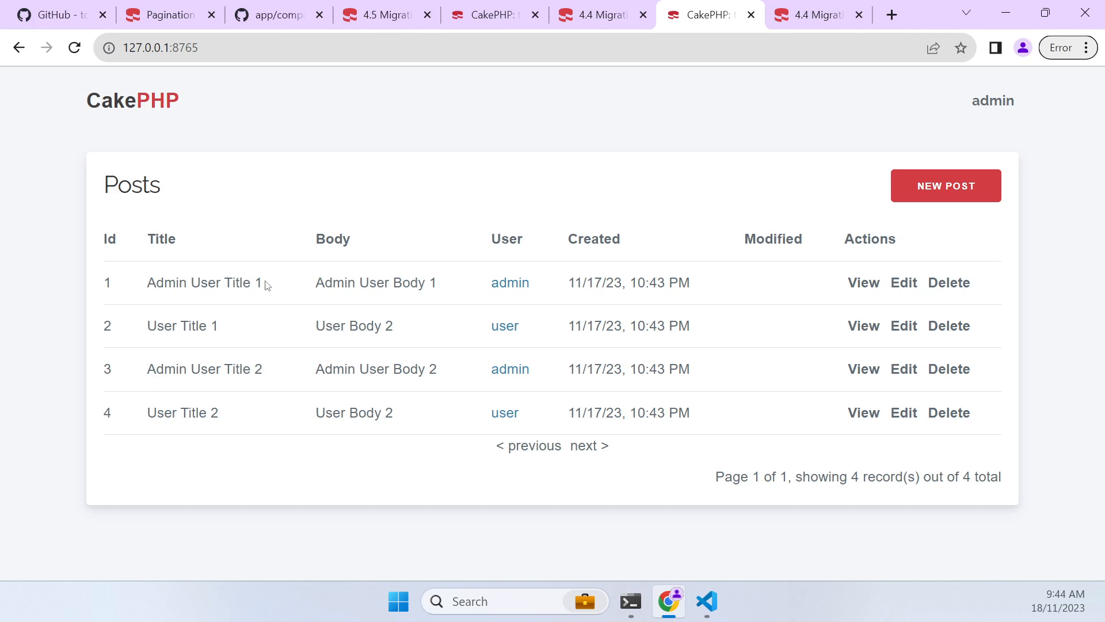
mouse_move(149, 300)
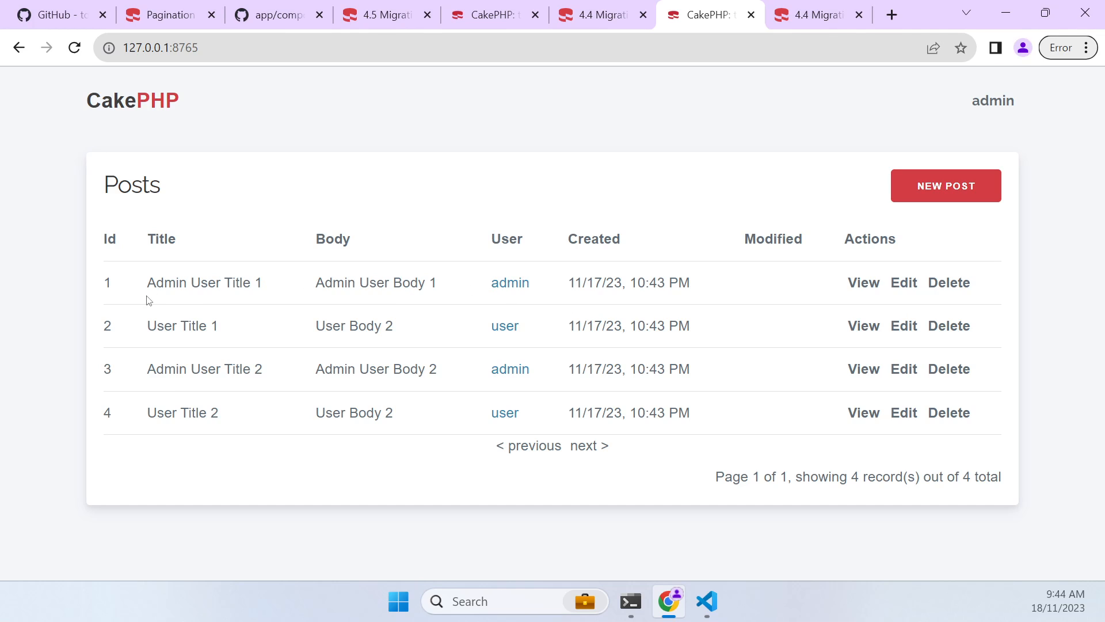
mouse_move(522, 479)
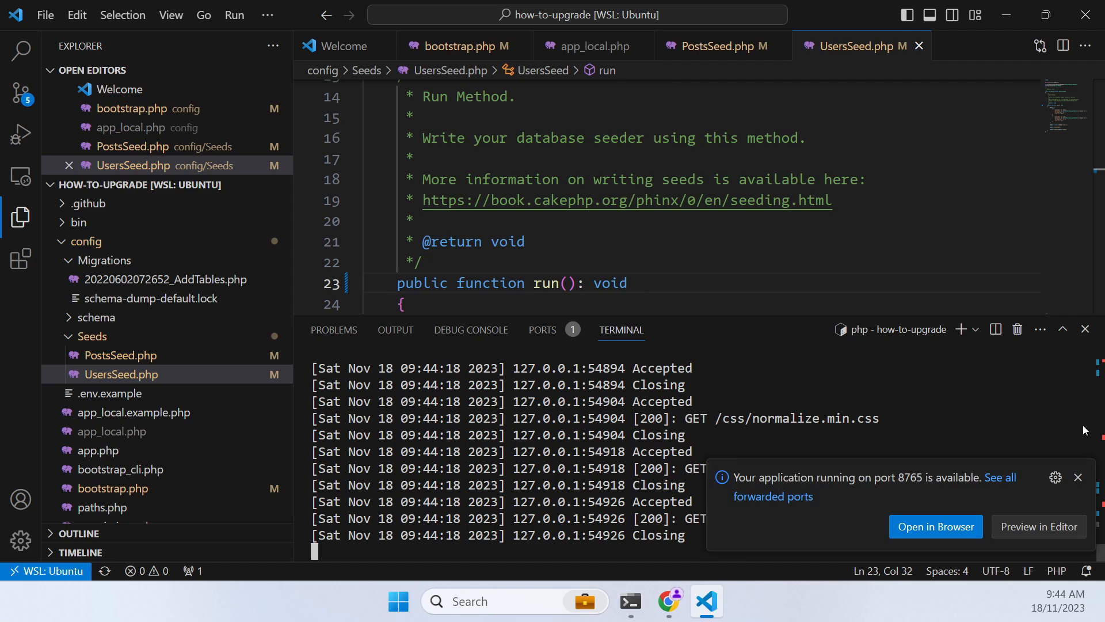
Run bin/cake version in a new terminal (reports 4.5.1), then return to the posts list in Chrome
click(267, 15)
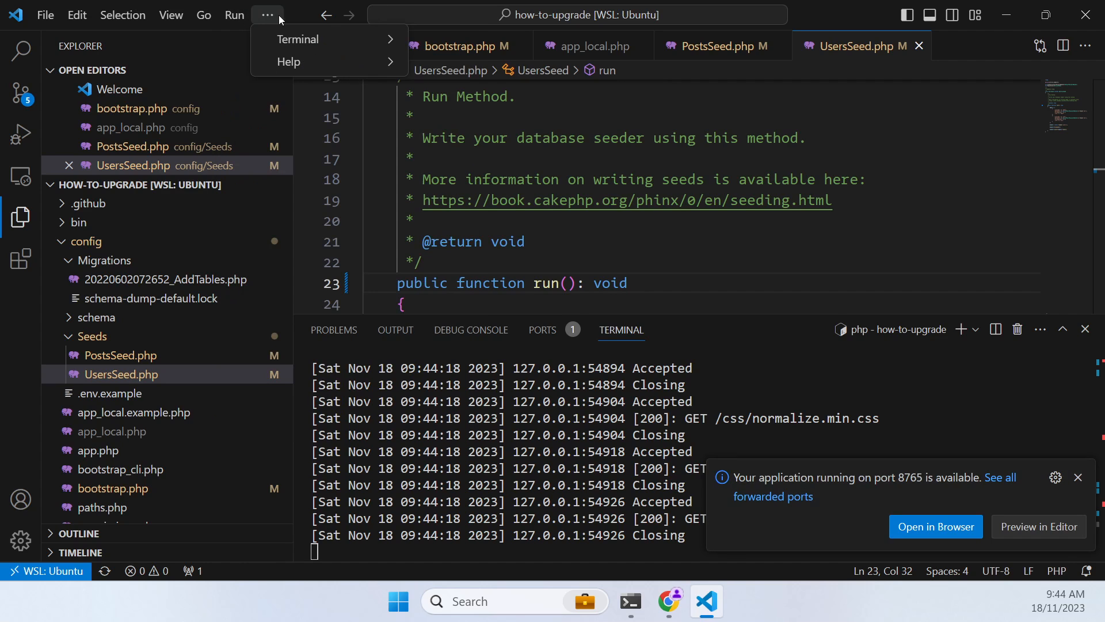
mouse_move(297, 39)
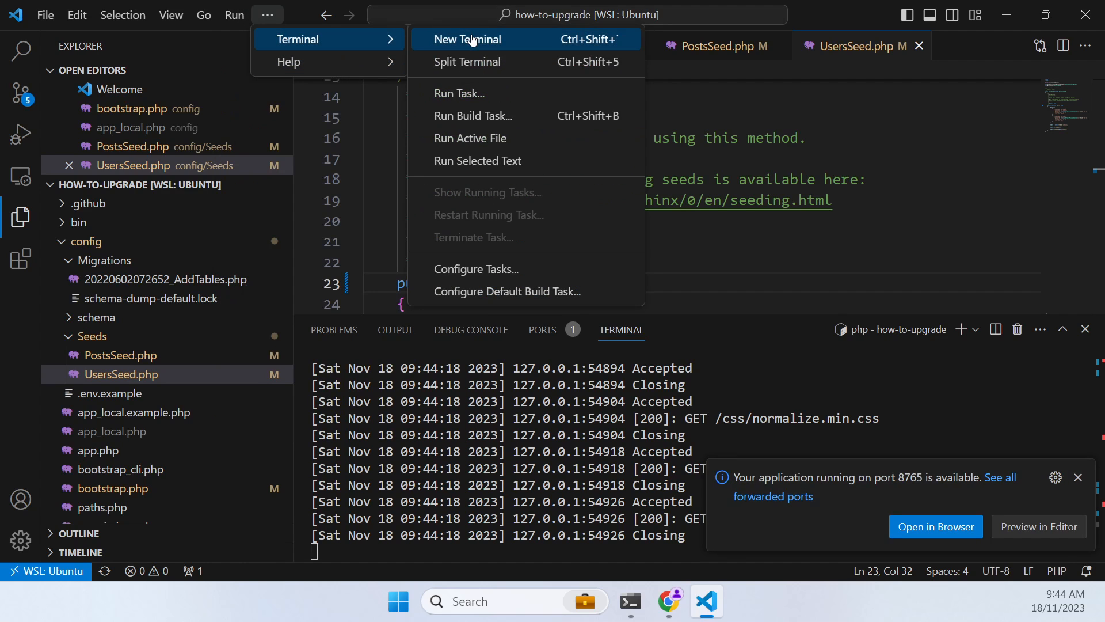
click(468, 40)
text(bin/cake version)
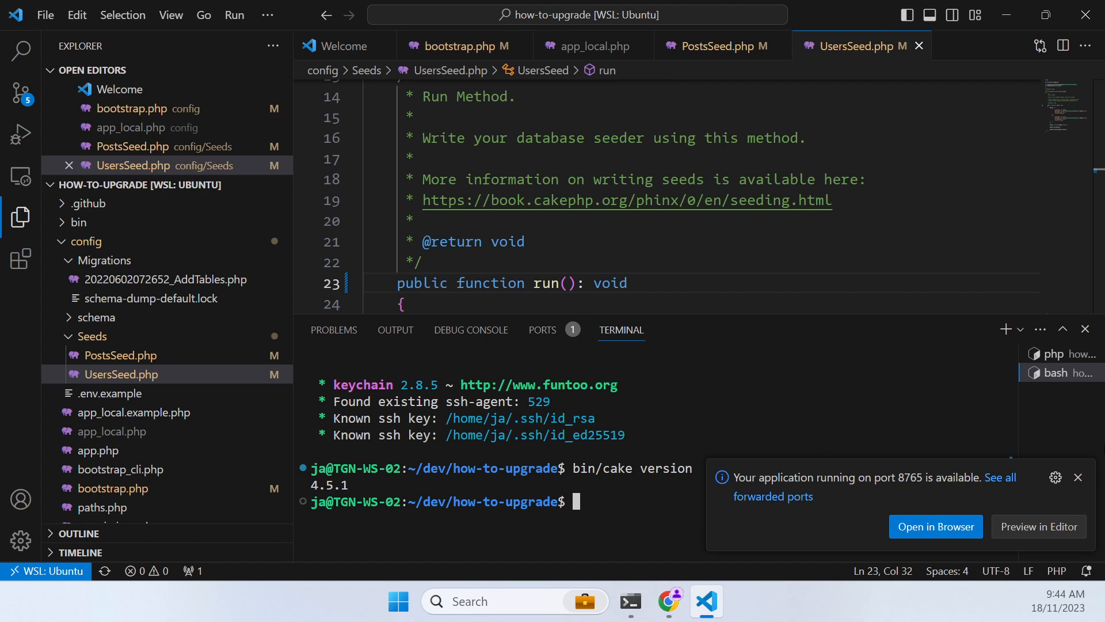
click(1078, 476)
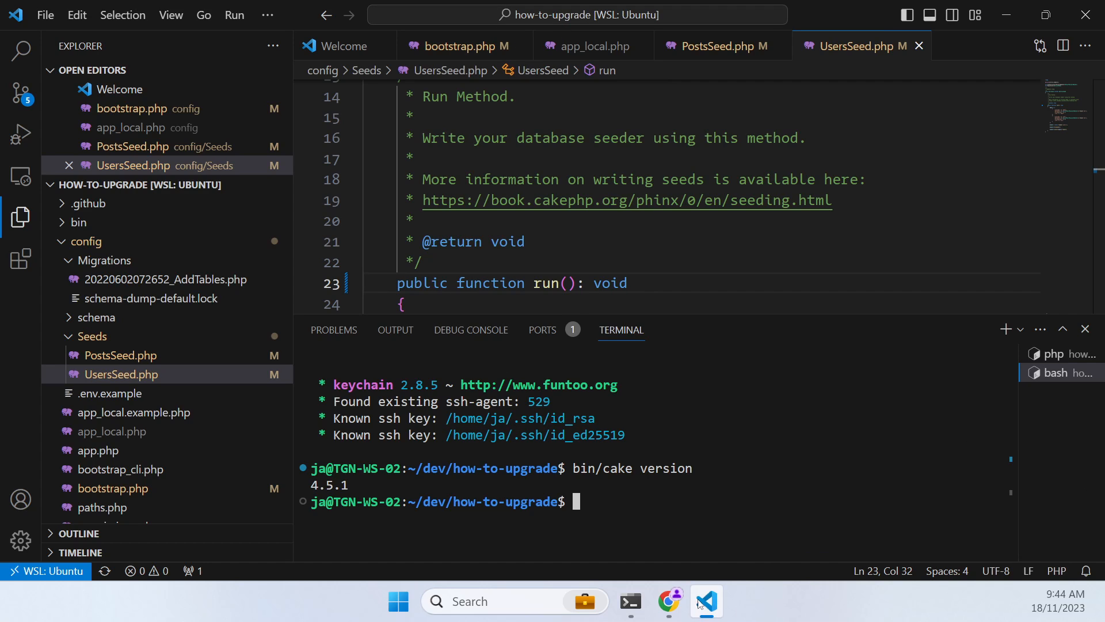
click(666, 601)
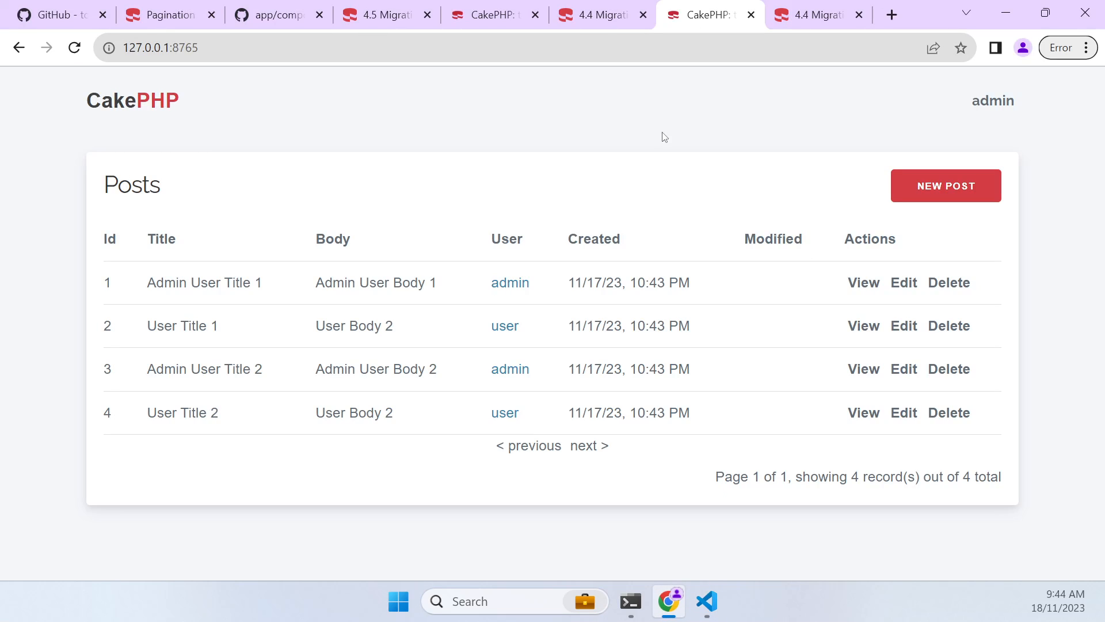
mouse_move(522, 180)
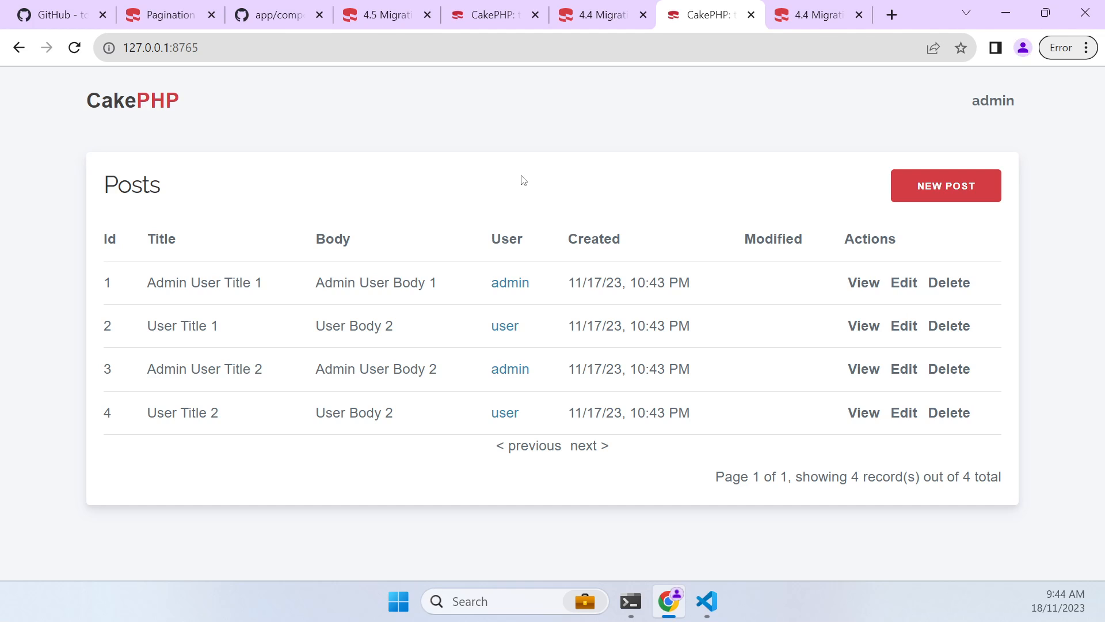
mouse_move(521, 177)
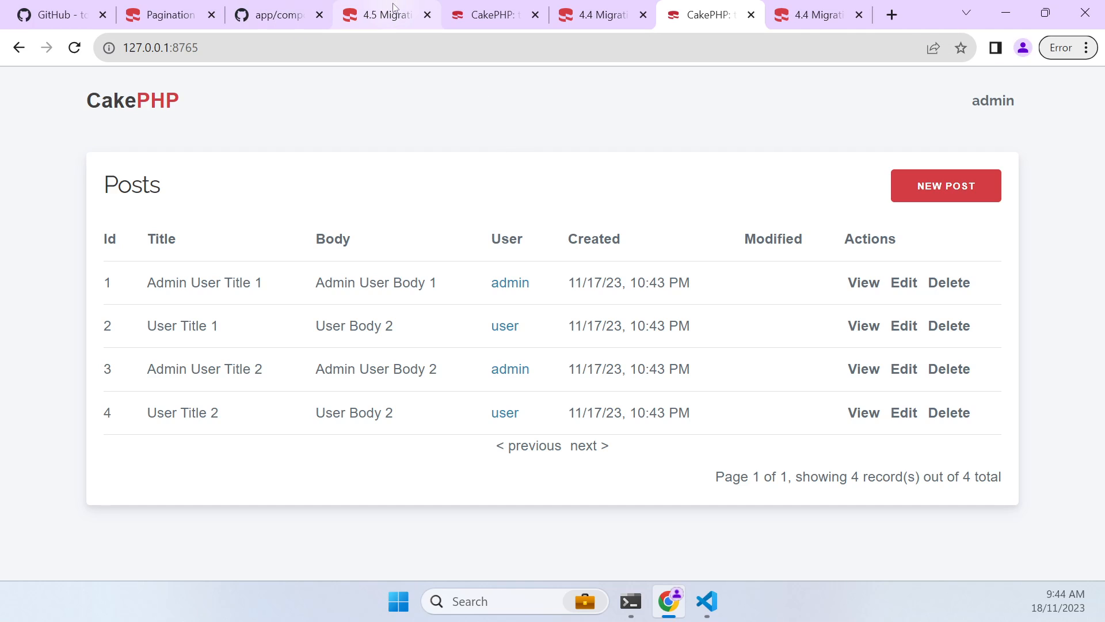
Switch the Cookbook from the 4.5 Migration Guide to the 5.x book's 5.0 Upgrade Guide
click(382, 15)
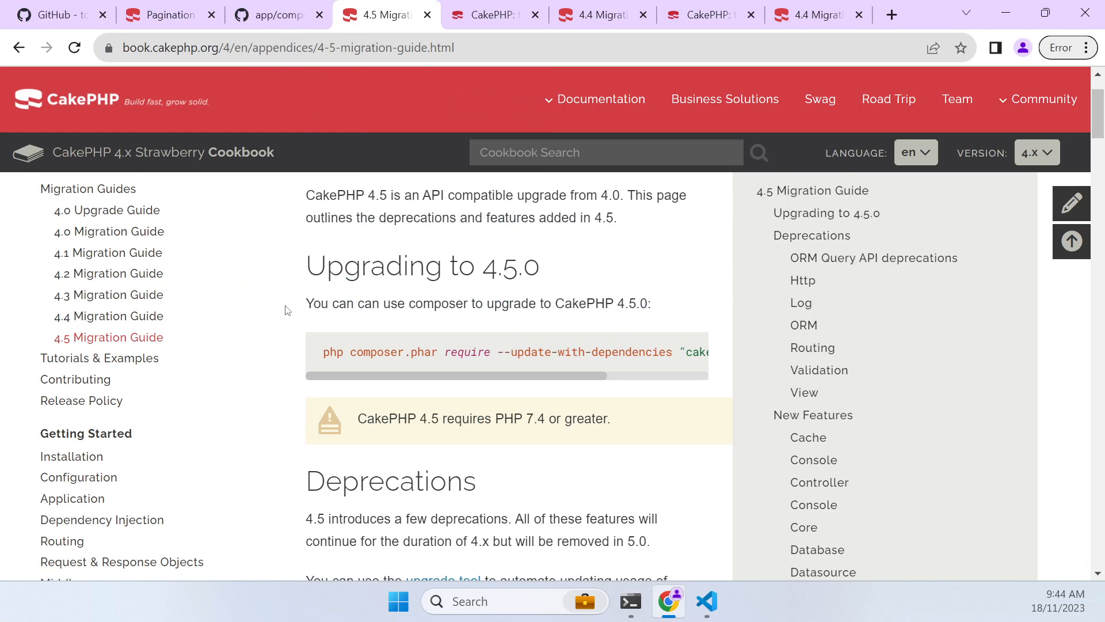
click(1036, 152)
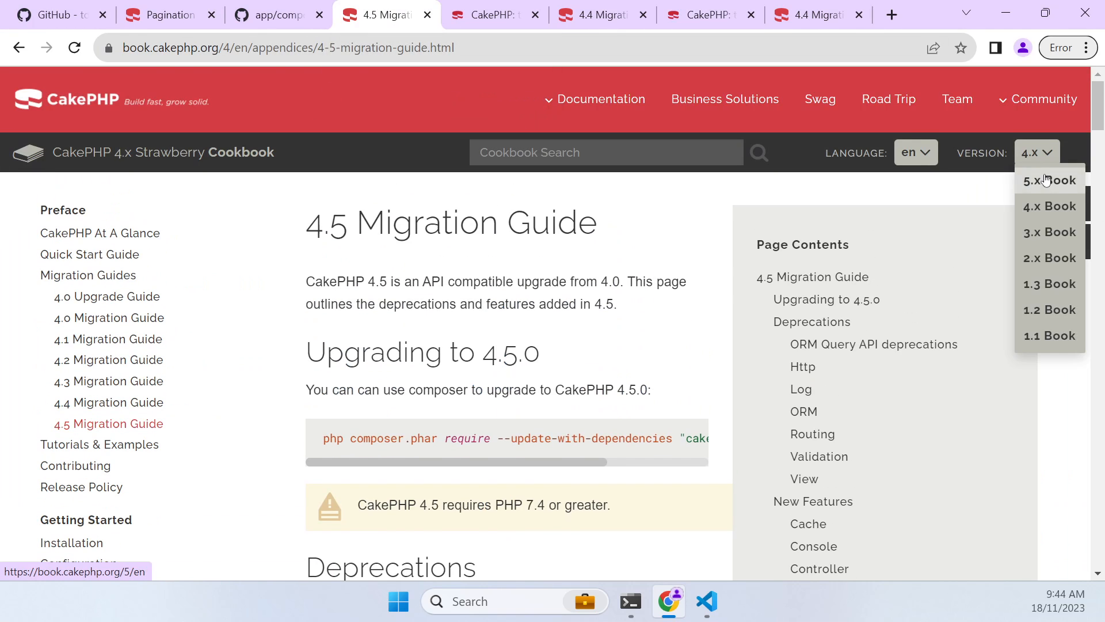
click(1050, 180)
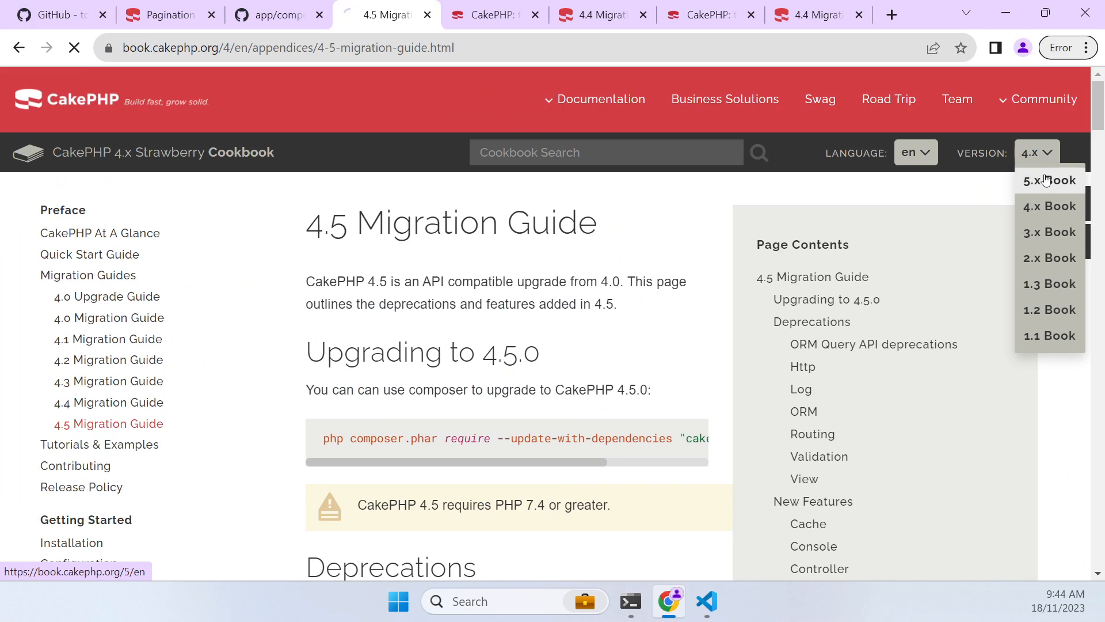
click(1050, 180)
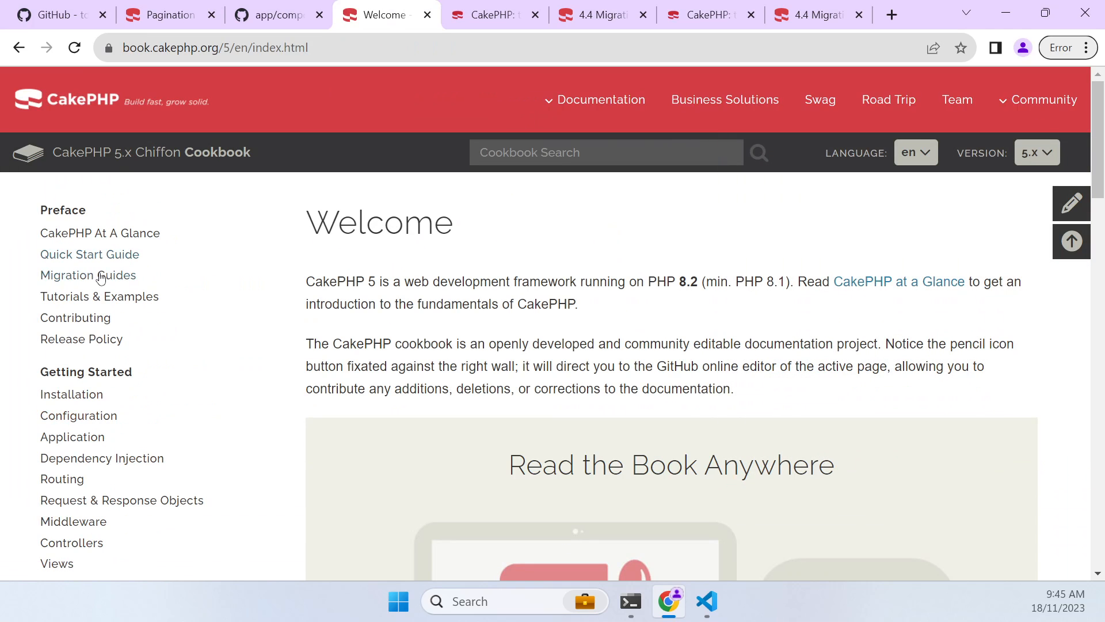
click(88, 275)
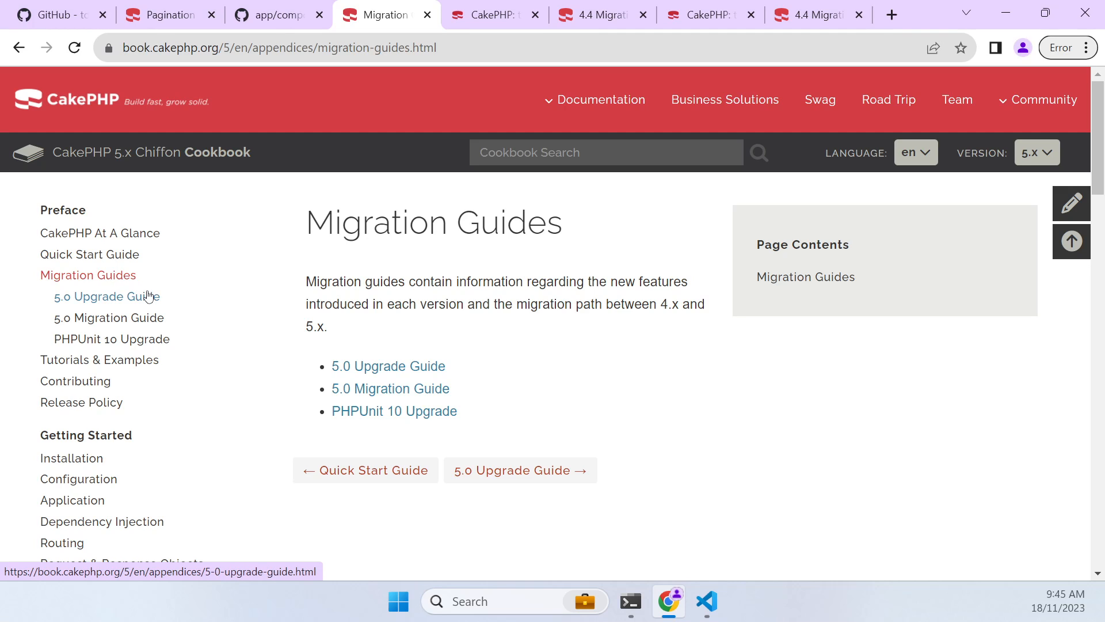
Pick out the E_ALL error level value in the upgrade guide and return to the editor
click(105, 296)
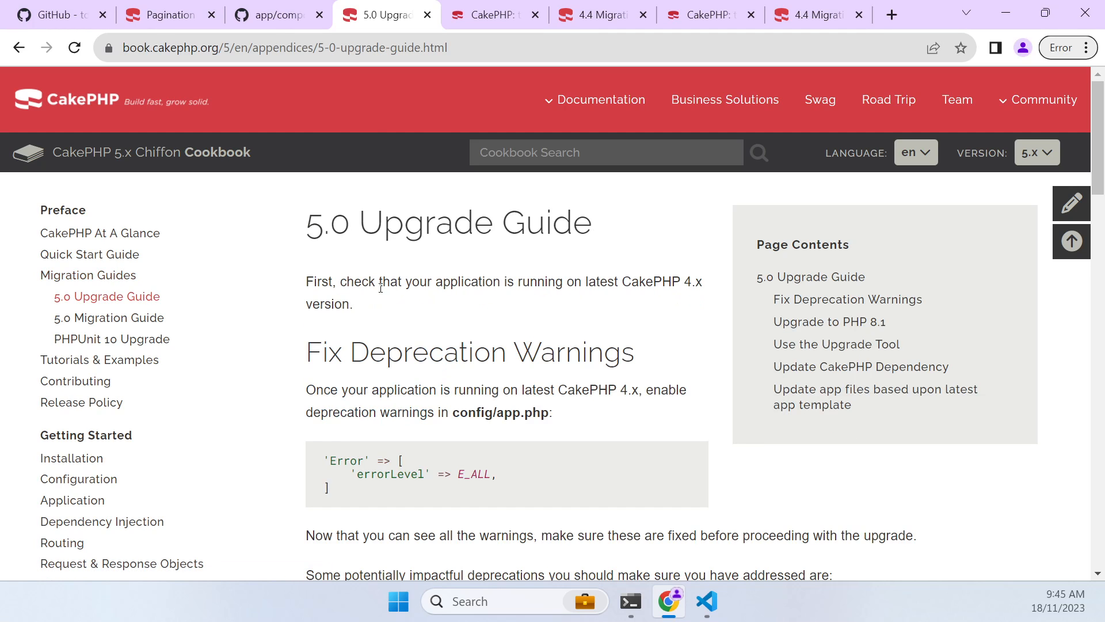
mouse_move(381, 300)
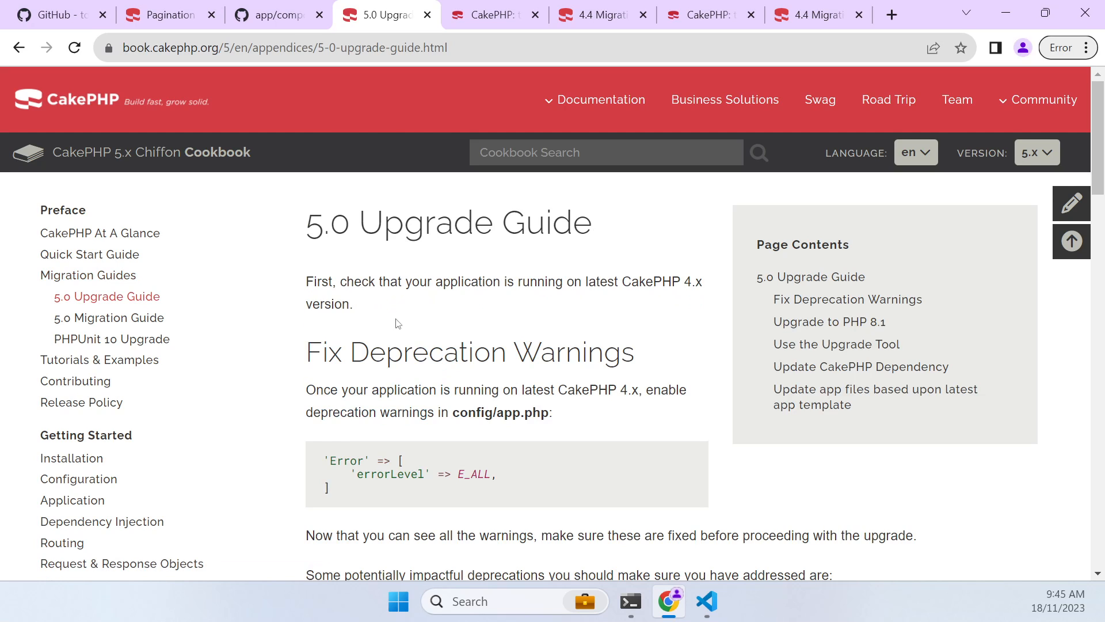
scroll(down, 3)
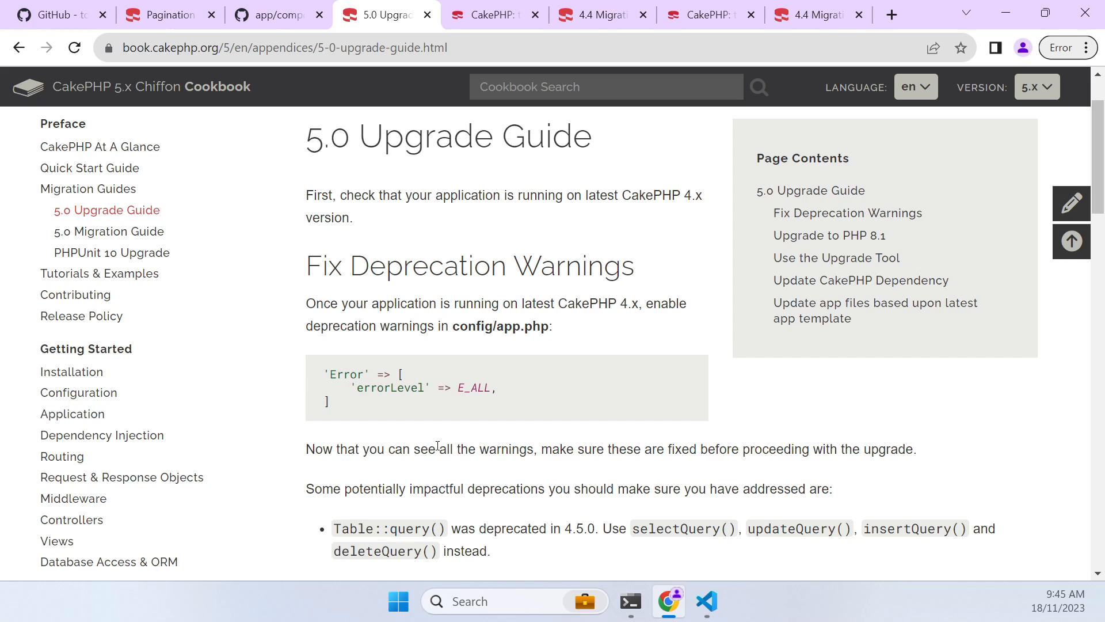
double_click(475, 387)
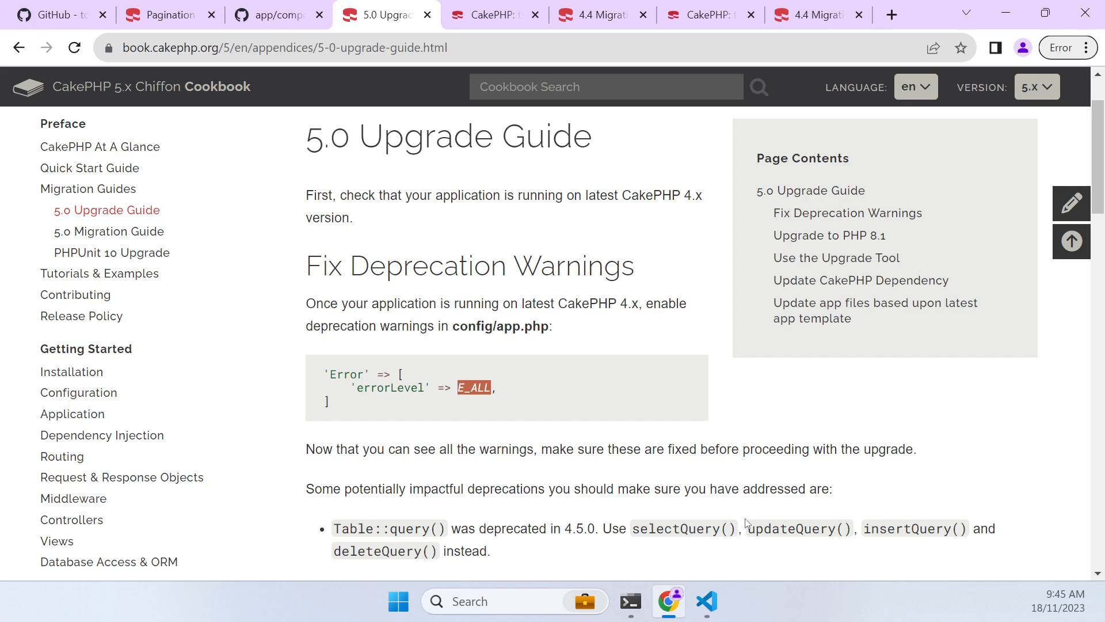
click(707, 601)
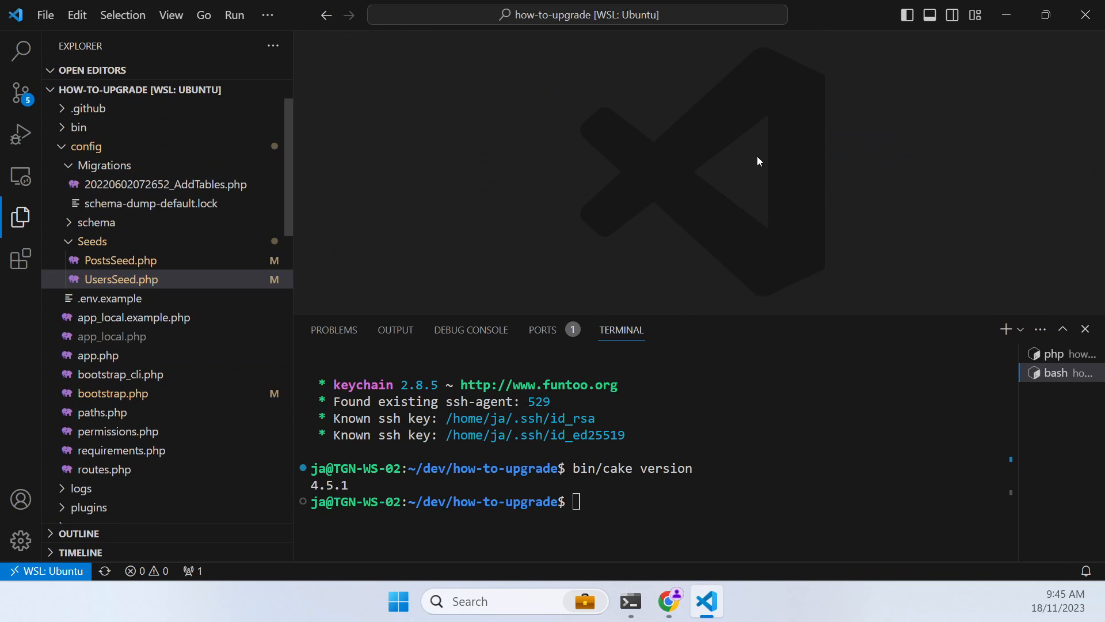
Confirm config/app.php sets errorLevel to E_ALL and php -v reports PHP 8.1.2
text(config/)
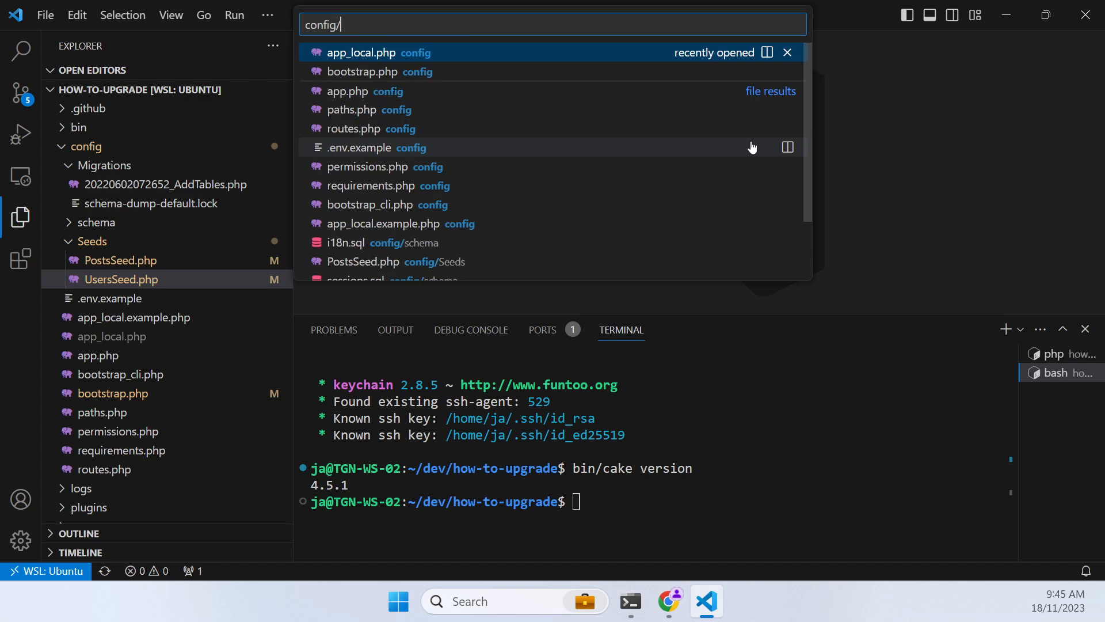
click(347, 91)
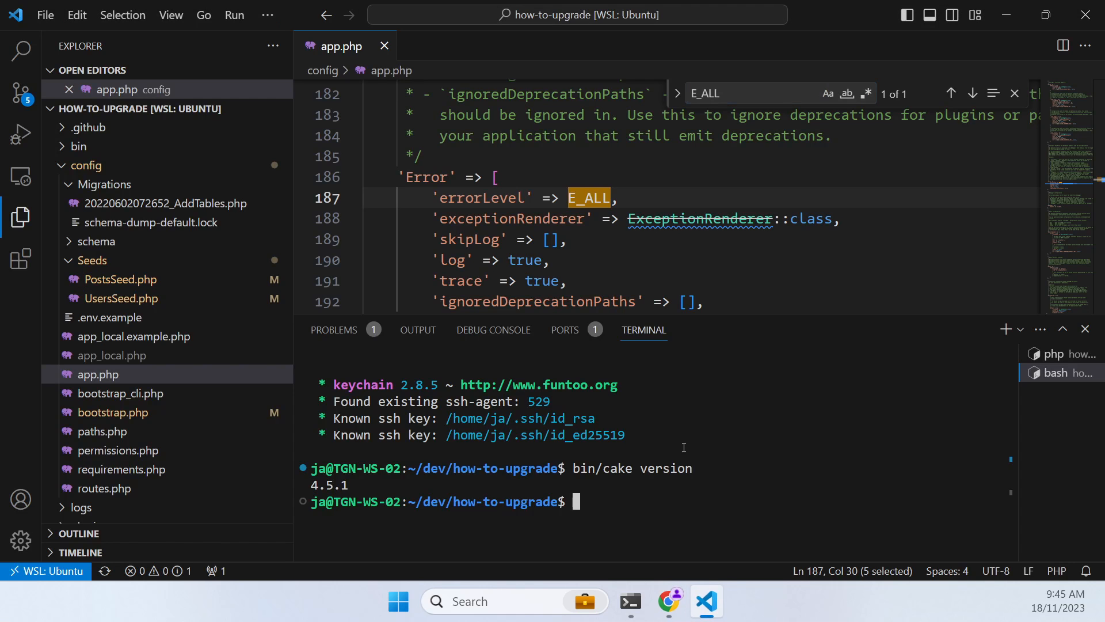
text(php -v)
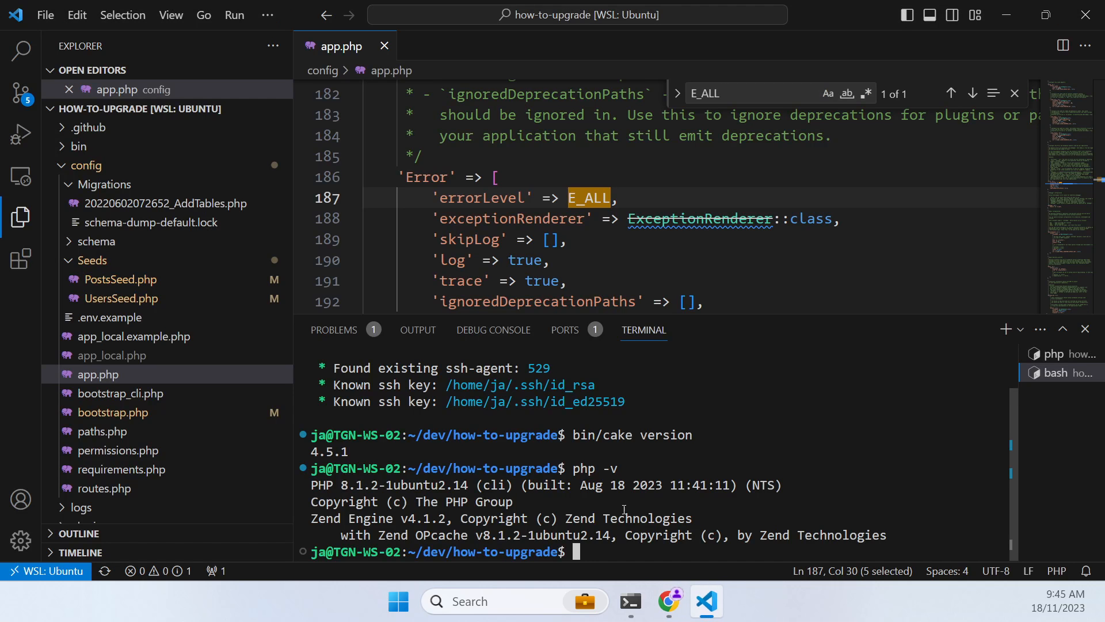
Clone github.com/cakephp/upgrade, install its Composer dependencies and list the folder with ls
text(git clone https://github.com/cakephp/upgrade)
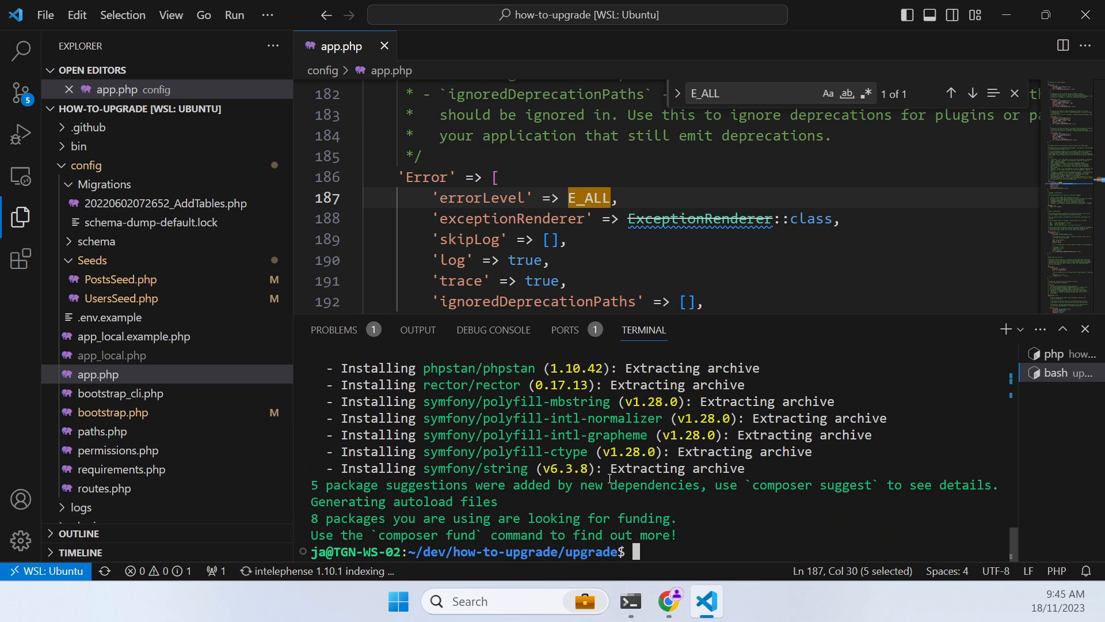
text(ls)
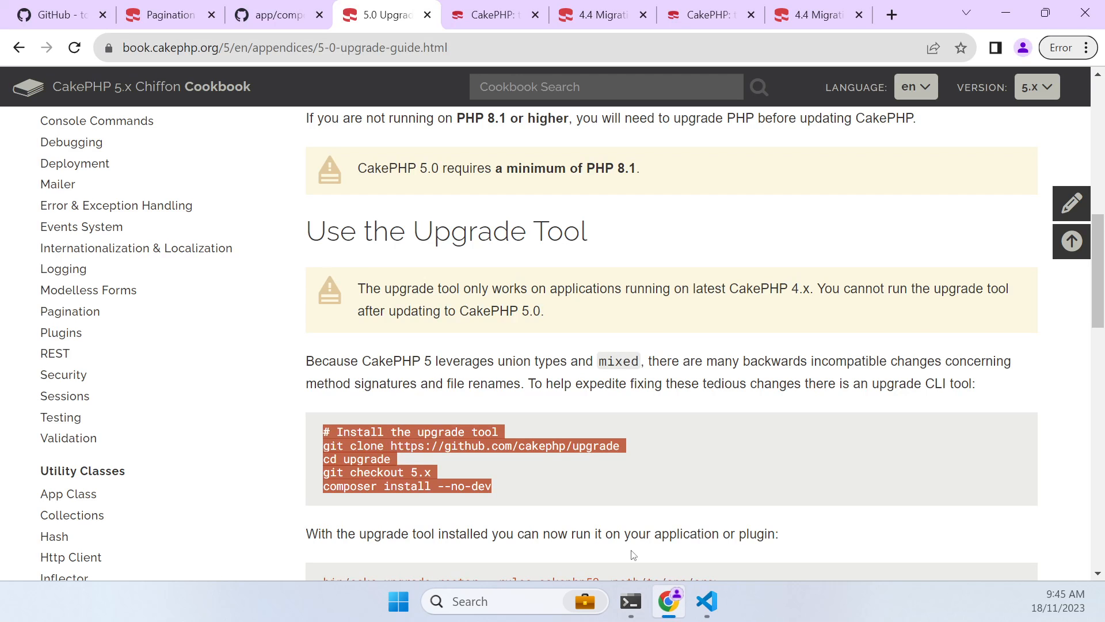
scroll(down, 3)
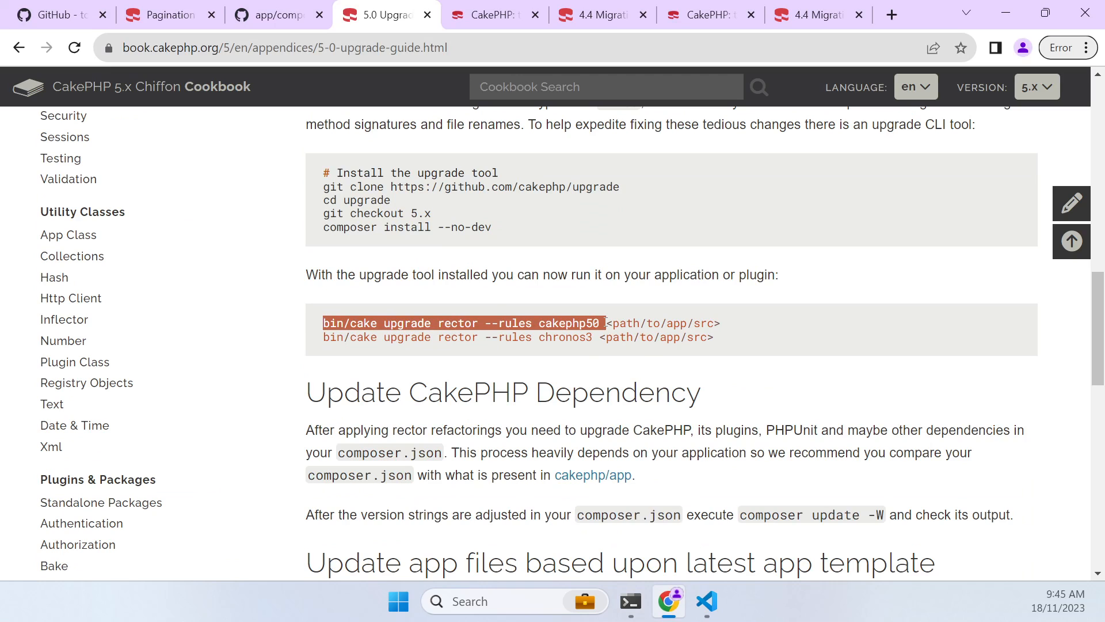
click(707, 601)
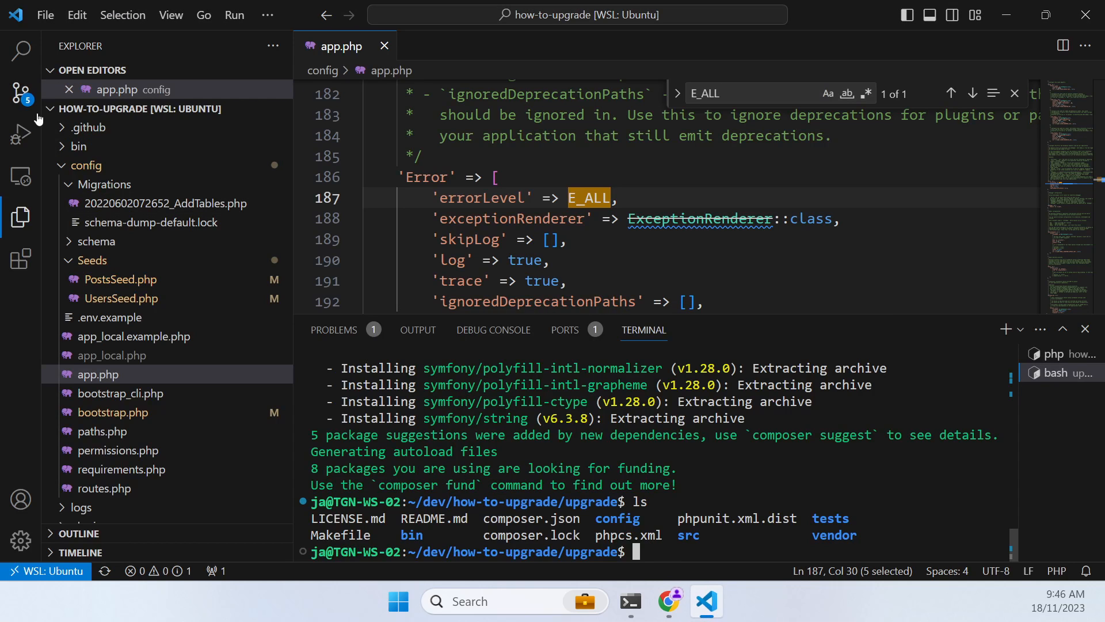
Commit pending changes as 'Pre rector' and run bin/cake upgrade rector --rules cakephp50 on src
click(20, 90)
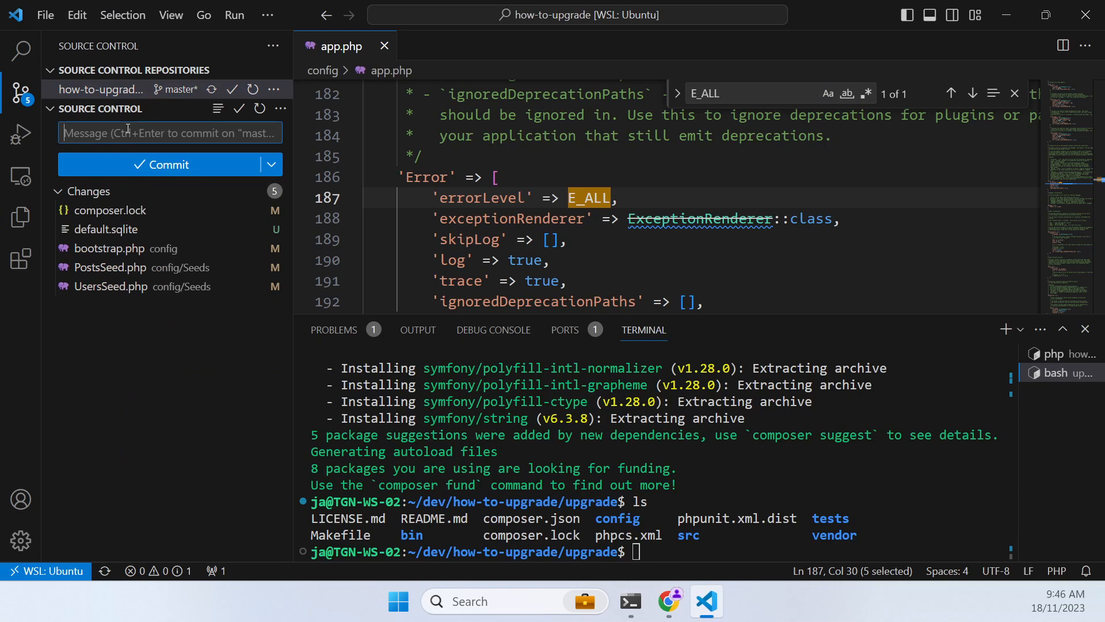
text(Pre rect)
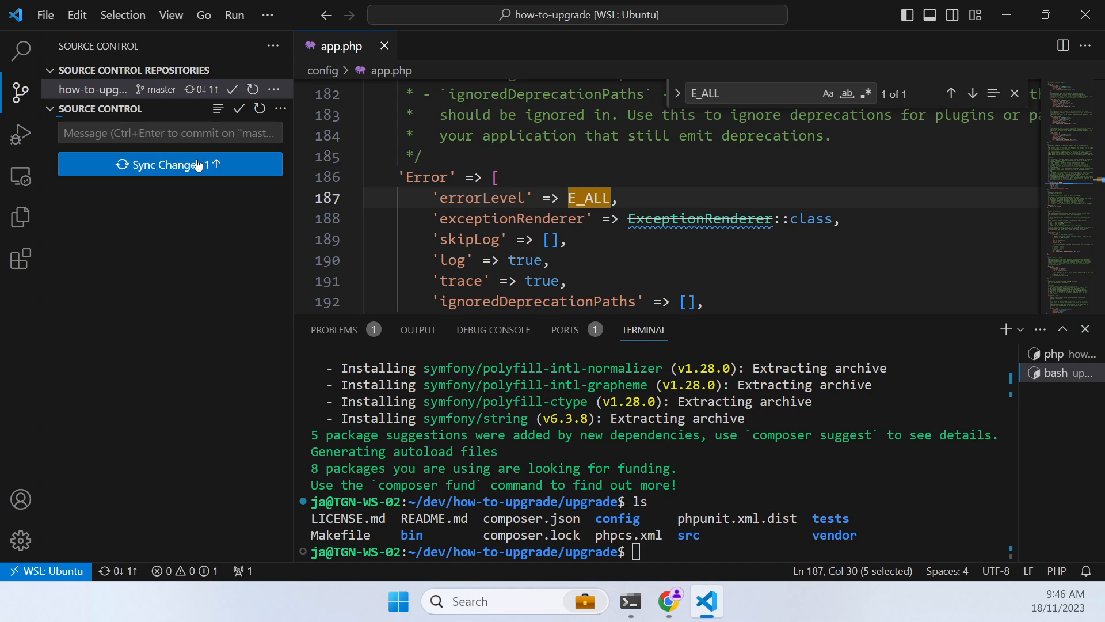
text(bin/cake upgrade rector --rules cakephp50)
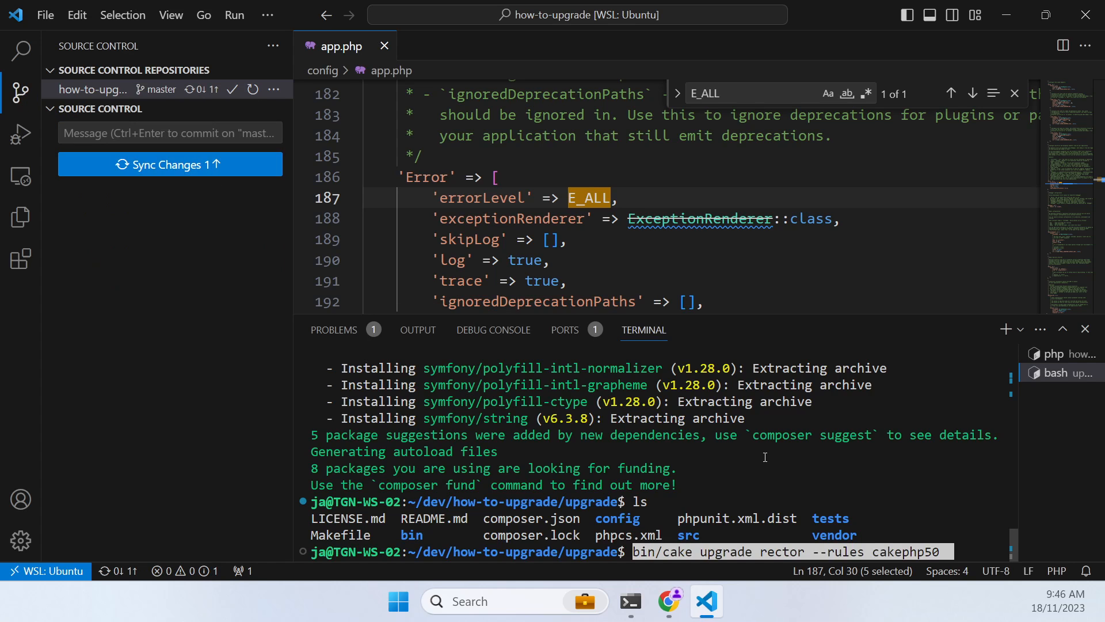
text(/home/ja/)
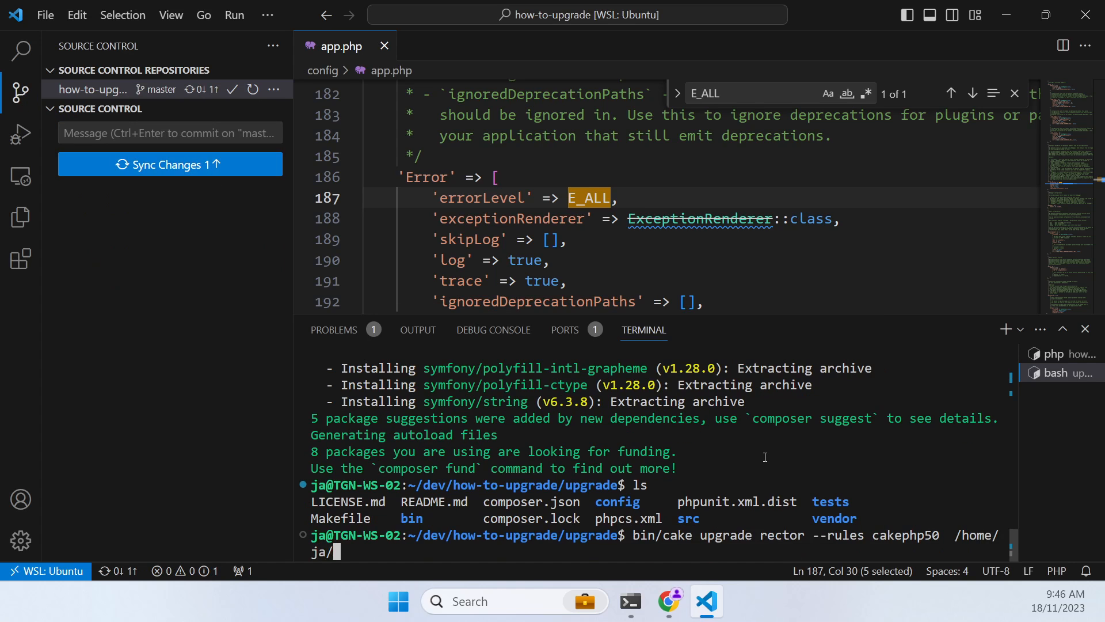
text(dev/ho)
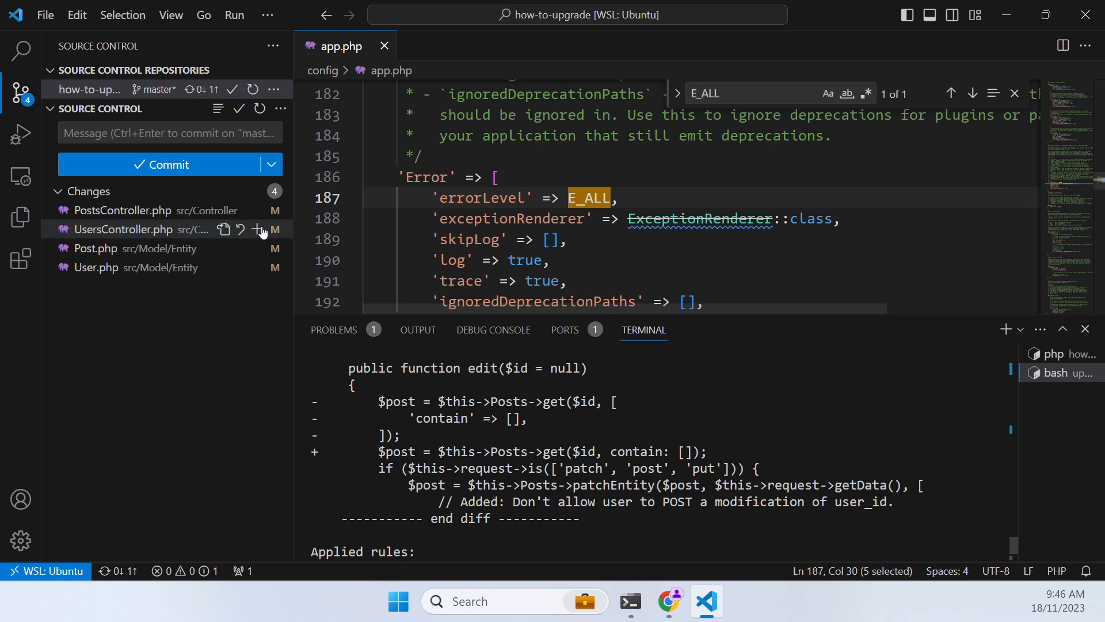
Review the rector diffs in PostsController, Post.php and User.php
click(122, 209)
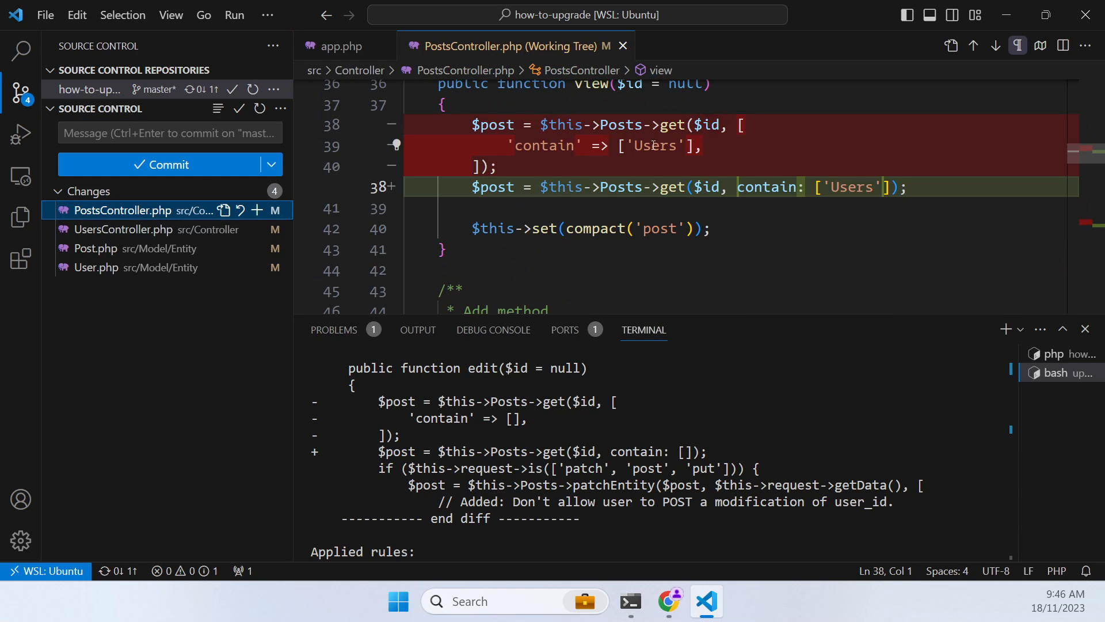
mouse_move(511, 151)
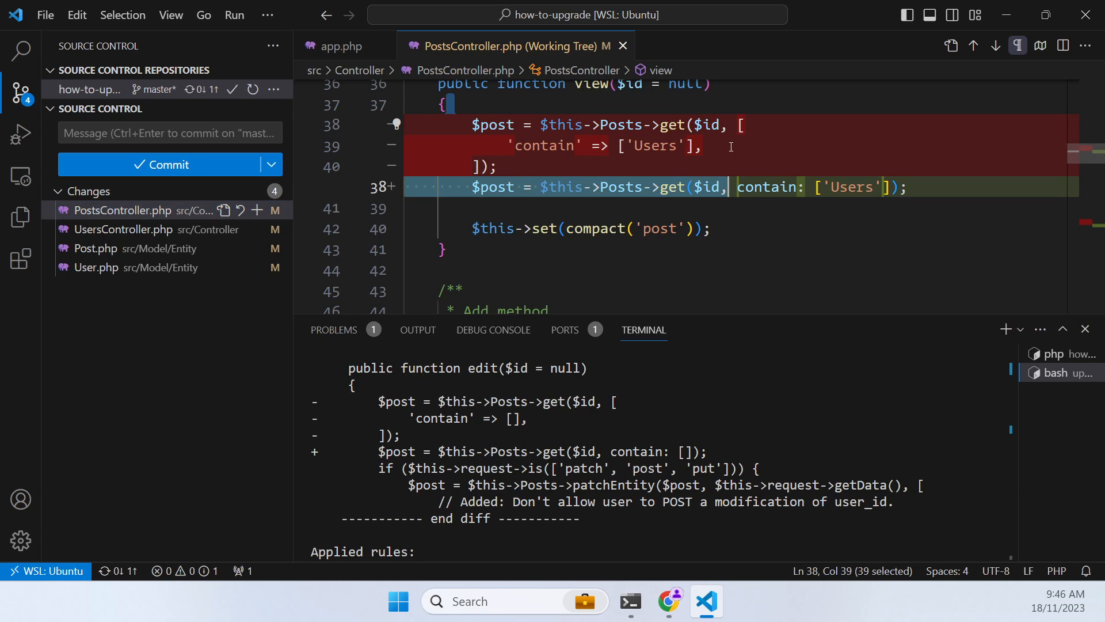
mouse_move(726, 193)
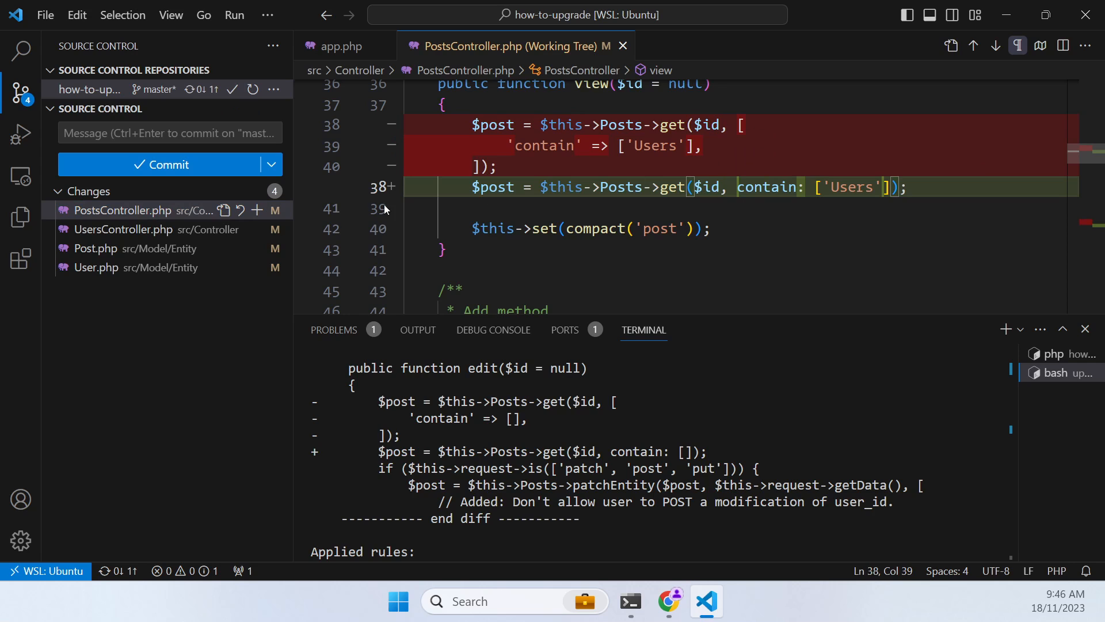
mouse_move(161, 255)
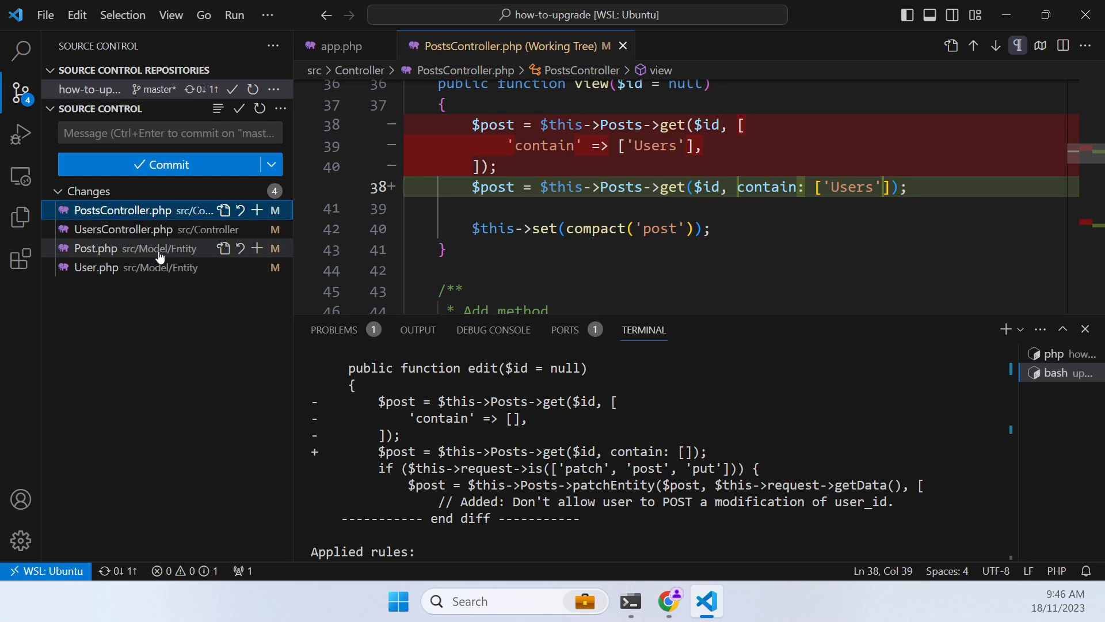
click(95, 249)
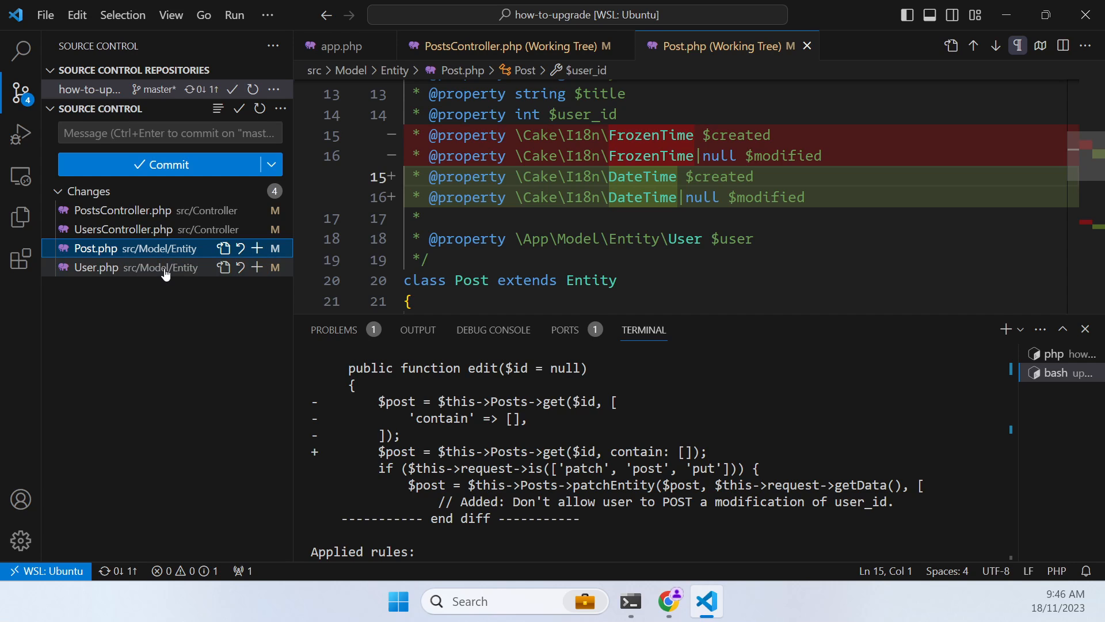
click(97, 267)
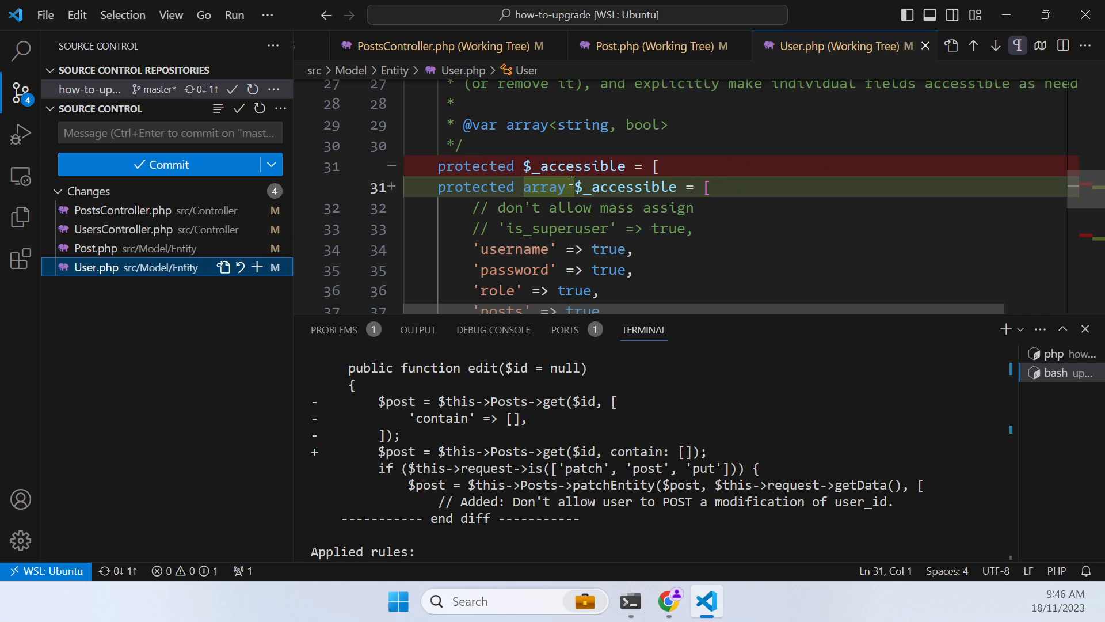
scroll(down, 3)
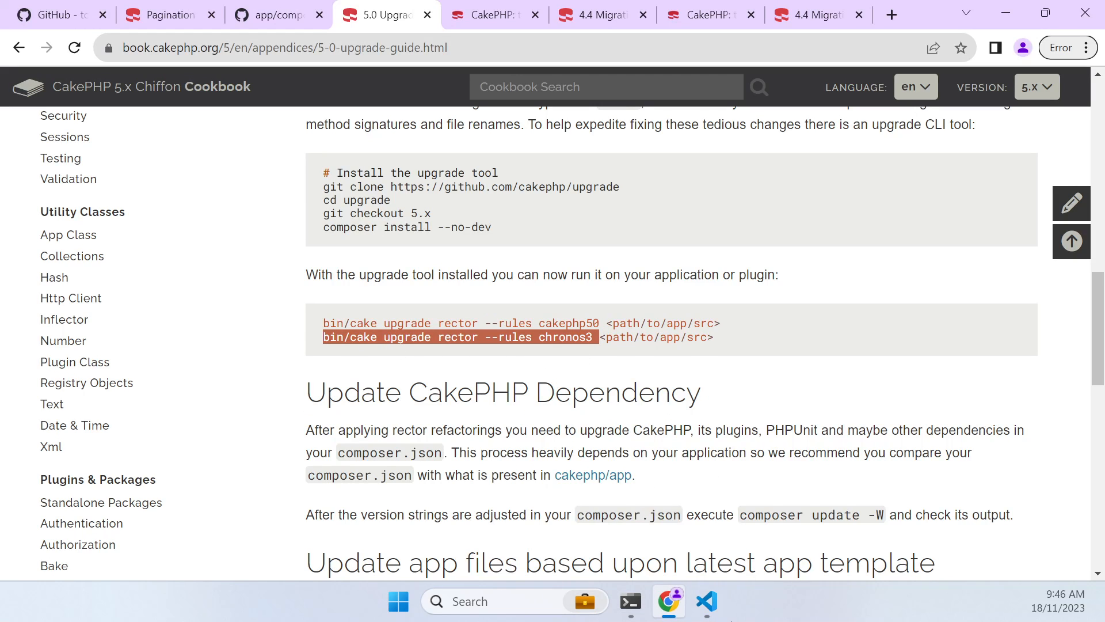
Run the chronos3 rector rules on src, then remove the upgrade folder with rm -rf
click(706, 601)
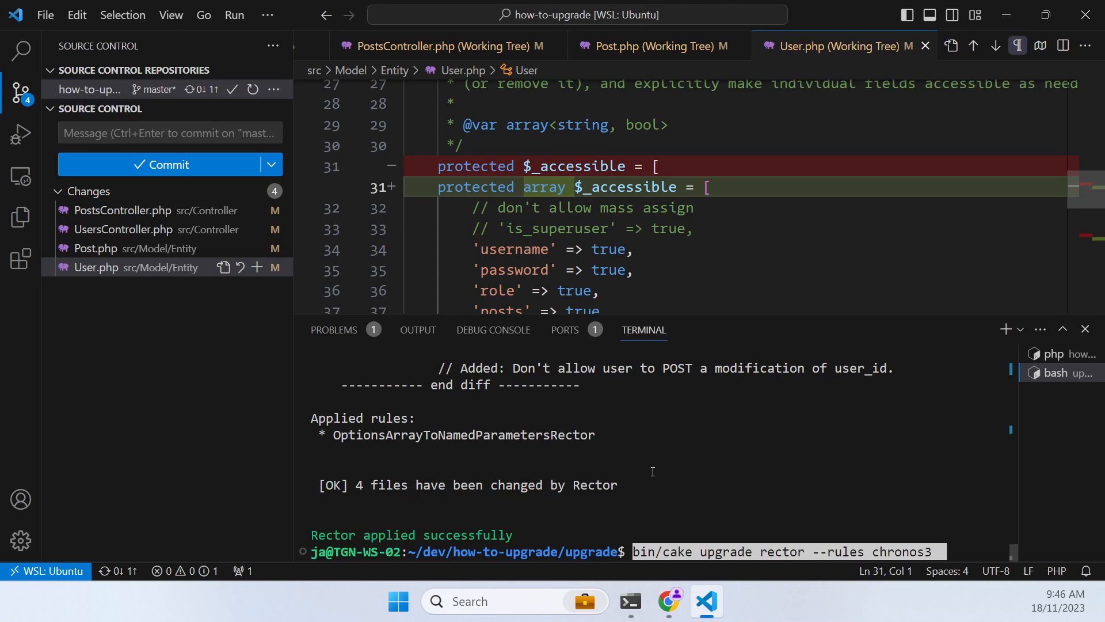
text(/home/ja/dev/how-to-upgrade/sr)
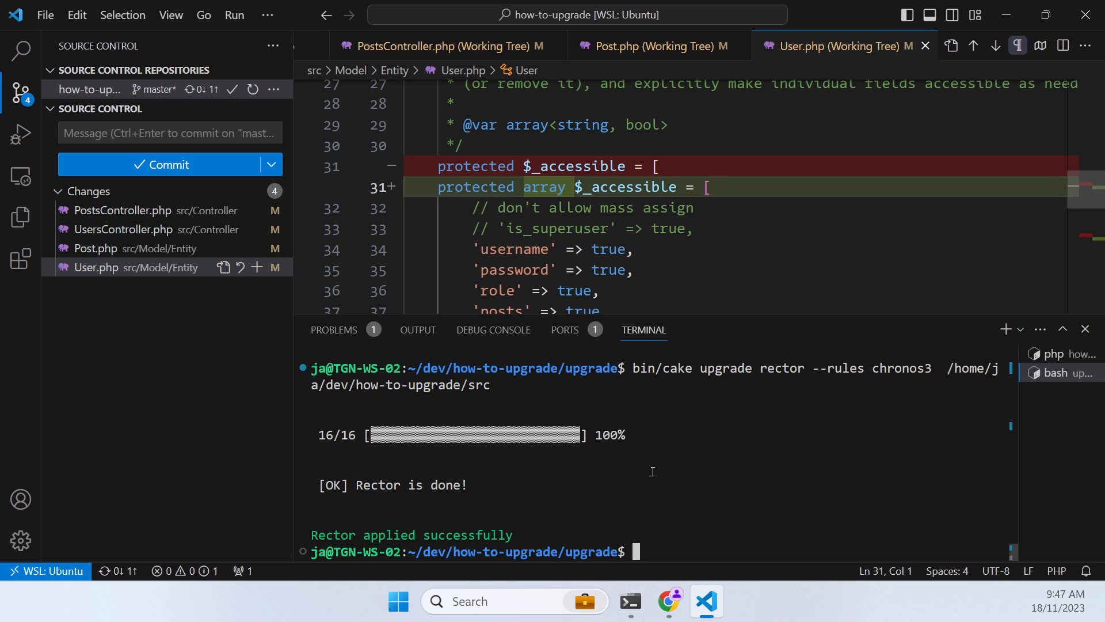
text(cd ..)
text(rm -r)
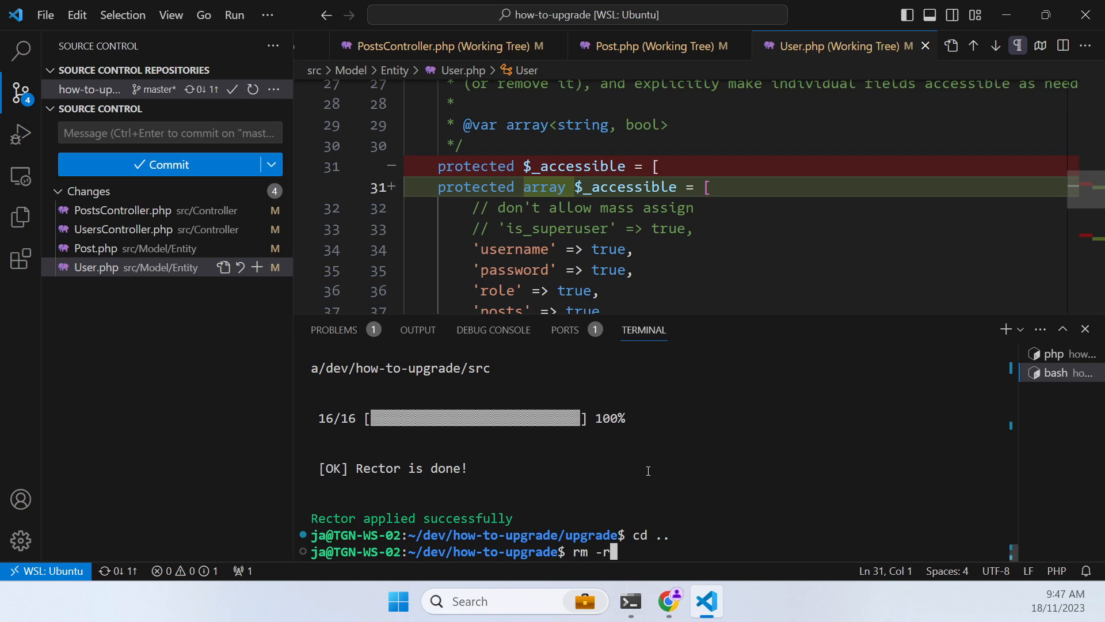
text(f  upgrade/)
key(Enter)
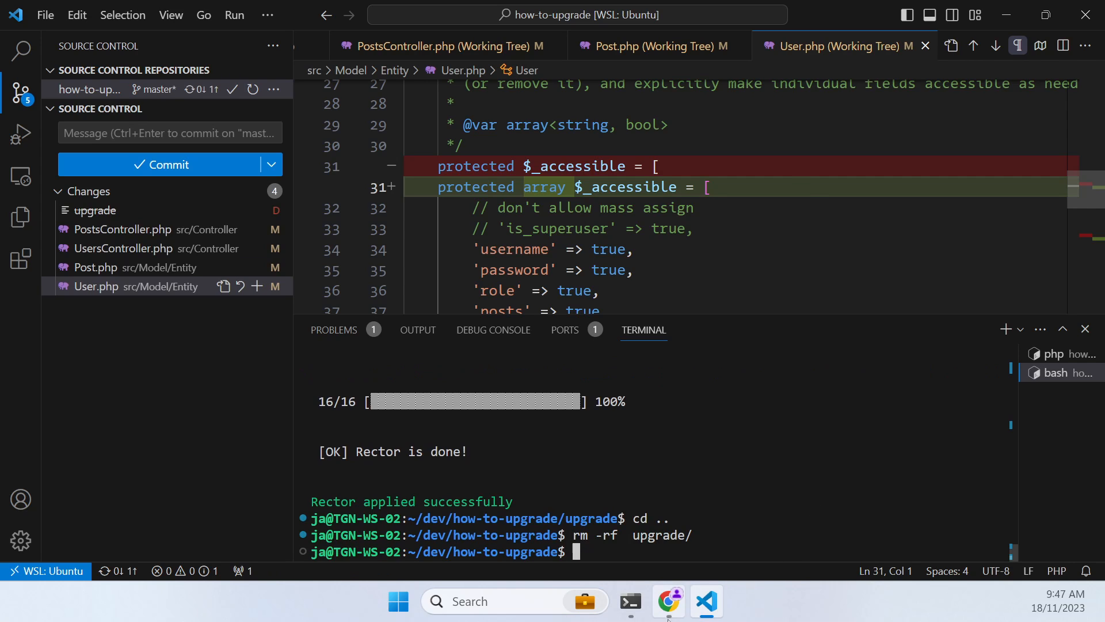
click(668, 602)
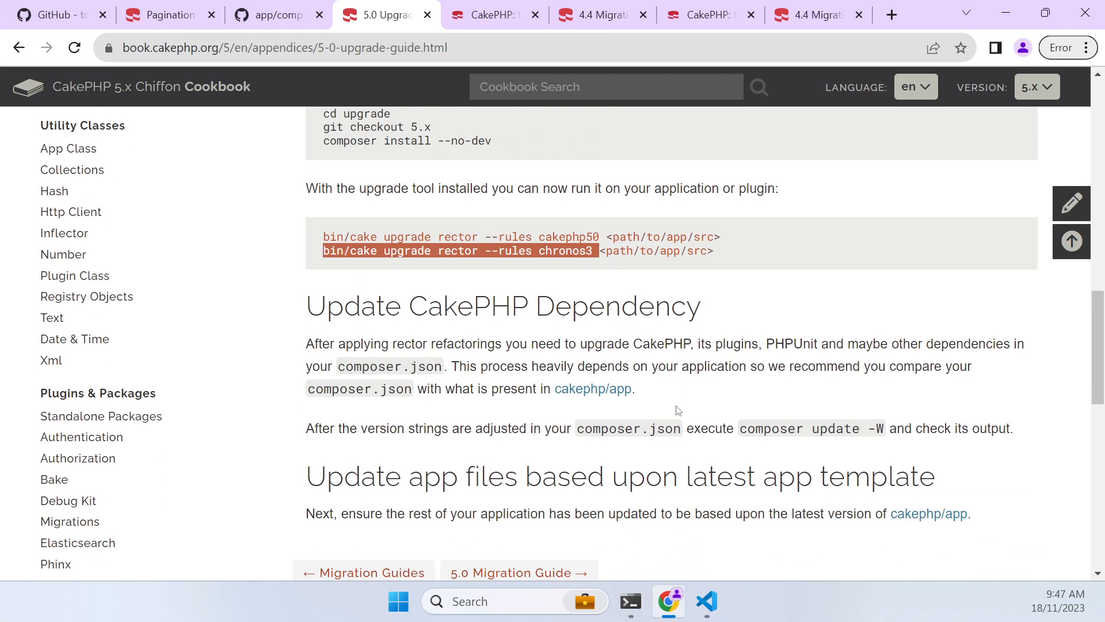
mouse_move(557, 410)
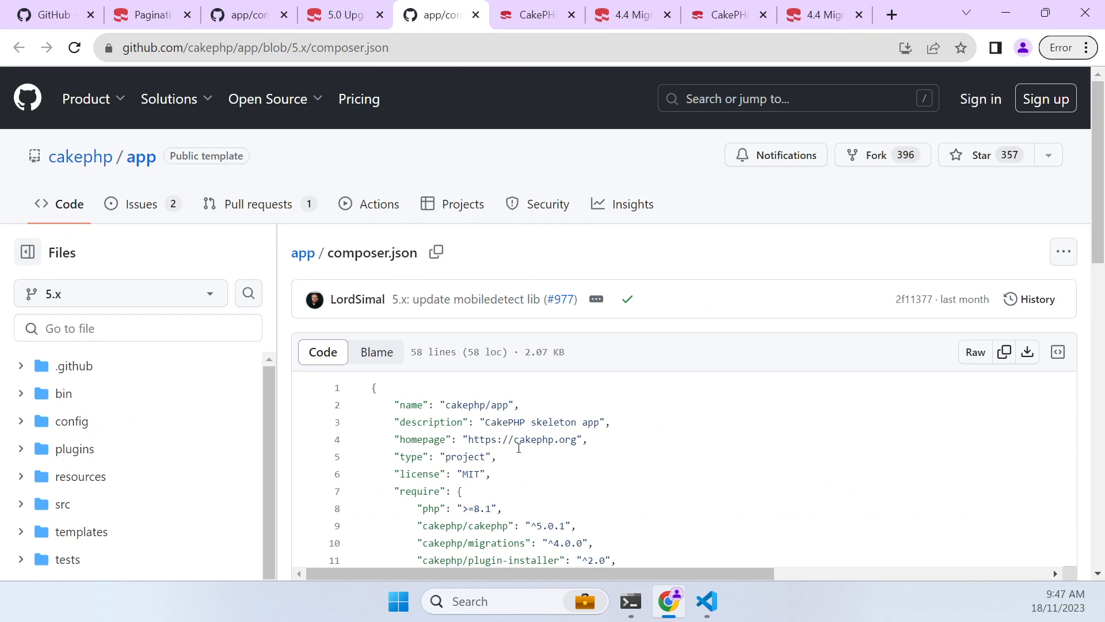
Copy the require entries from cakephp/app's 5.x composer.json on GitHub into the editor
scroll(down, 3)
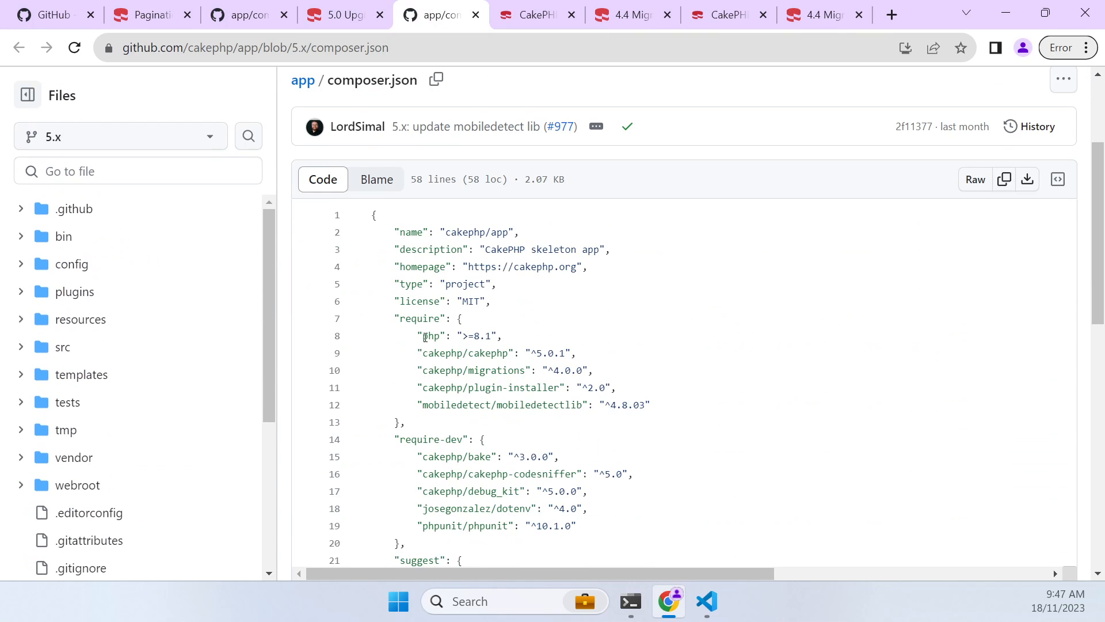
drag(423, 335, 649, 404)
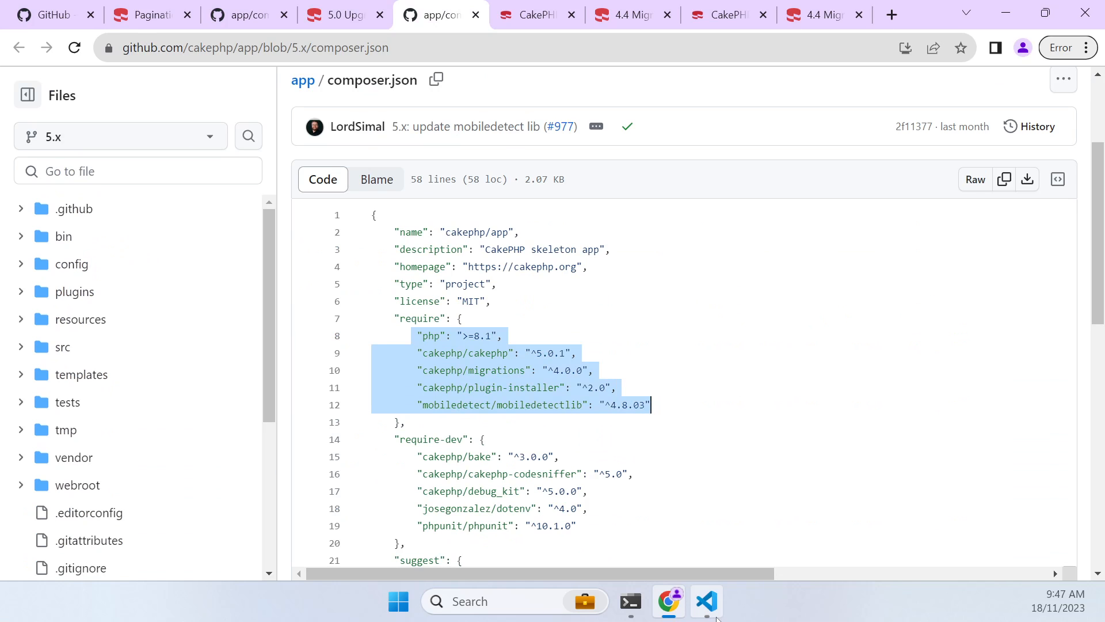
click(707, 601)
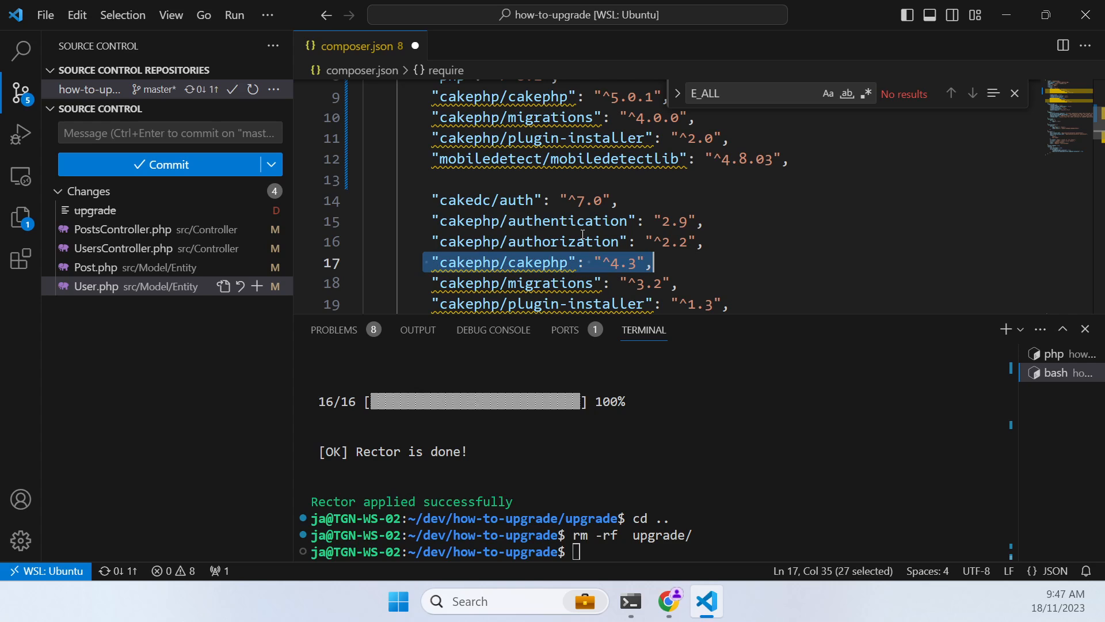
Replace the 4.x require entries with the 5.x template's, keeping the CakeDC auth packages
key(Delete)
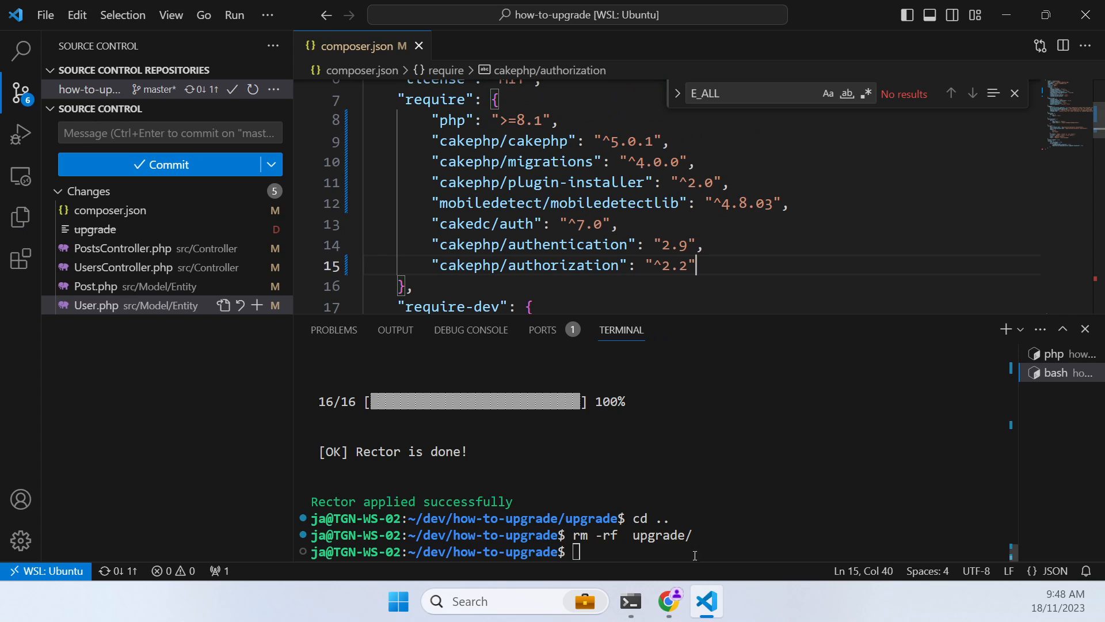
click(668, 601)
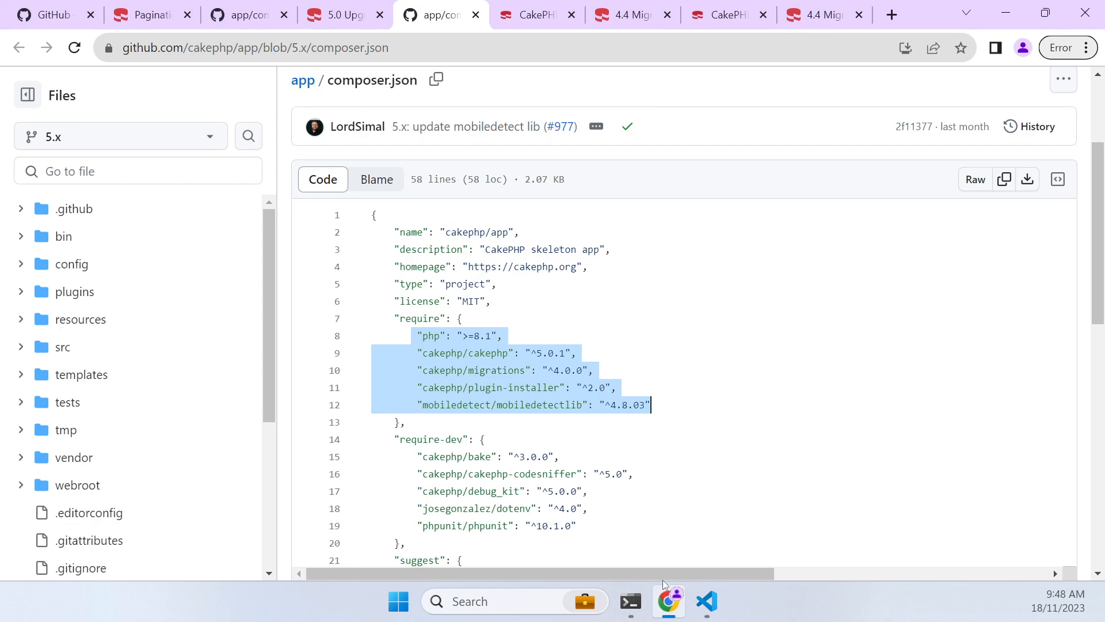
scroll(down, 3)
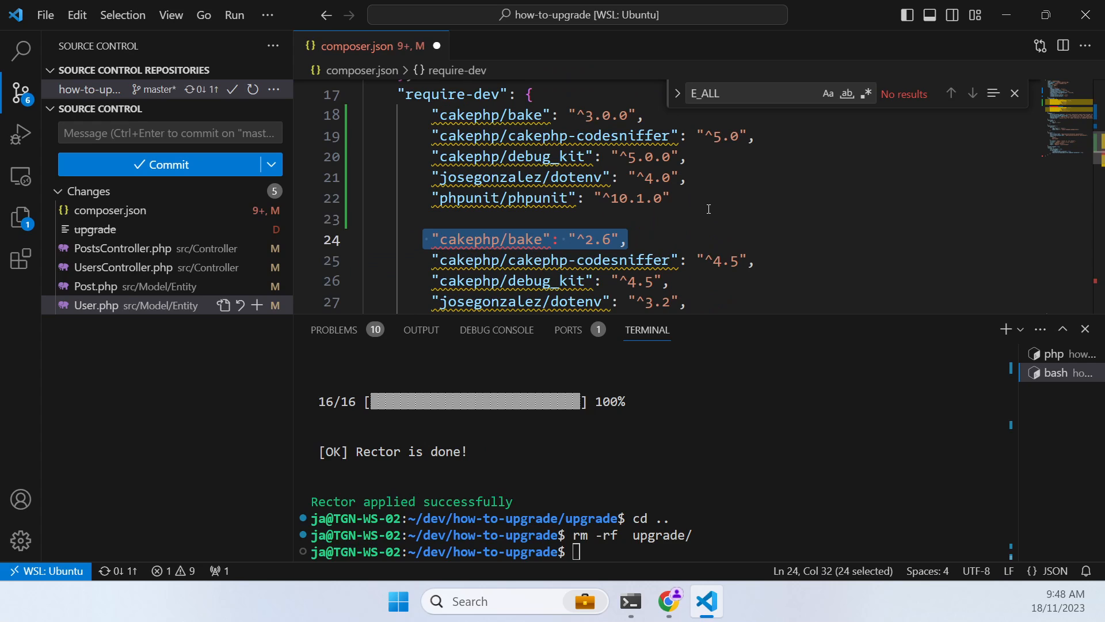
Replace the require-dev entries with the 5.x template's dev packages and save composer.json
key(Delete)
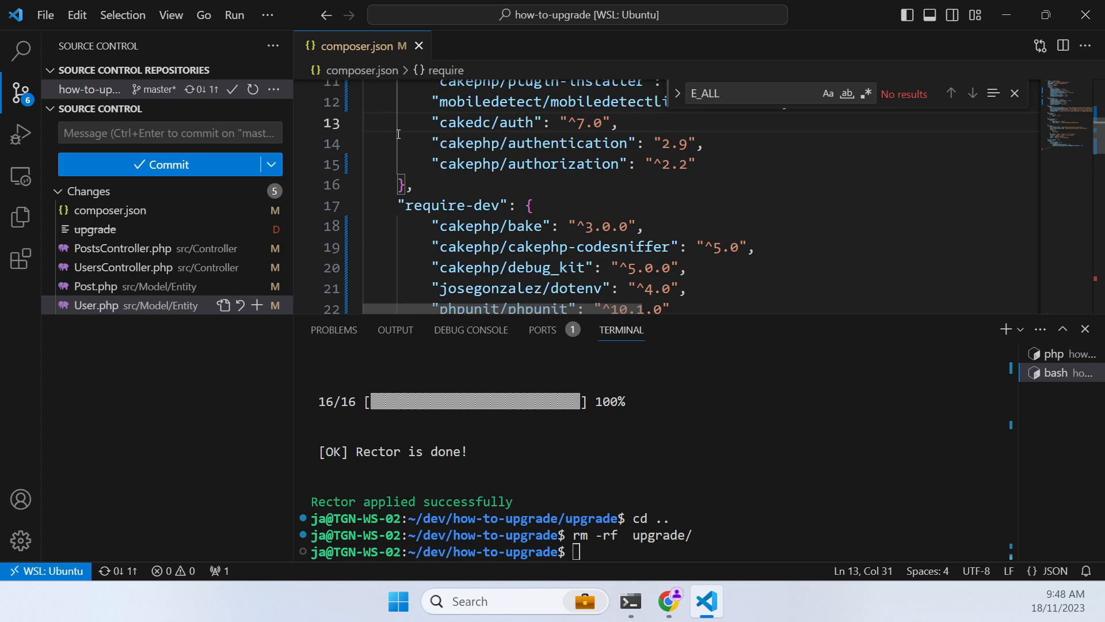
drag(398, 123, 704, 169)
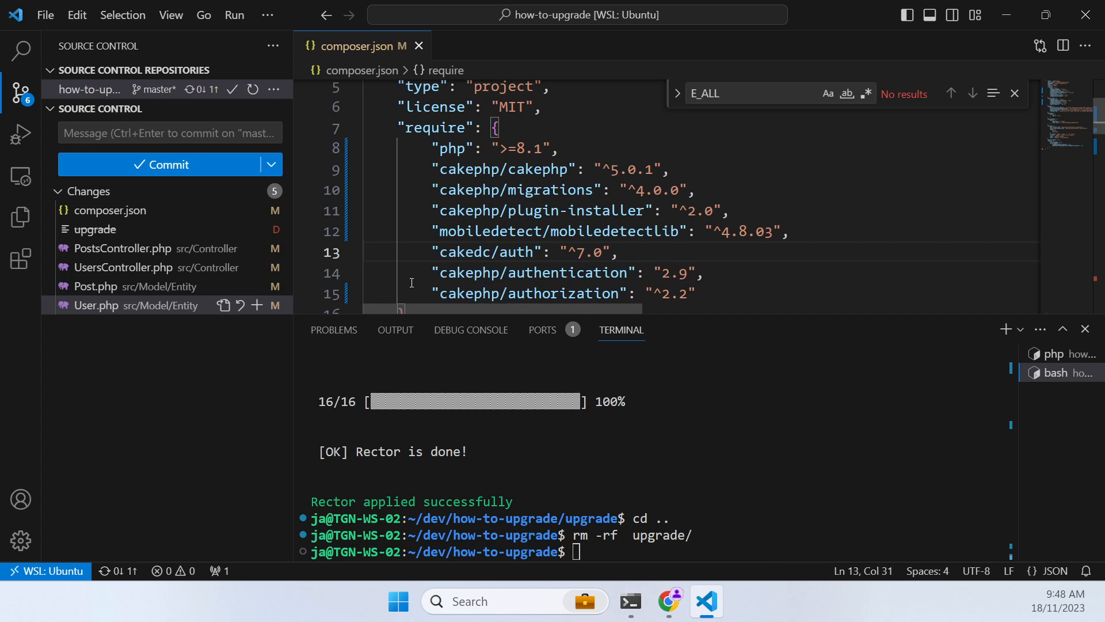
click(668, 601)
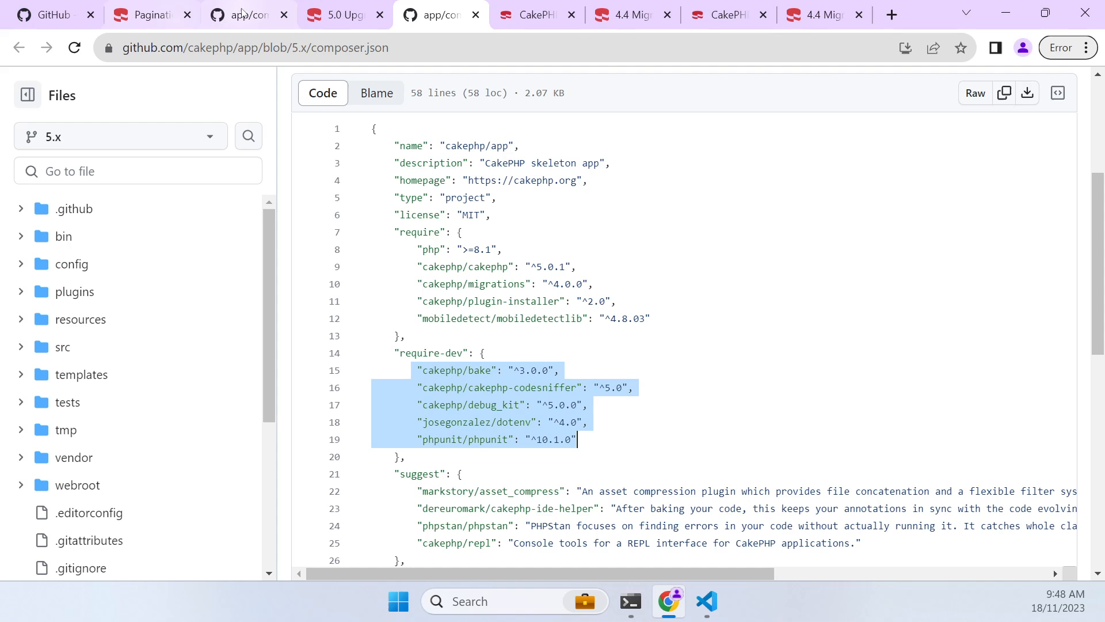
Find cakephp/authentication at ^3.0 in the 5.x Cookbook's CMS authentication tutorial
click(534, 15)
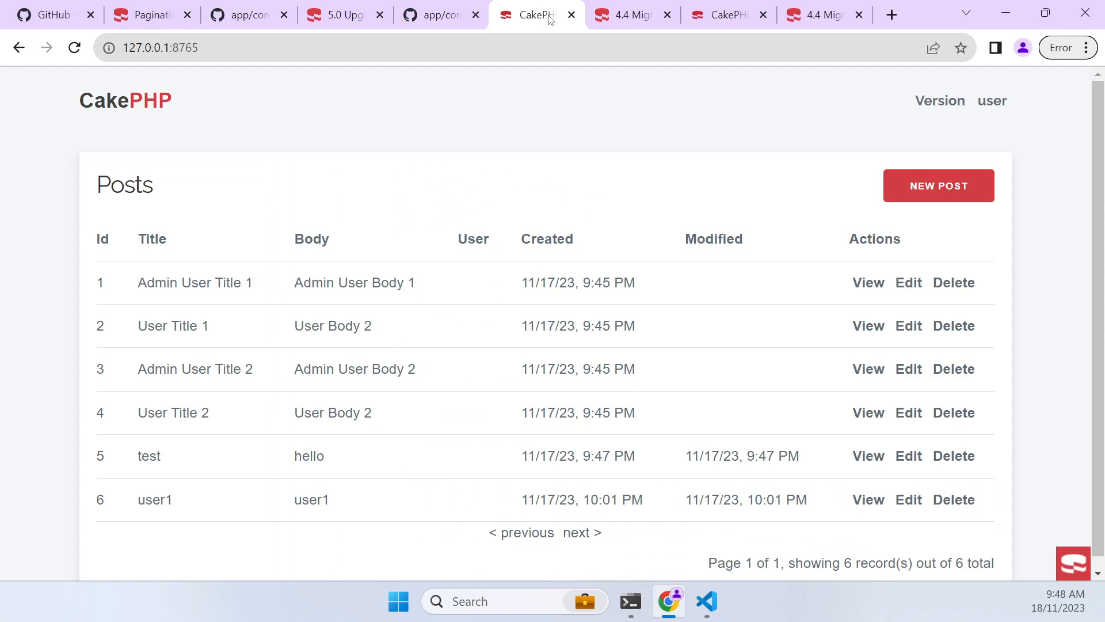
click(631, 15)
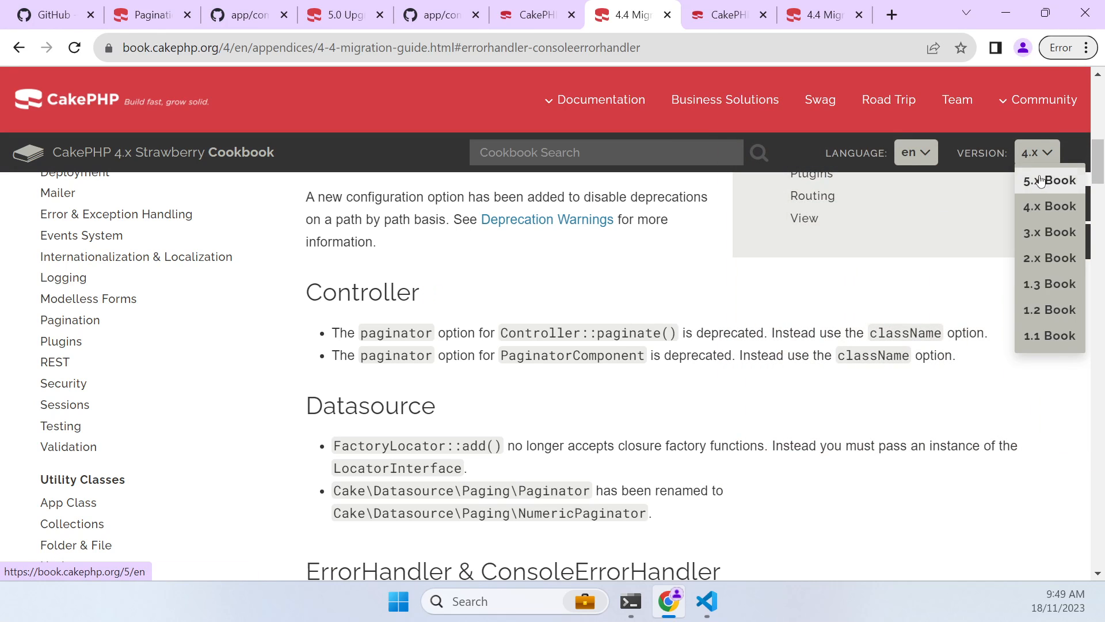
click(1050, 179)
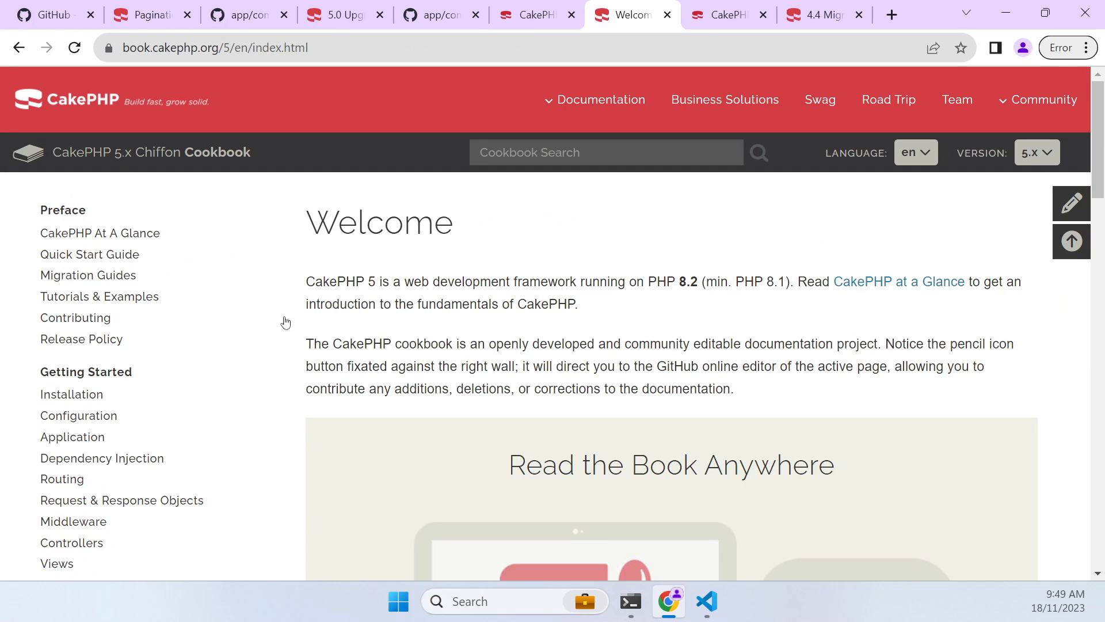
click(99, 298)
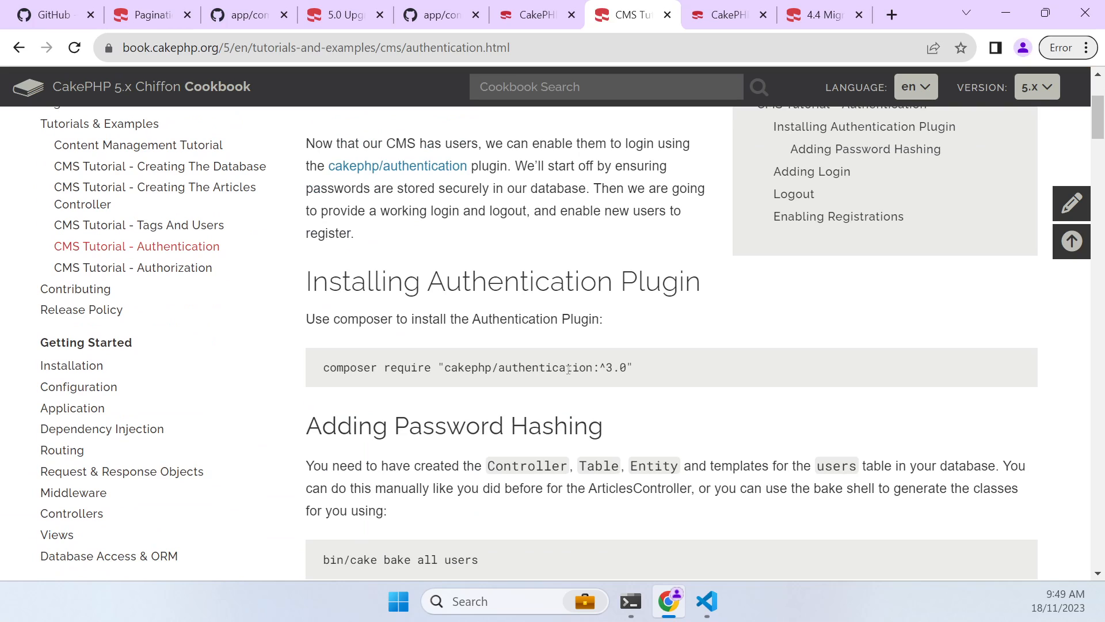
double_click(615, 368)
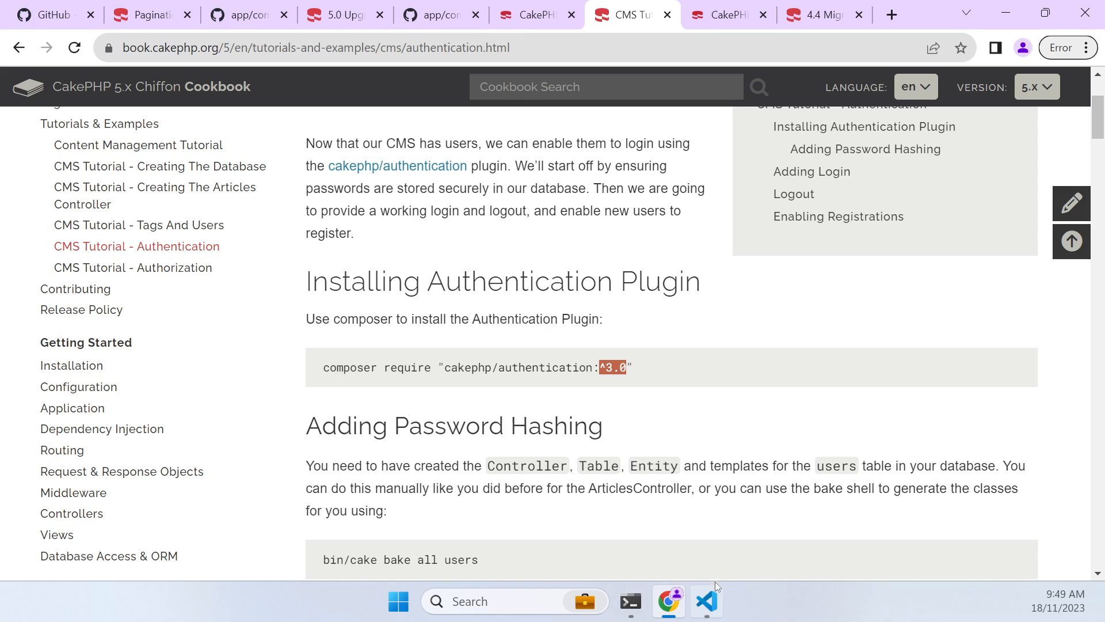
click(706, 601)
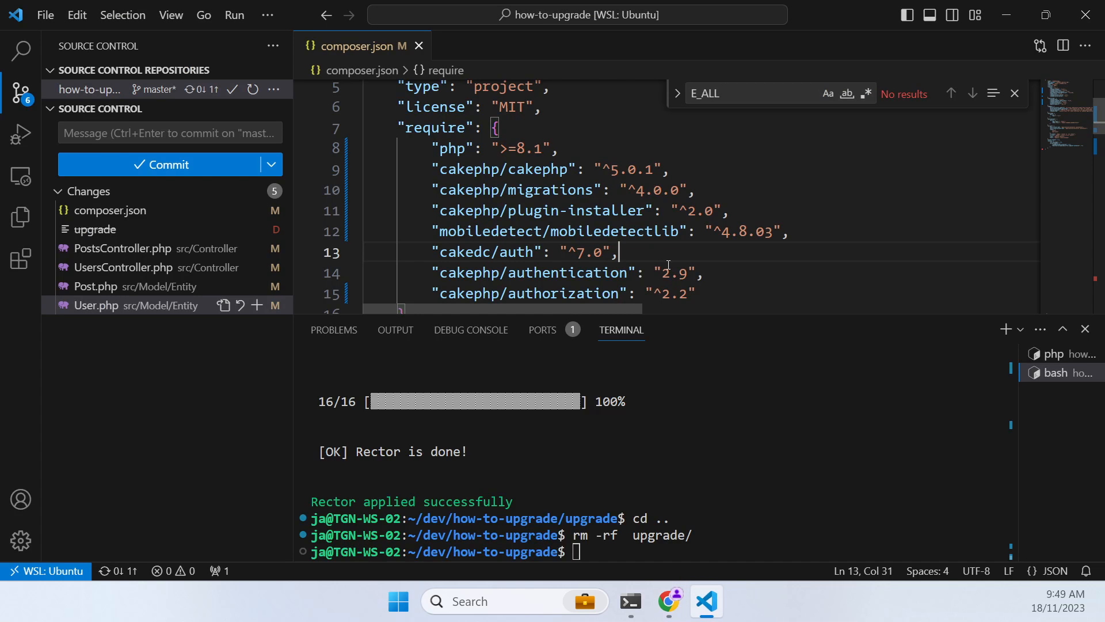
Bump authentication/authorization to ^3.0 in composer.json and run composer upgrade, updating PHPUnit to 10.4.2
double_click(674, 273)
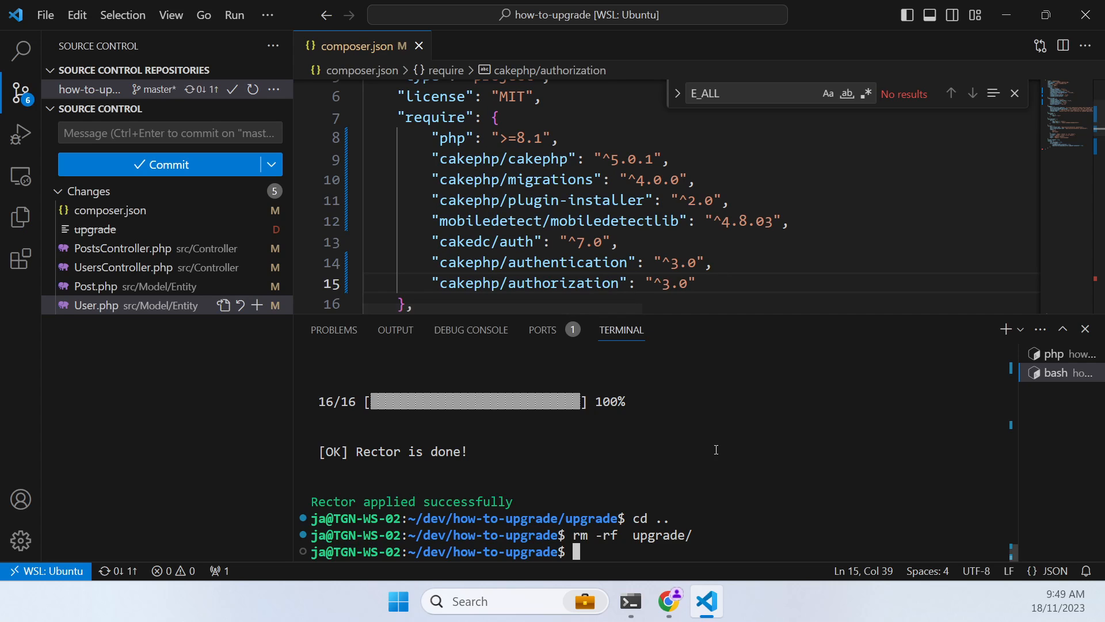
text(composer up)
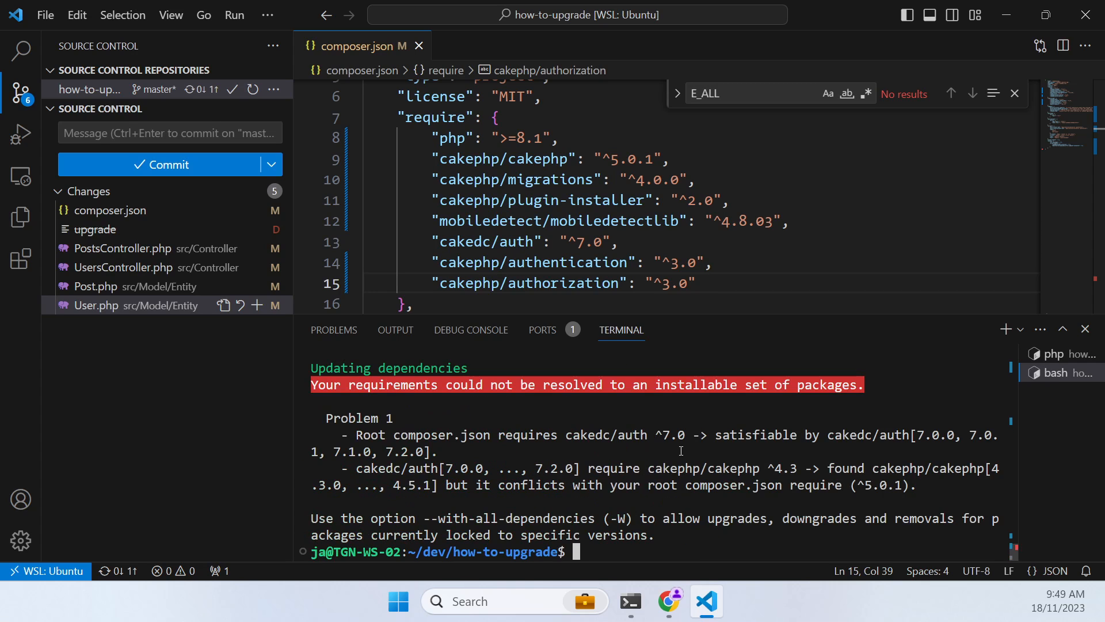
mouse_move(570, 438)
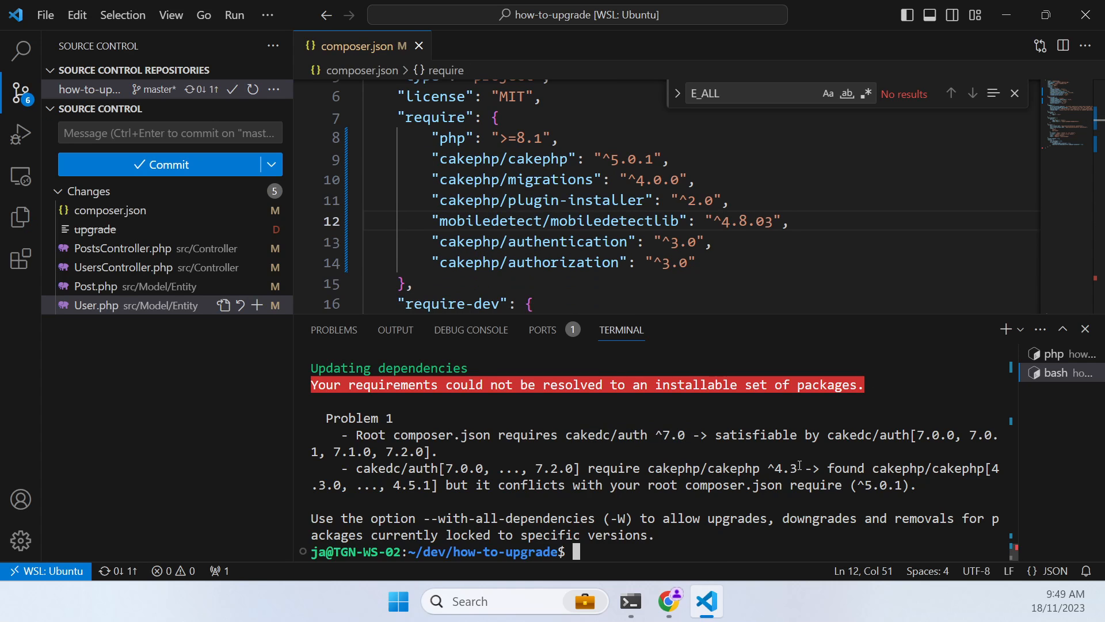
text(composer upgrade)
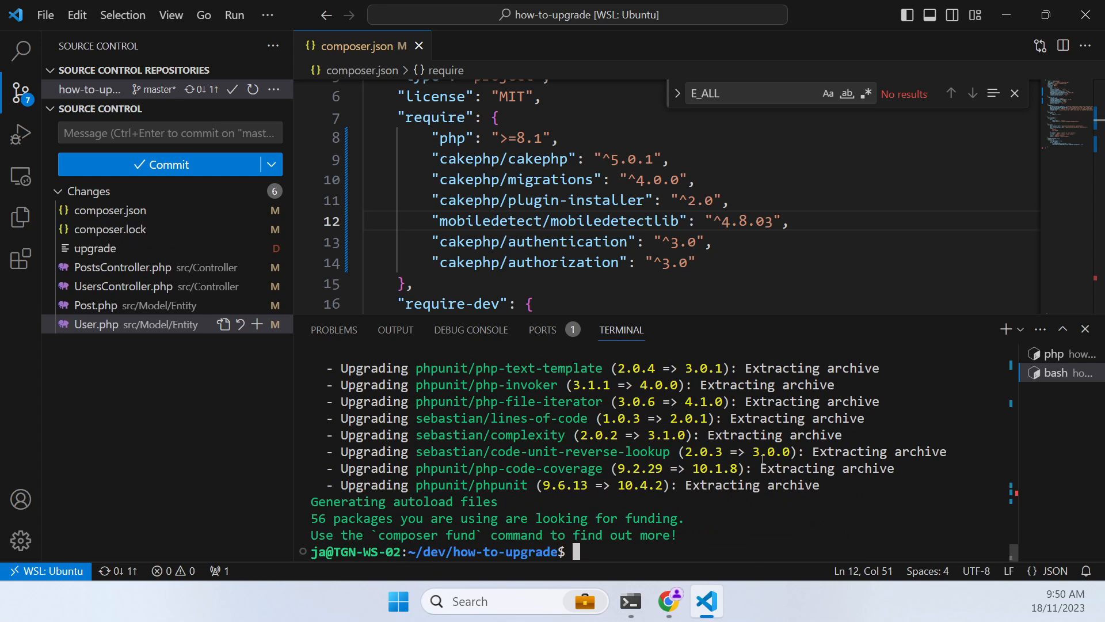
Run bin/cake version and read the undefined env() fatal error in config/app.php line 24
text(bin/cake ver)
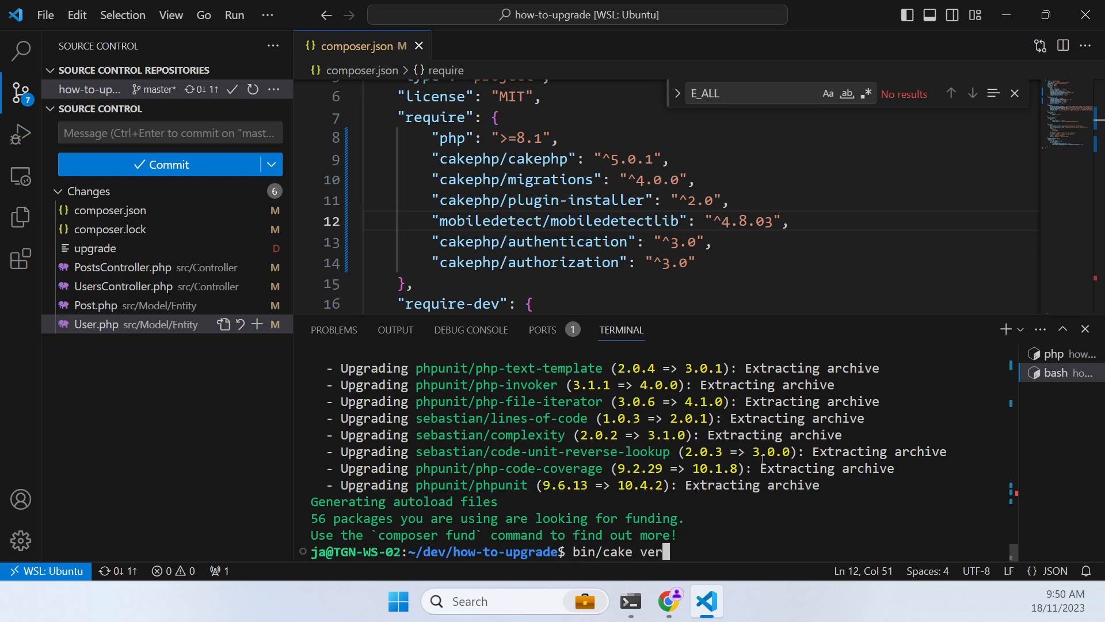
key(Enter)
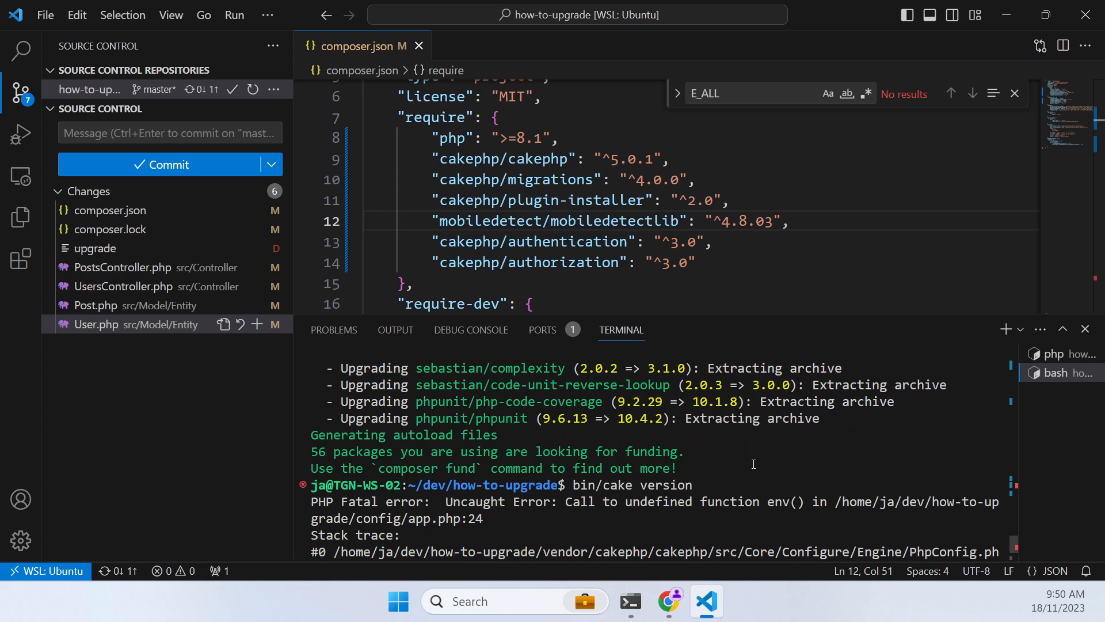
mouse_move(789, 490)
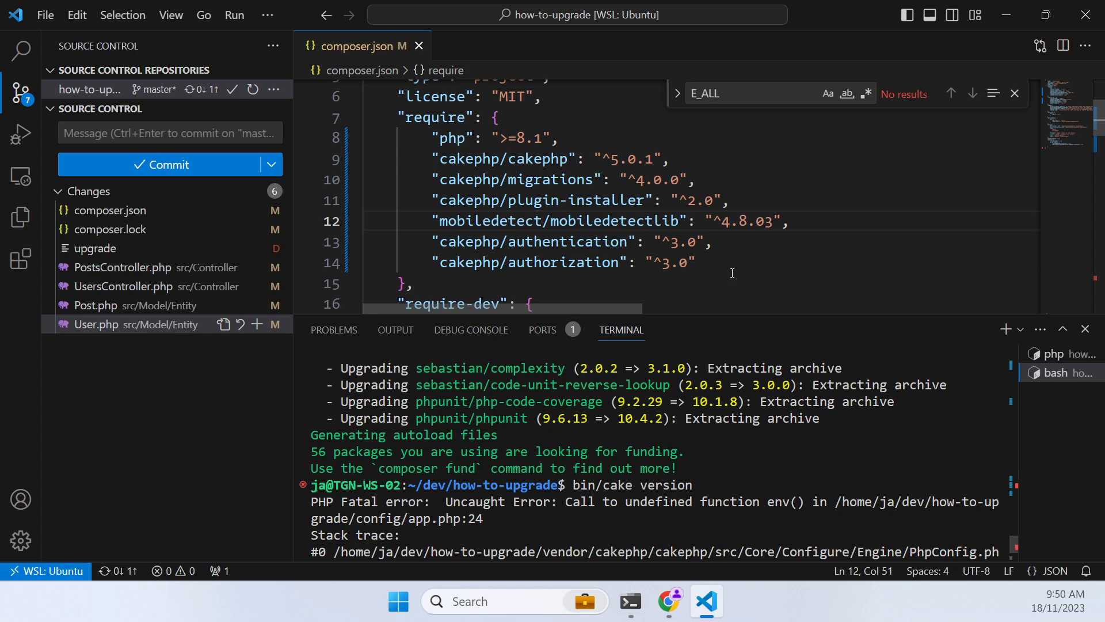
scroll(down, 3)
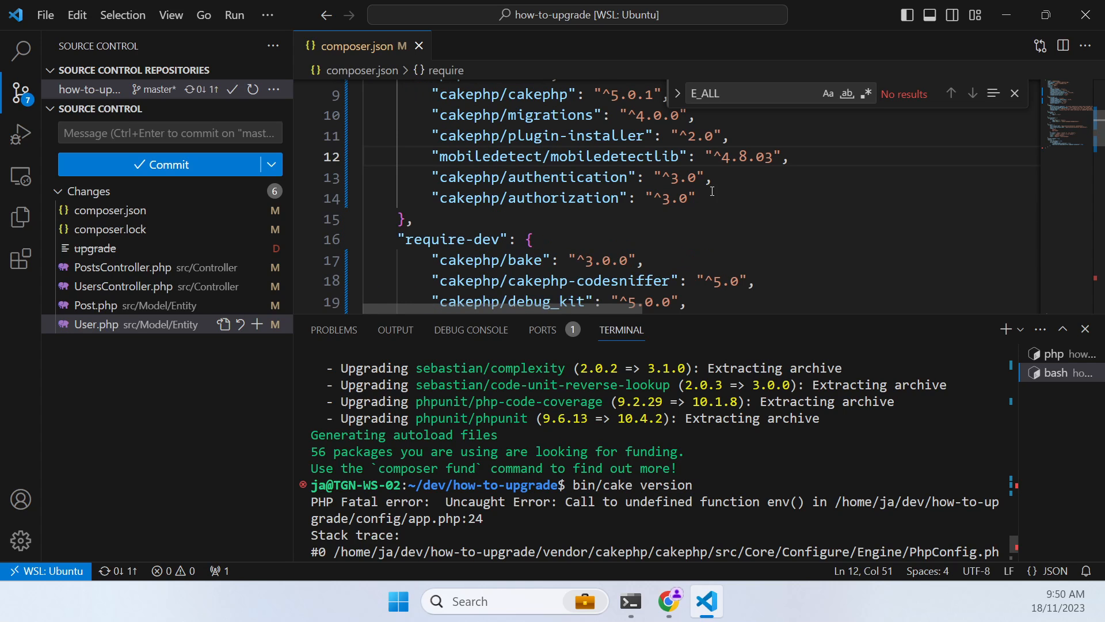
click(711, 198)
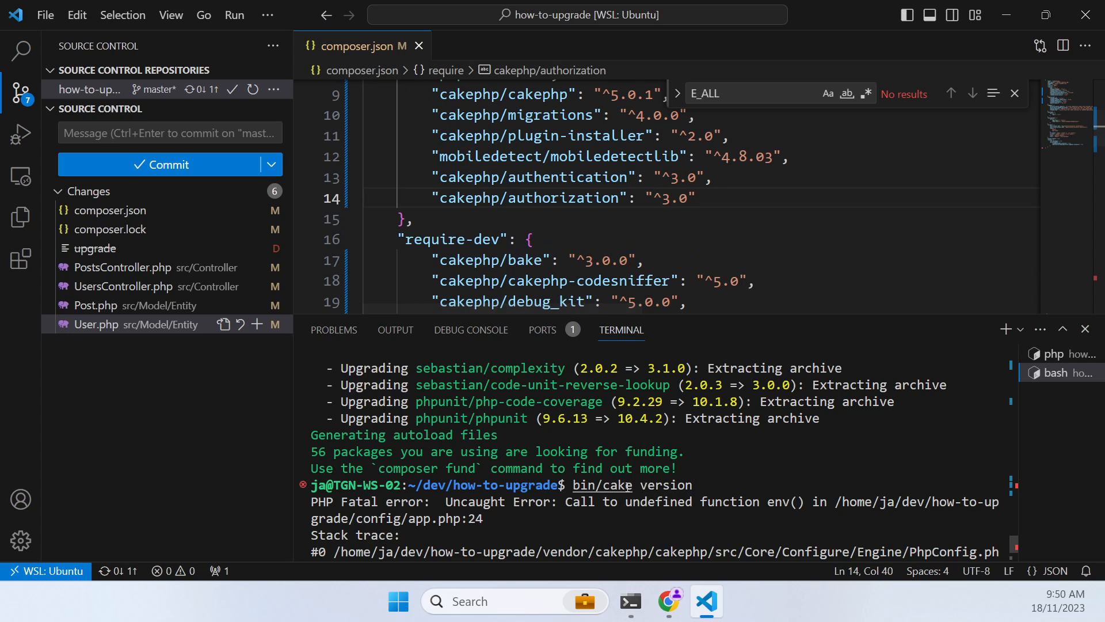
scroll(down, 3)
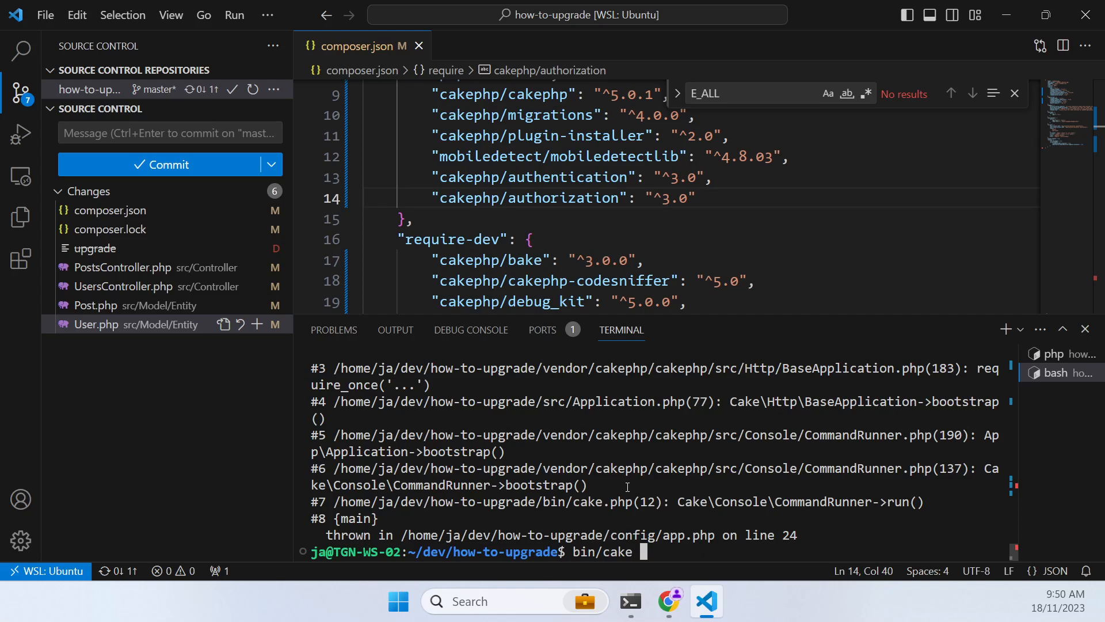
text(composer)
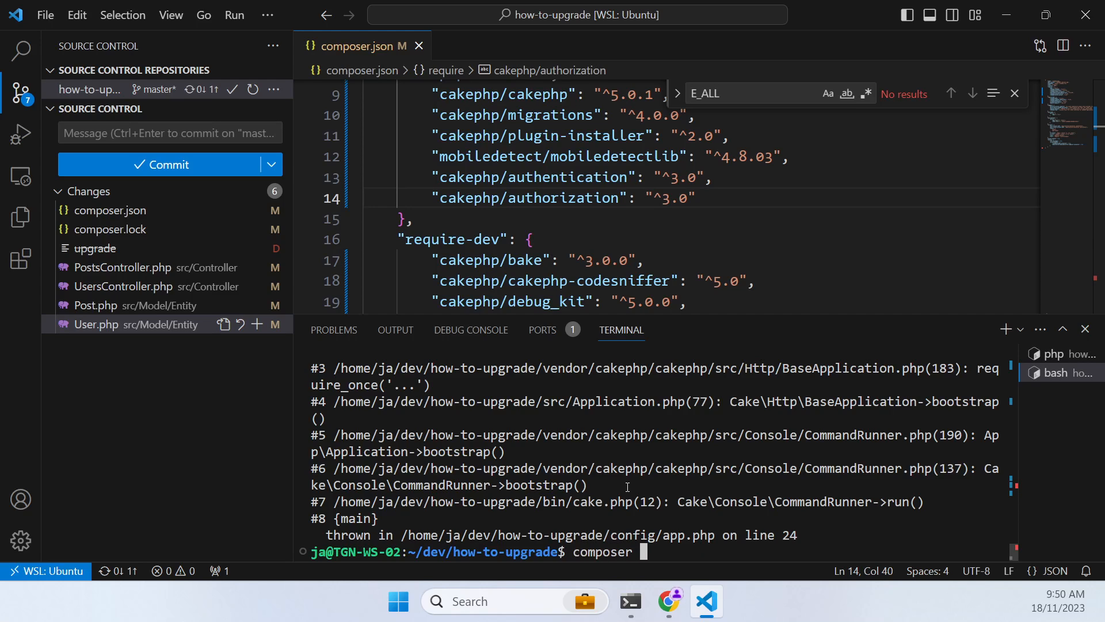
Require cakedc/auth ^8.0 via composer, installing 8.0.3
text(requie)
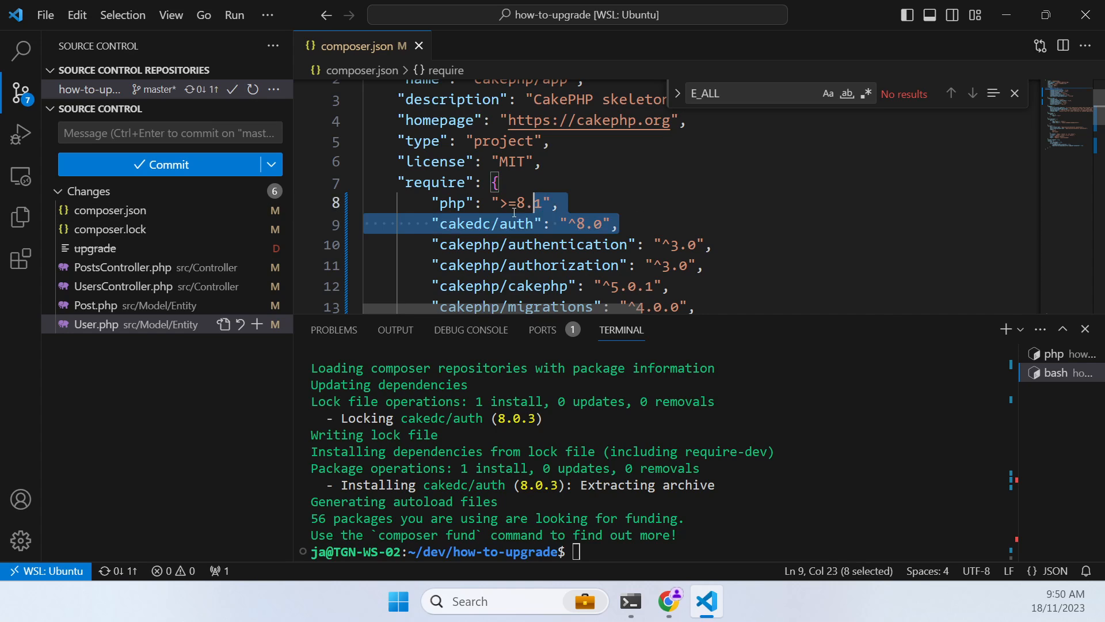
click(588, 223)
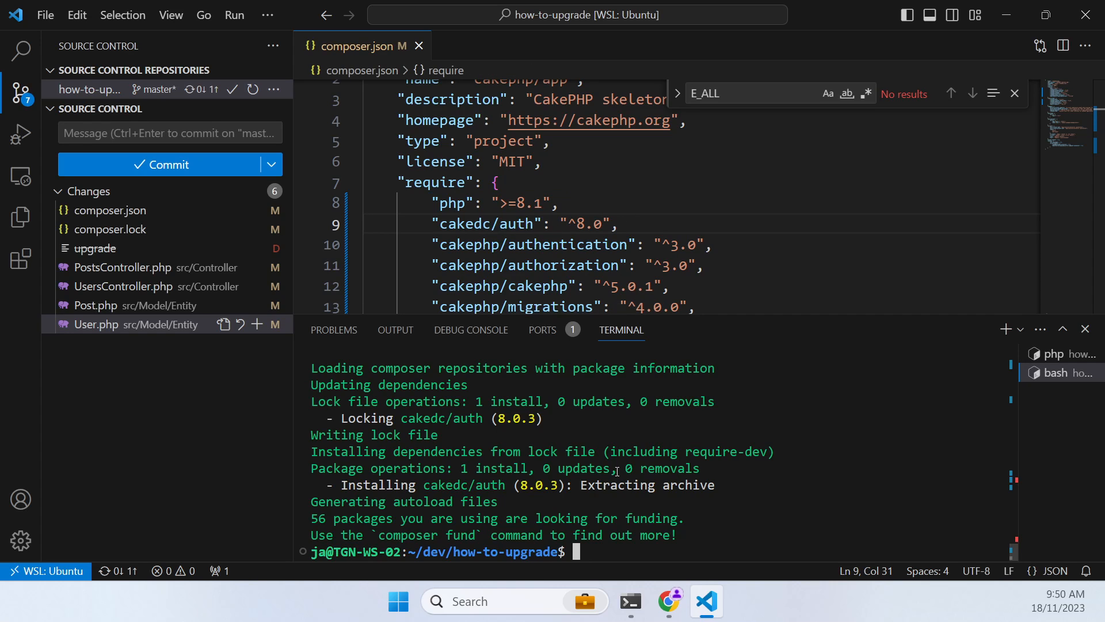
Rerun bin/cake version, still failing on undefined env(), and head to the browser to look it up
text(bin/cake version)
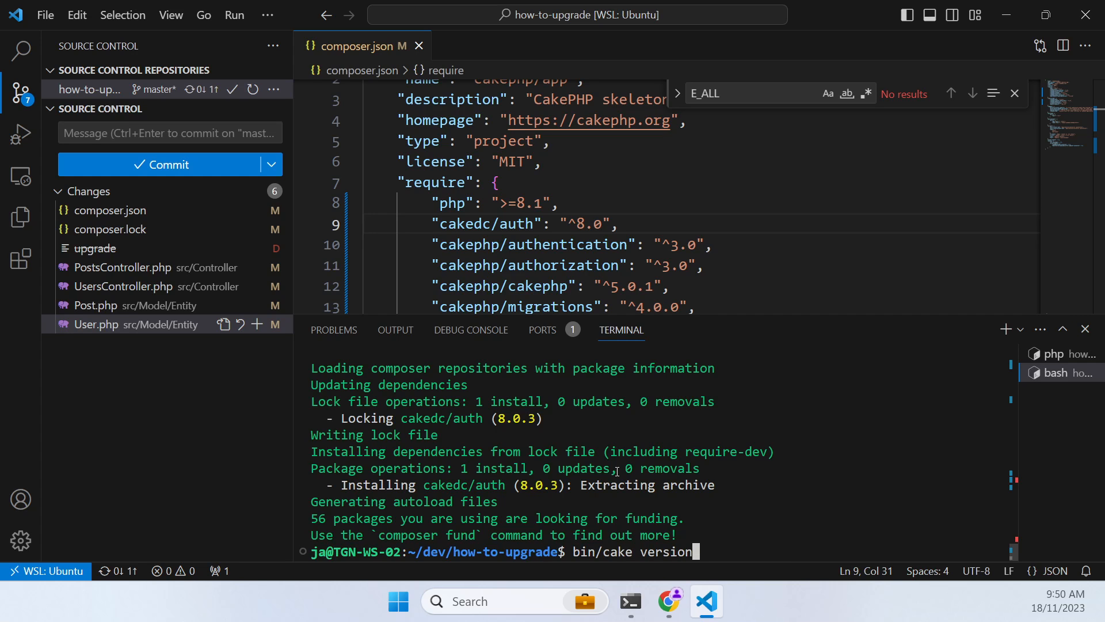
key(Enter)
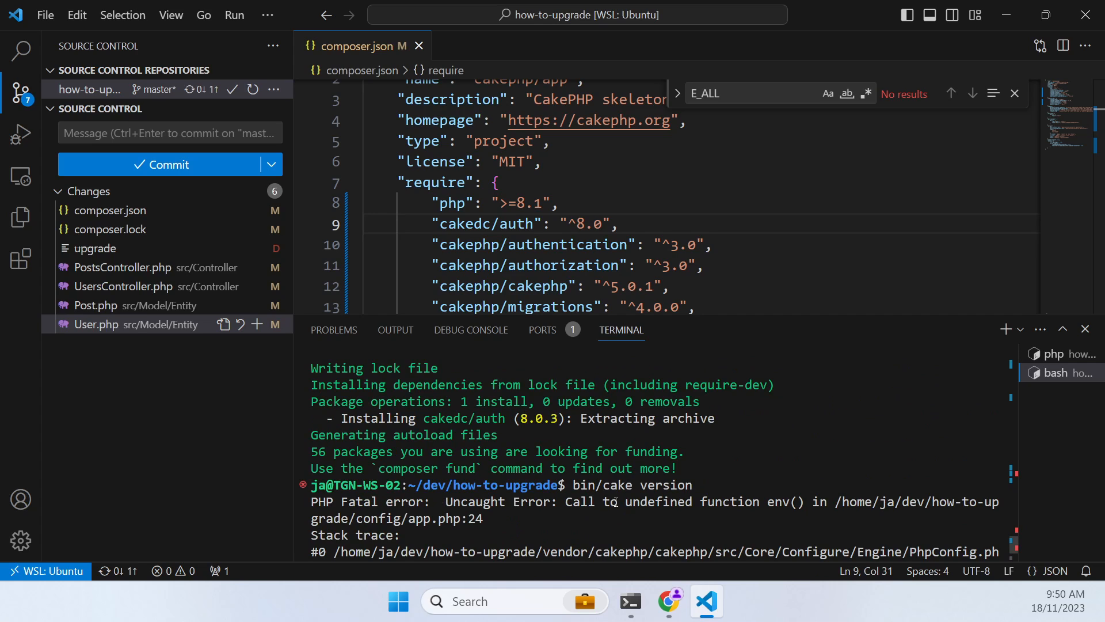
mouse_move(772, 507)
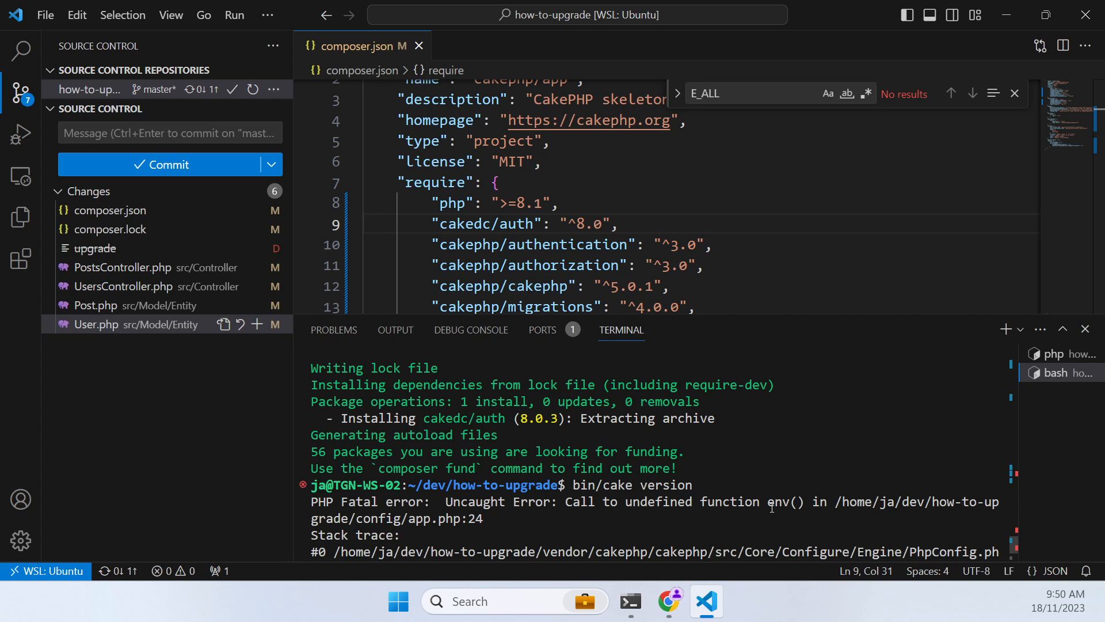
double_click(781, 502)
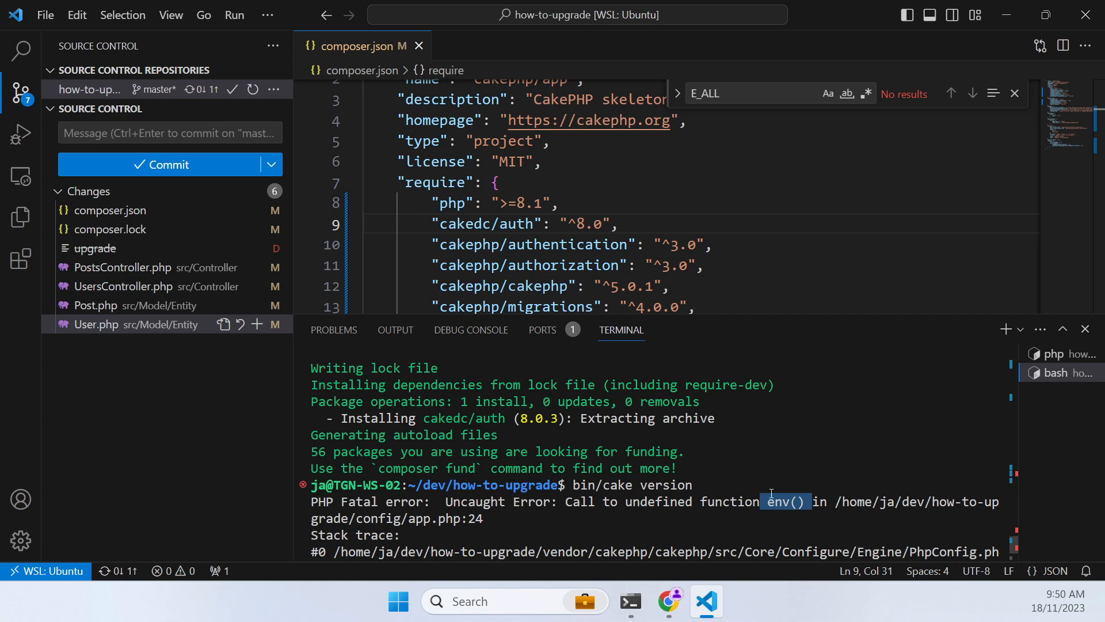
click(666, 617)
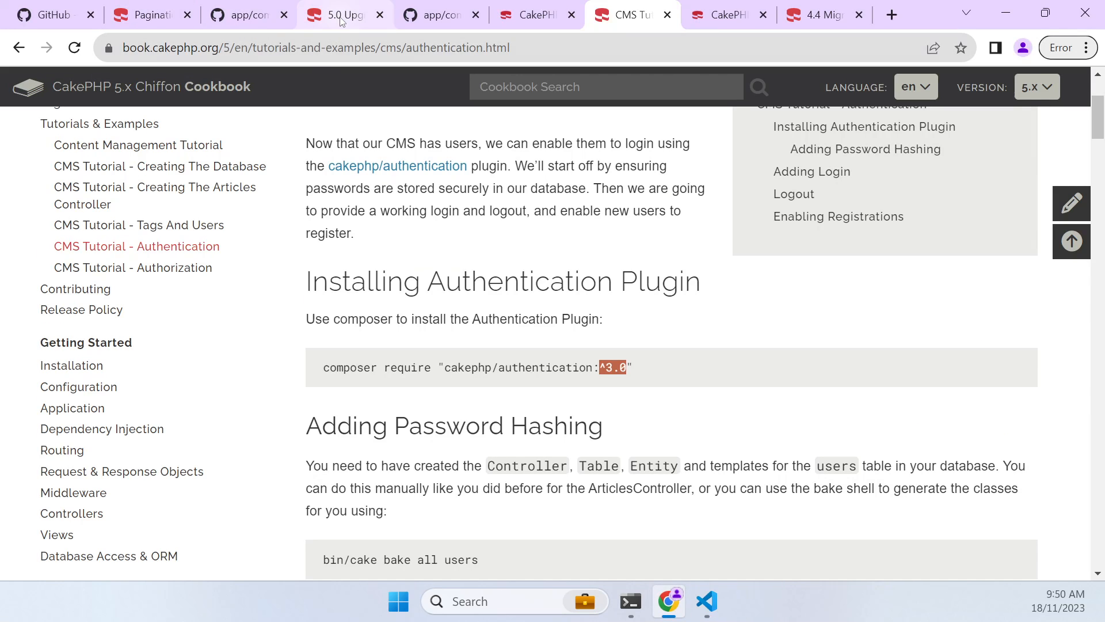
Read the Cookbook's Global Functions note on requiring functions.php in bootstrap.php, then return to the editor
click(343, 15)
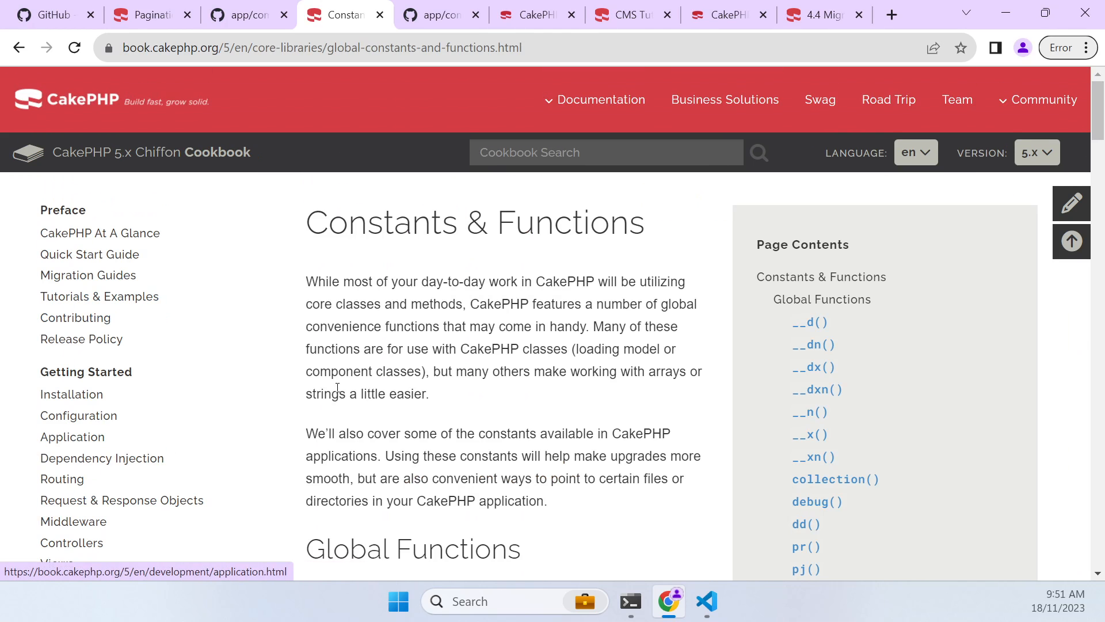
scroll(down, 3)
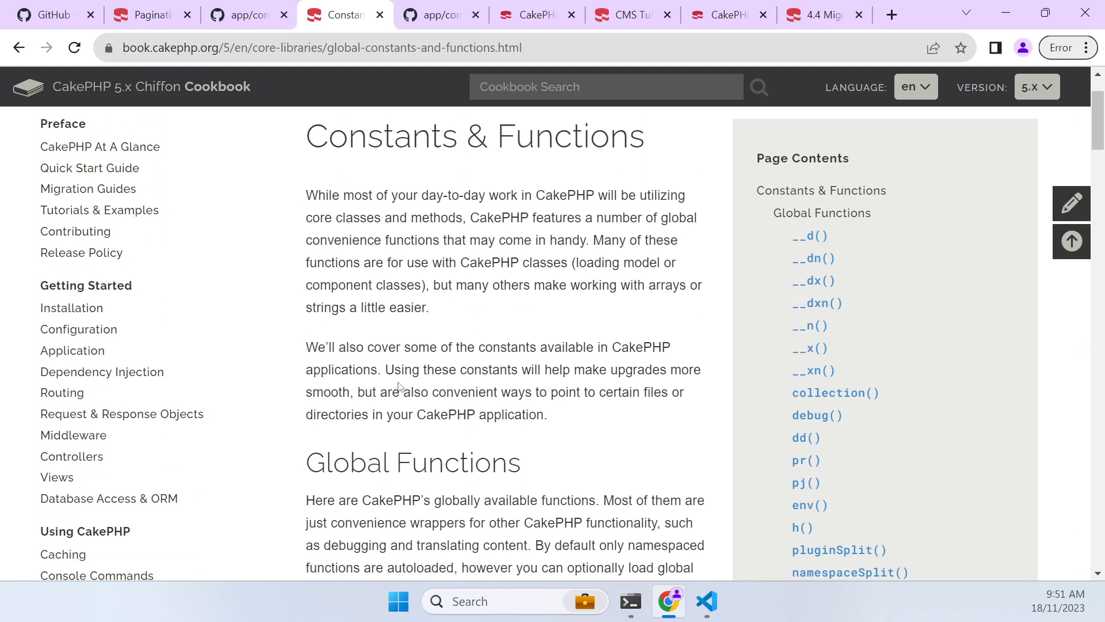
scroll(down, 3)
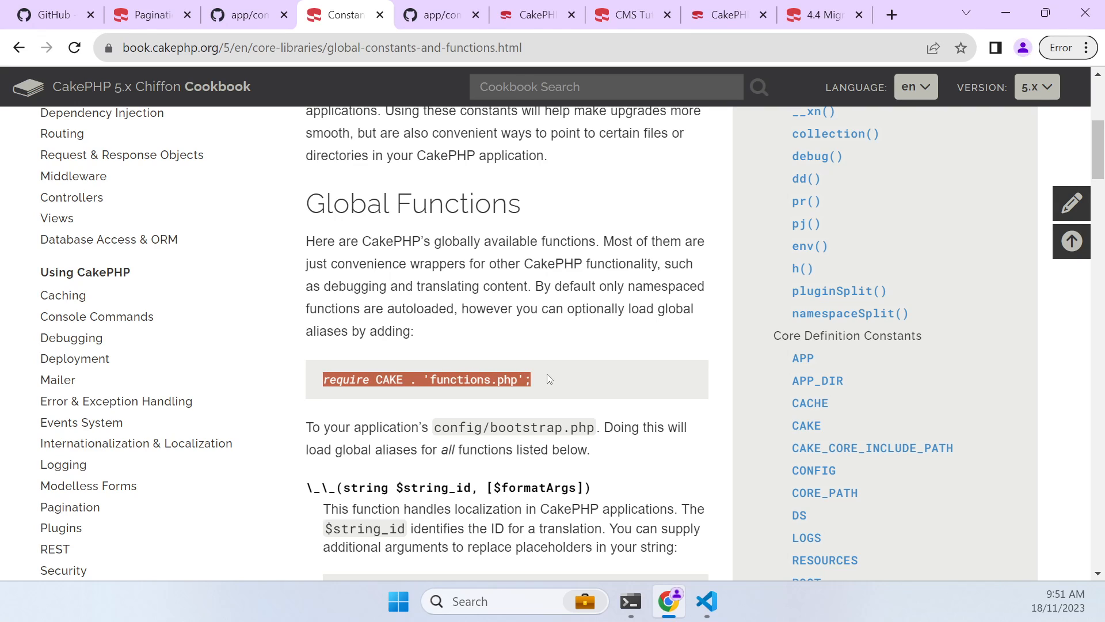
mouse_move(116, 401)
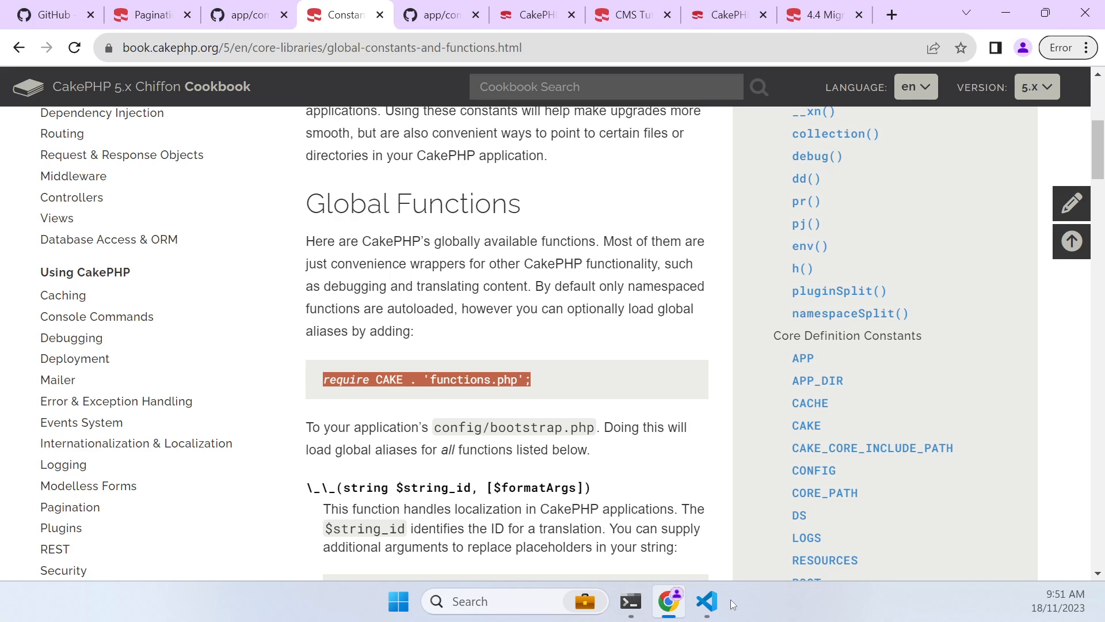
click(707, 602)
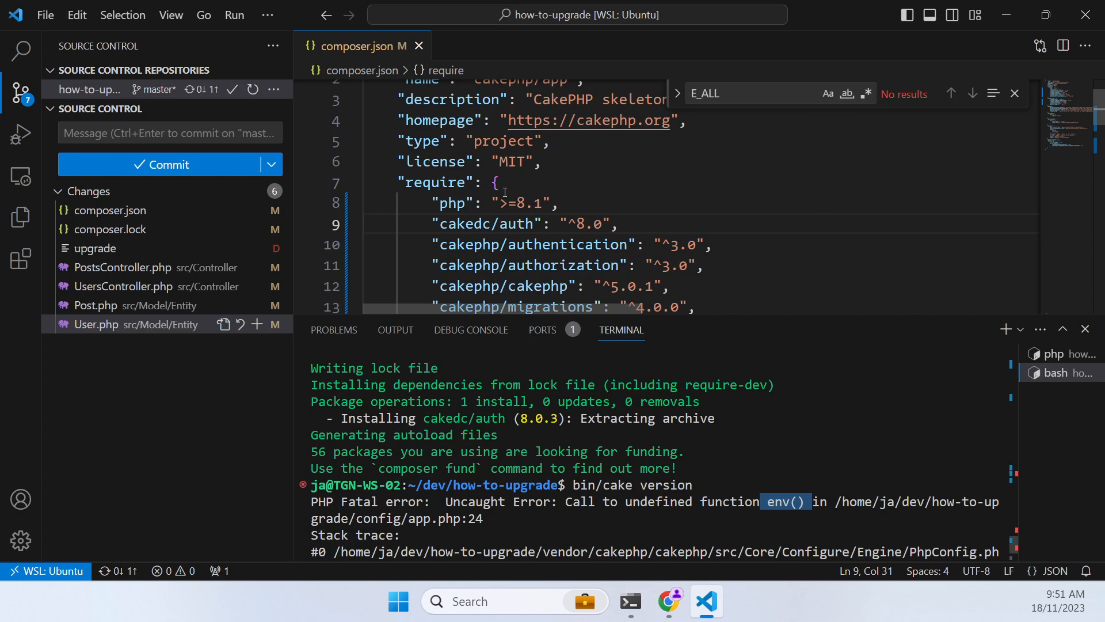
Add require CAKE . 'functions.php'; to config/bootstrap.php and save it
text(config/)
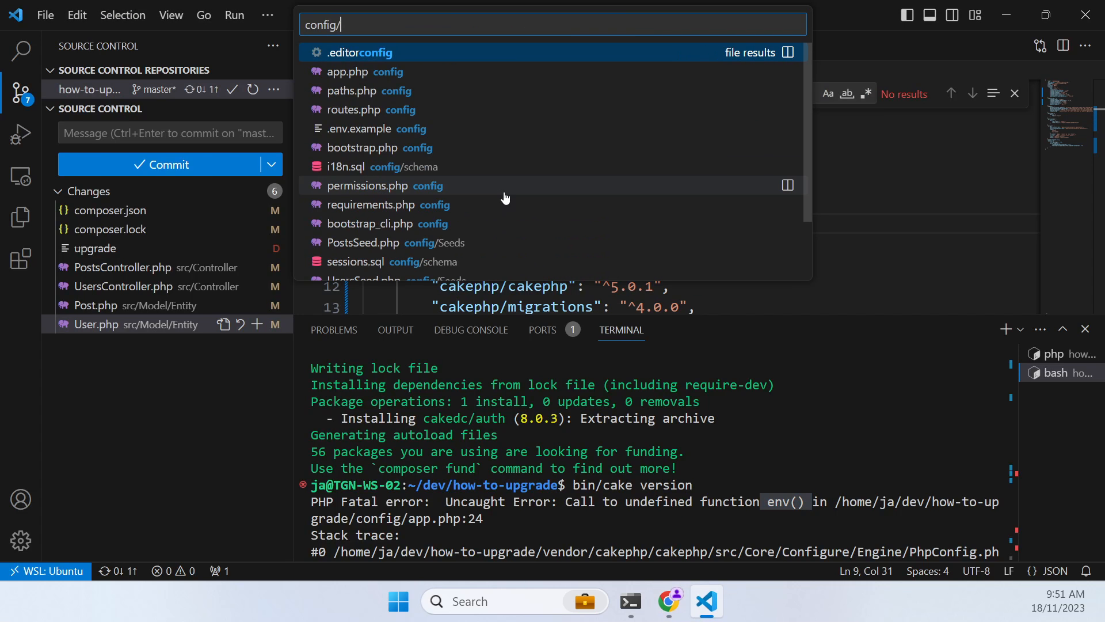
click(362, 148)
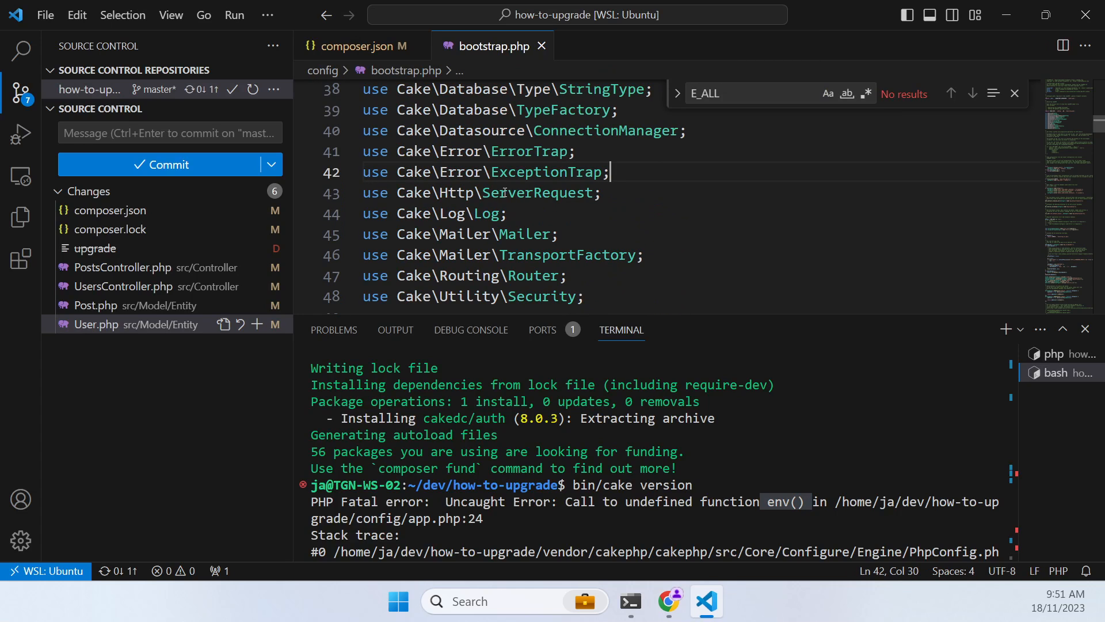
text(env()
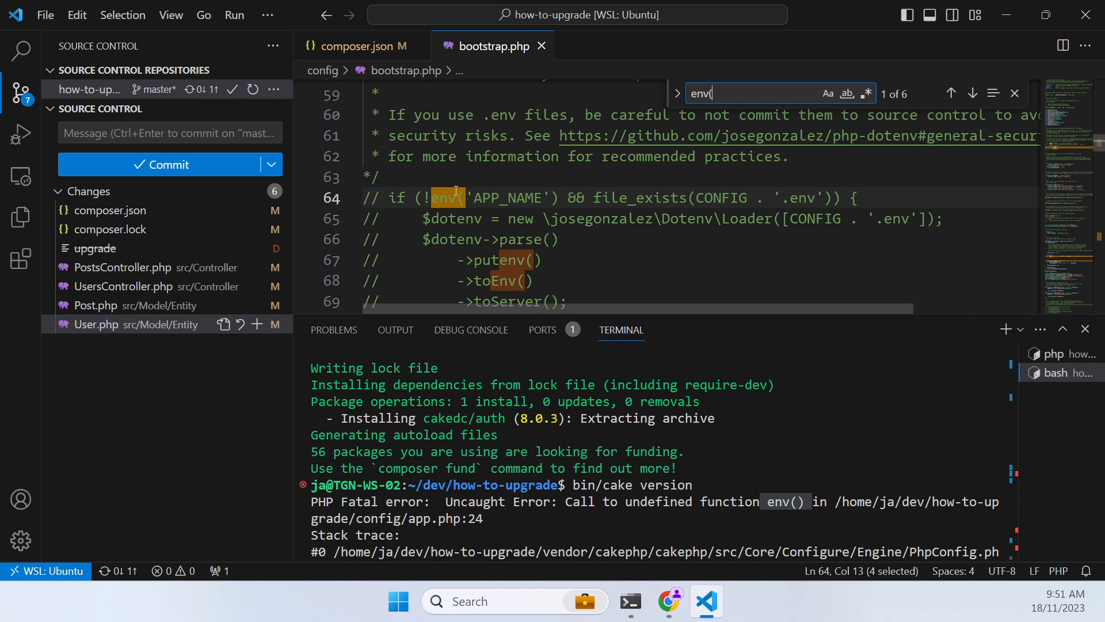
text(require CAKE . 'functions.php';)
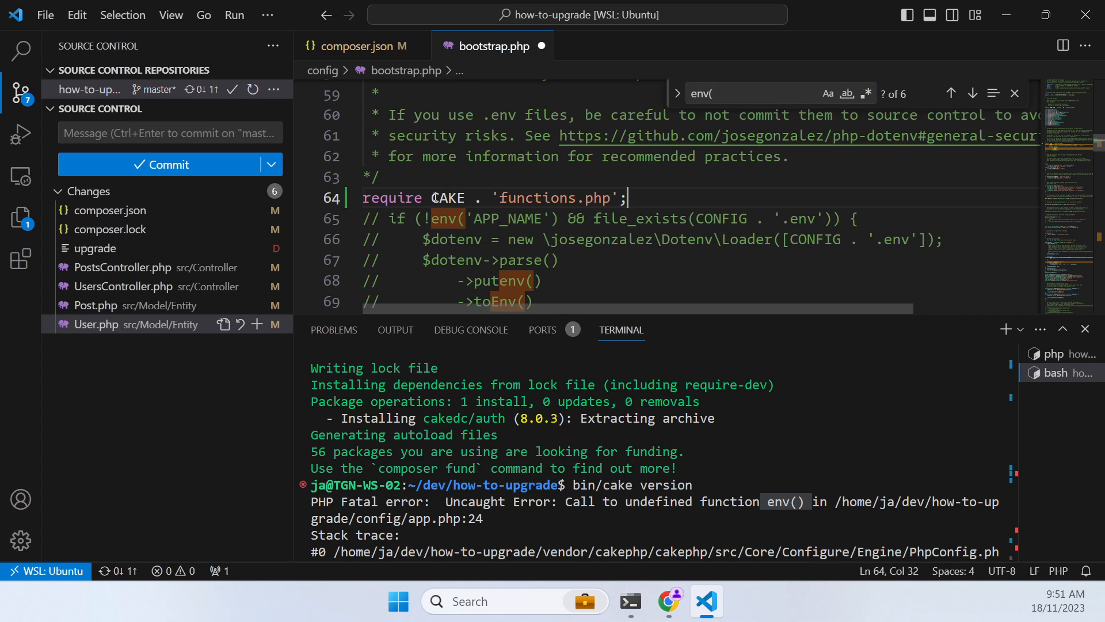
key(Enter)
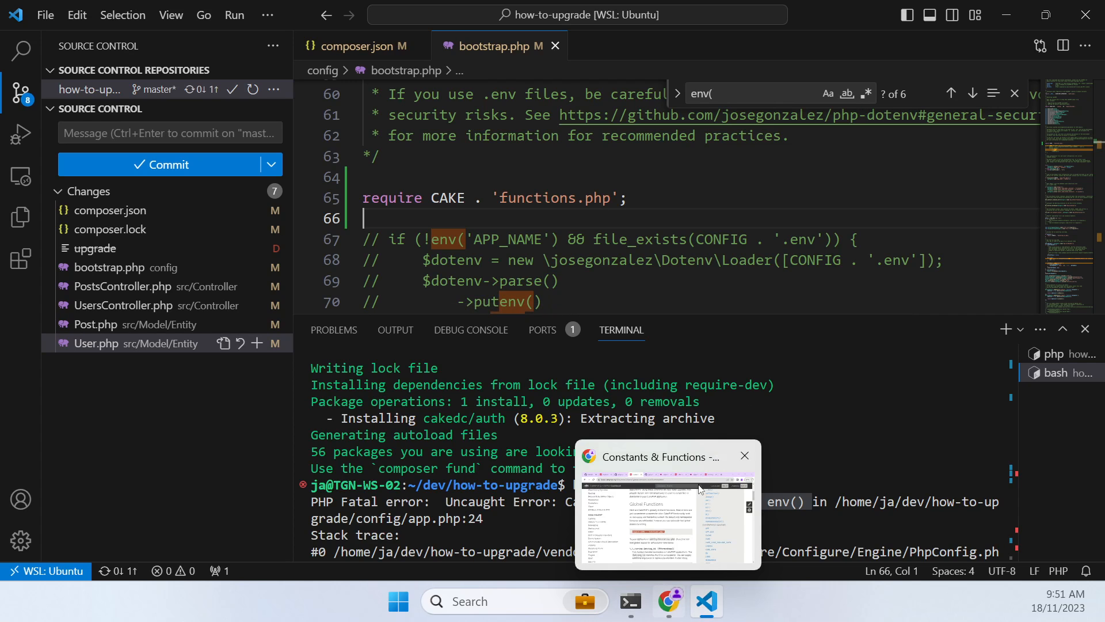
Step through the remaining env( matches and rerun bin/cake version
click(972, 93)
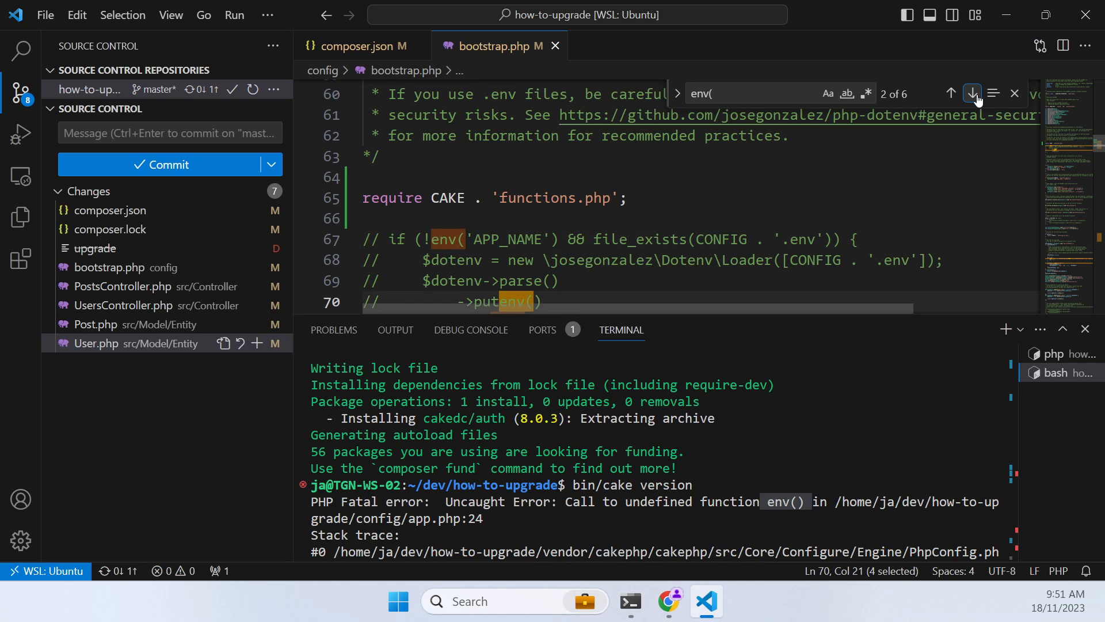
click(971, 92)
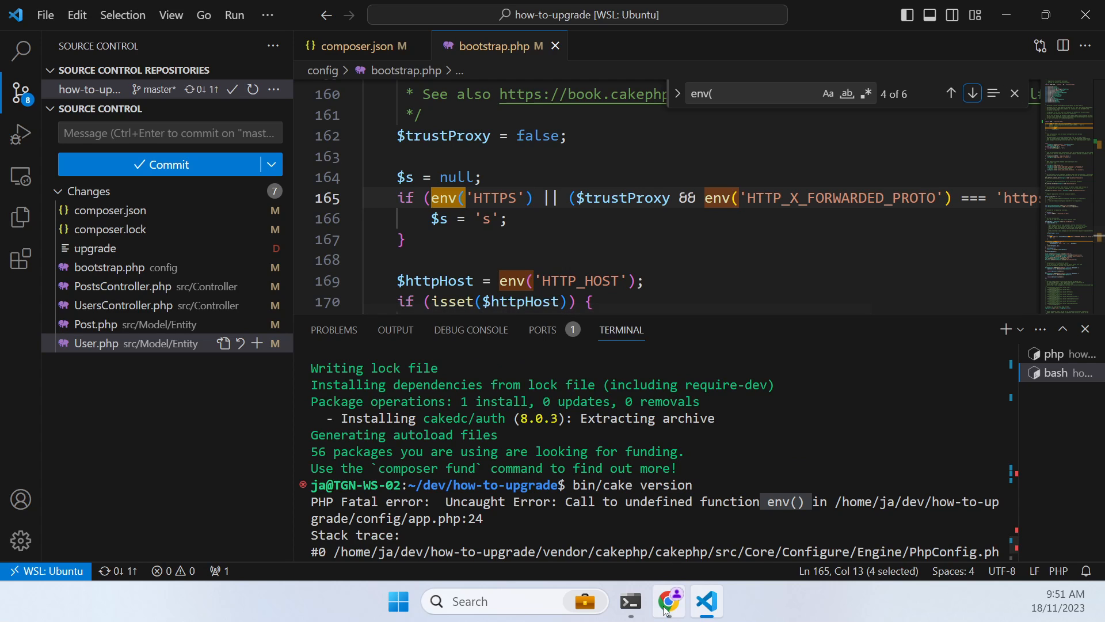
scroll(down, 3)
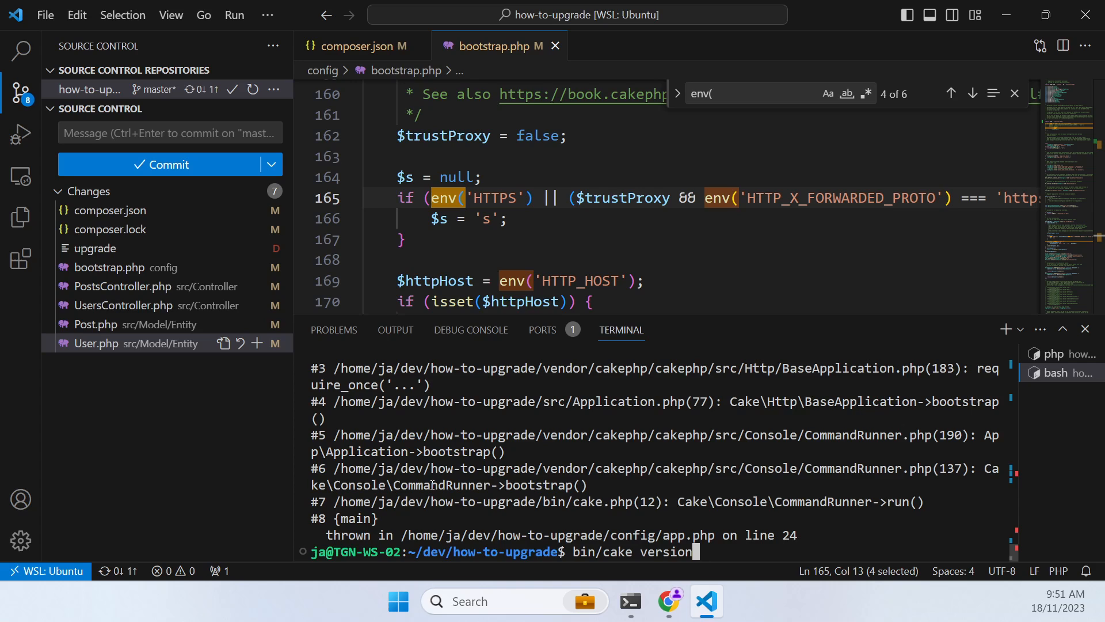
key(Enter)
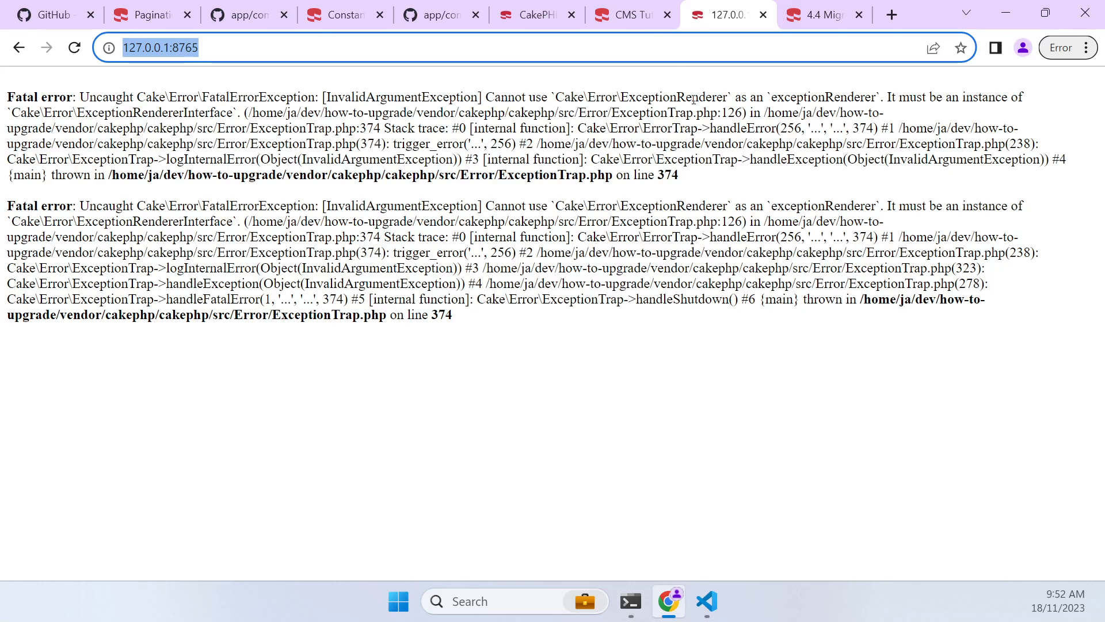
Search the Cookbook's 5.0 Migration Guide for ExceptionRenderer from the app error
double_click(672, 96)
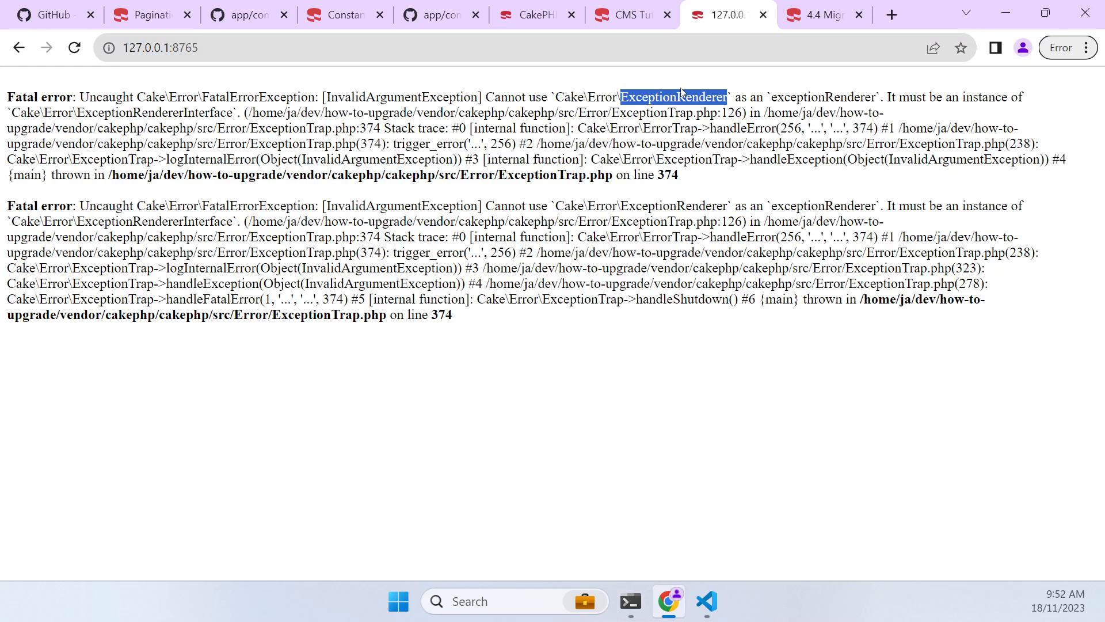
mouse_move(431, 38)
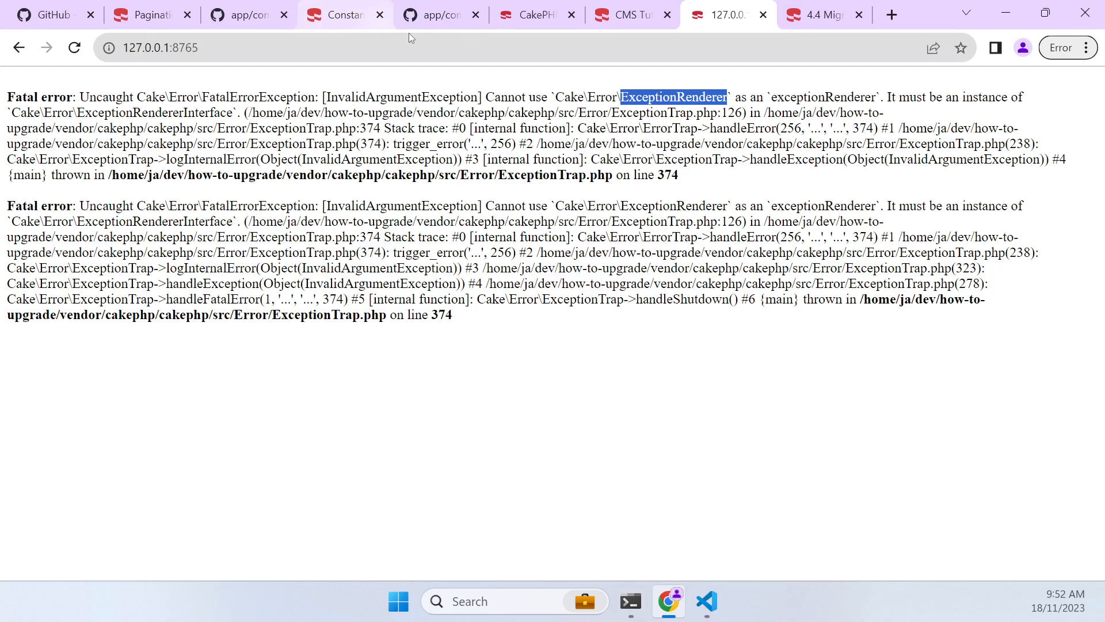
click(819, 15)
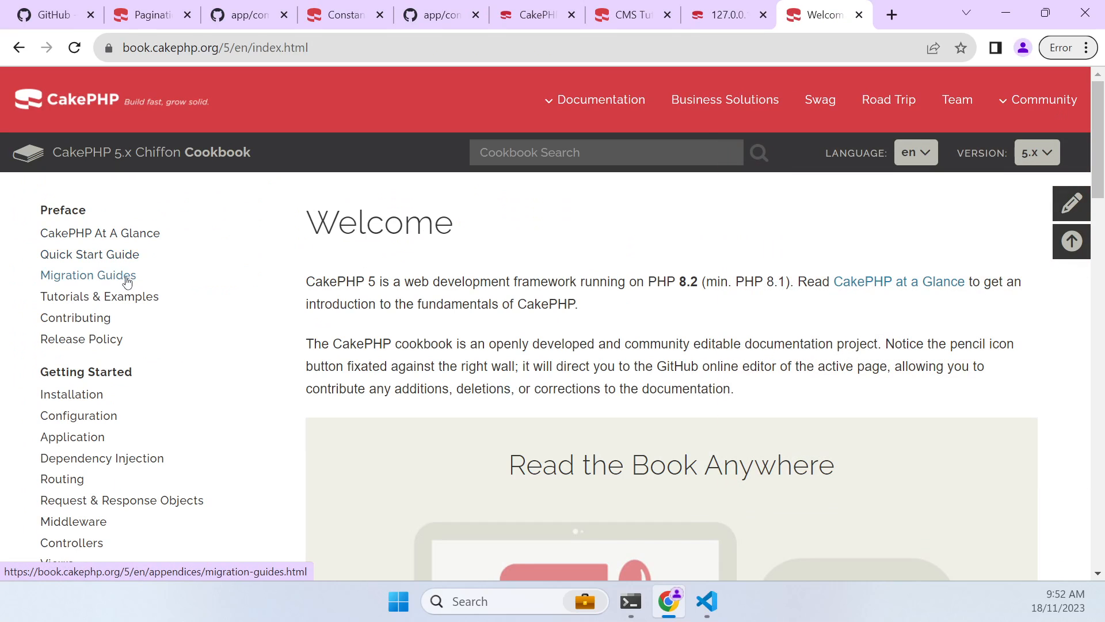
click(88, 275)
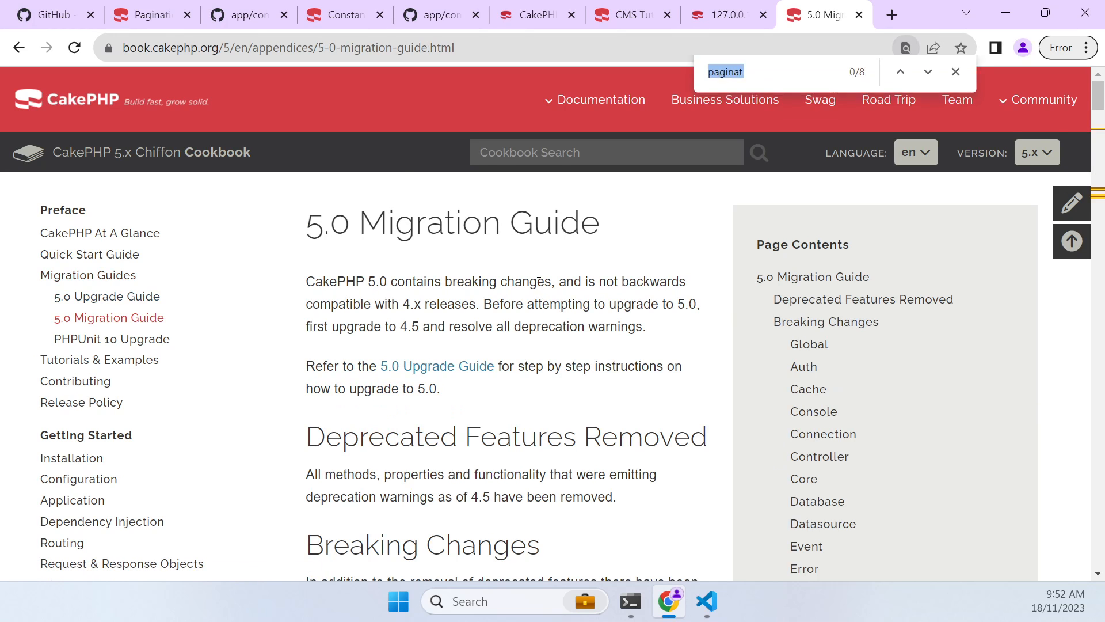
text(ExceptionRenderer)
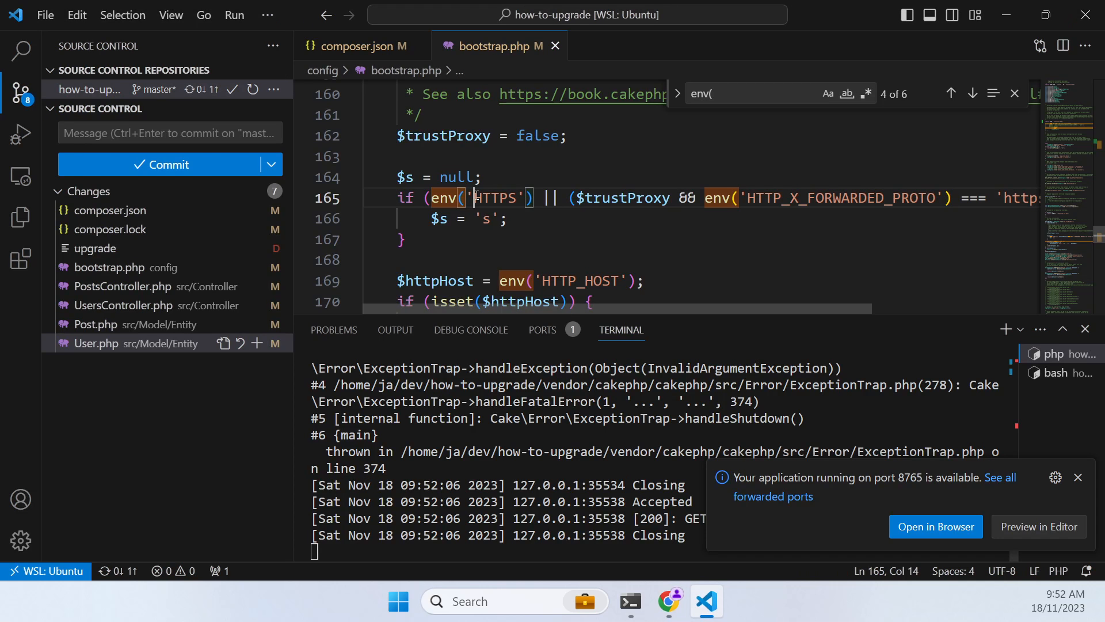
Change app.php's Error exceptionRenderer to WebExceptionRenderer::class with its use import
text(WebExceptionRenderer)
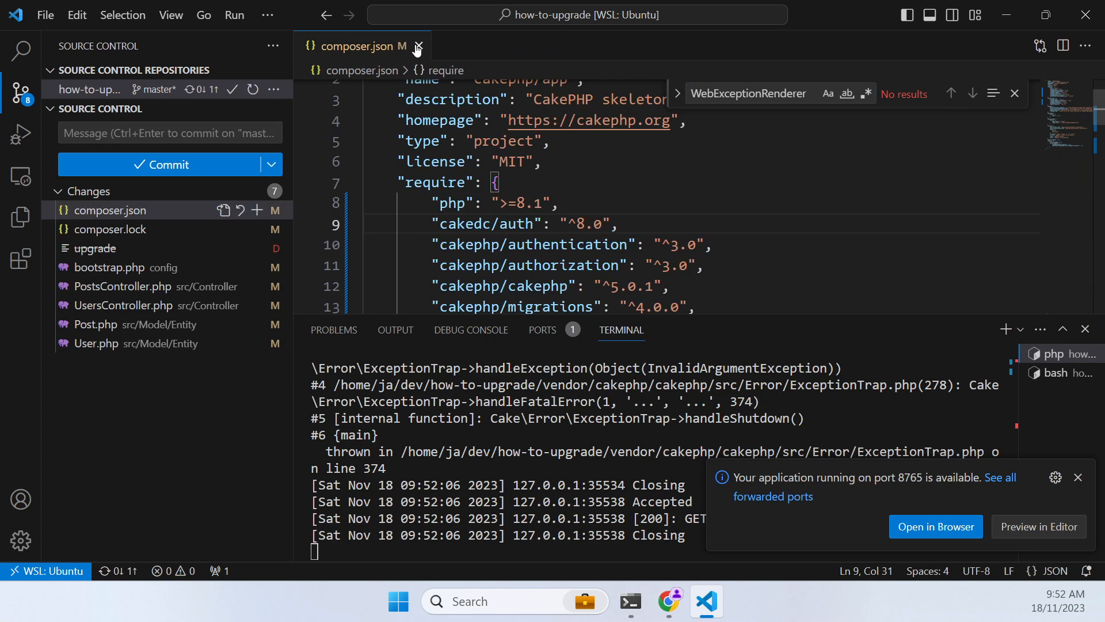
click(419, 47)
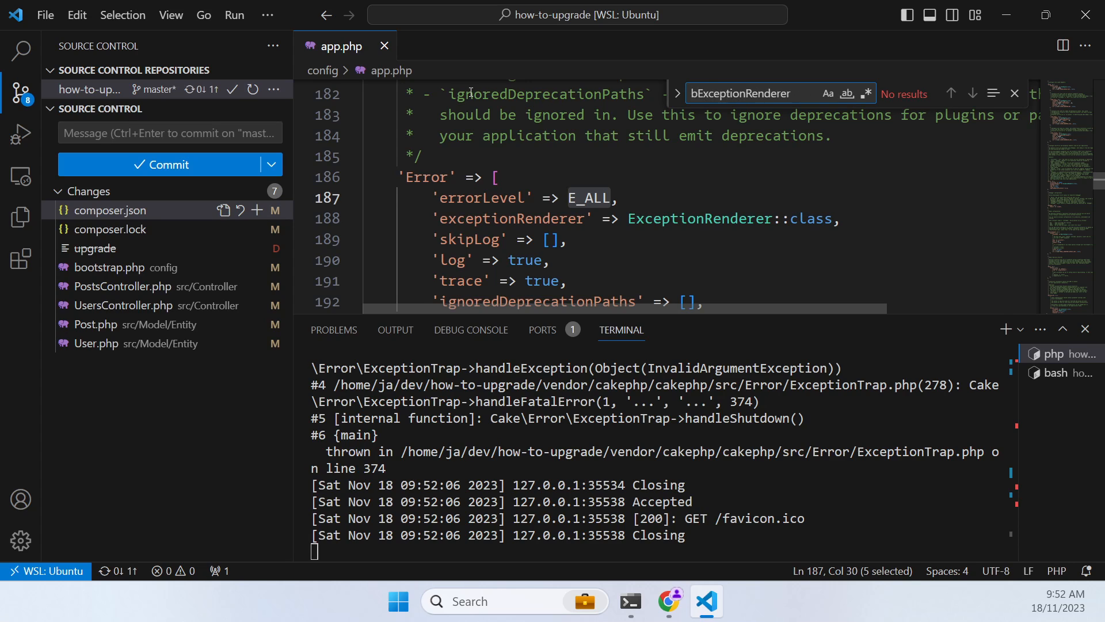
text(ExceptionRenderer)
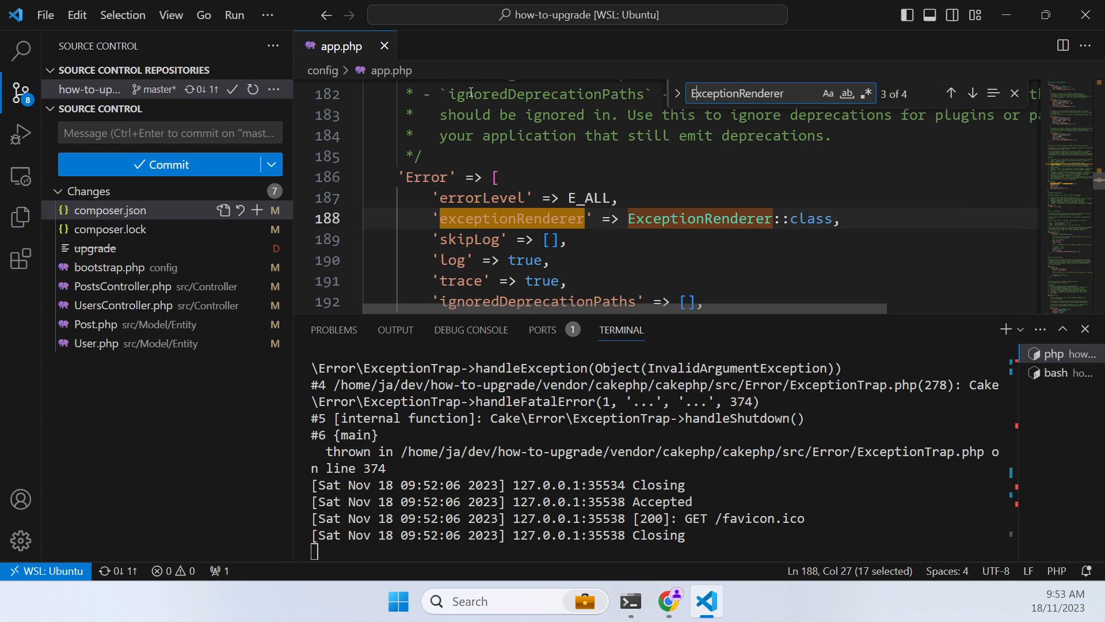
mouse_move(701, 229)
text(Web)
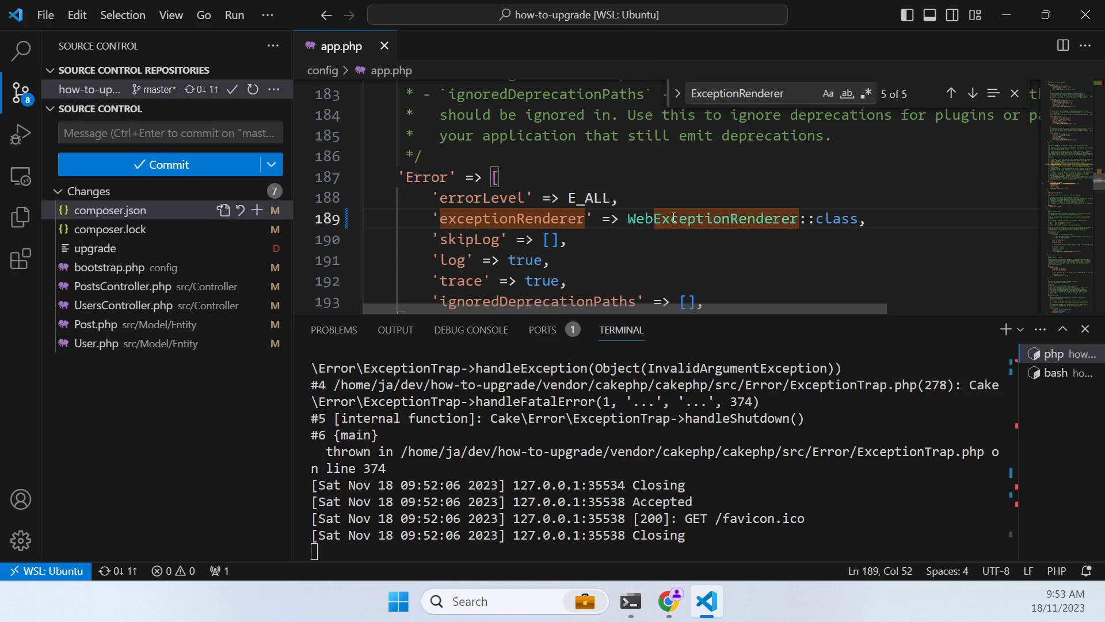
double_click(711, 218)
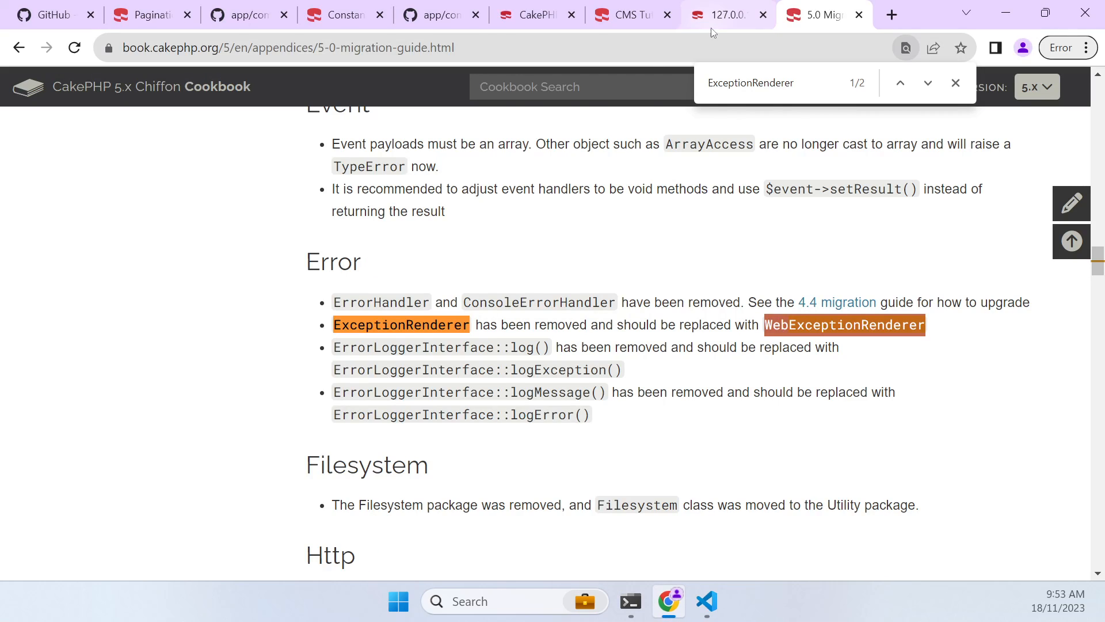
Reload the app, copy the missing RequestHandlerComponent name and find its removal note in the 5.0 Migration Guide
click(725, 15)
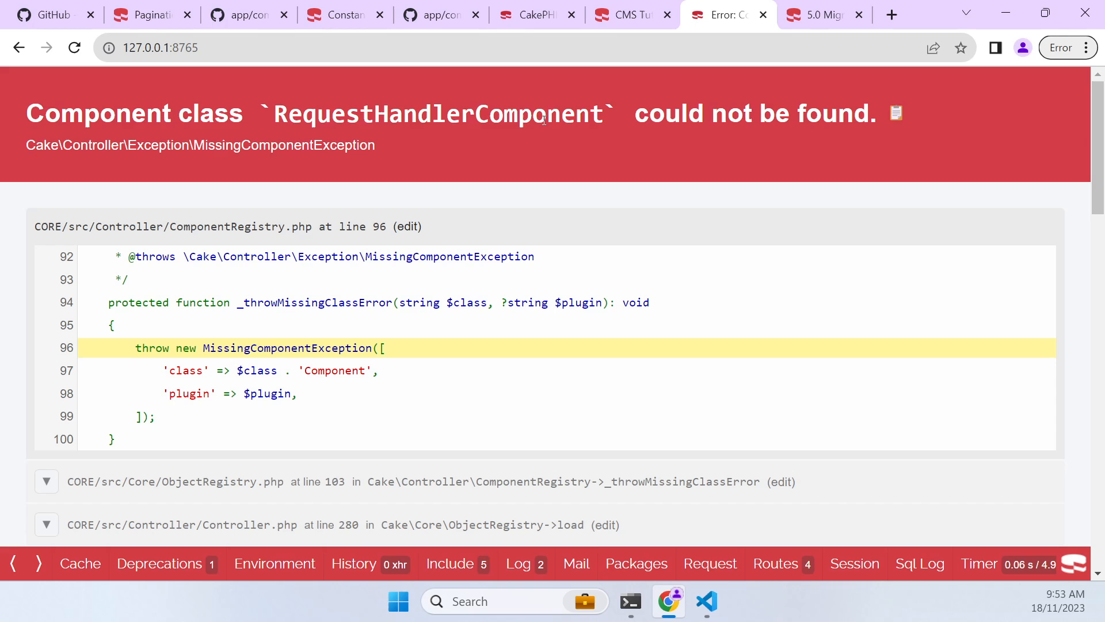
double_click(439, 114)
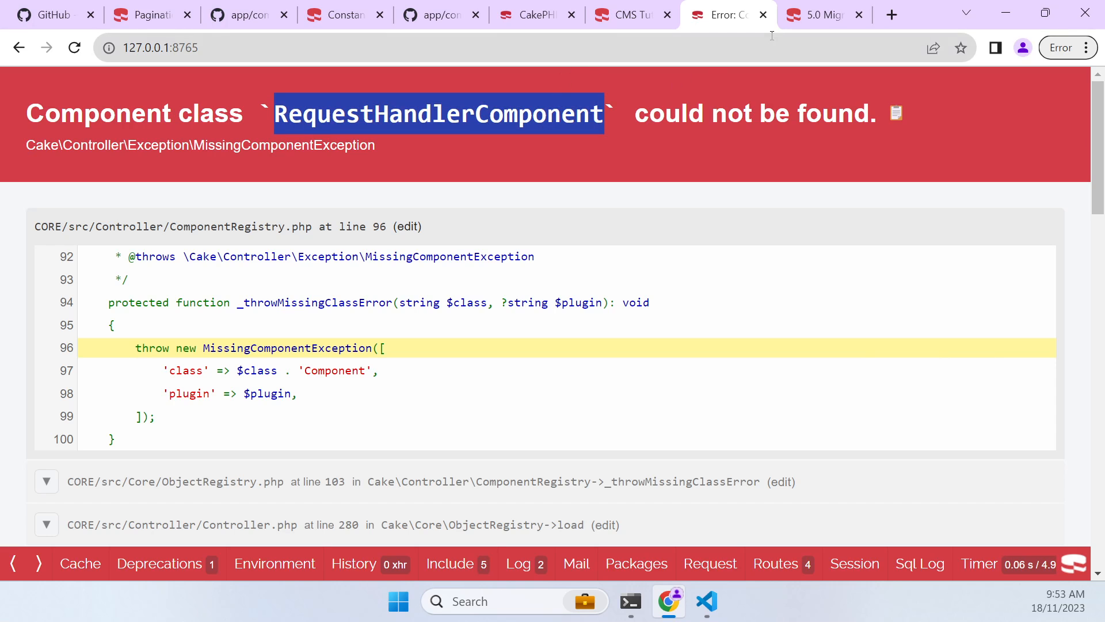
click(818, 15)
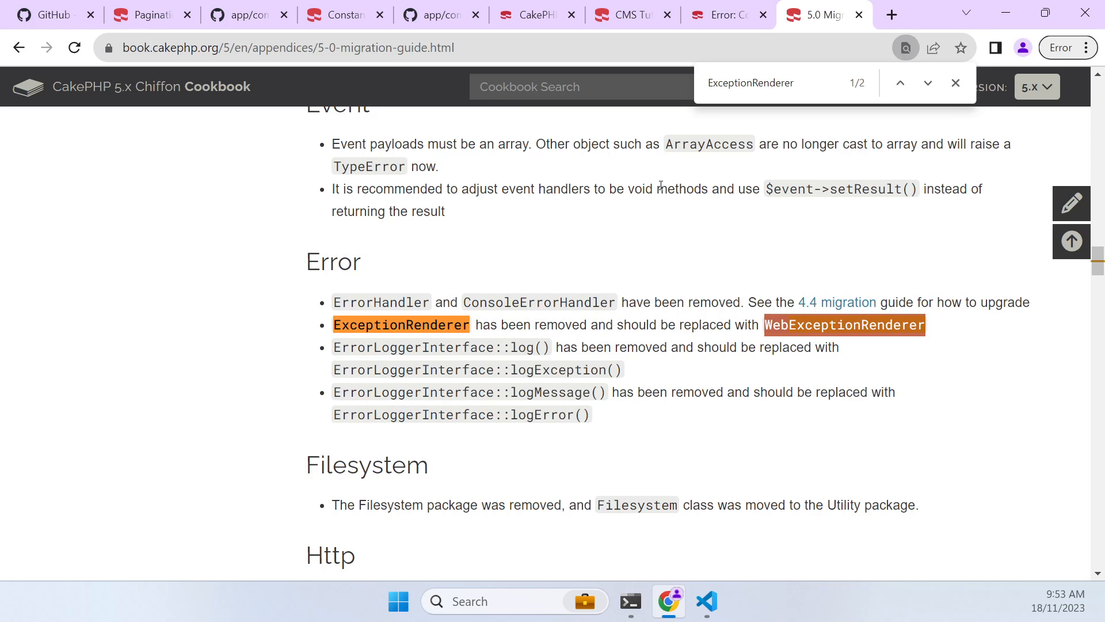
text(RequestHandlerComponent)
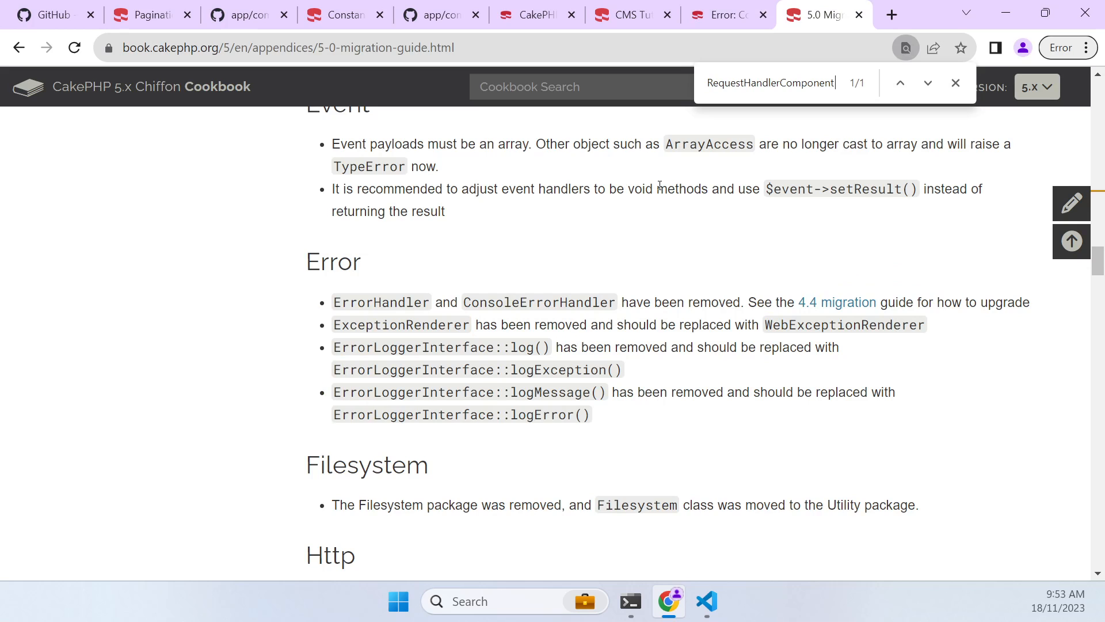
scroll(up, 3)
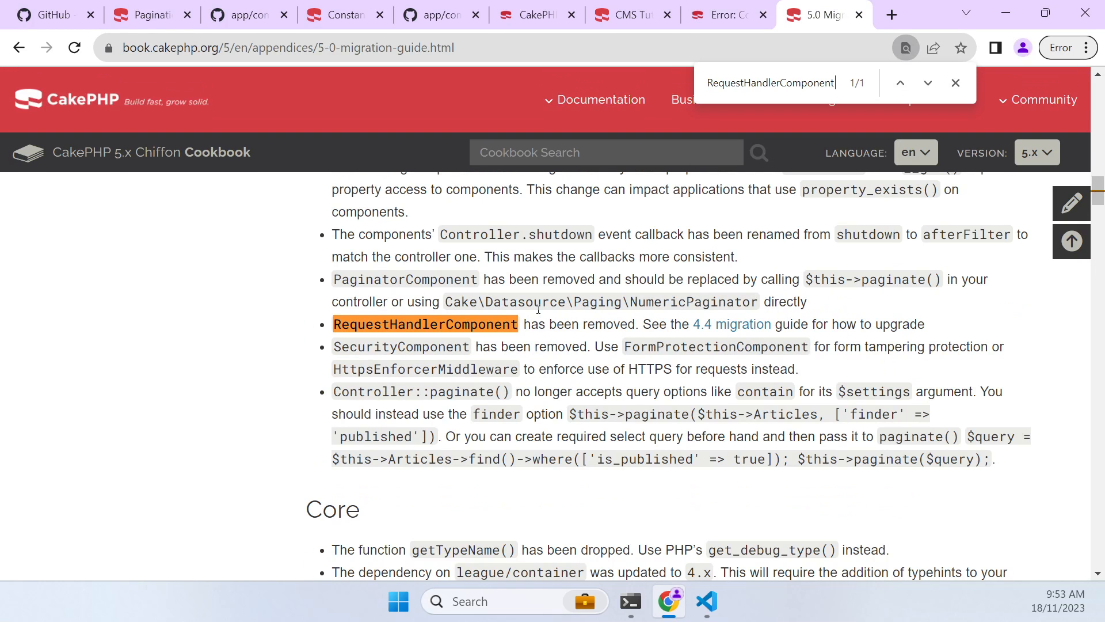
mouse_move(725, 605)
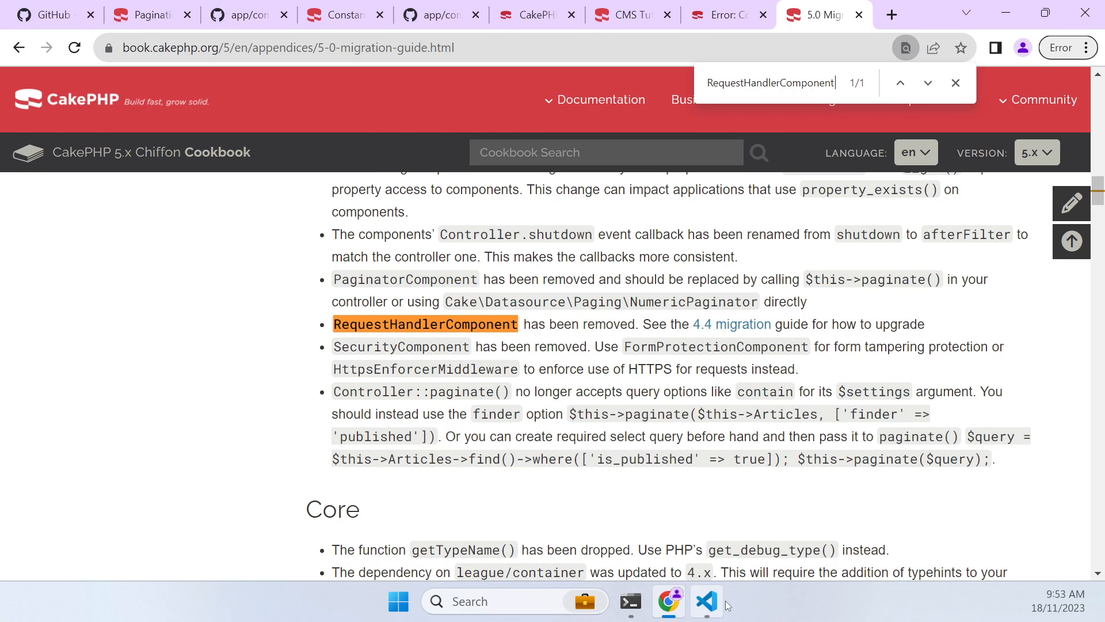
Search the workspace for RequestHandler and delete the loadComponent line from AppController's initialize()
click(707, 601)
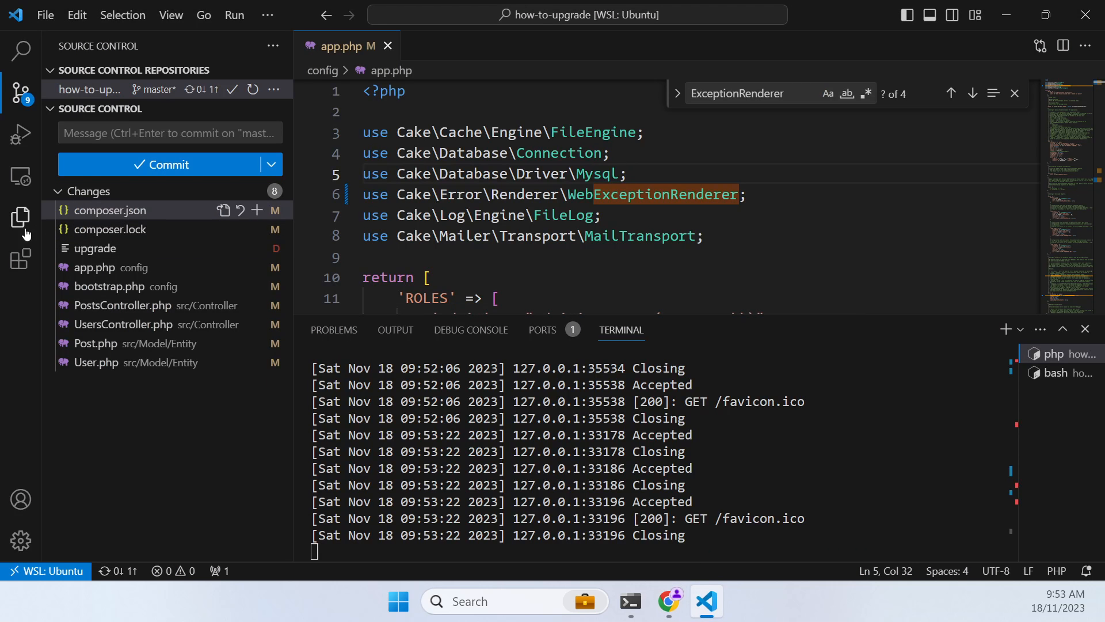
click(18, 51)
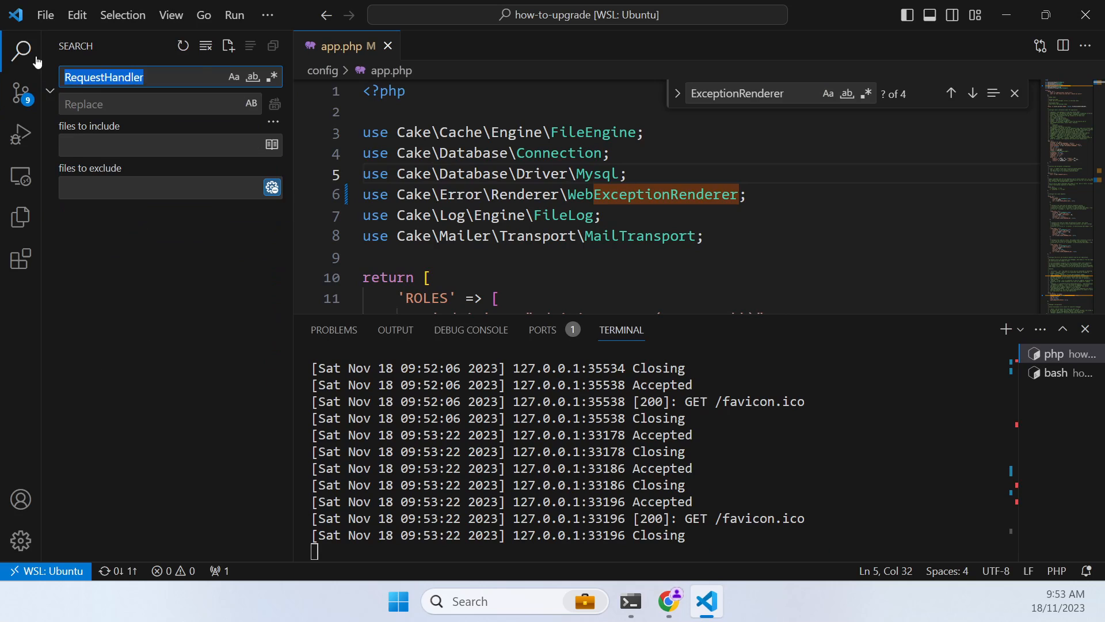
text(Component)
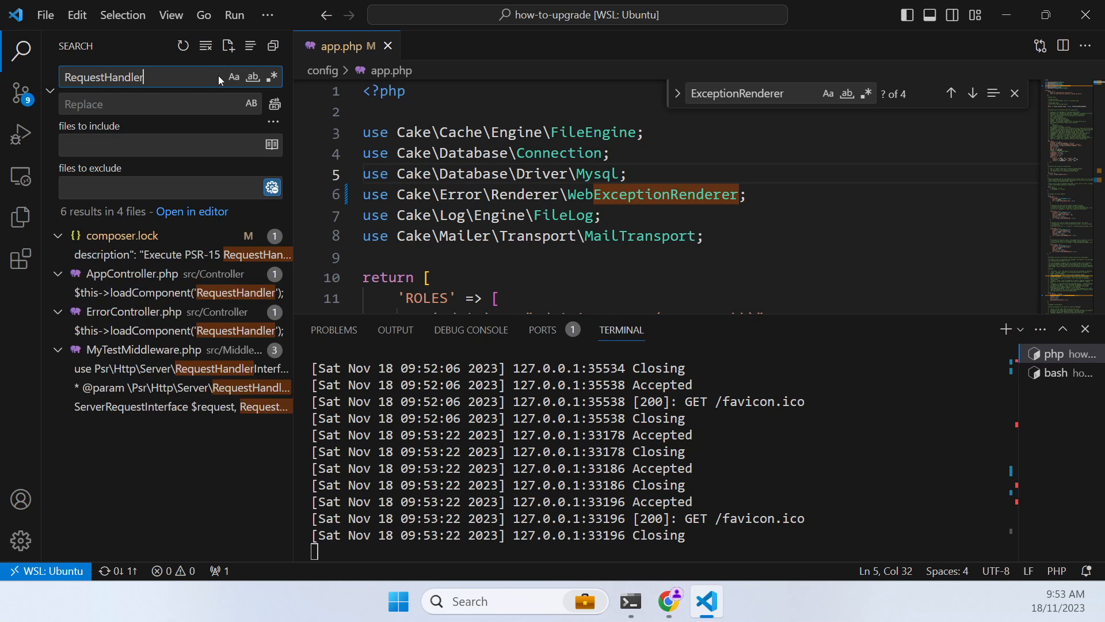
click(155, 292)
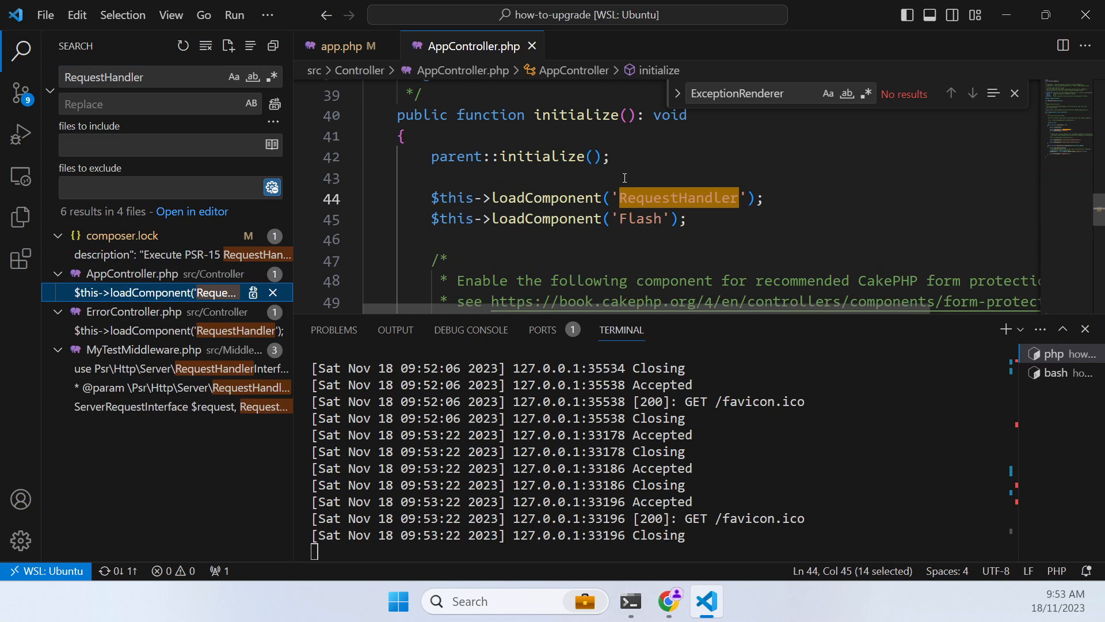
key(Delete)
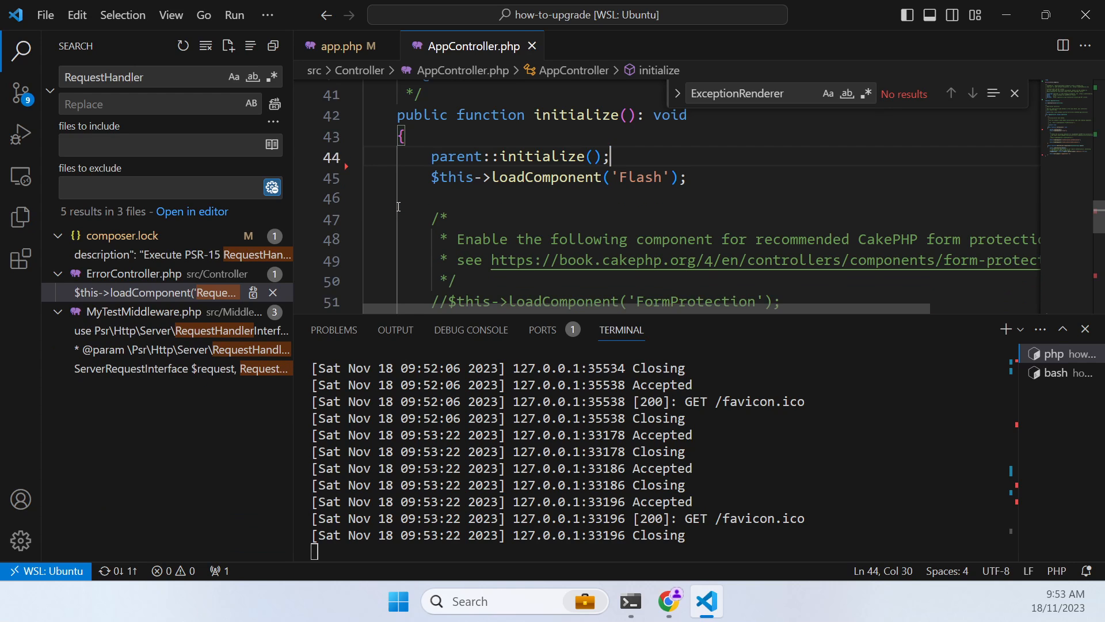
click(147, 292)
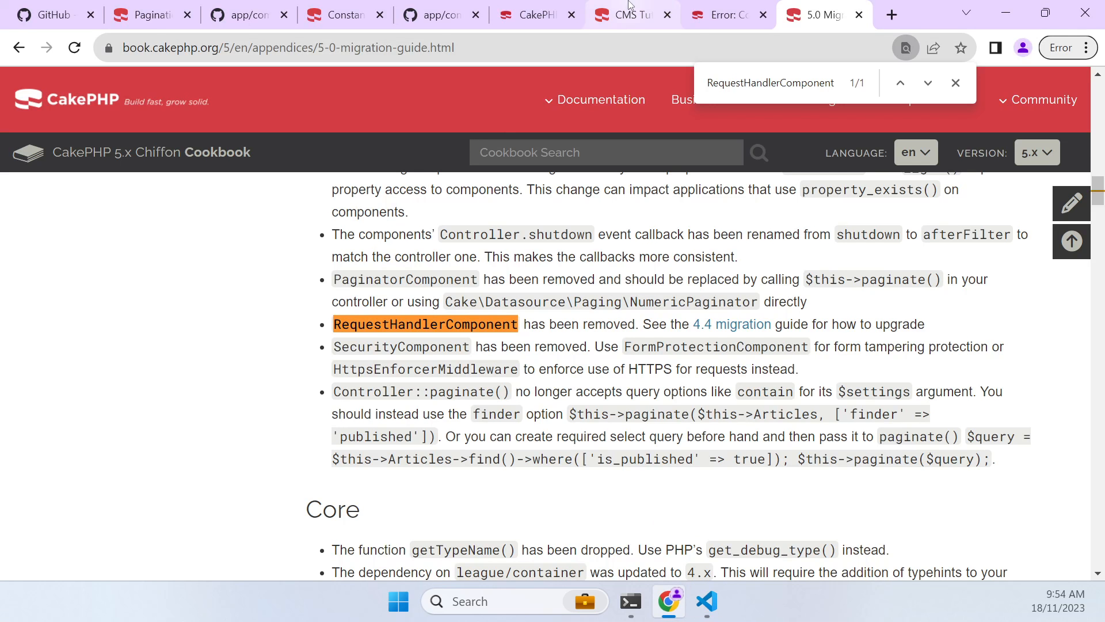
Reload the local app's Posts index, which now lists four records with an empty User column
click(726, 15)
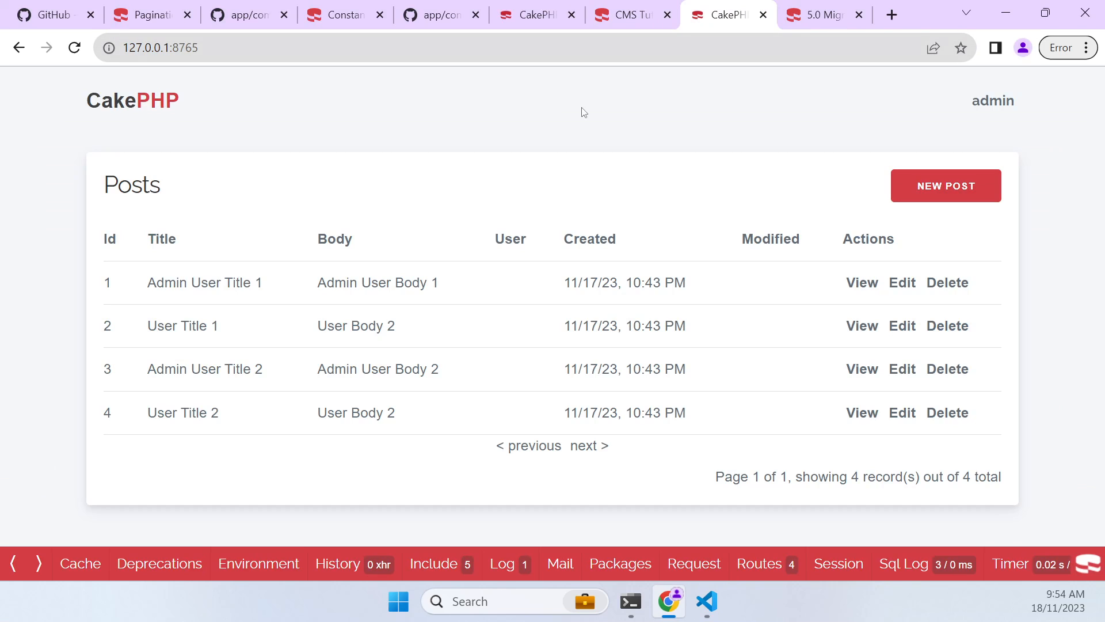
mouse_move(574, 107)
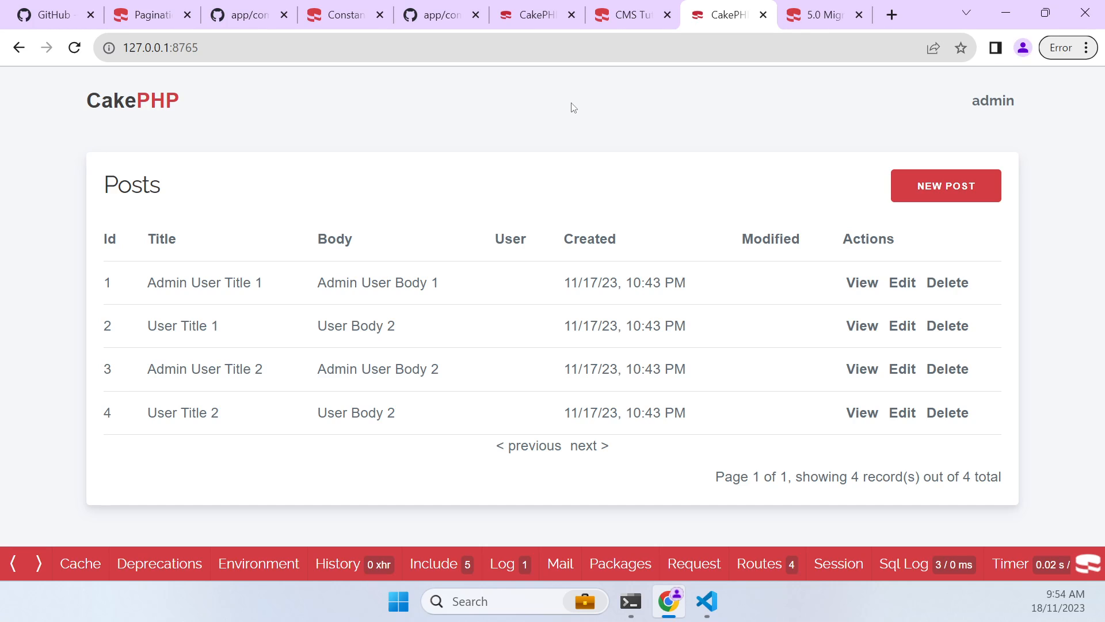
mouse_move(610, 157)
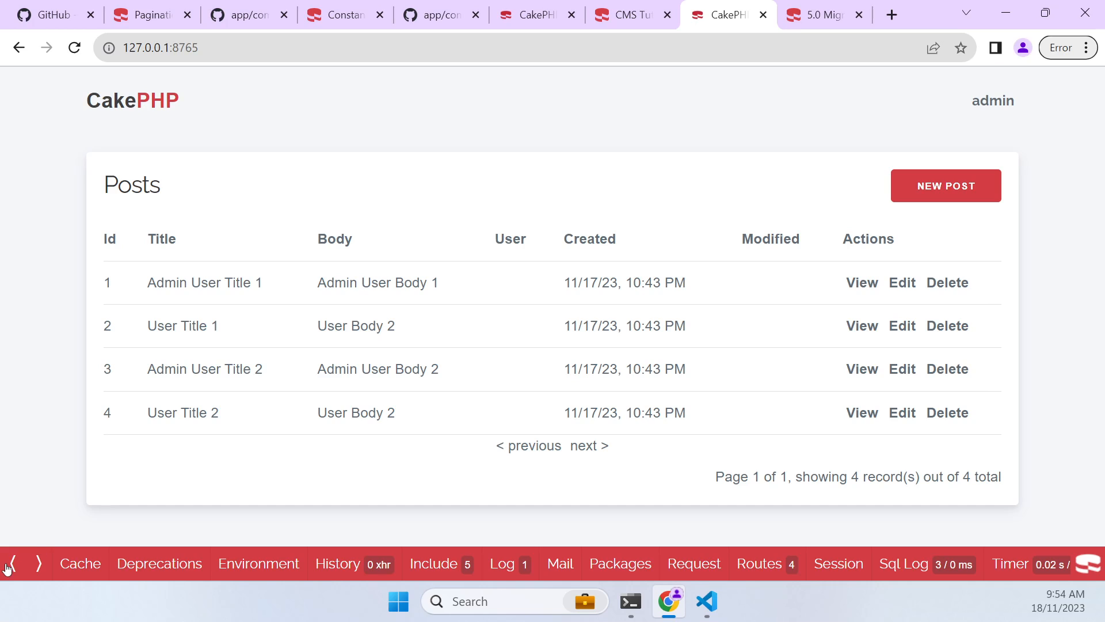
mouse_move(367, 206)
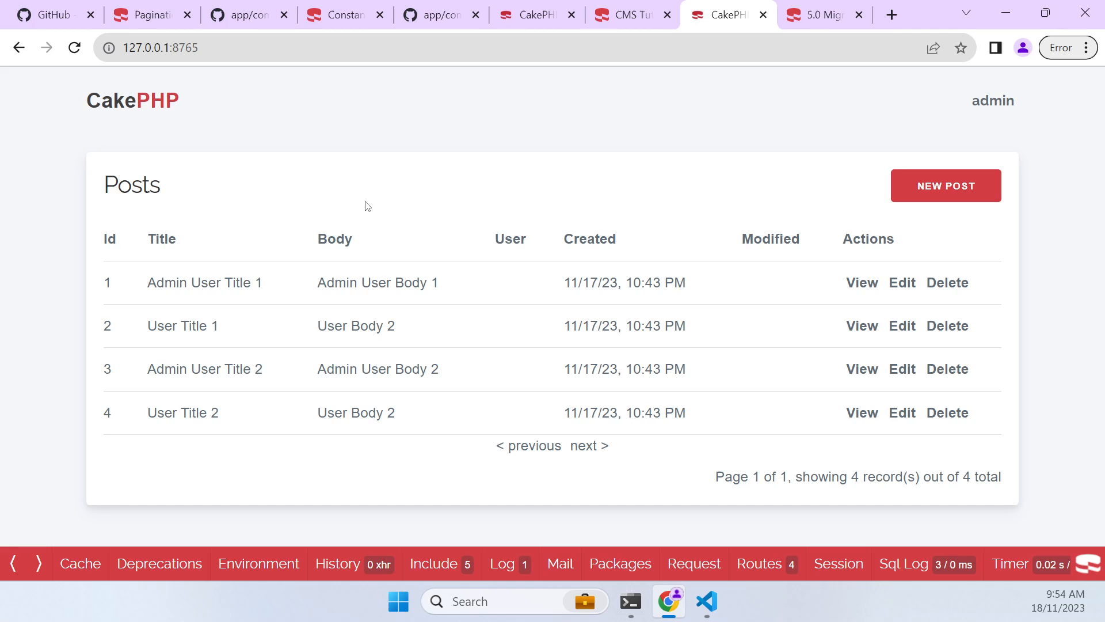
mouse_move(180, 205)
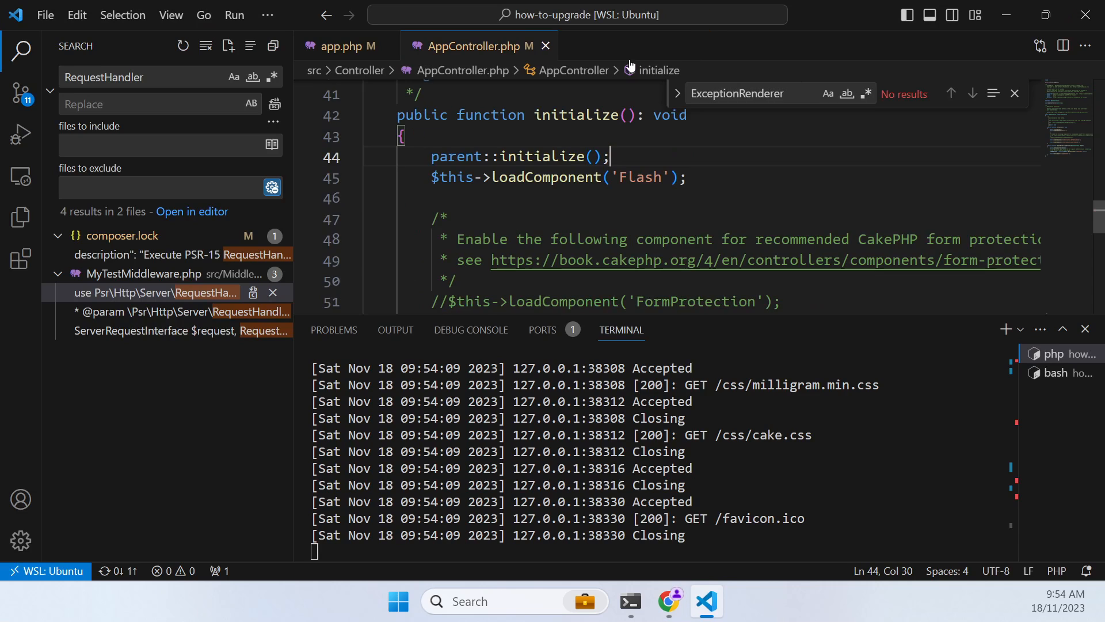
Switch from AppController to PostsController.php and highlight the paginate contain ['Users'] block in index()
click(338, 46)
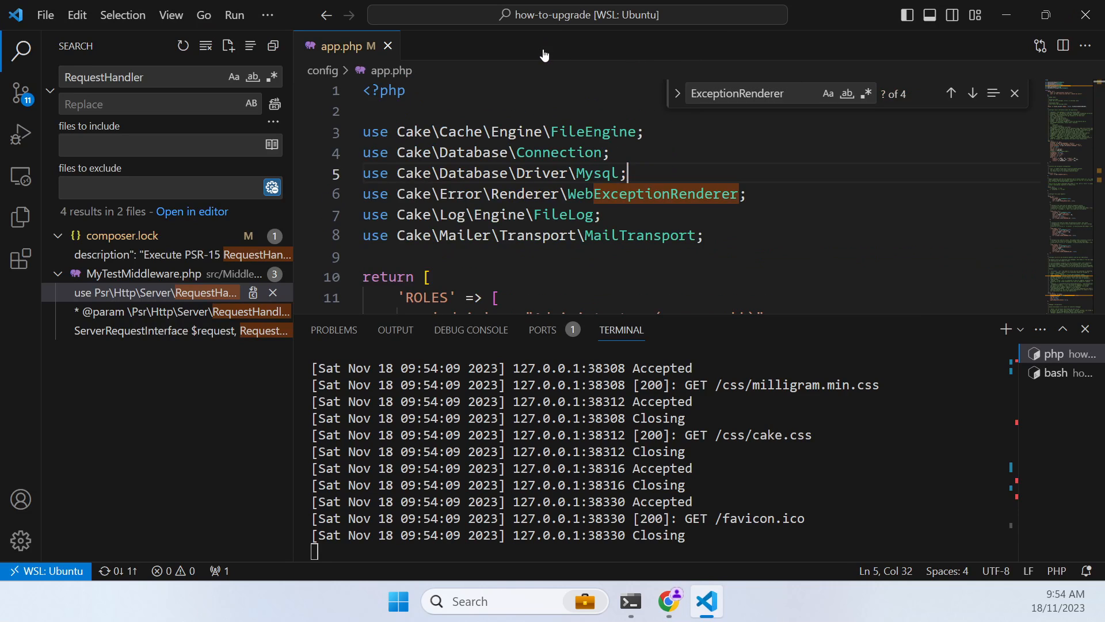
text(Posts)
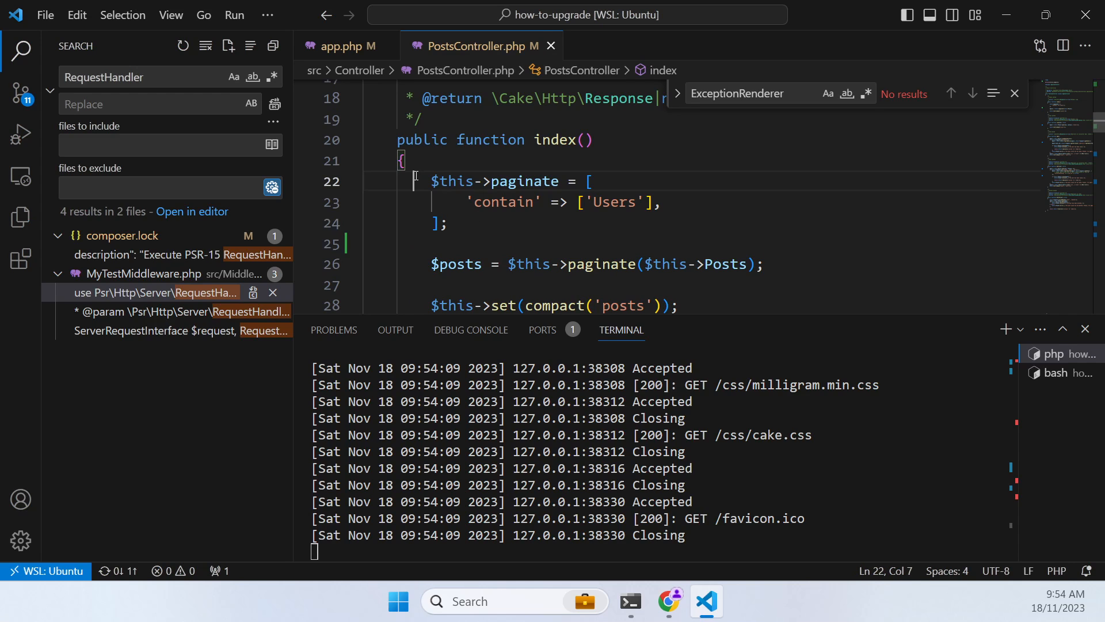
drag(419, 181, 363, 244)
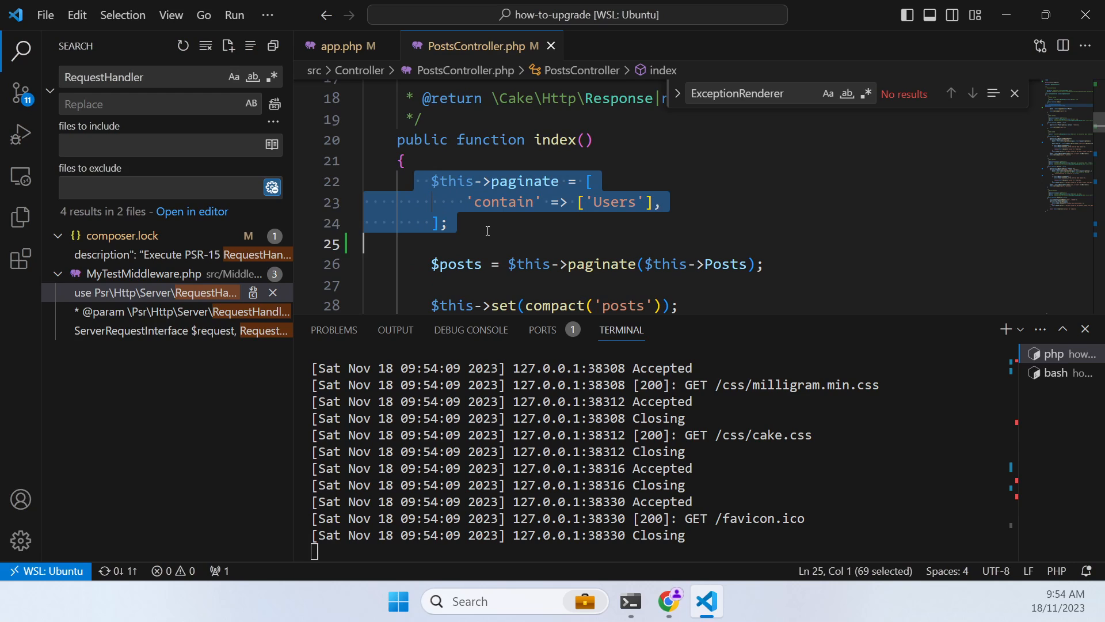
click(410, 182)
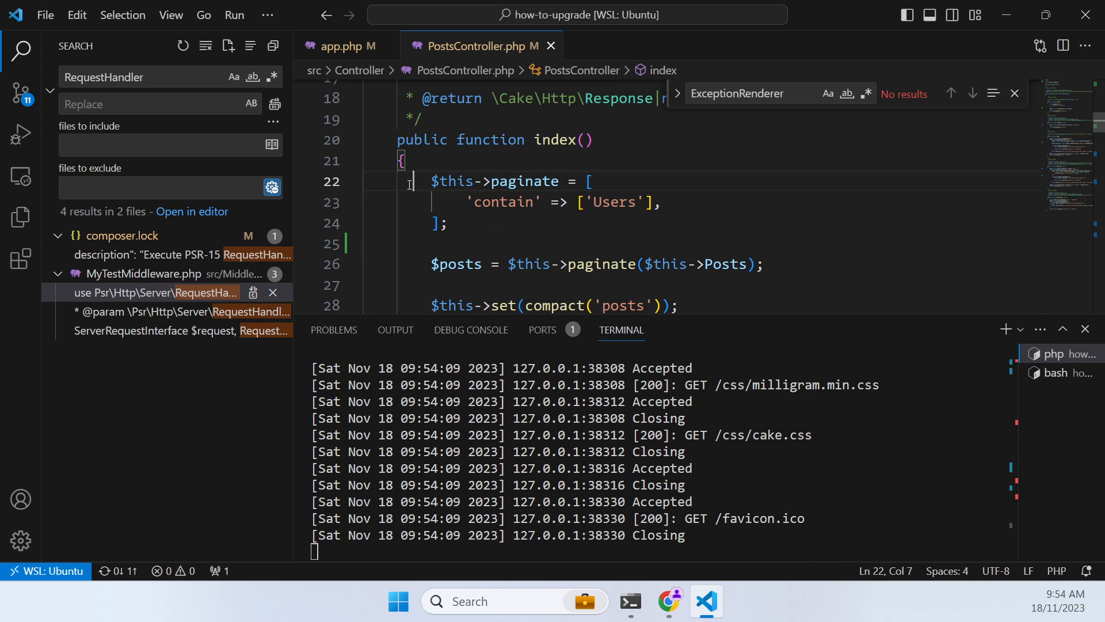
drag(412, 180, 447, 224)
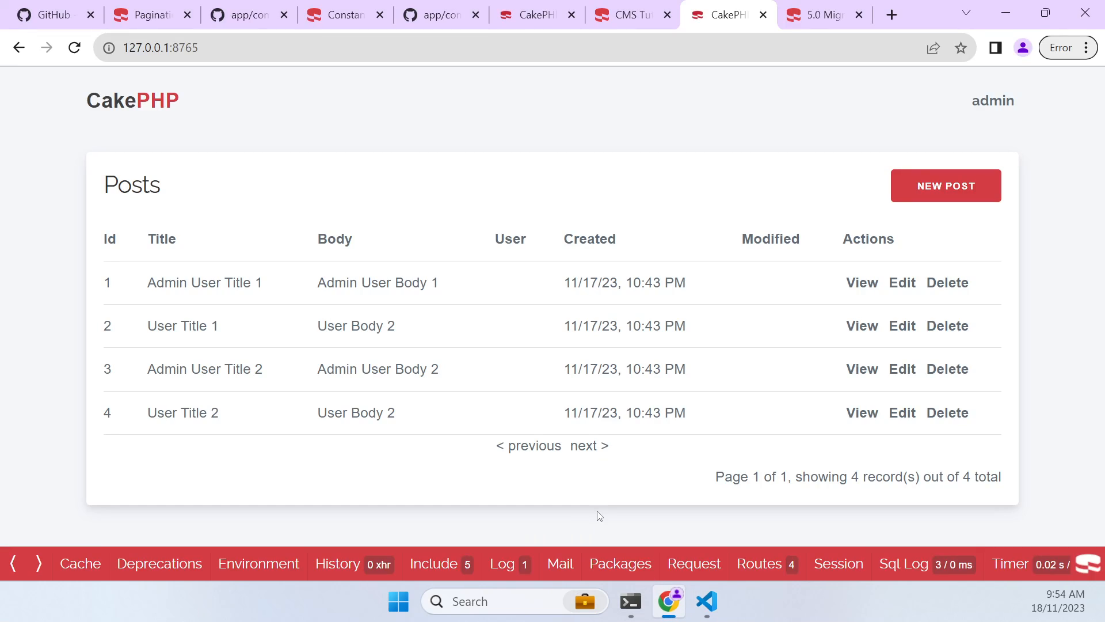
mouse_move(35, 559)
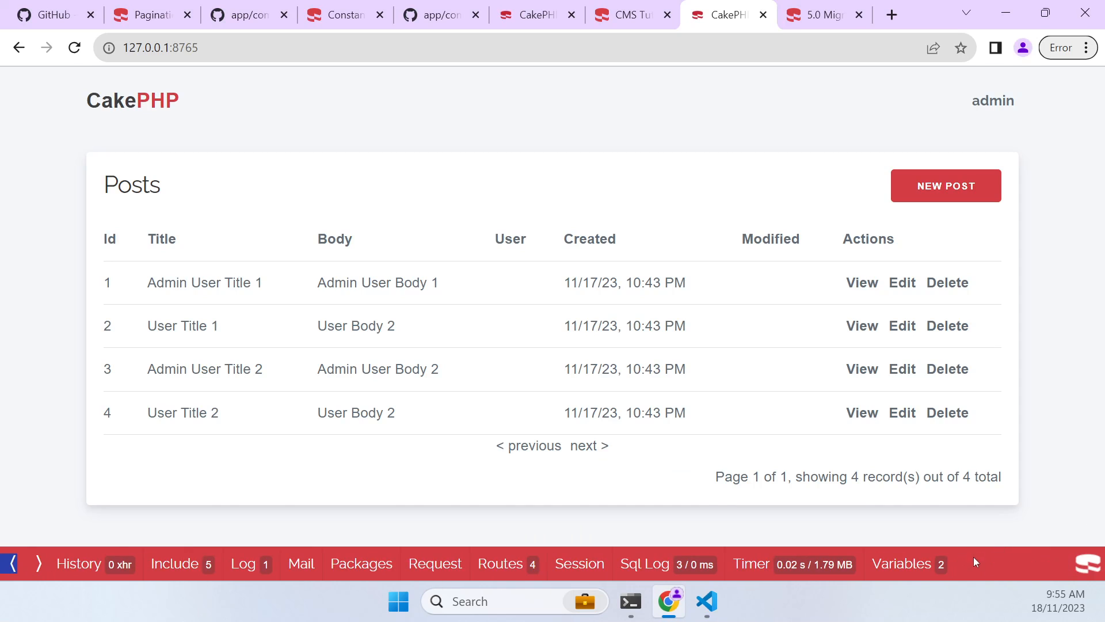
Expand DebugKit Variables posts > items > item 0 to see user_id 1 with no user data
click(901, 564)
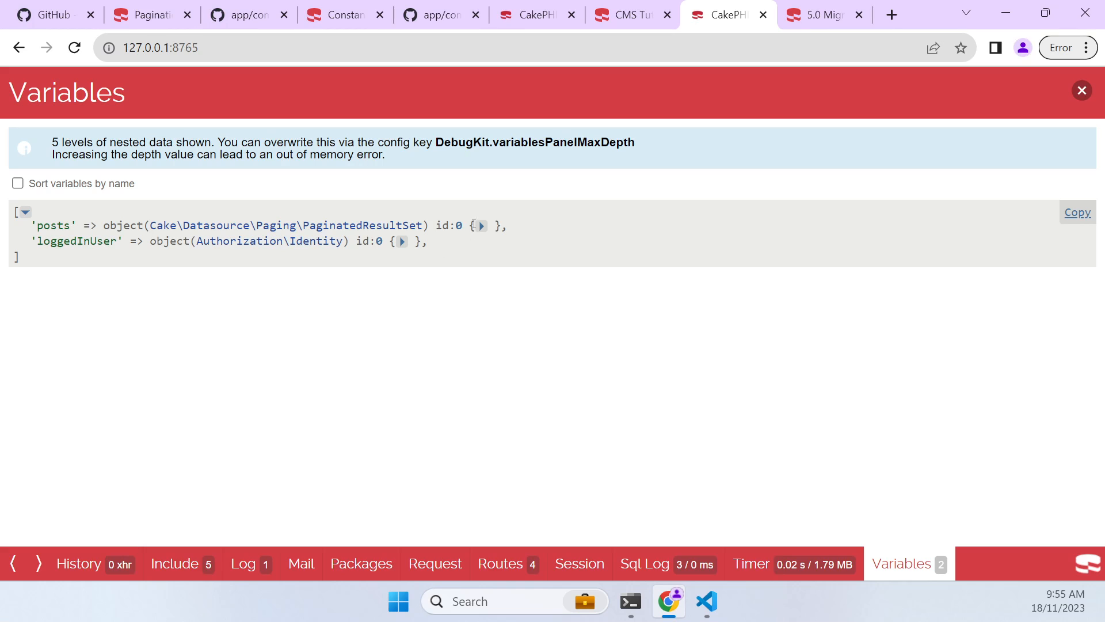
click(481, 225)
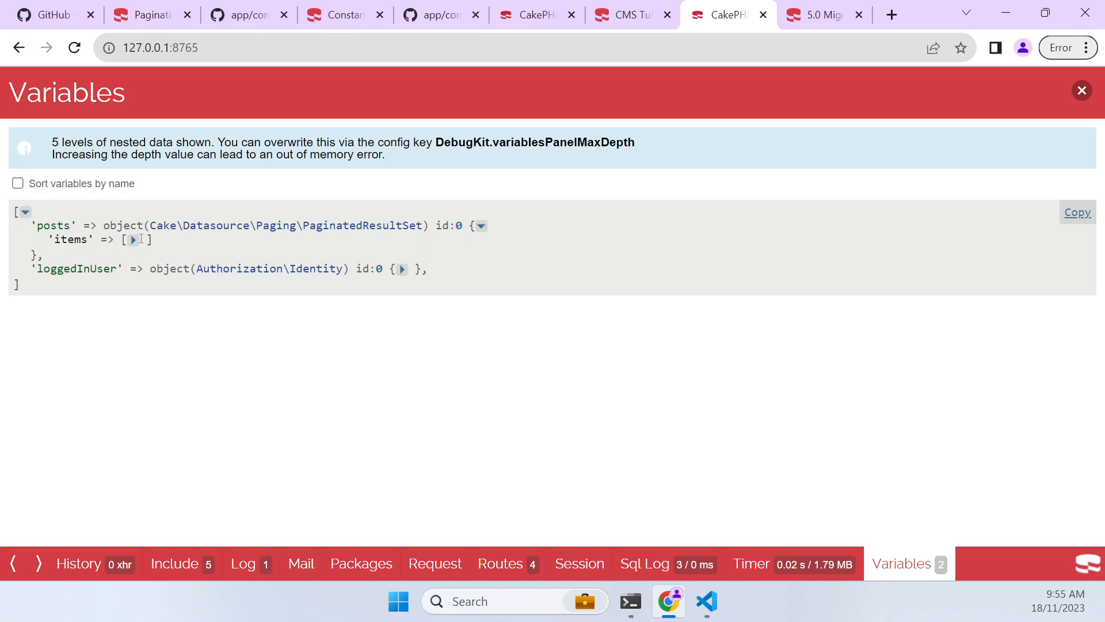
click(134, 239)
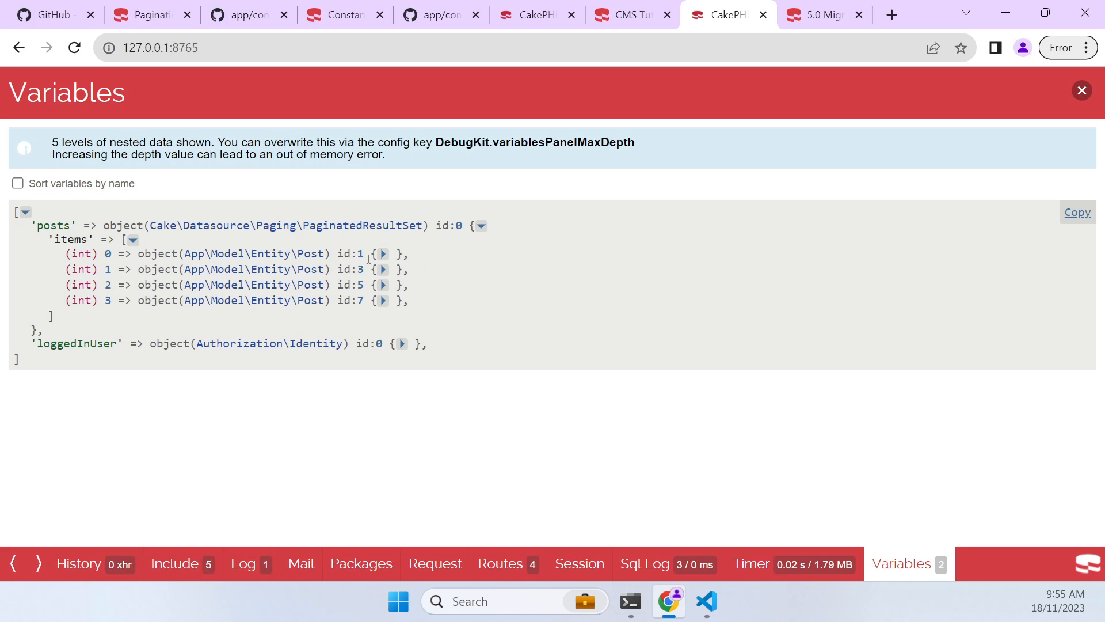
click(382, 254)
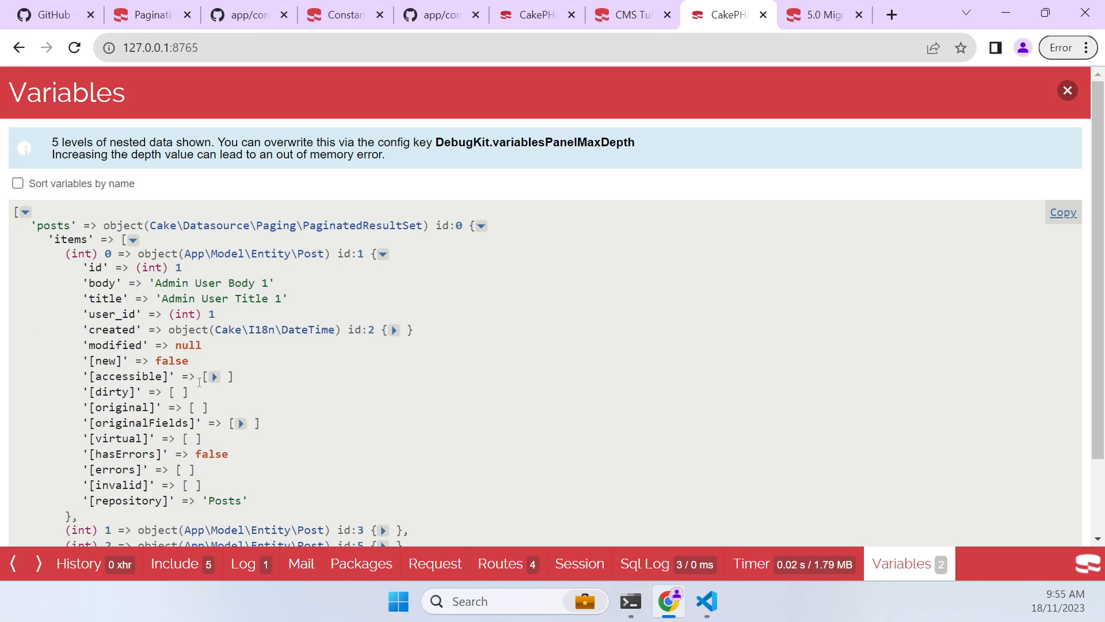
click(707, 601)
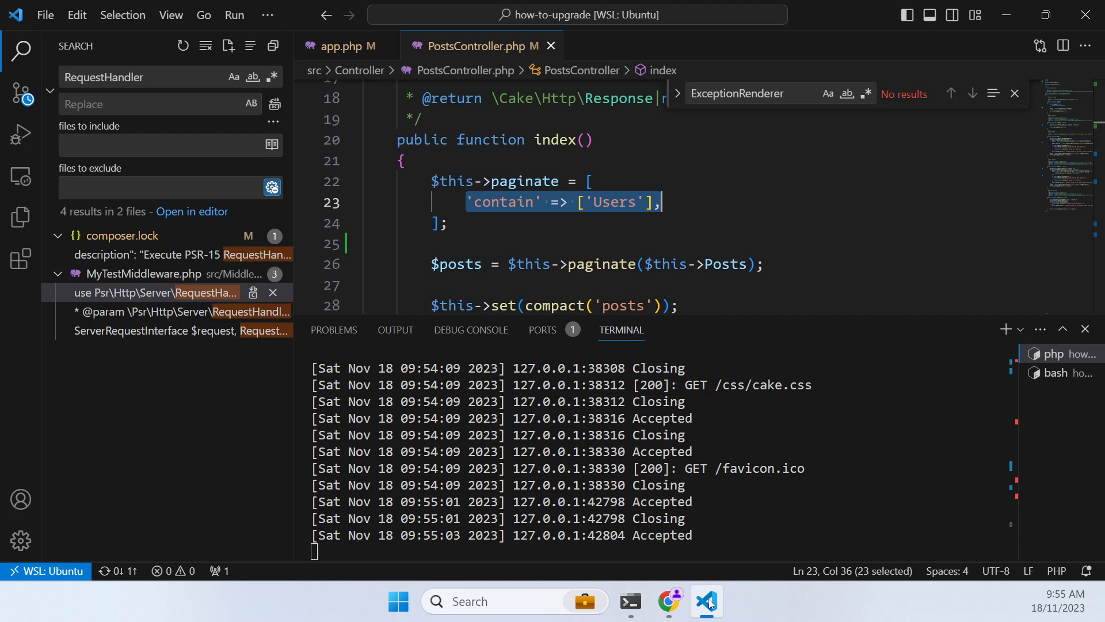
Locate the Cookbook Pagination Basic Usage example paginating a find() query with contain('Comments')
click(666, 601)
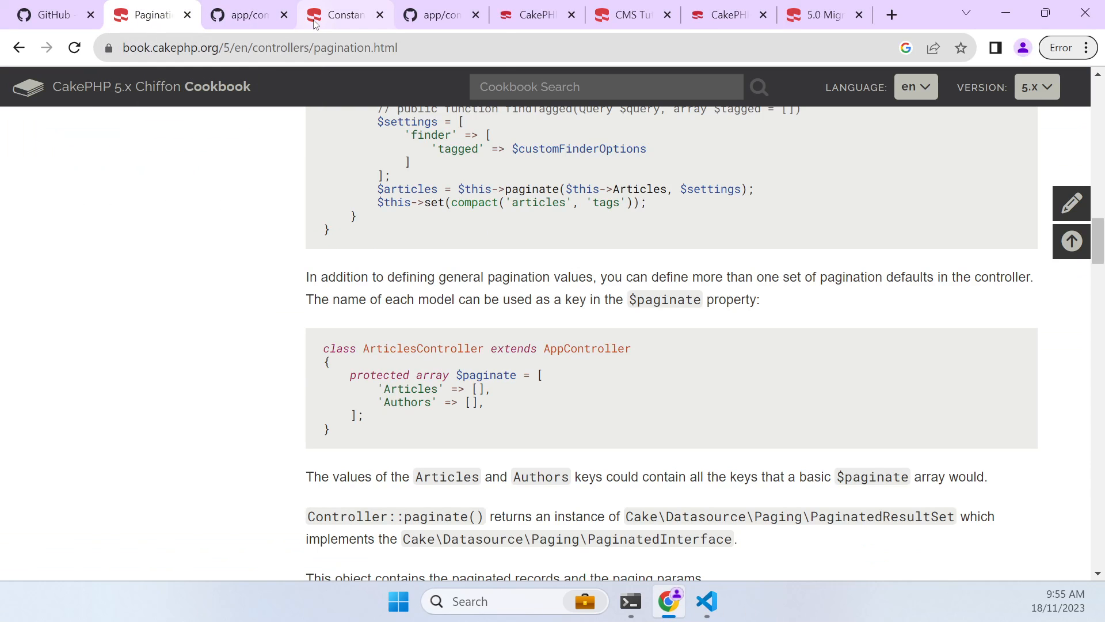
click(344, 15)
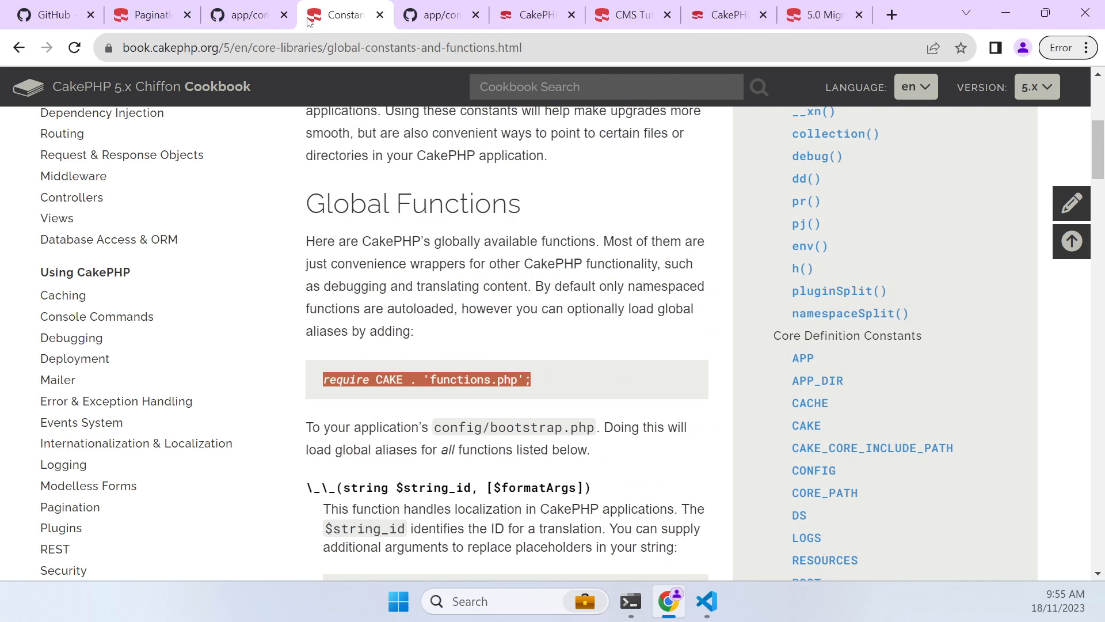
click(148, 15)
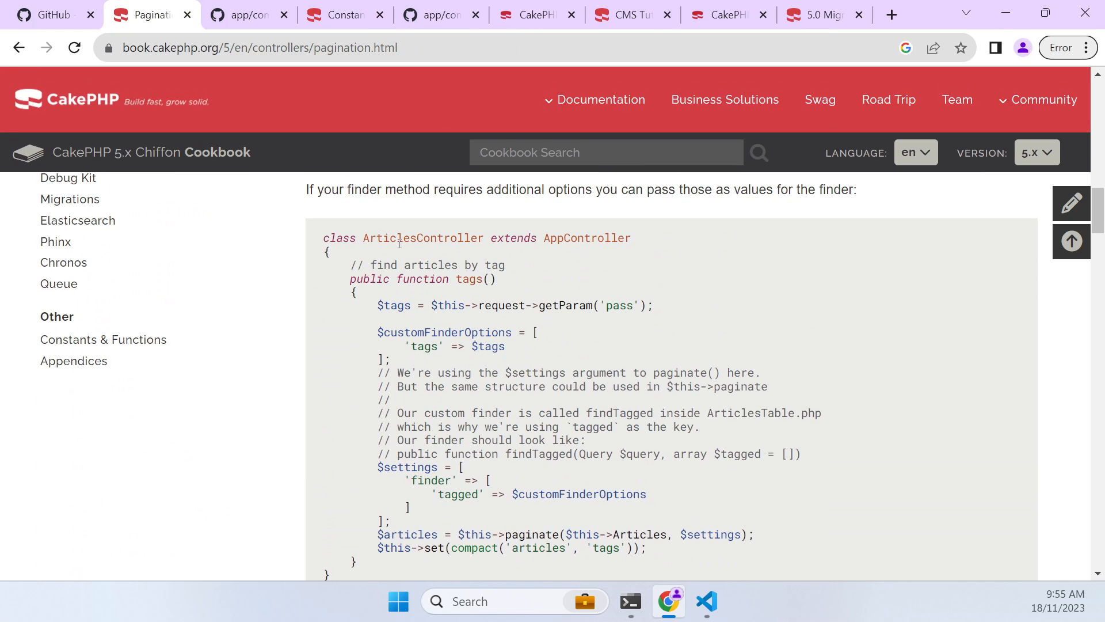
scroll(up, 3)
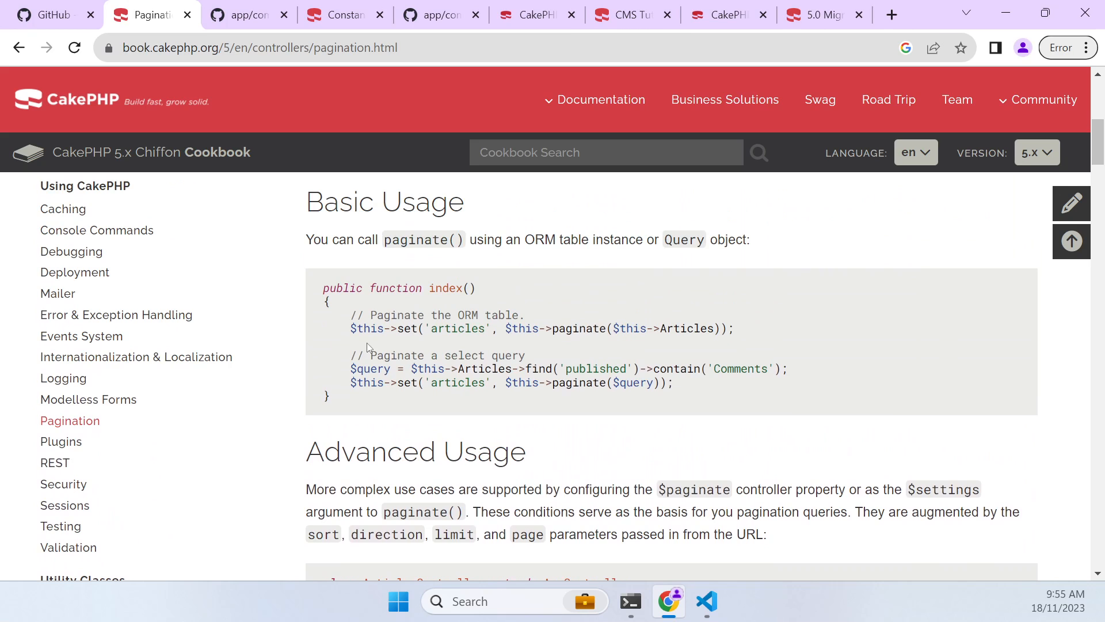
scroll(down, 3)
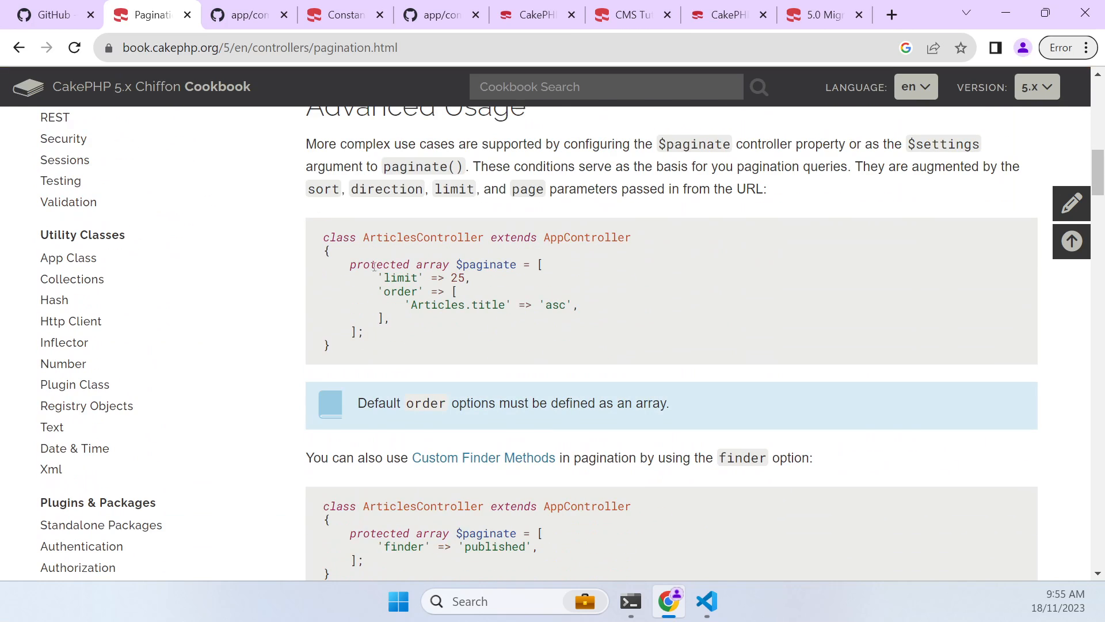
drag(459, 264, 548, 304)
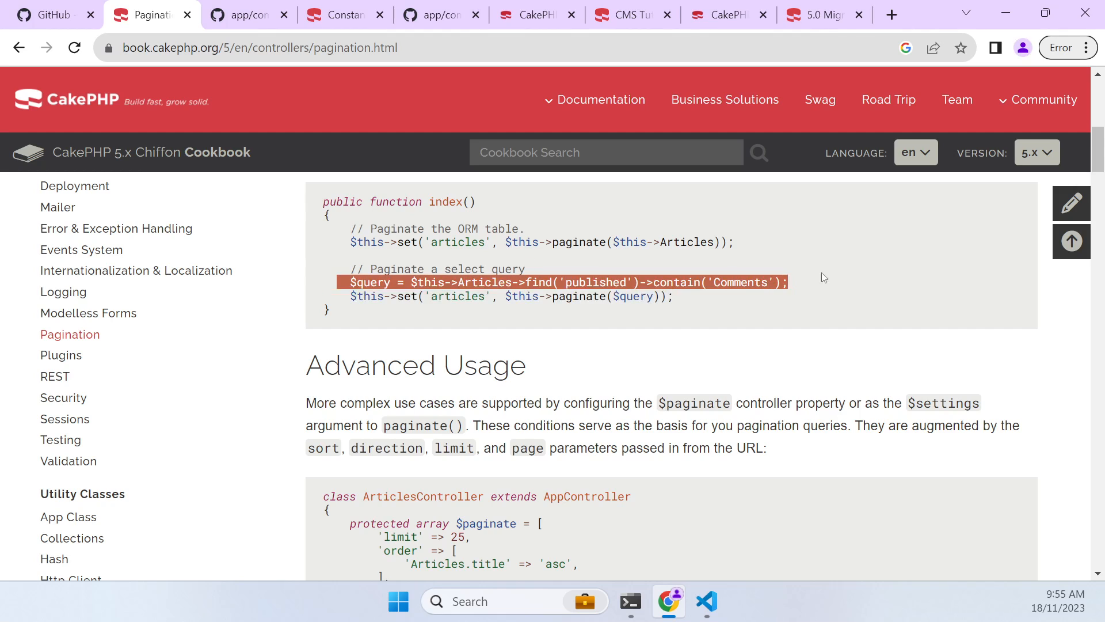
mouse_move(833, 281)
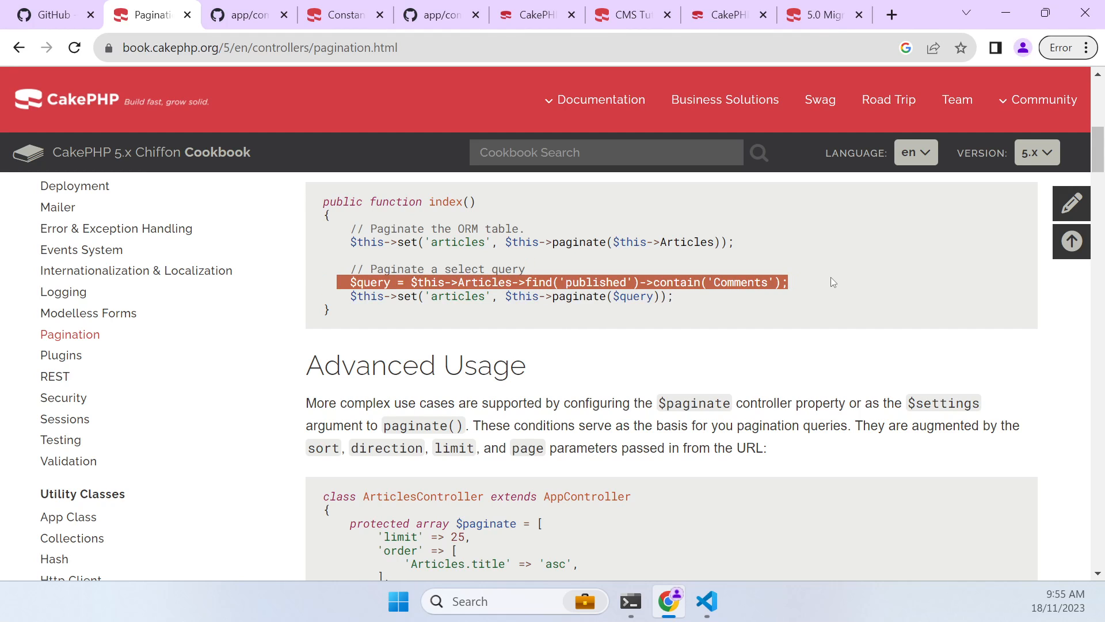
mouse_move(724, 590)
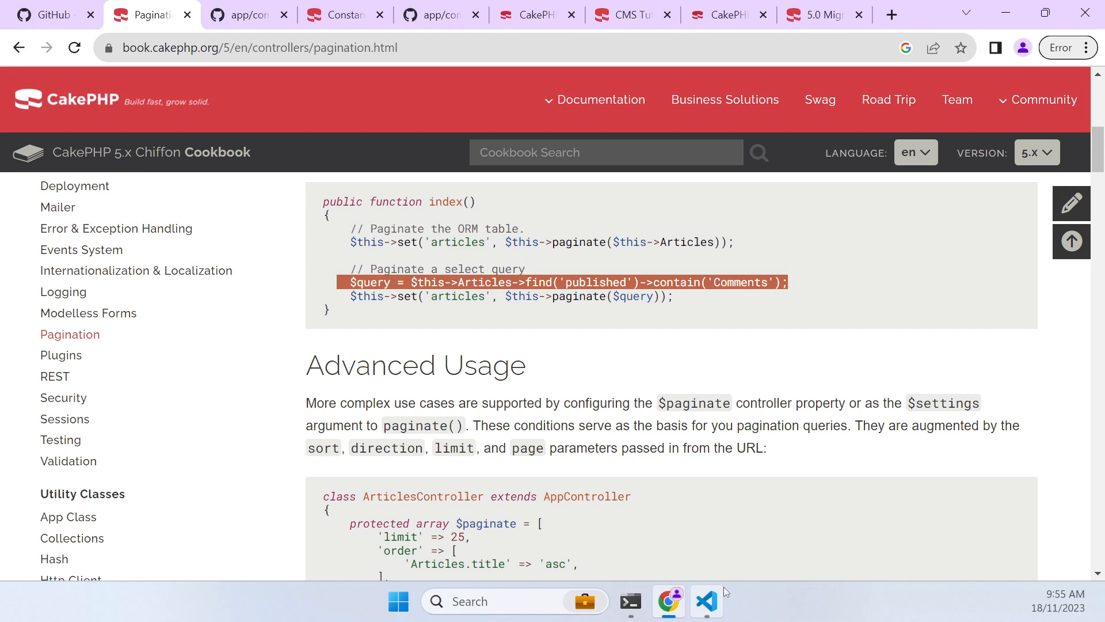
Add $query = $this->Posts->find() with contain(['Users']) in PostsController::index
click(706, 601)
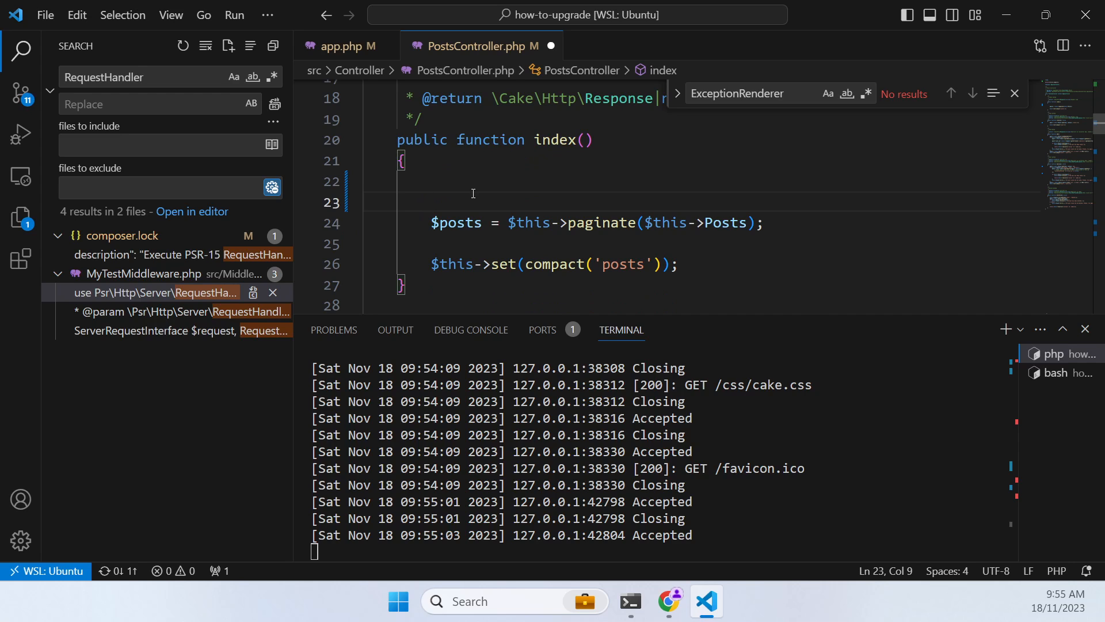
text($query)
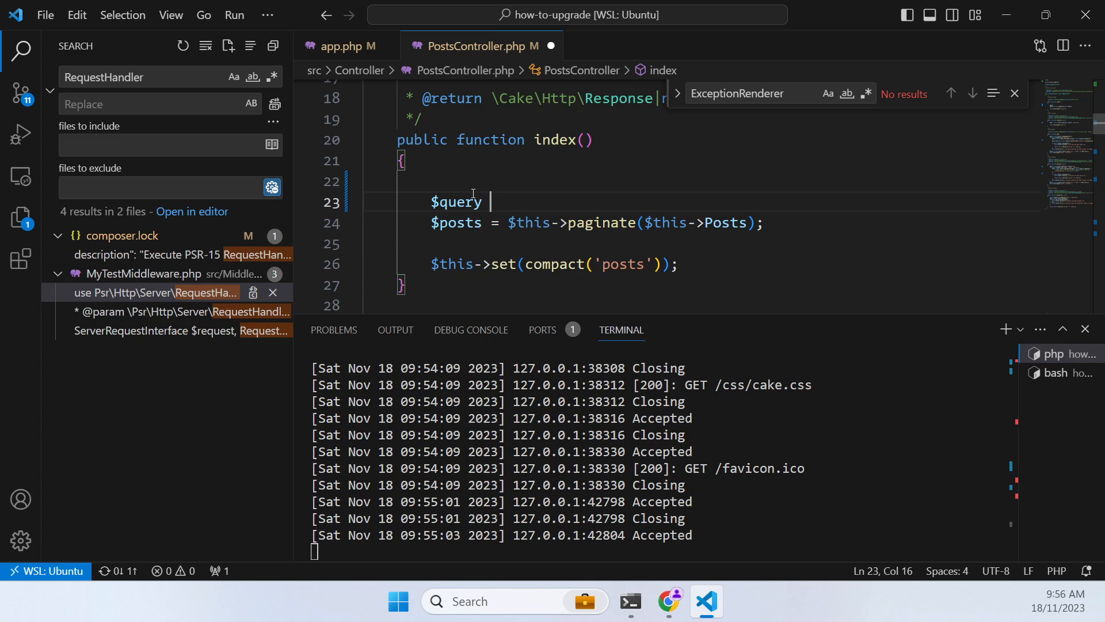
text(= $t)
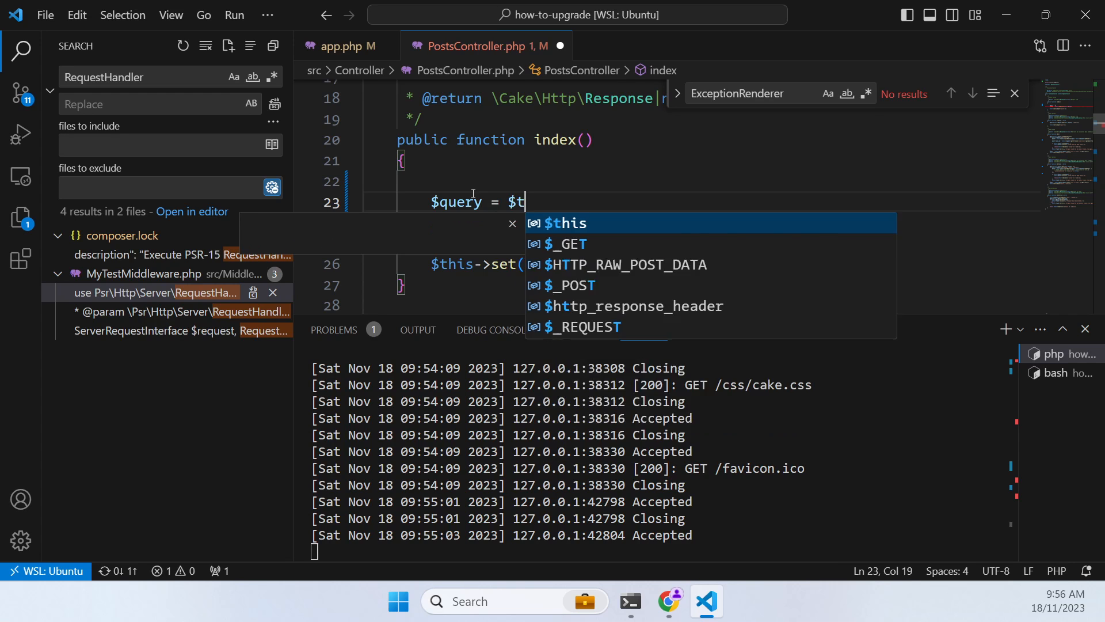
text(his->Posts)
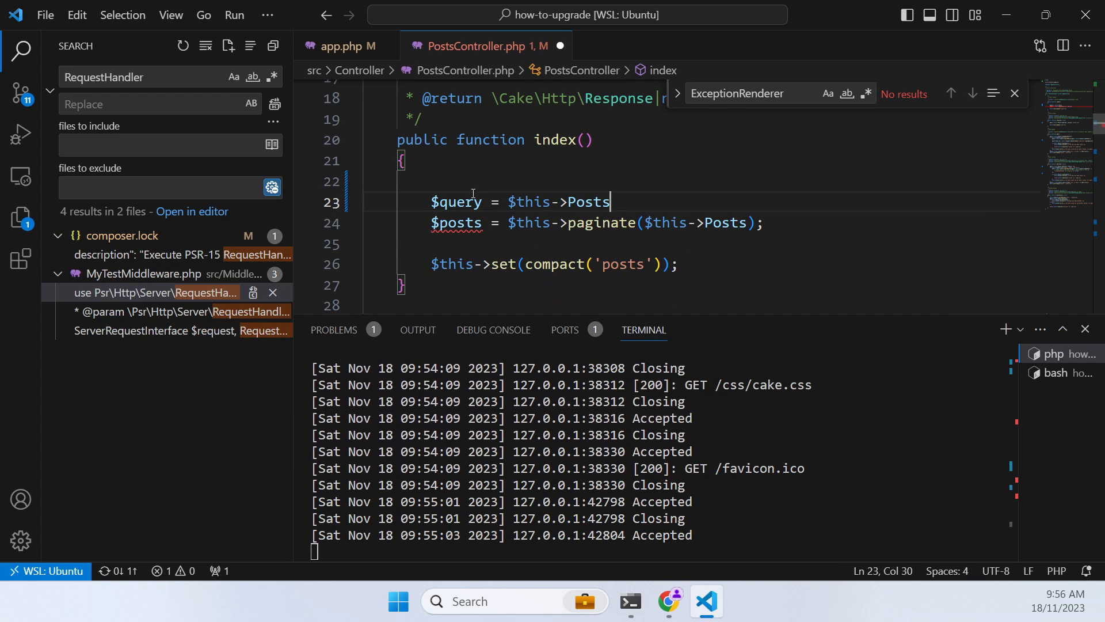
text(->find())
text(->contain()
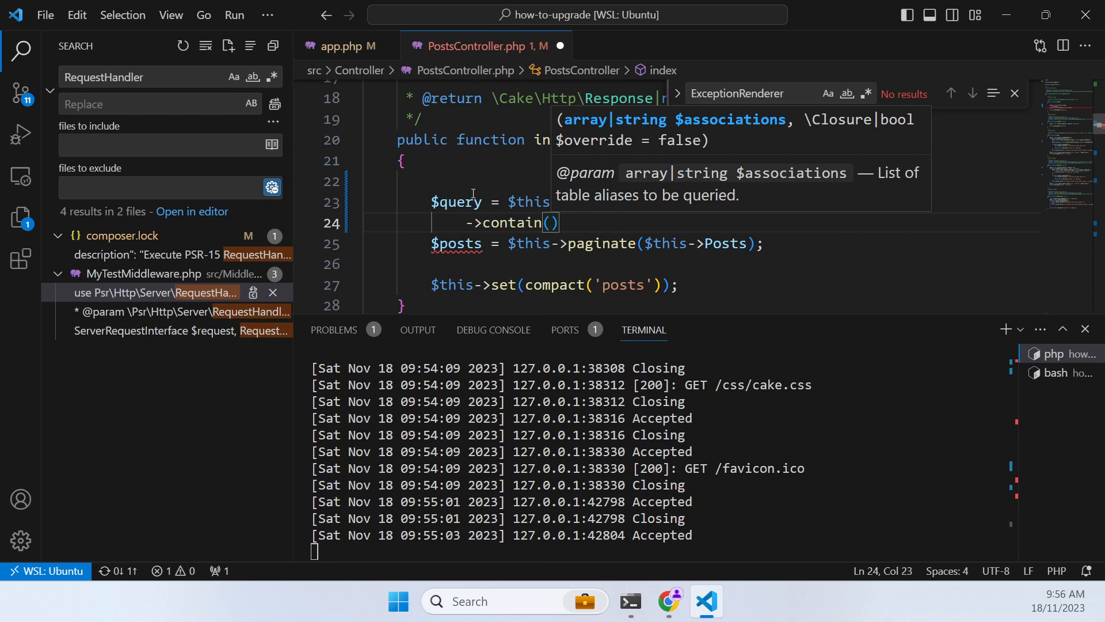
text([)
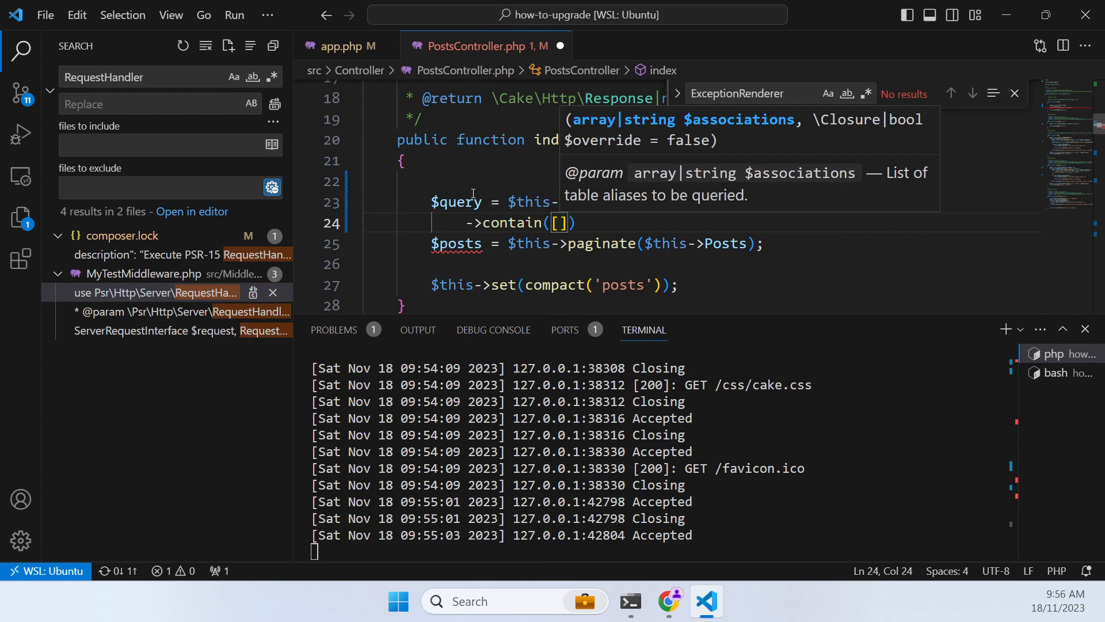
text('Users')
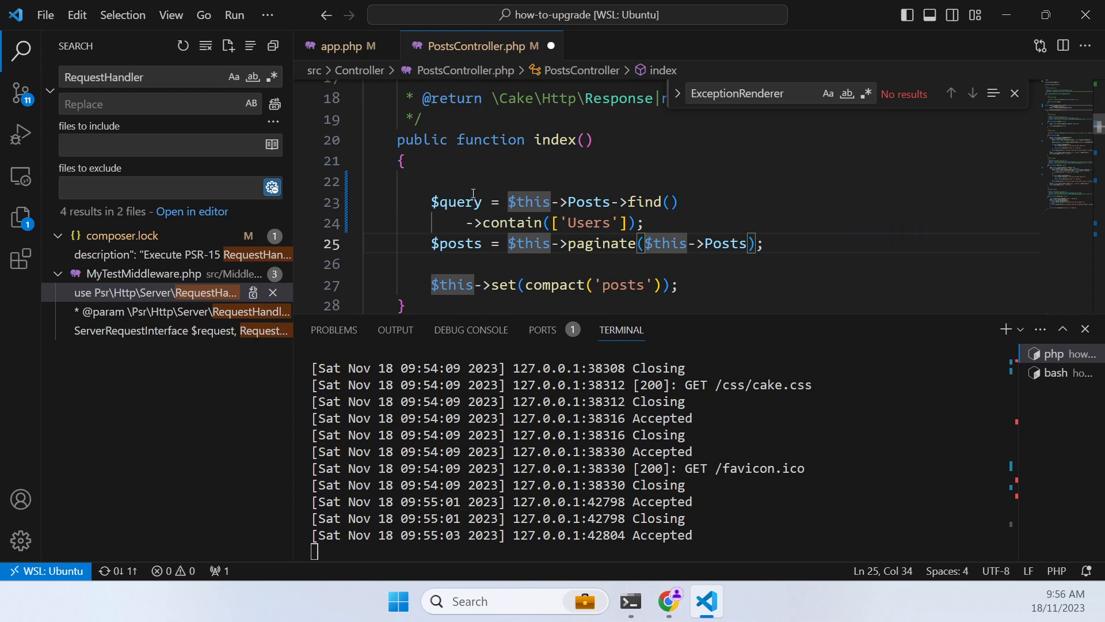
Replace paginate()'s $this->Posts argument with $query
key(Backspace)
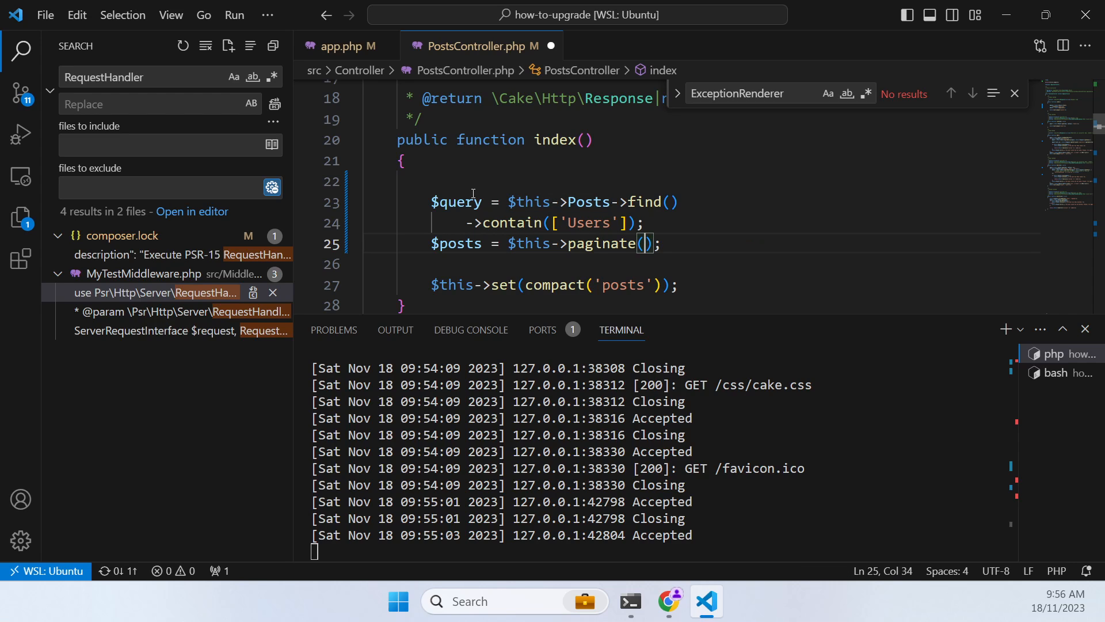
text($quey)
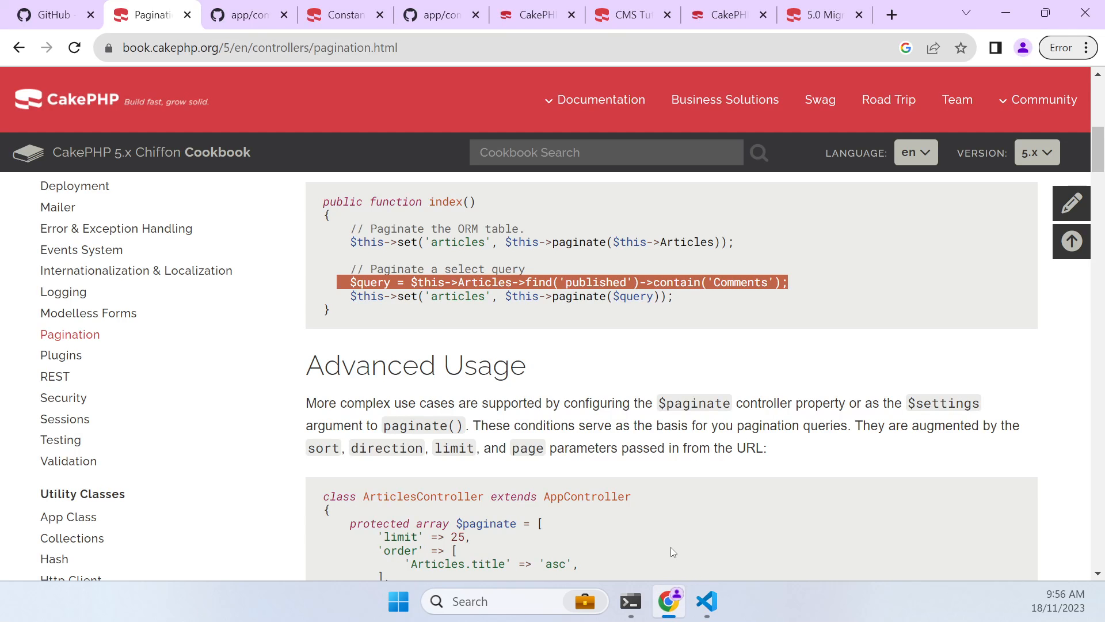
Reload the posts page and expand DebugKit posts > items > user to confirm each post carries its user entity
click(720, 15)
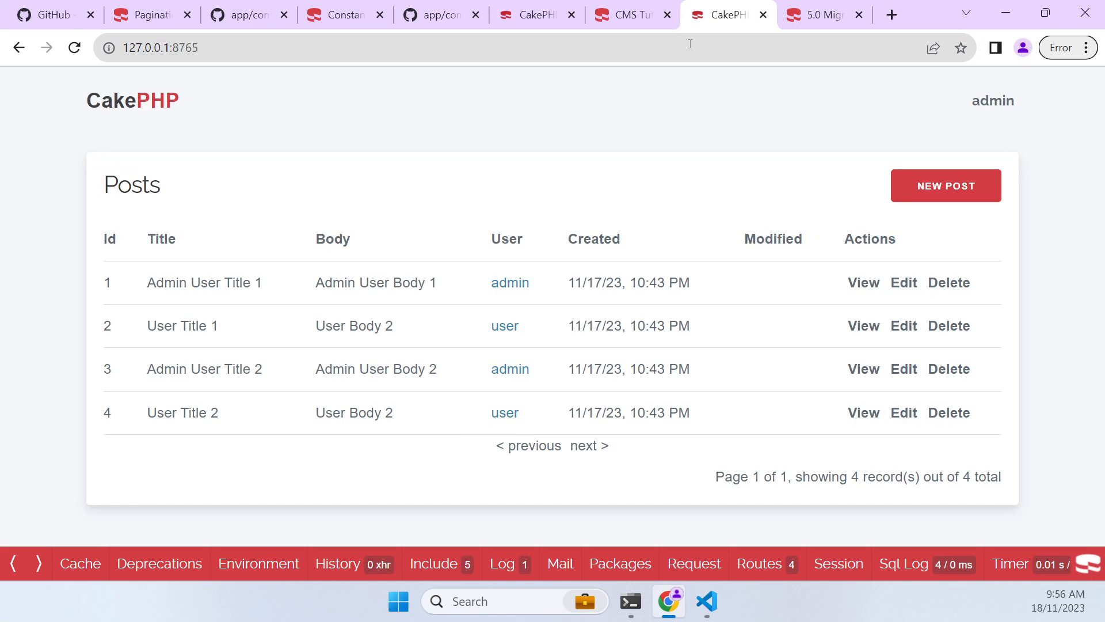
mouse_move(500, 290)
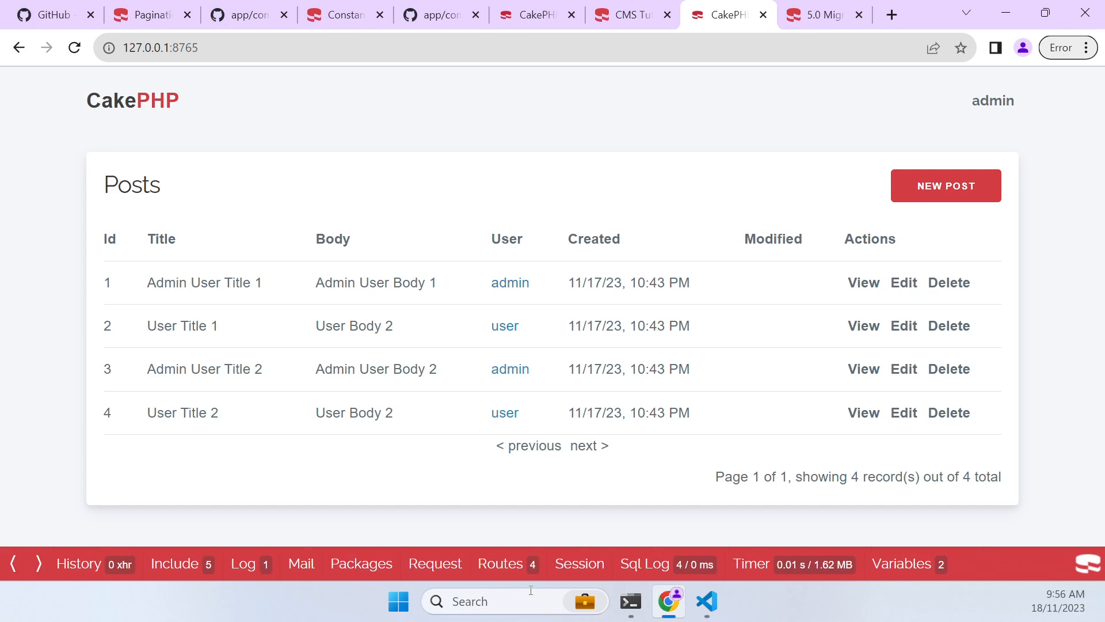
click(901, 564)
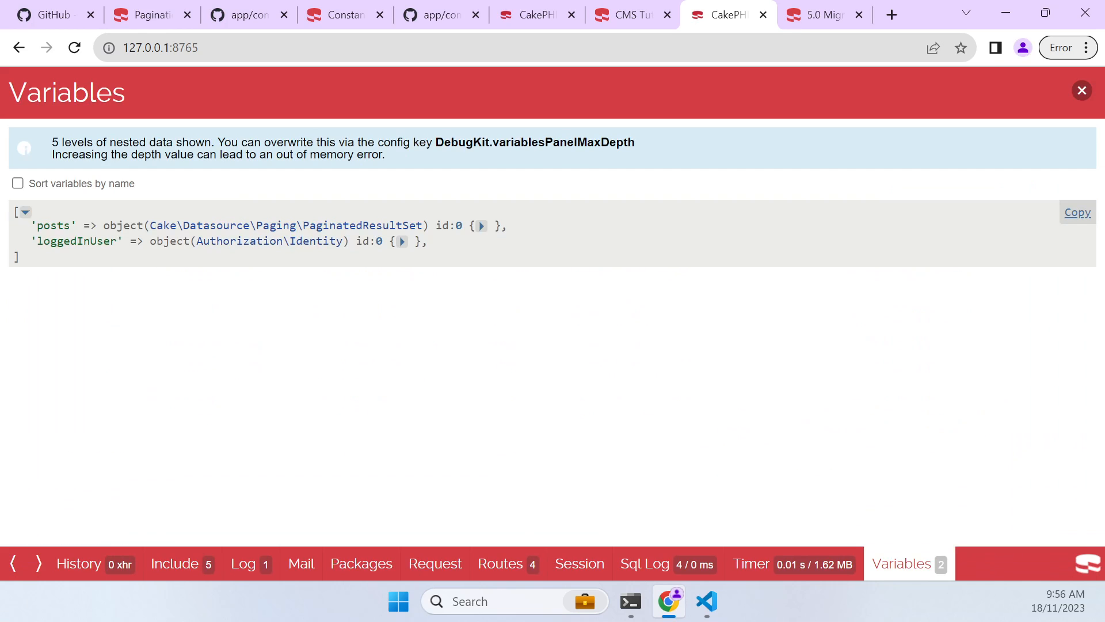
click(481, 226)
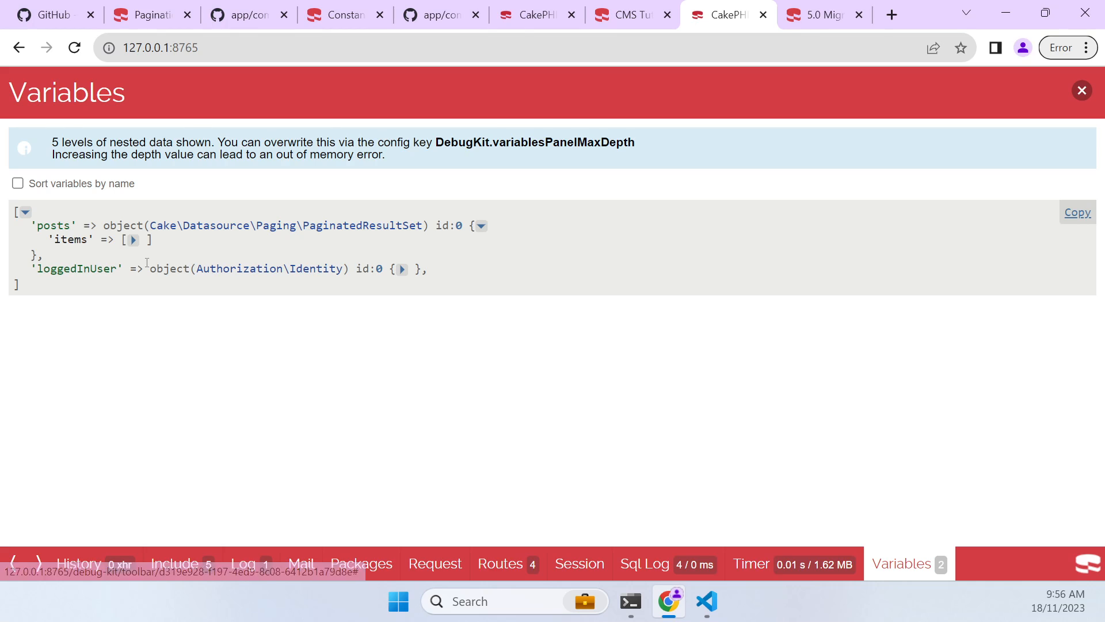
click(134, 239)
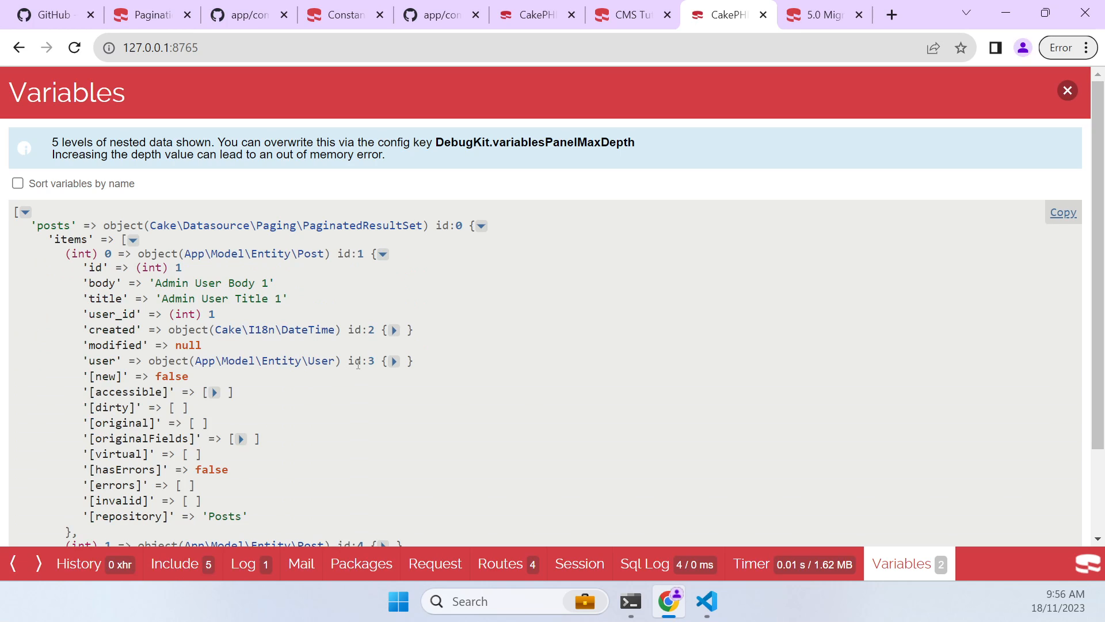
click(392, 360)
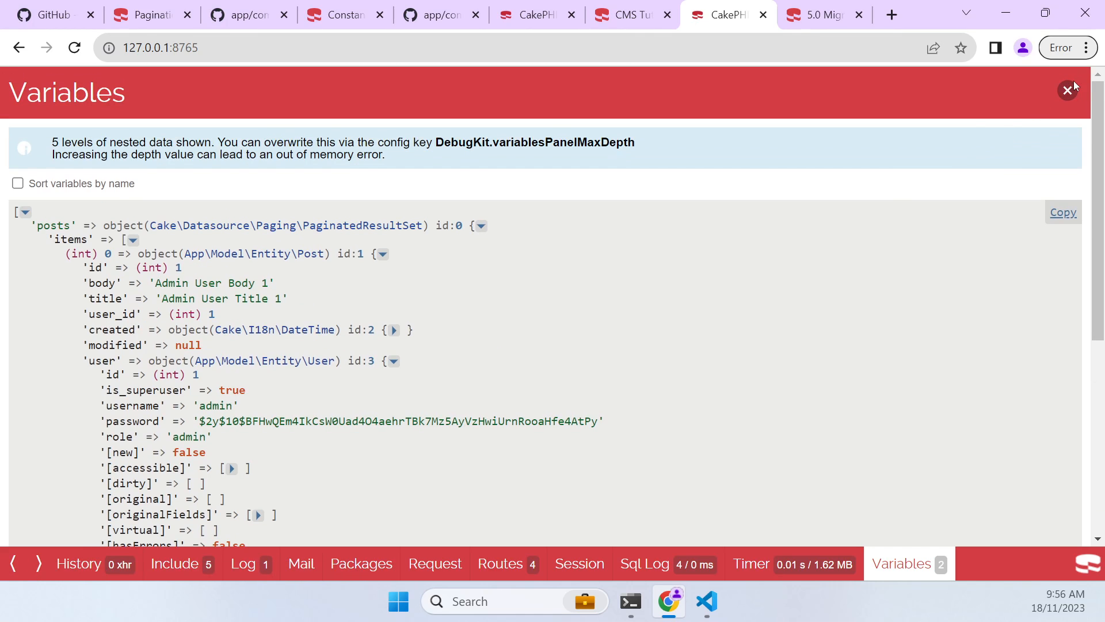
mouse_move(1067, 90)
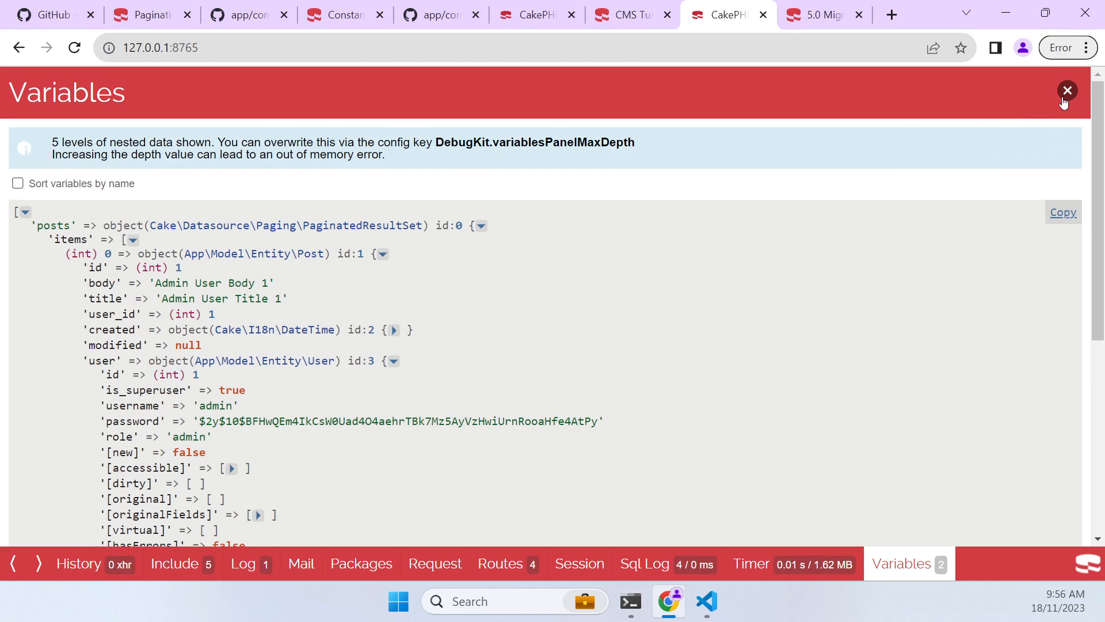
click(1068, 90)
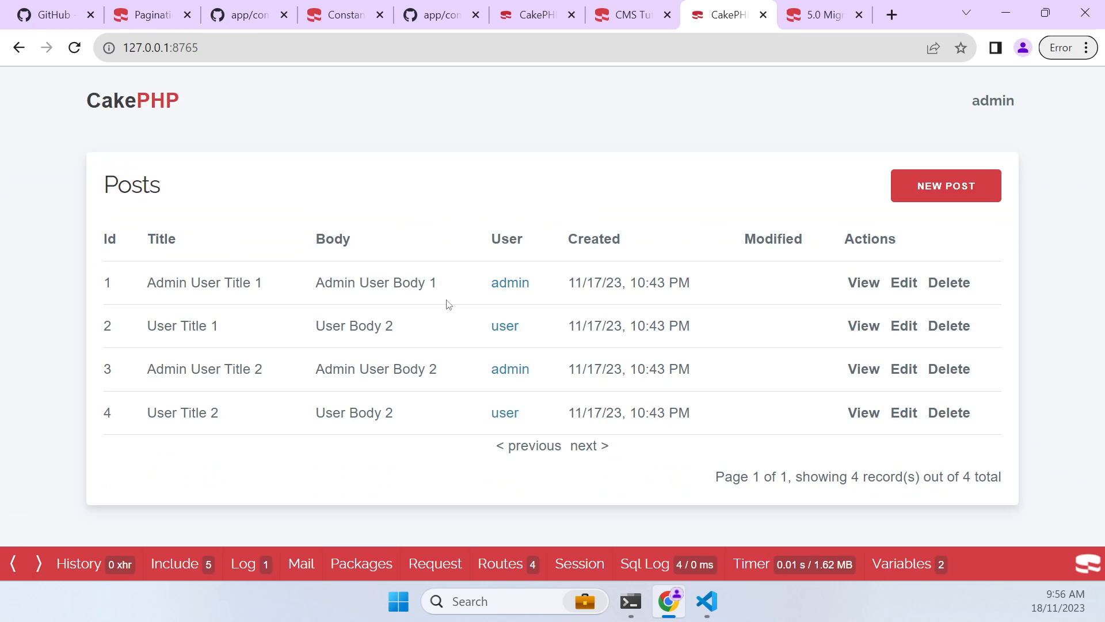
mouse_move(669, 601)
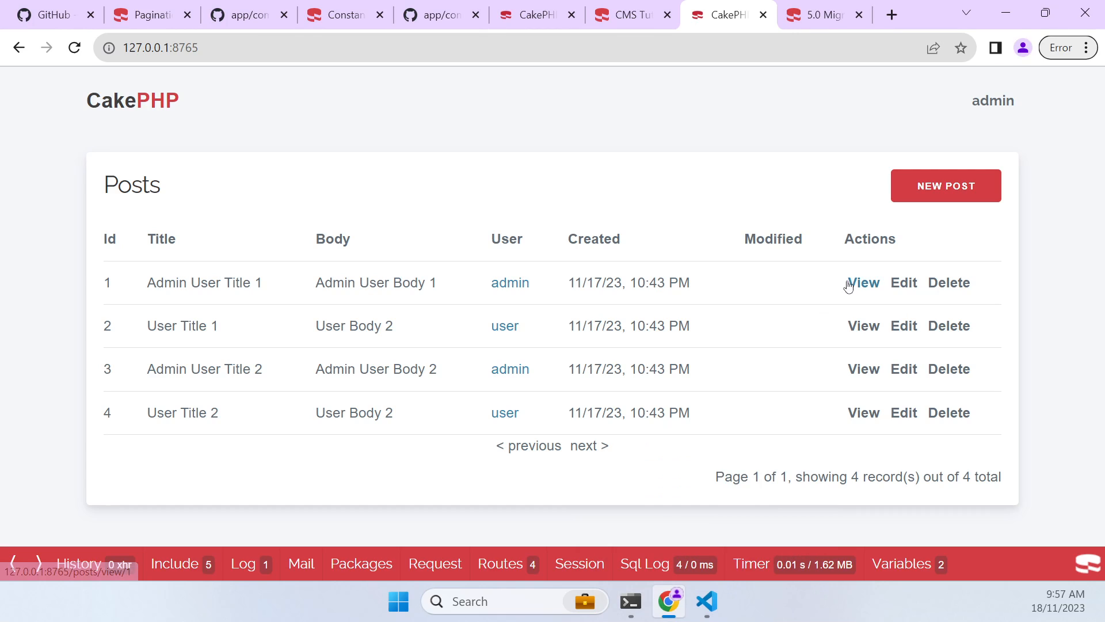
mouse_move(706, 601)
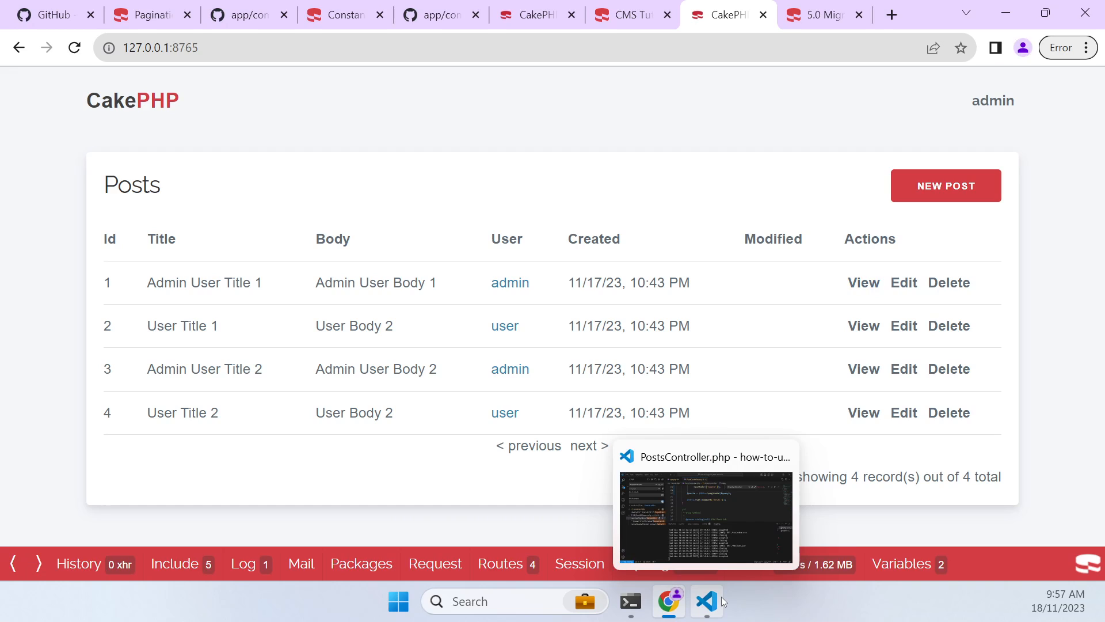
mouse_move(780, 491)
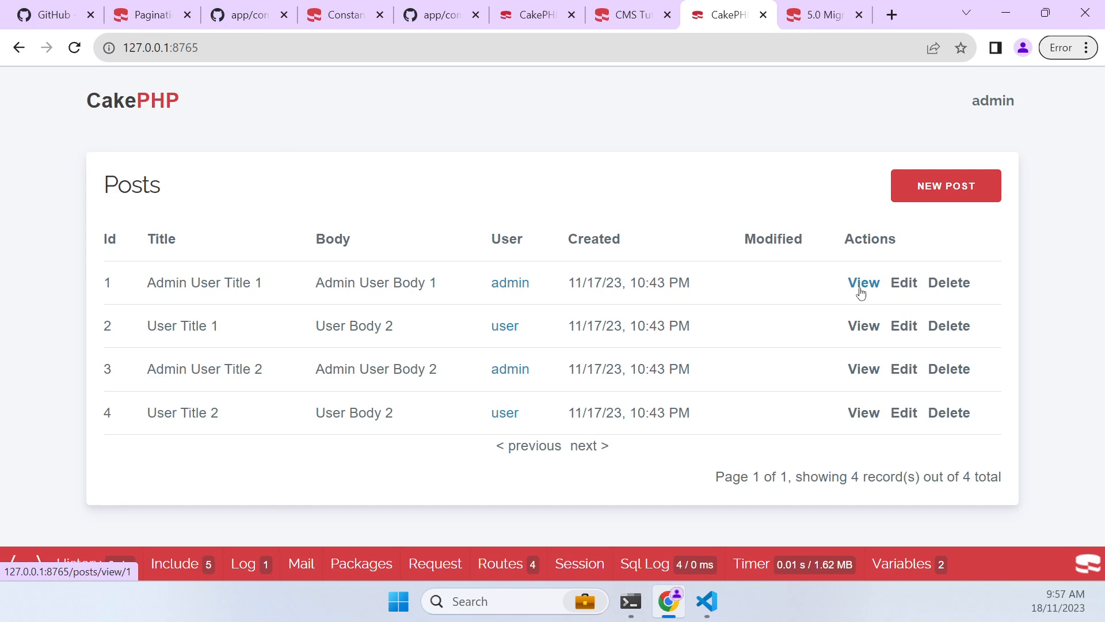
View the first post's detail page showing User as 1, glancing at the editor
click(863, 283)
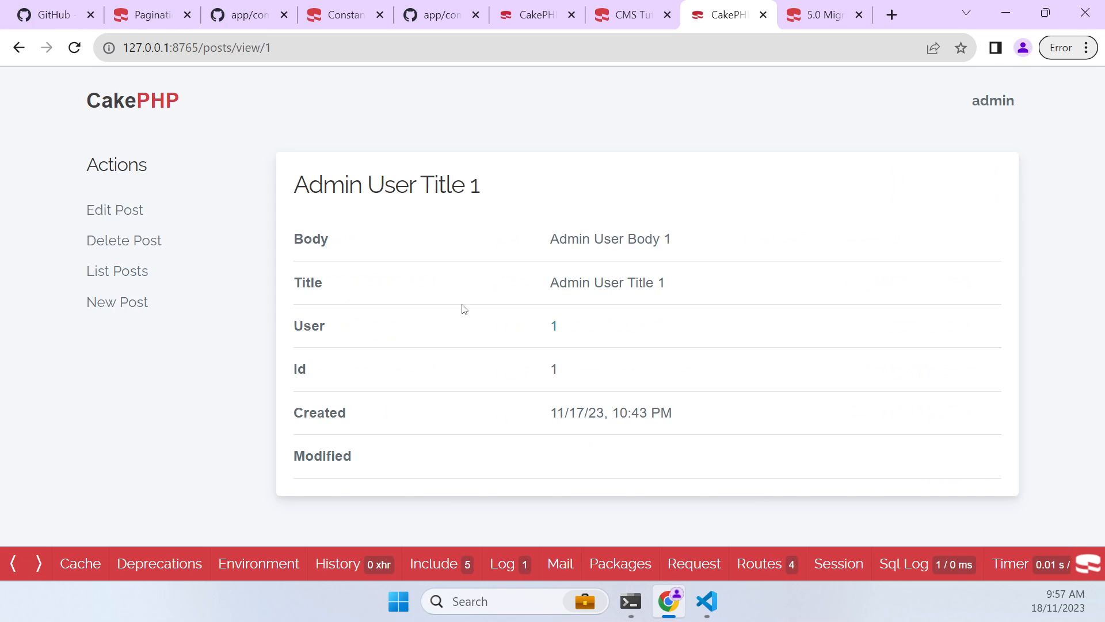
mouse_move(299, 341)
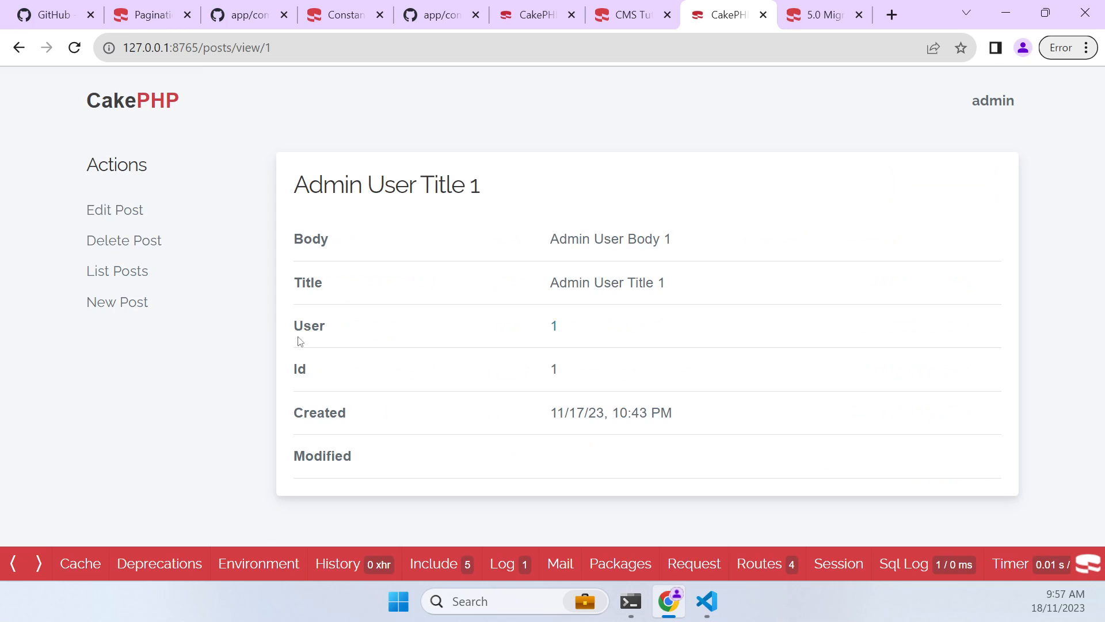
click(707, 601)
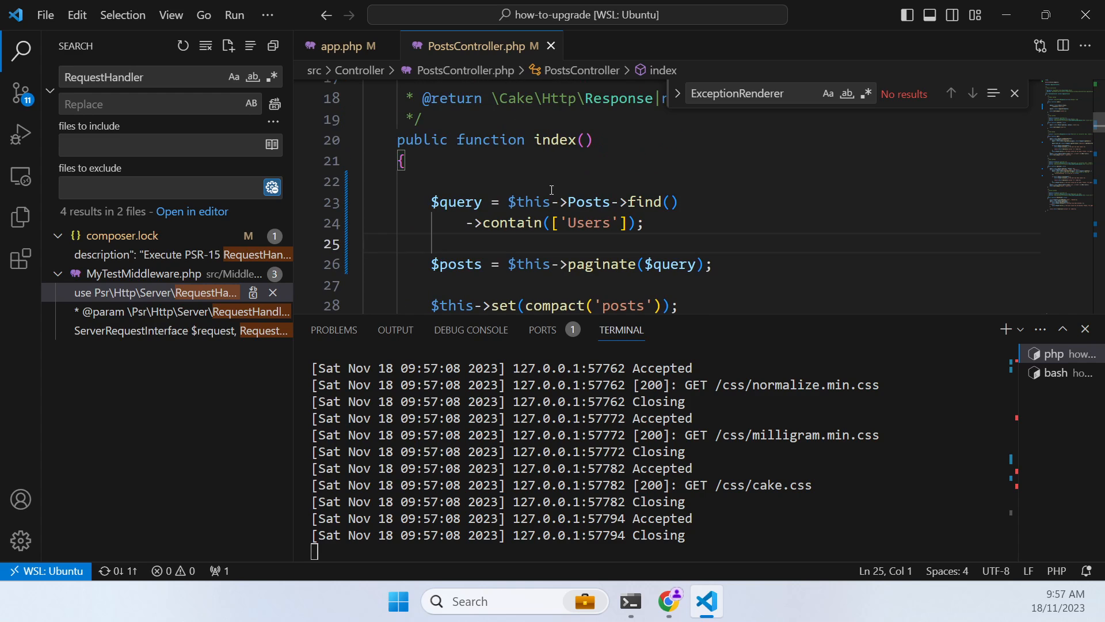
click(665, 601)
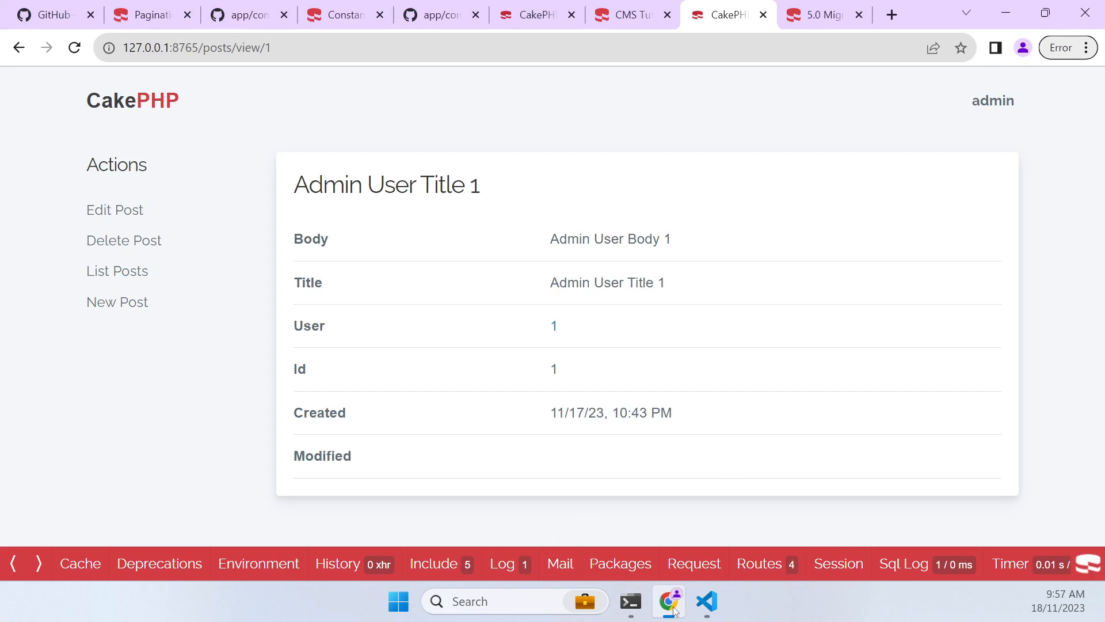
Recheck the Cookbook Pagination page, then return to PostsController's paginate($query) call
click(338, 14)
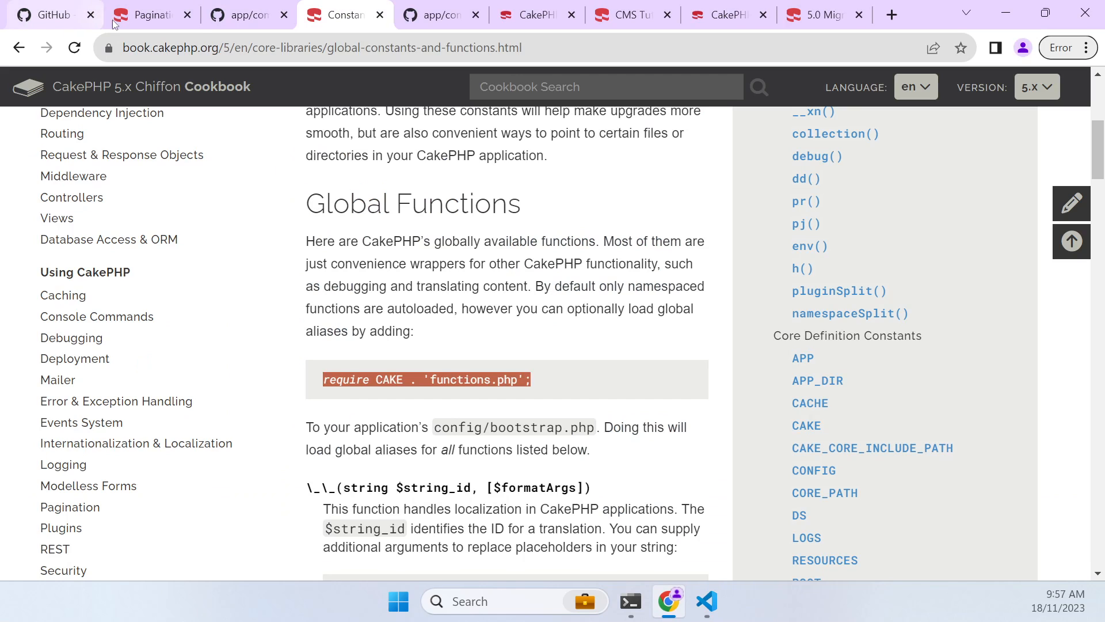
click(149, 15)
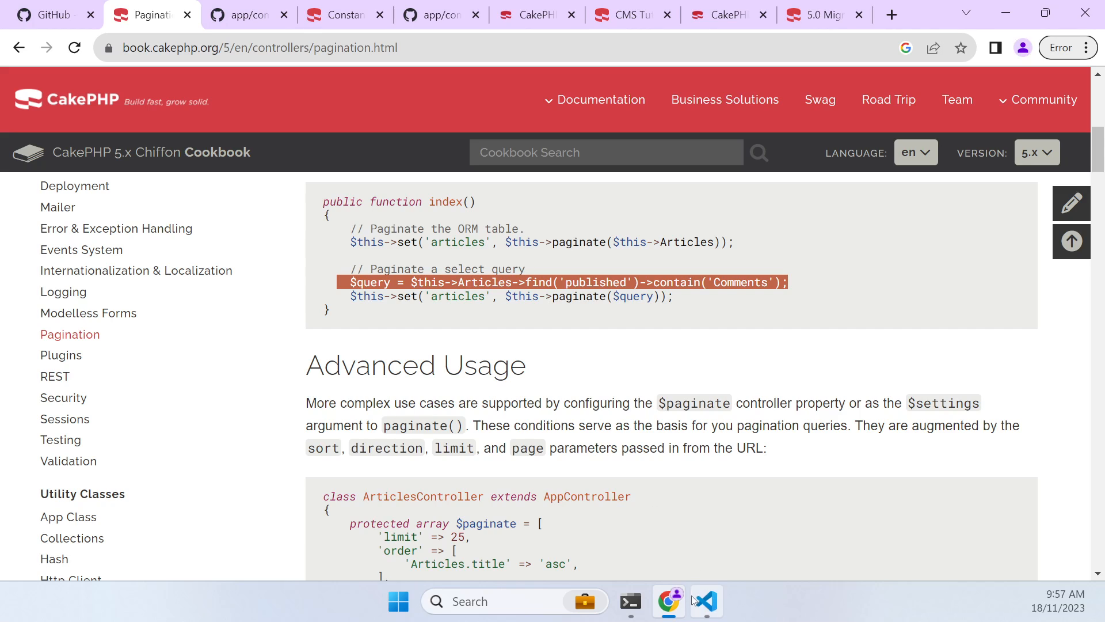
click(707, 601)
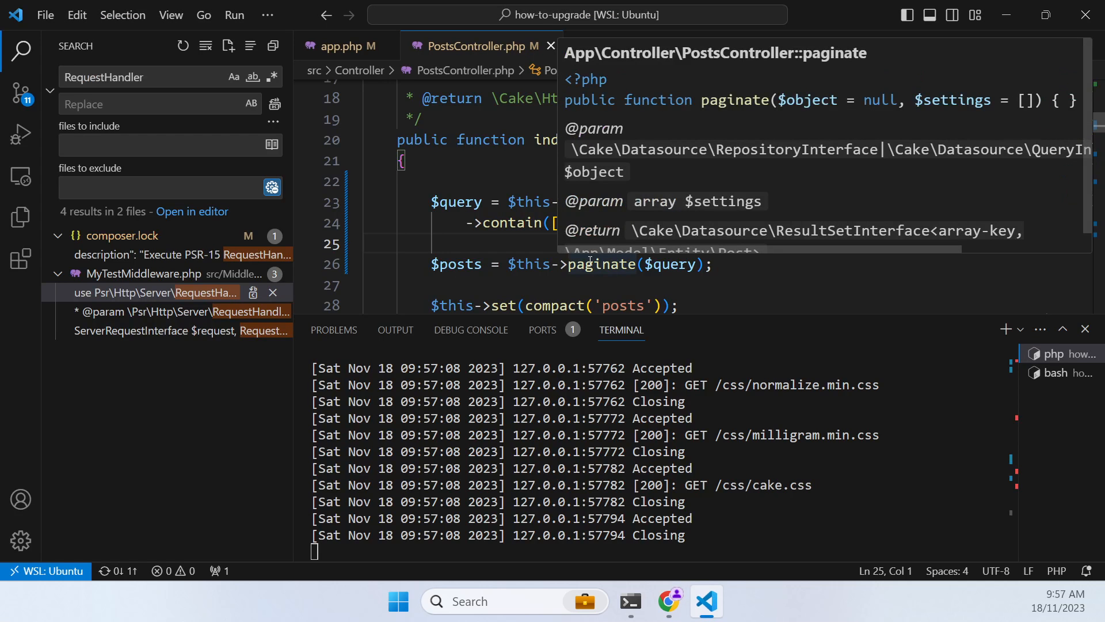